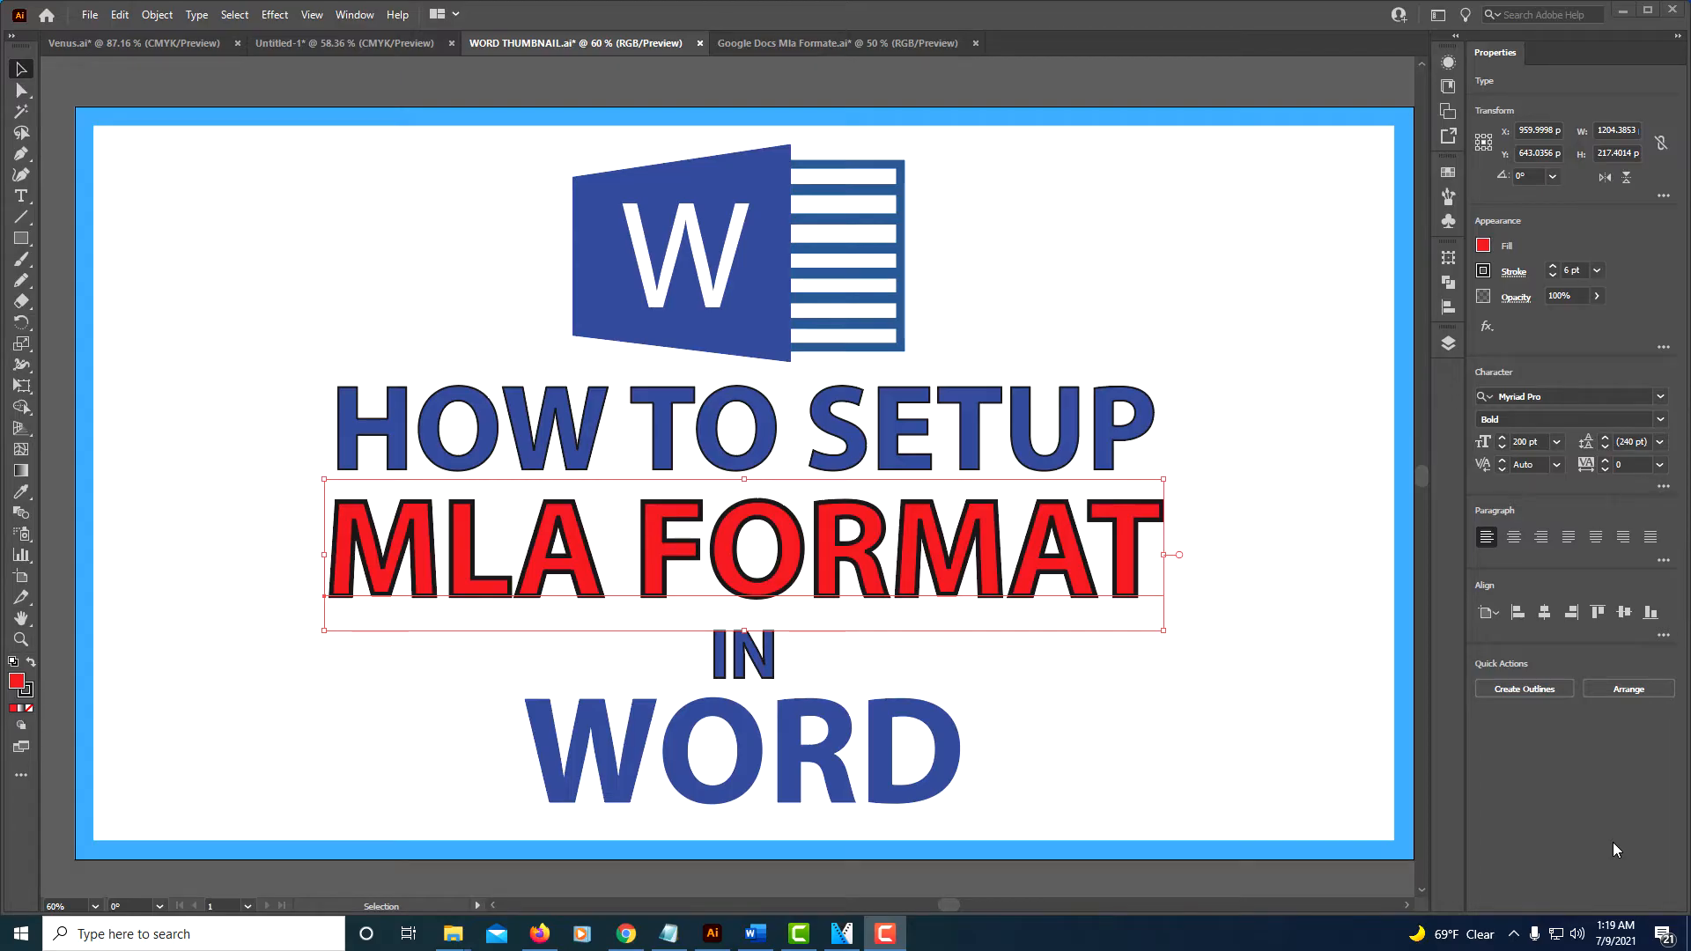
Step: Create a new blank document using Times New Roman at size 12
click(753, 933)
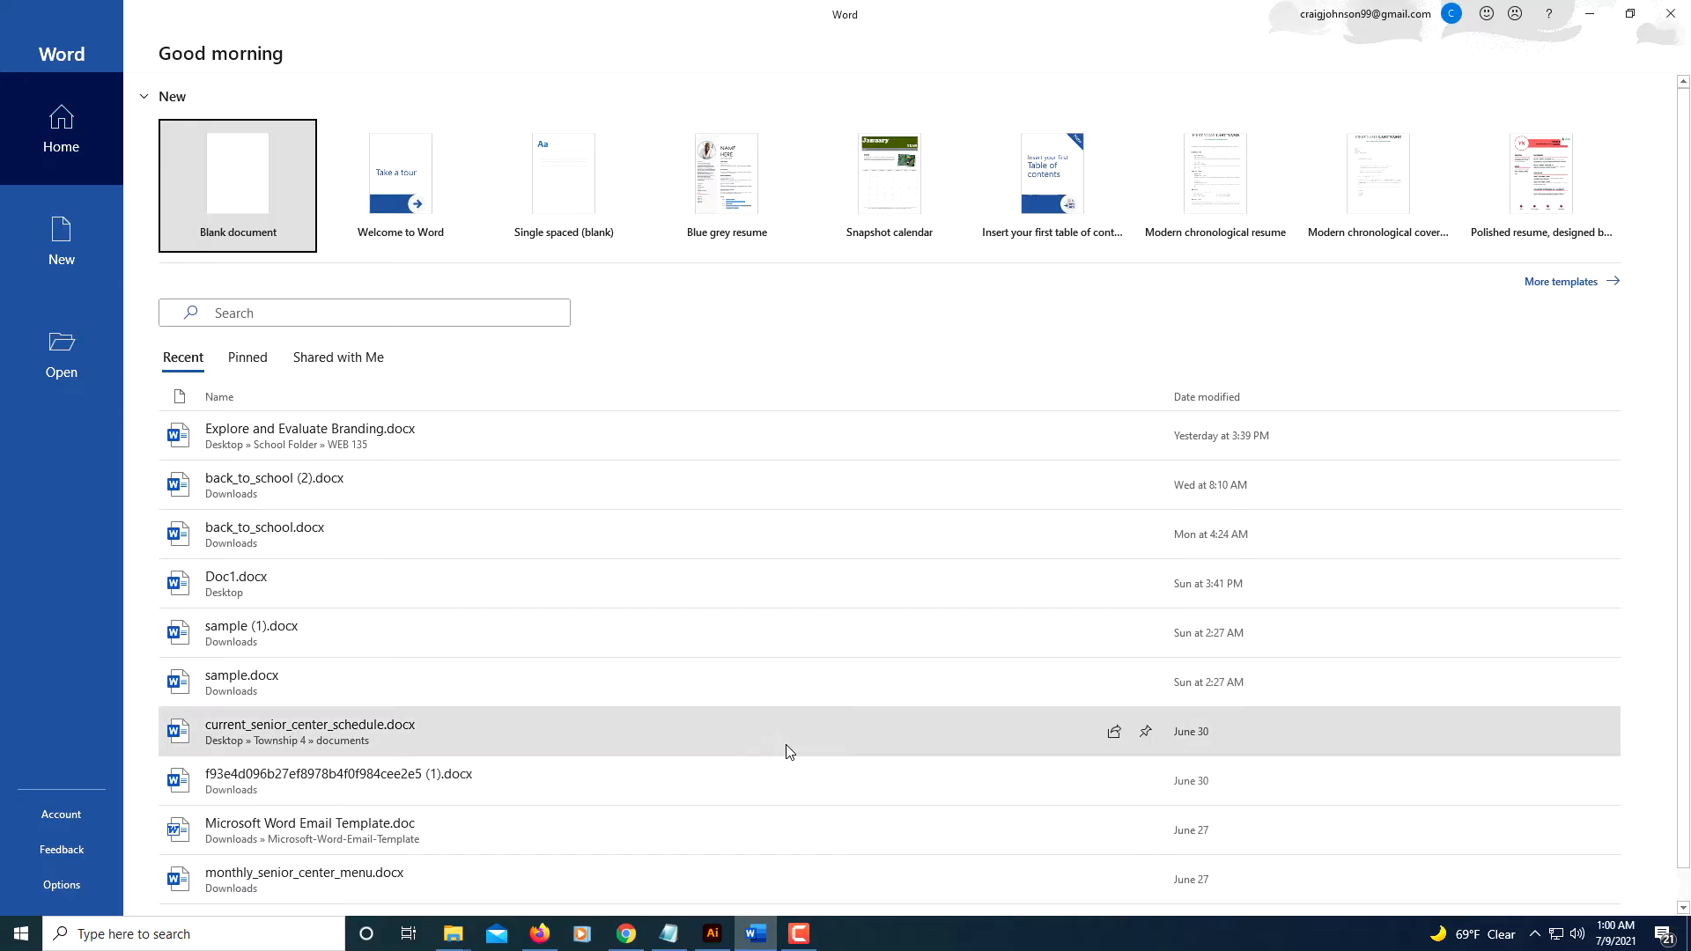
mouse_move(788, 750)
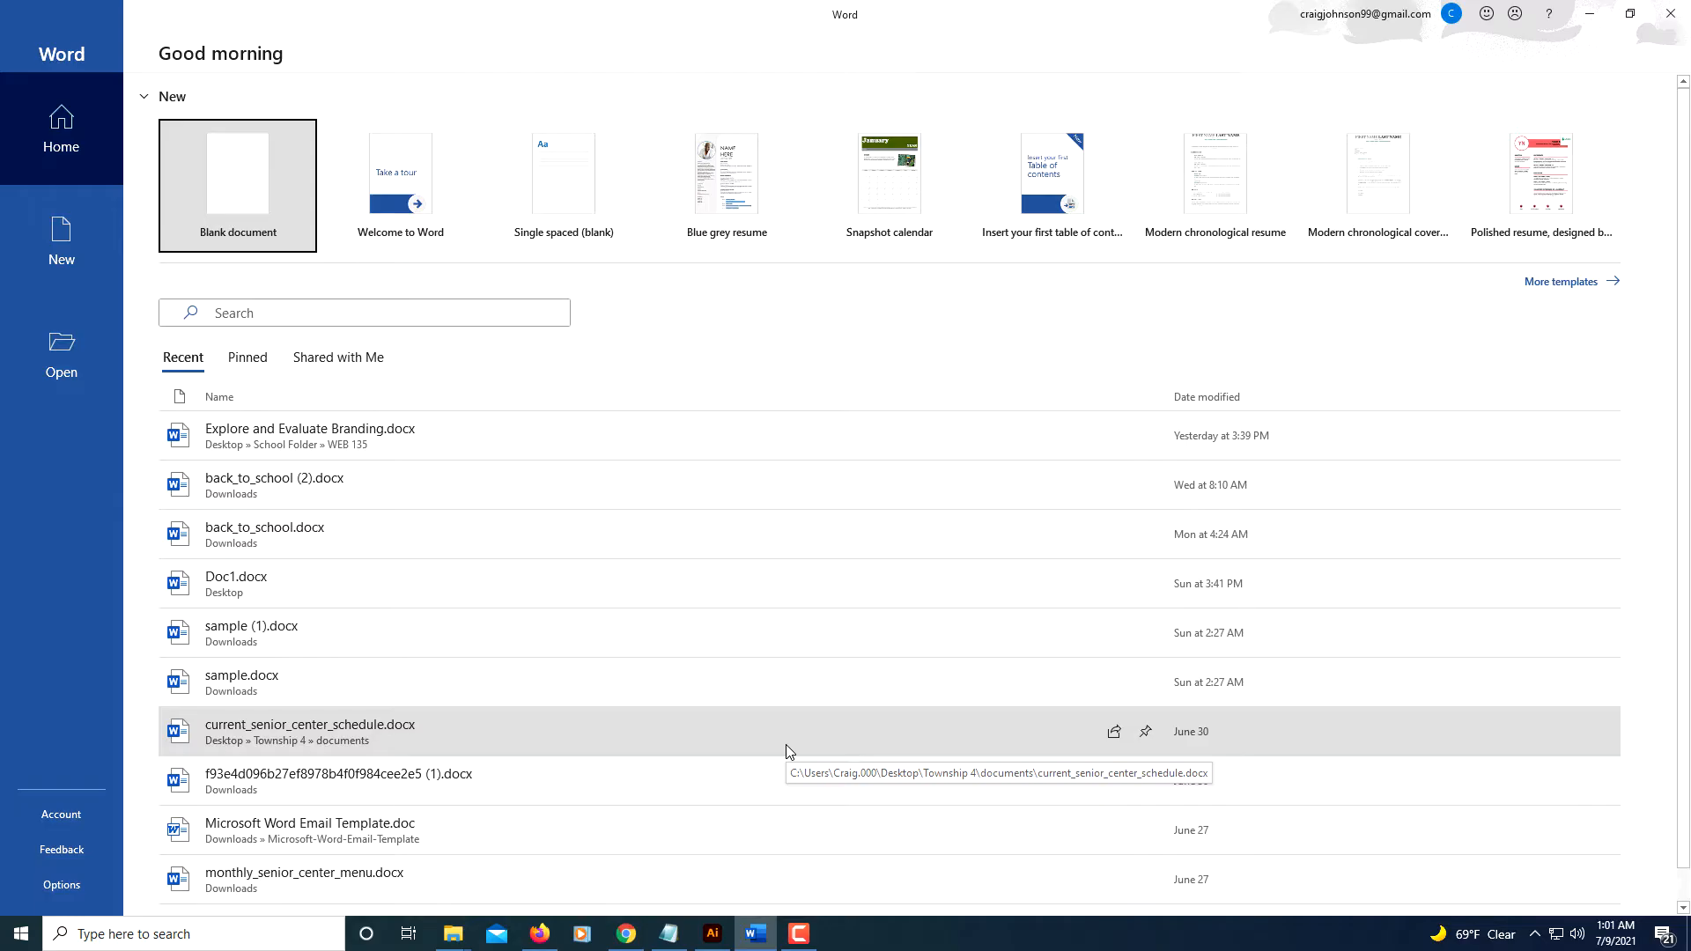
mouse_move(366, 283)
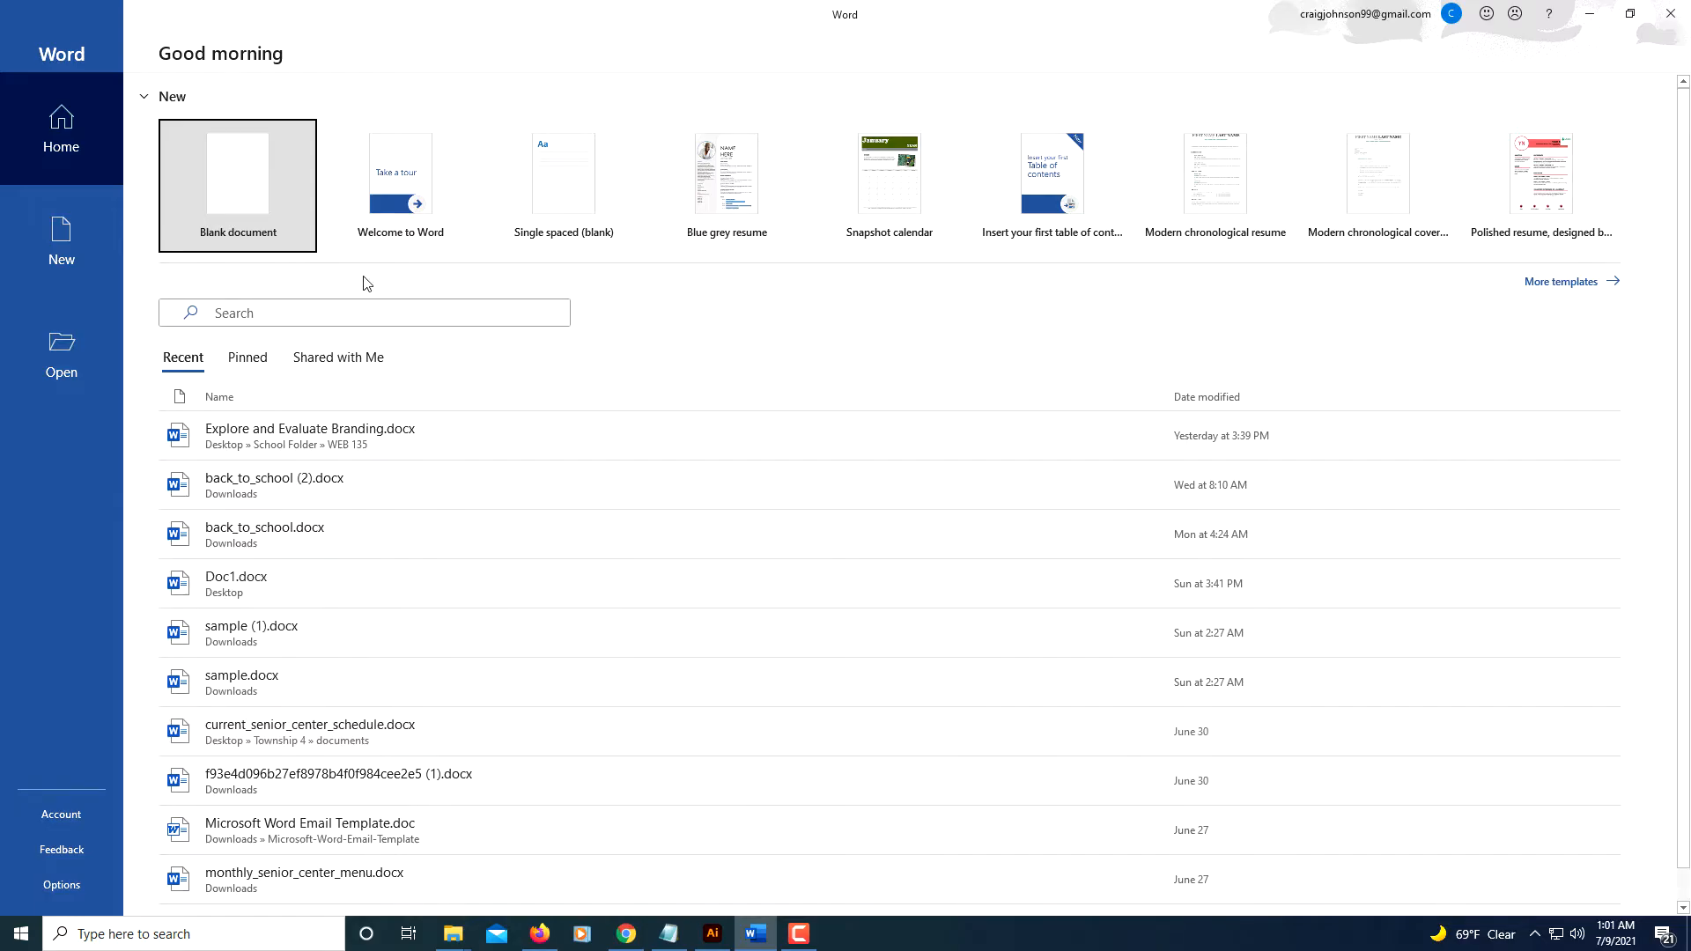
click(238, 173)
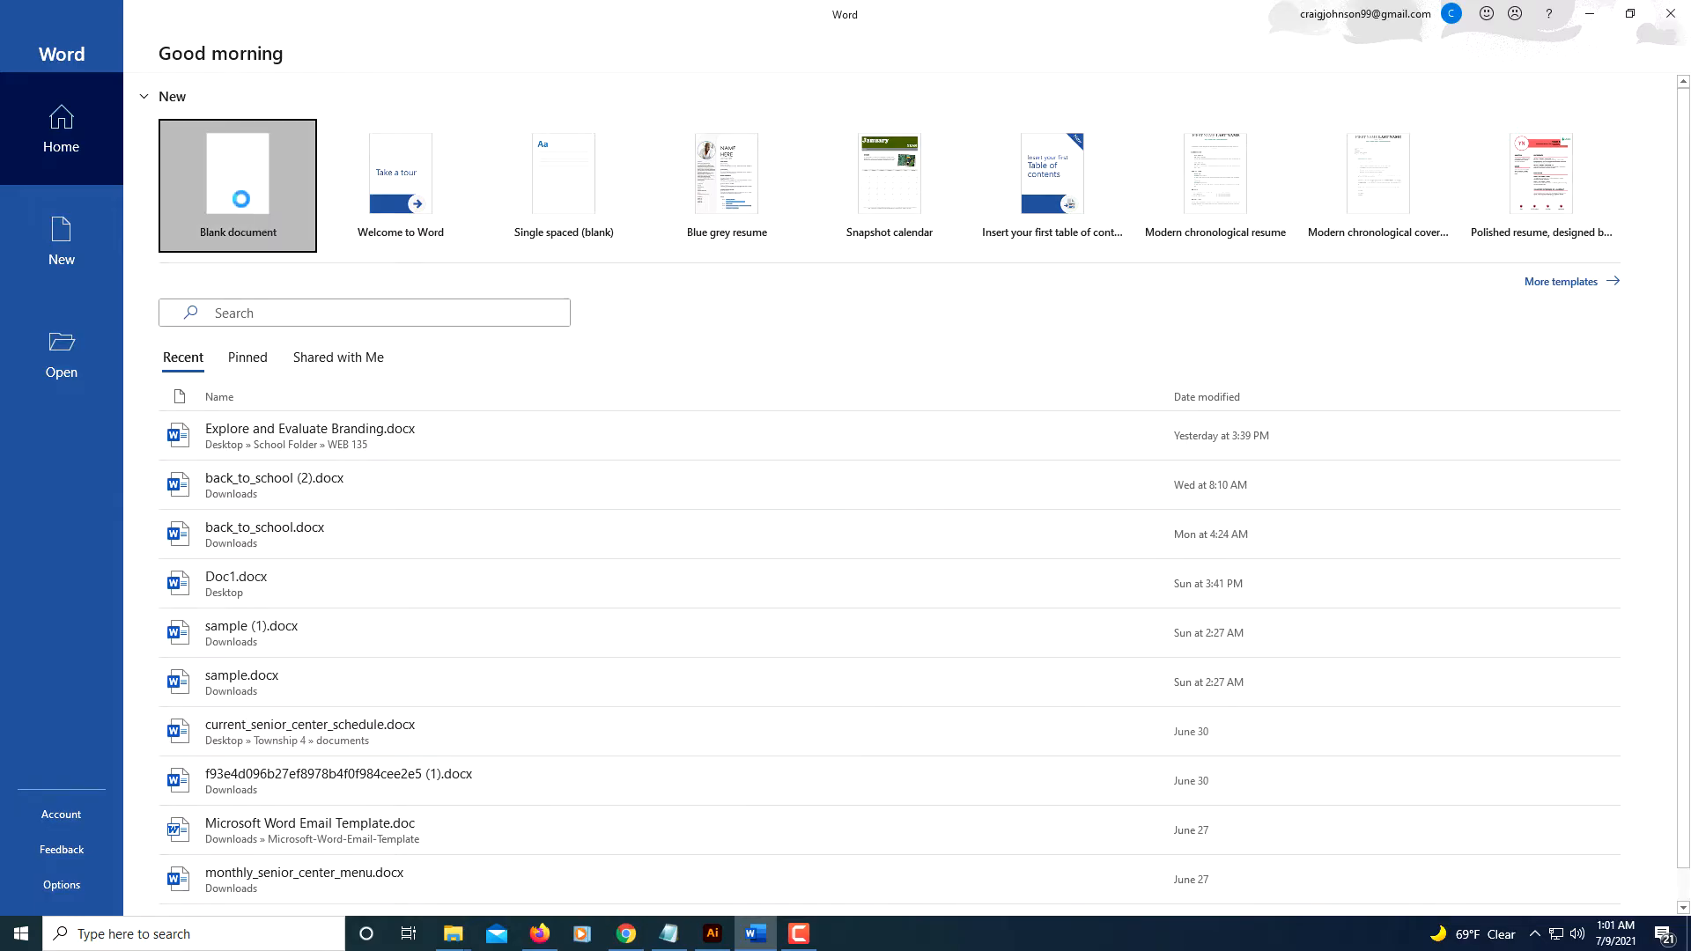
click(238, 180)
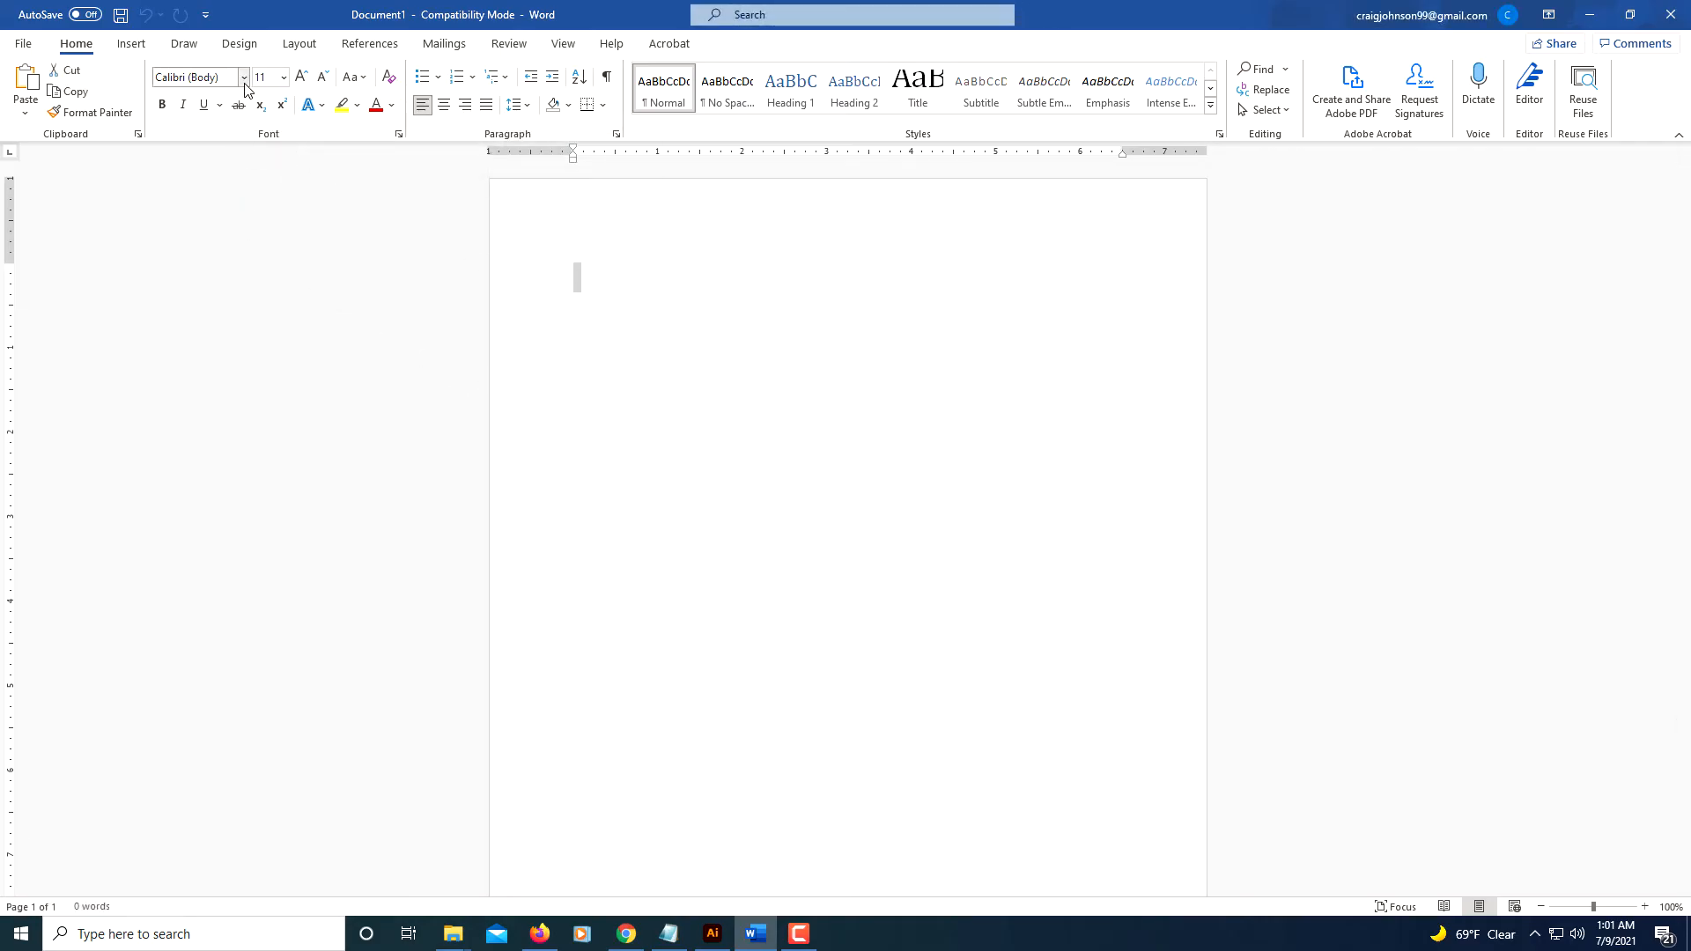
mouse_move(245, 87)
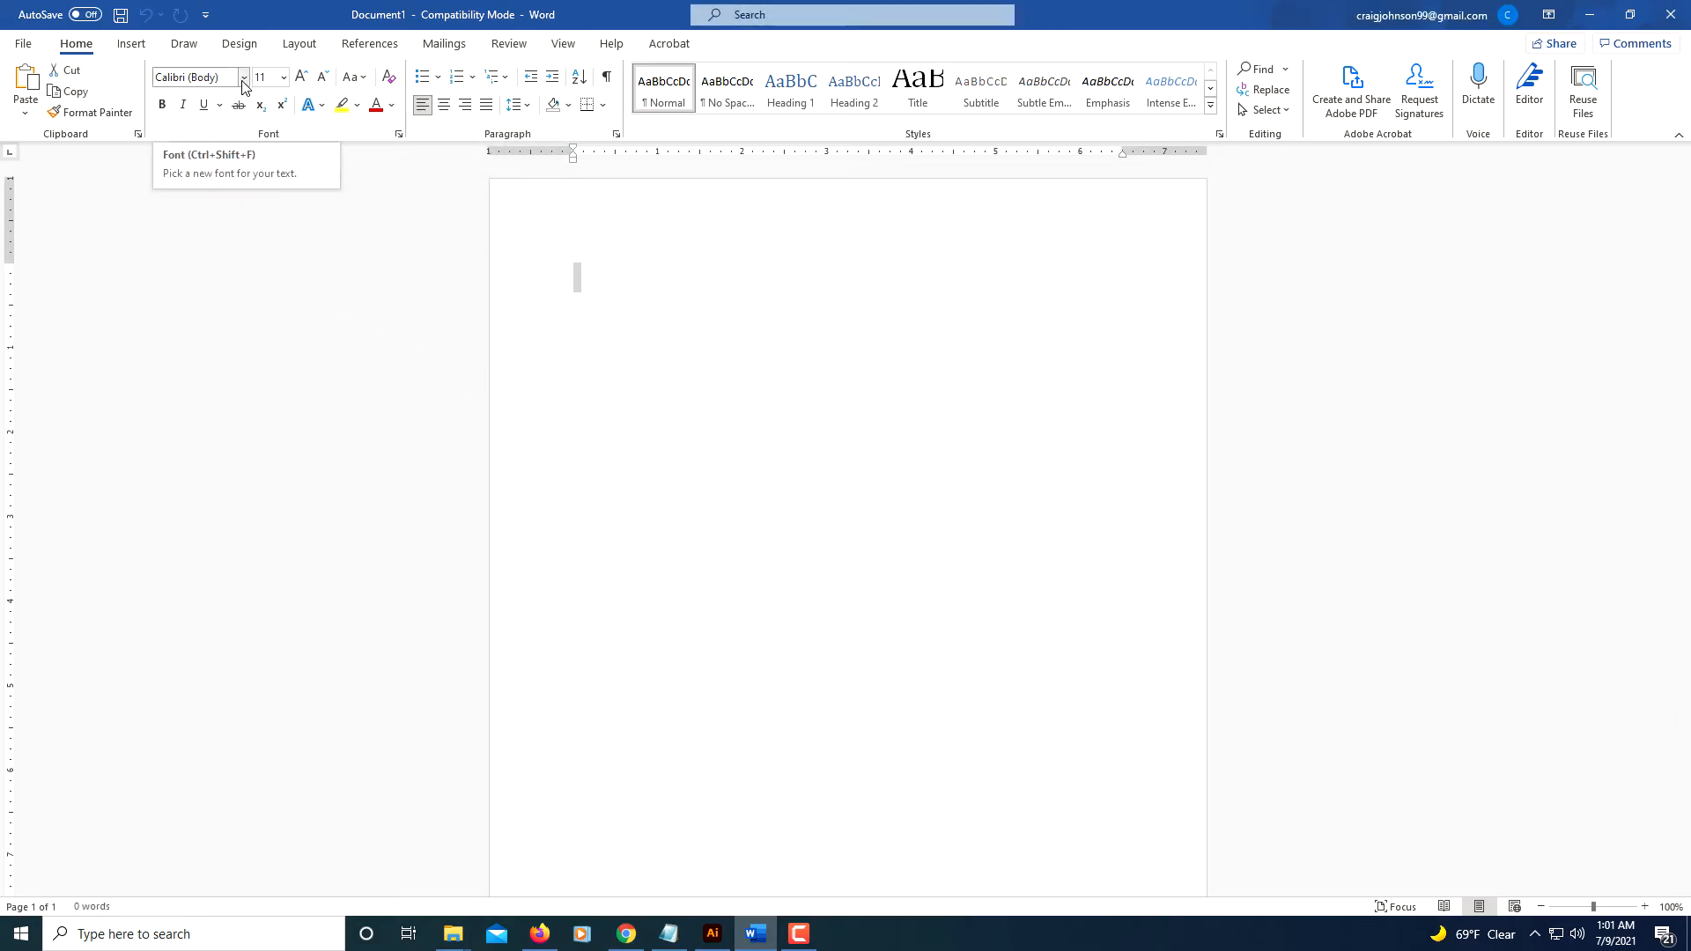
click(245, 76)
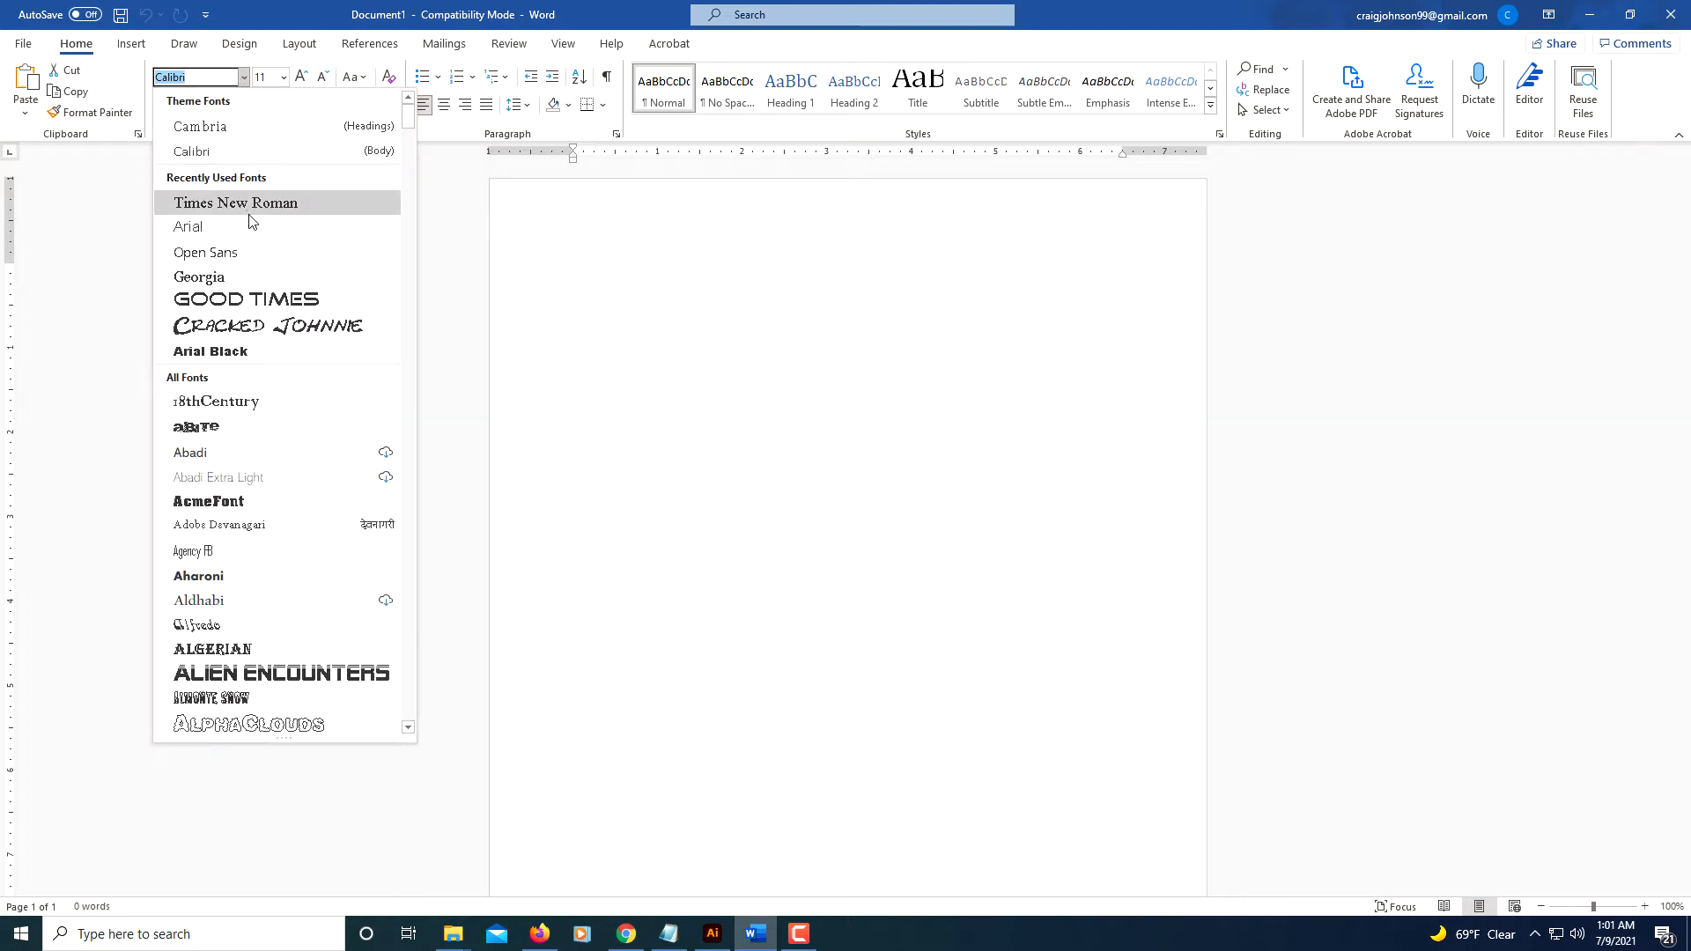
mouse_move(249, 209)
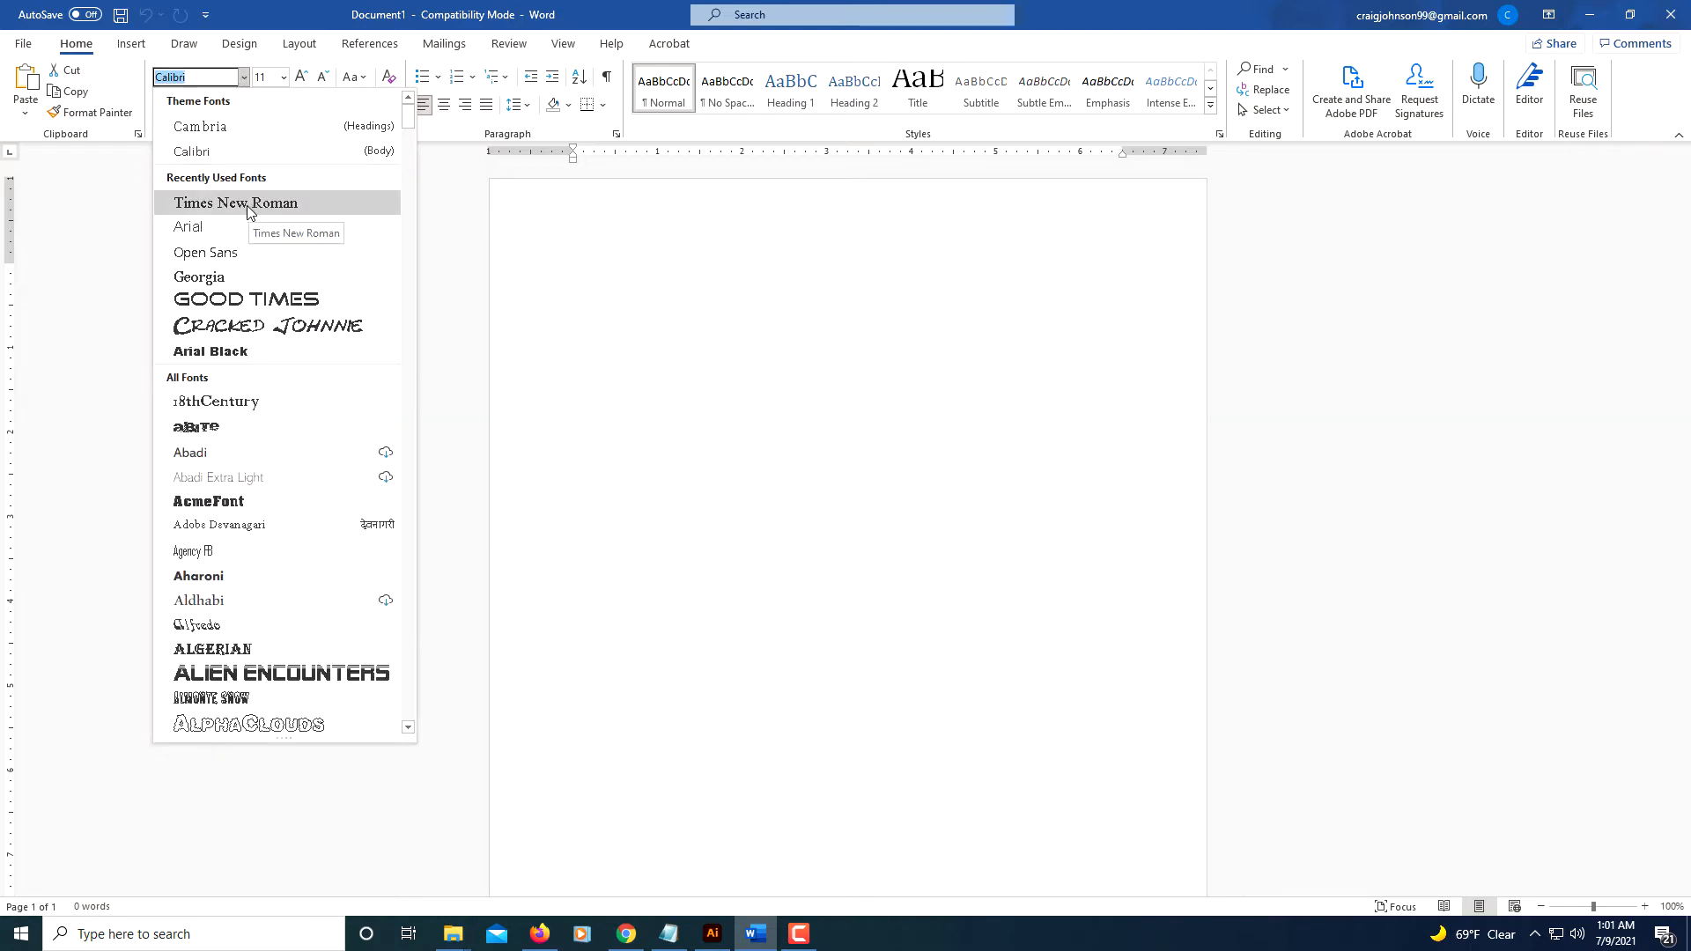
click(235, 202)
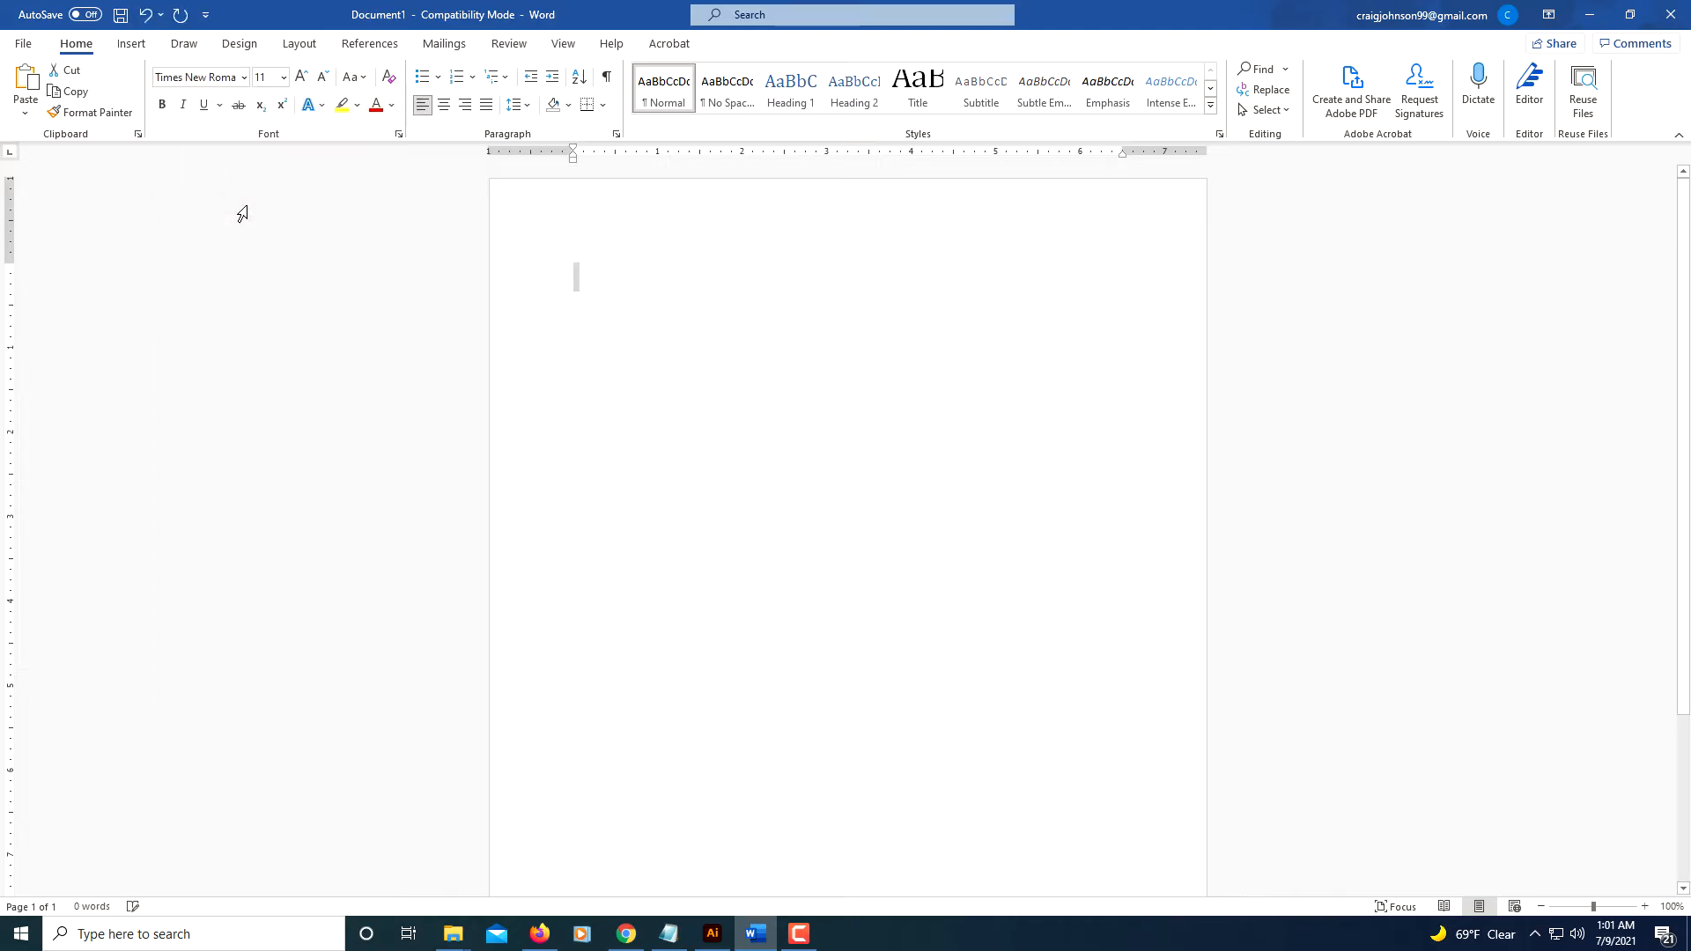
mouse_move(281, 78)
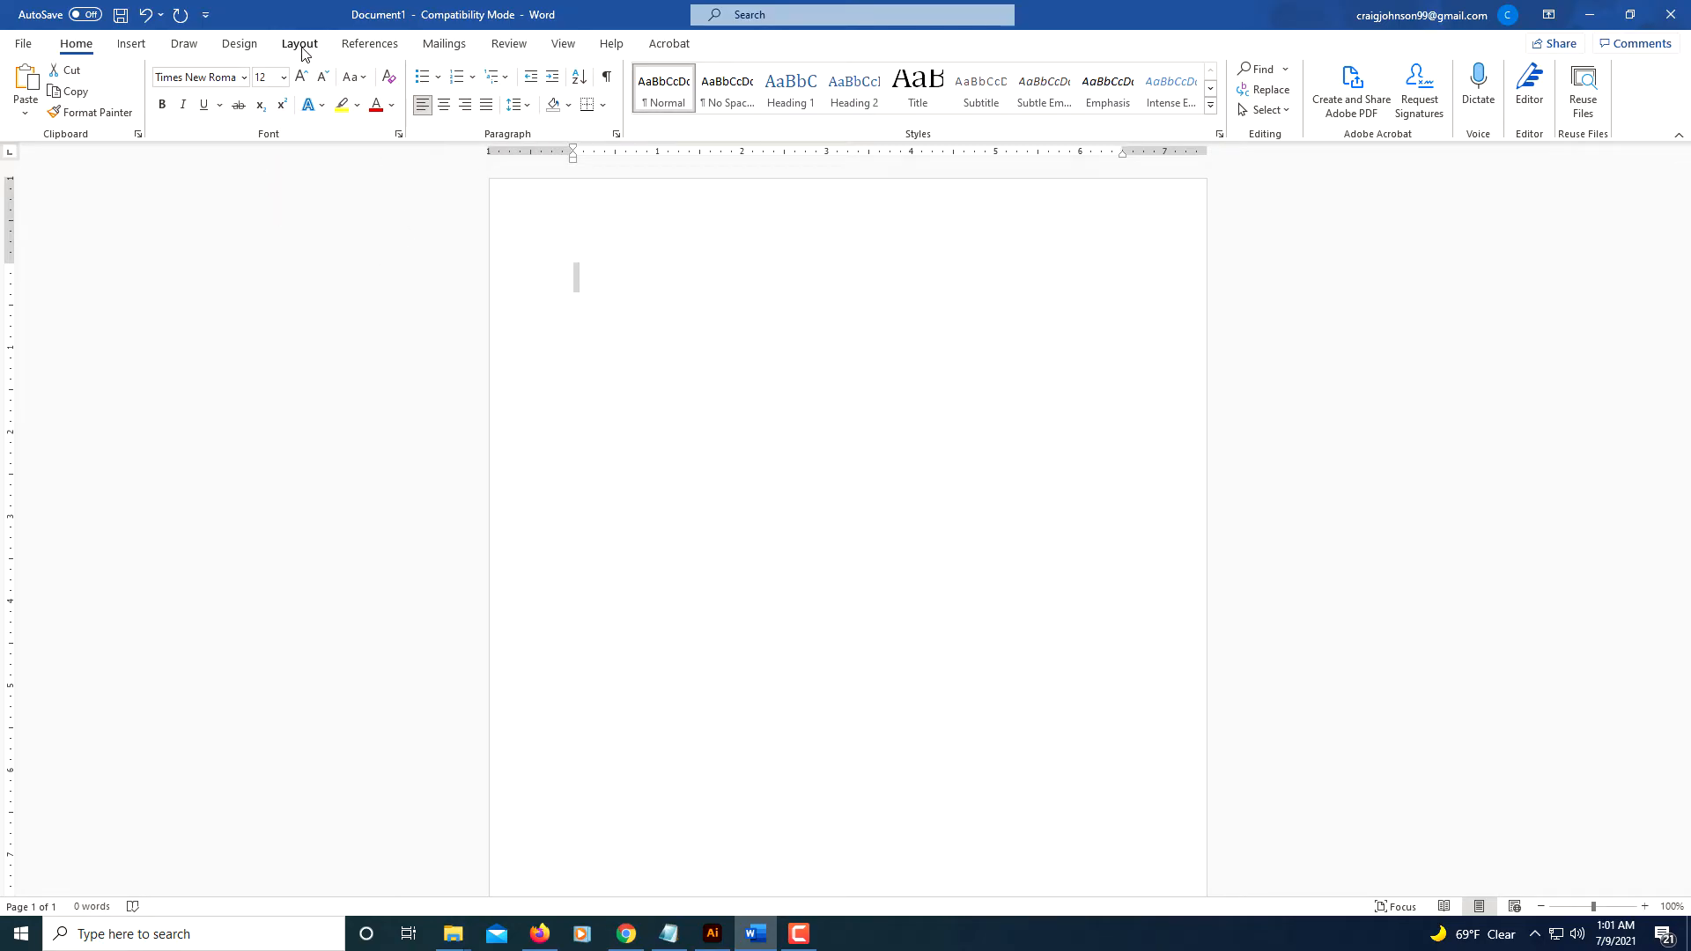
Step: Apply the Normal margin preset, 1 inch on every side
click(298, 44)
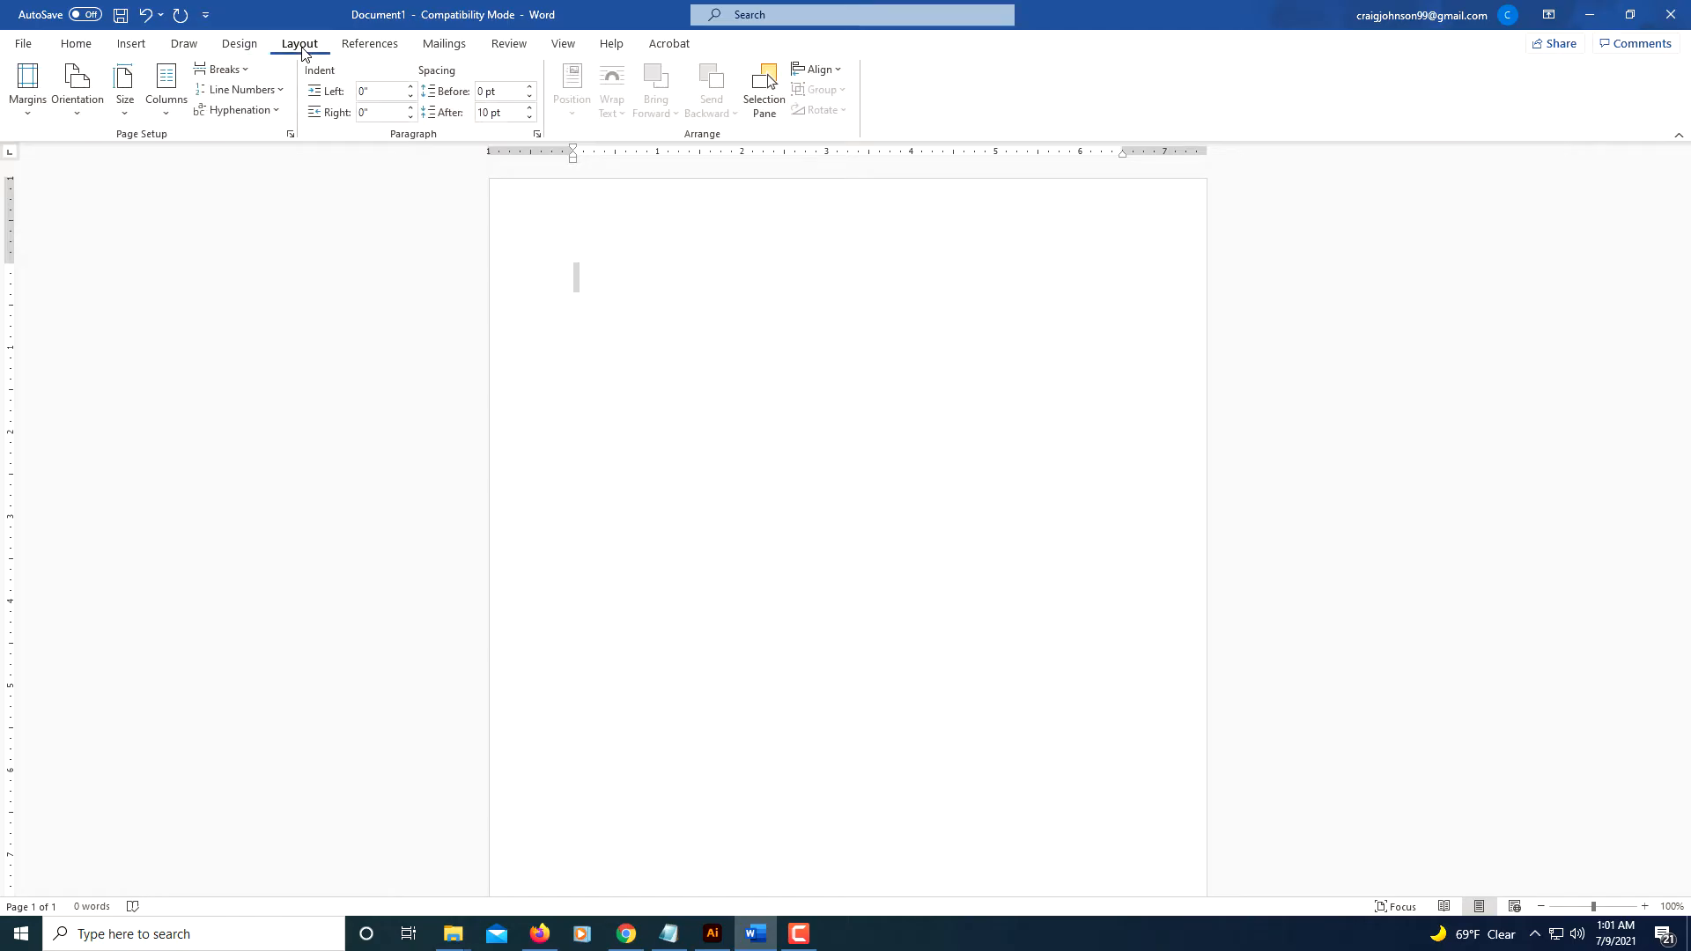
mouse_move(31, 84)
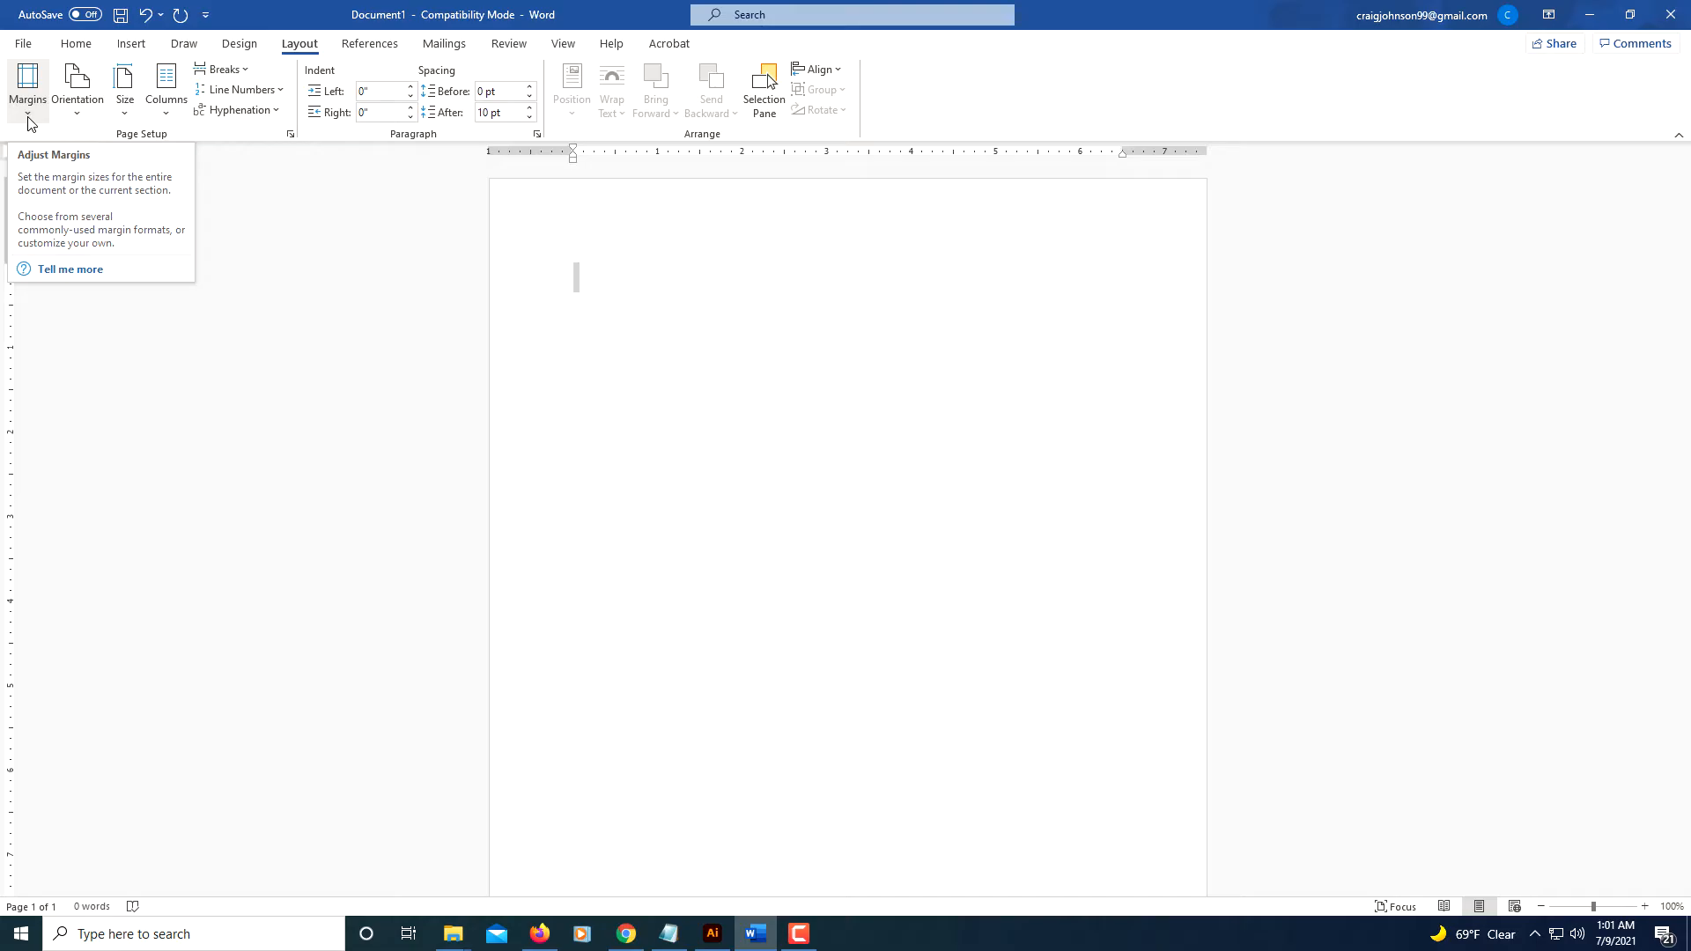
click(33, 84)
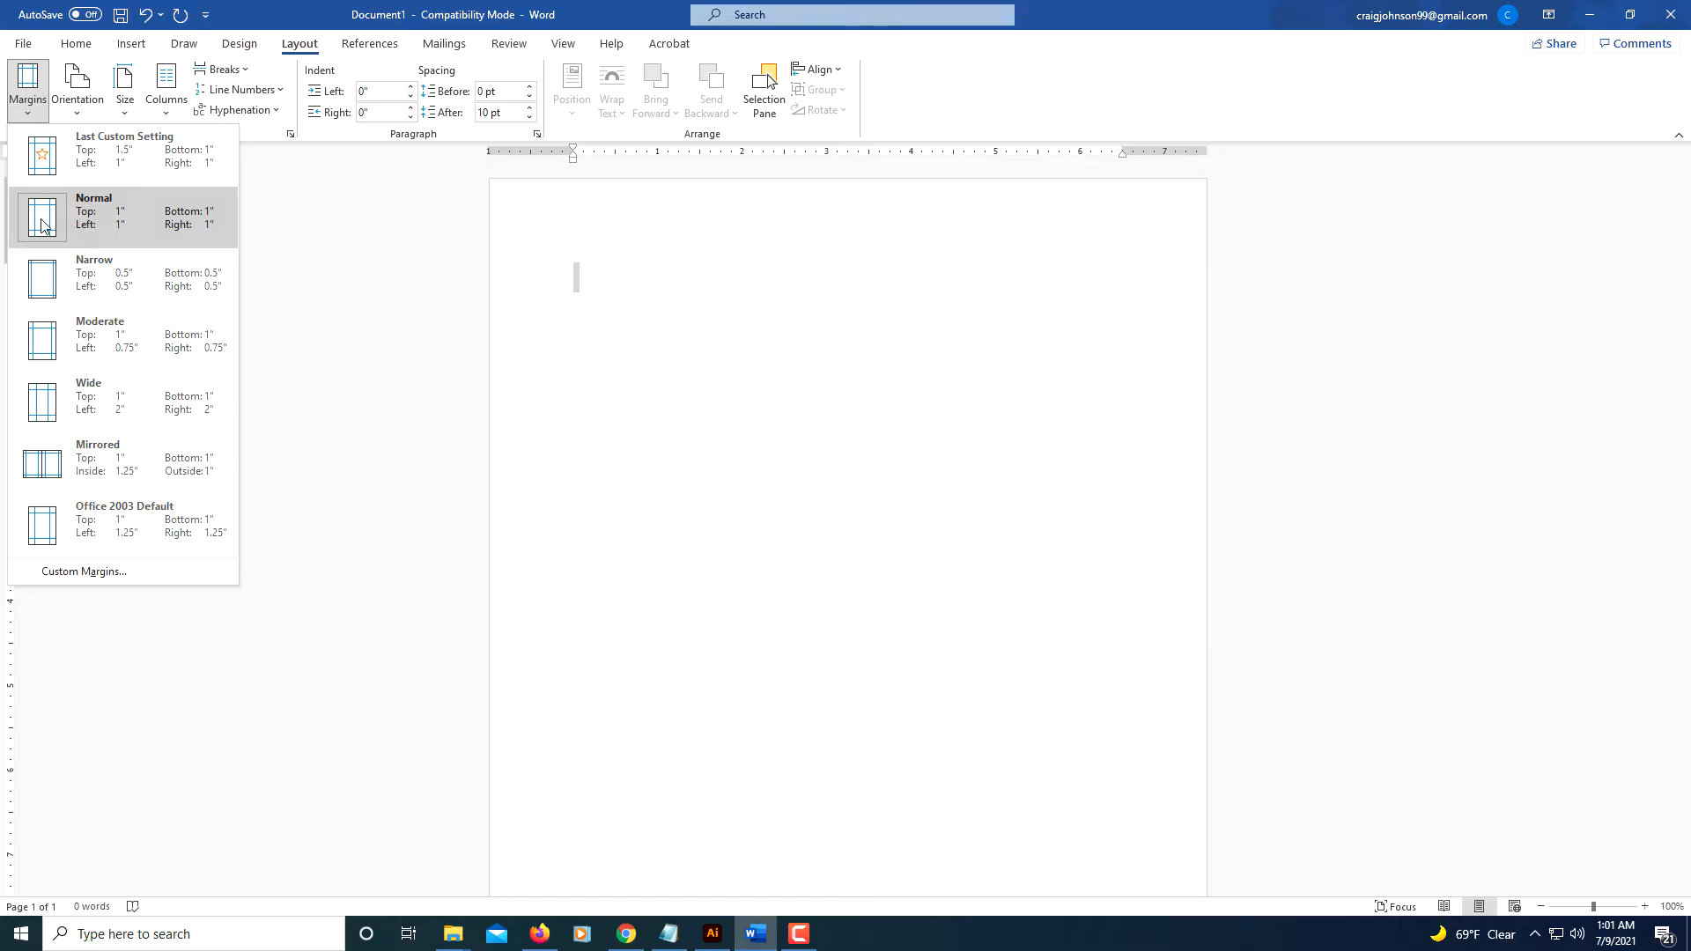
click(45, 223)
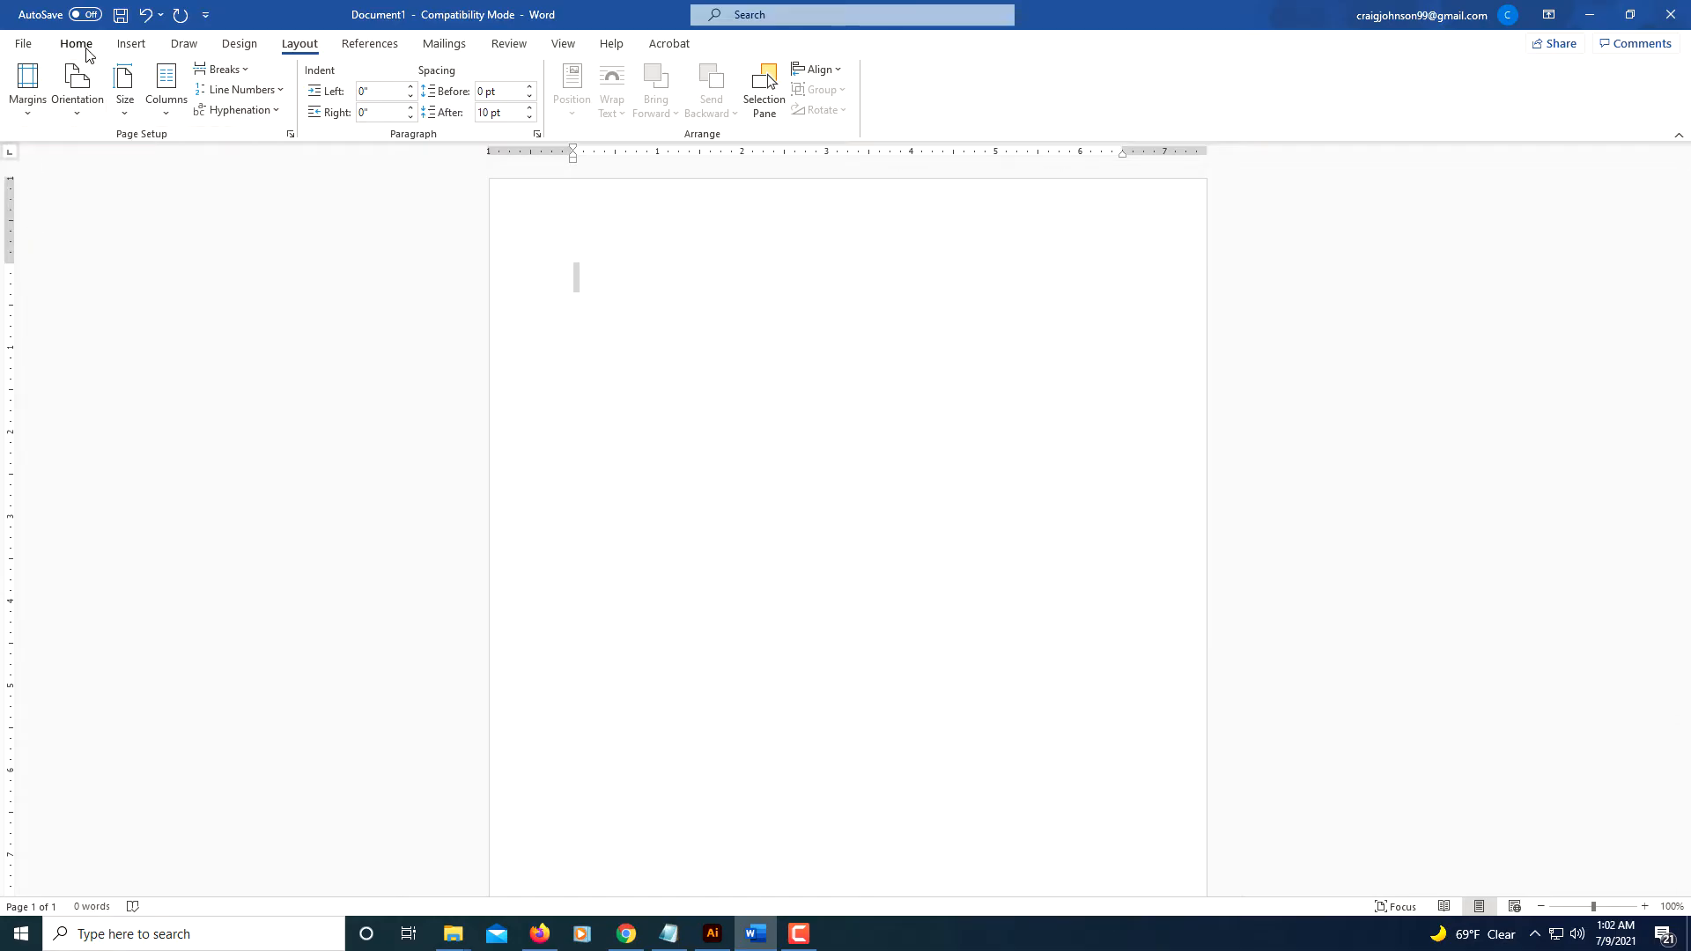
Step: Set the paragraph line spacing to 2.0 (double)
click(74, 43)
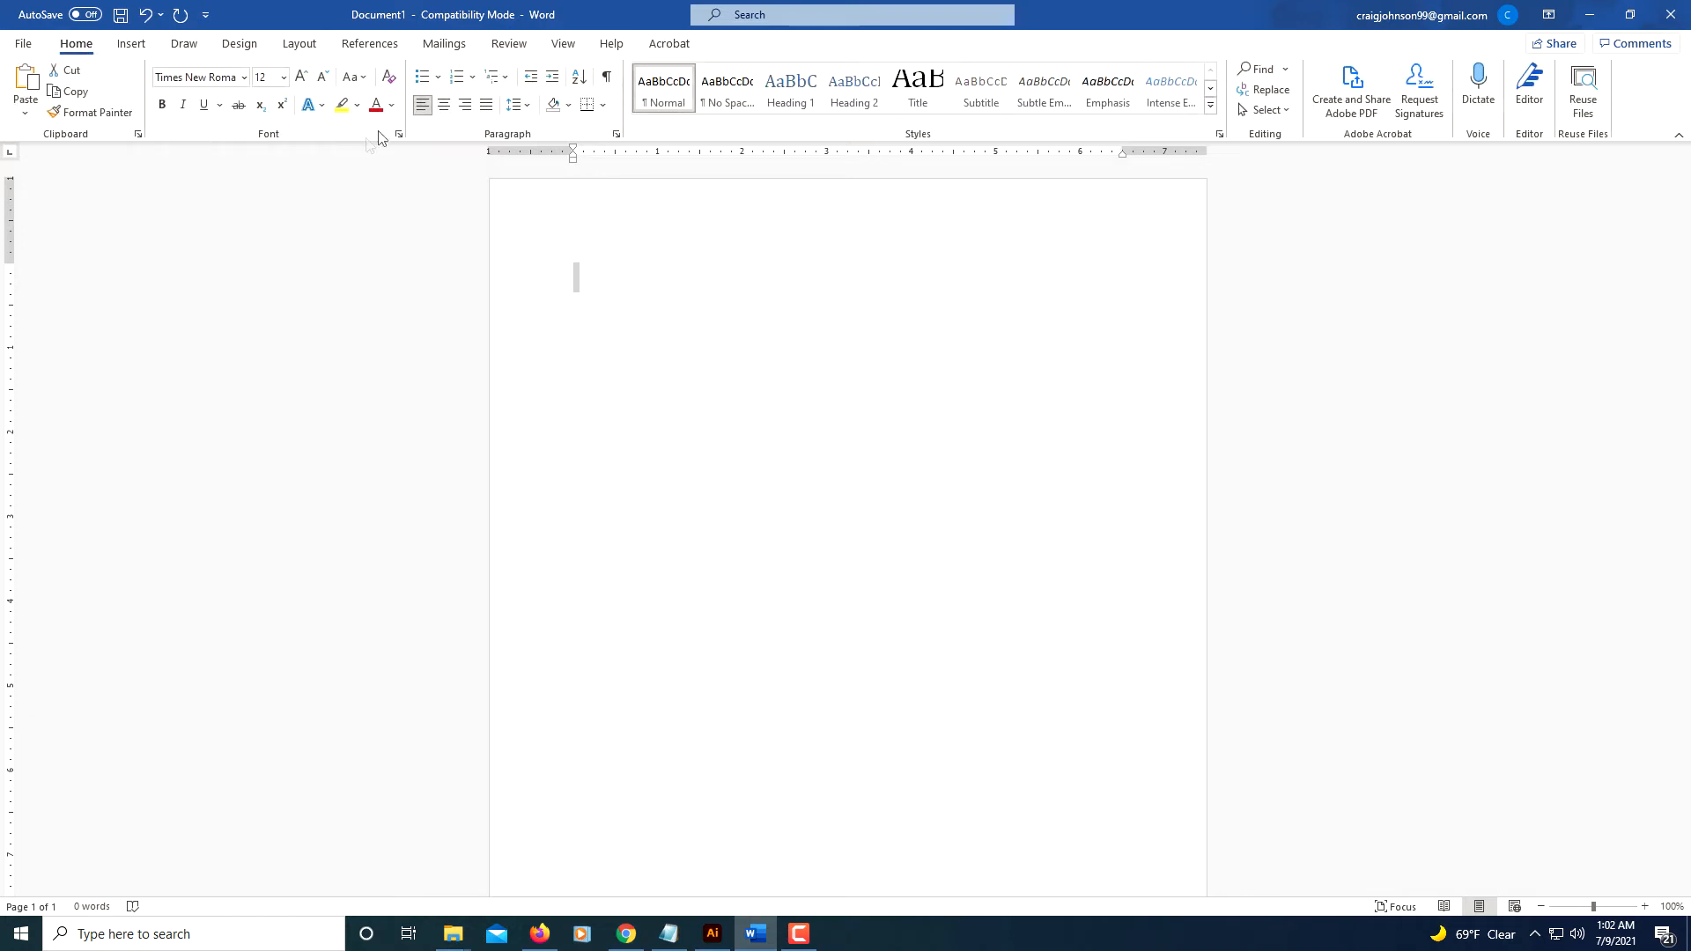
mouse_move(515, 104)
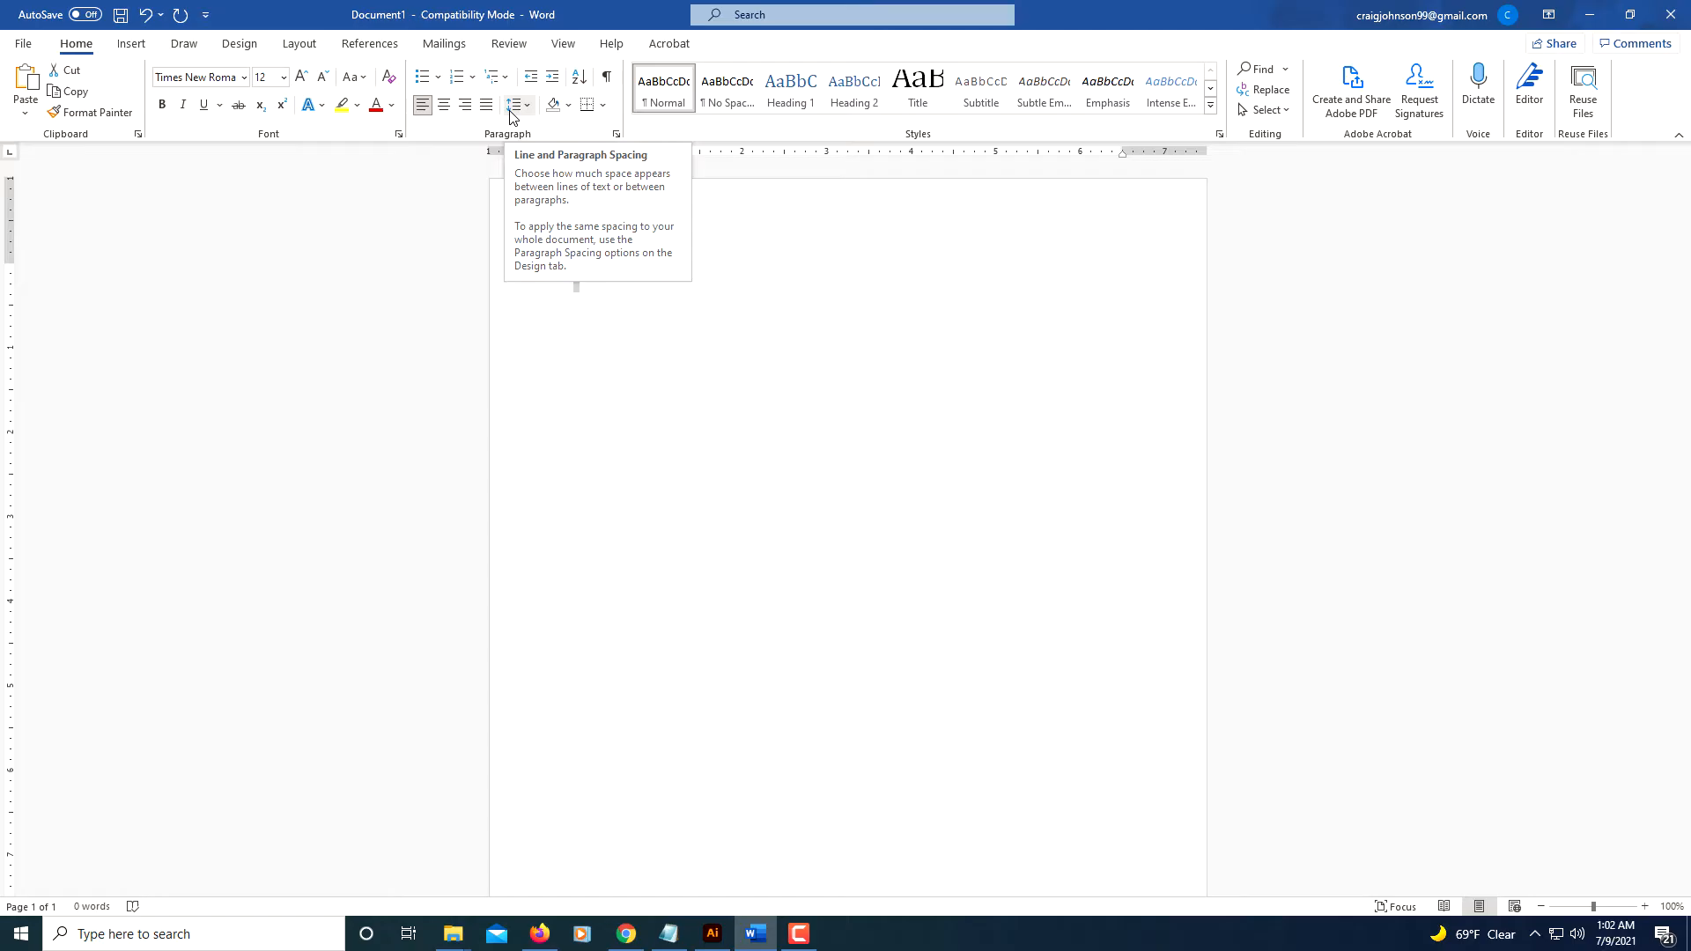
mouse_move(530, 109)
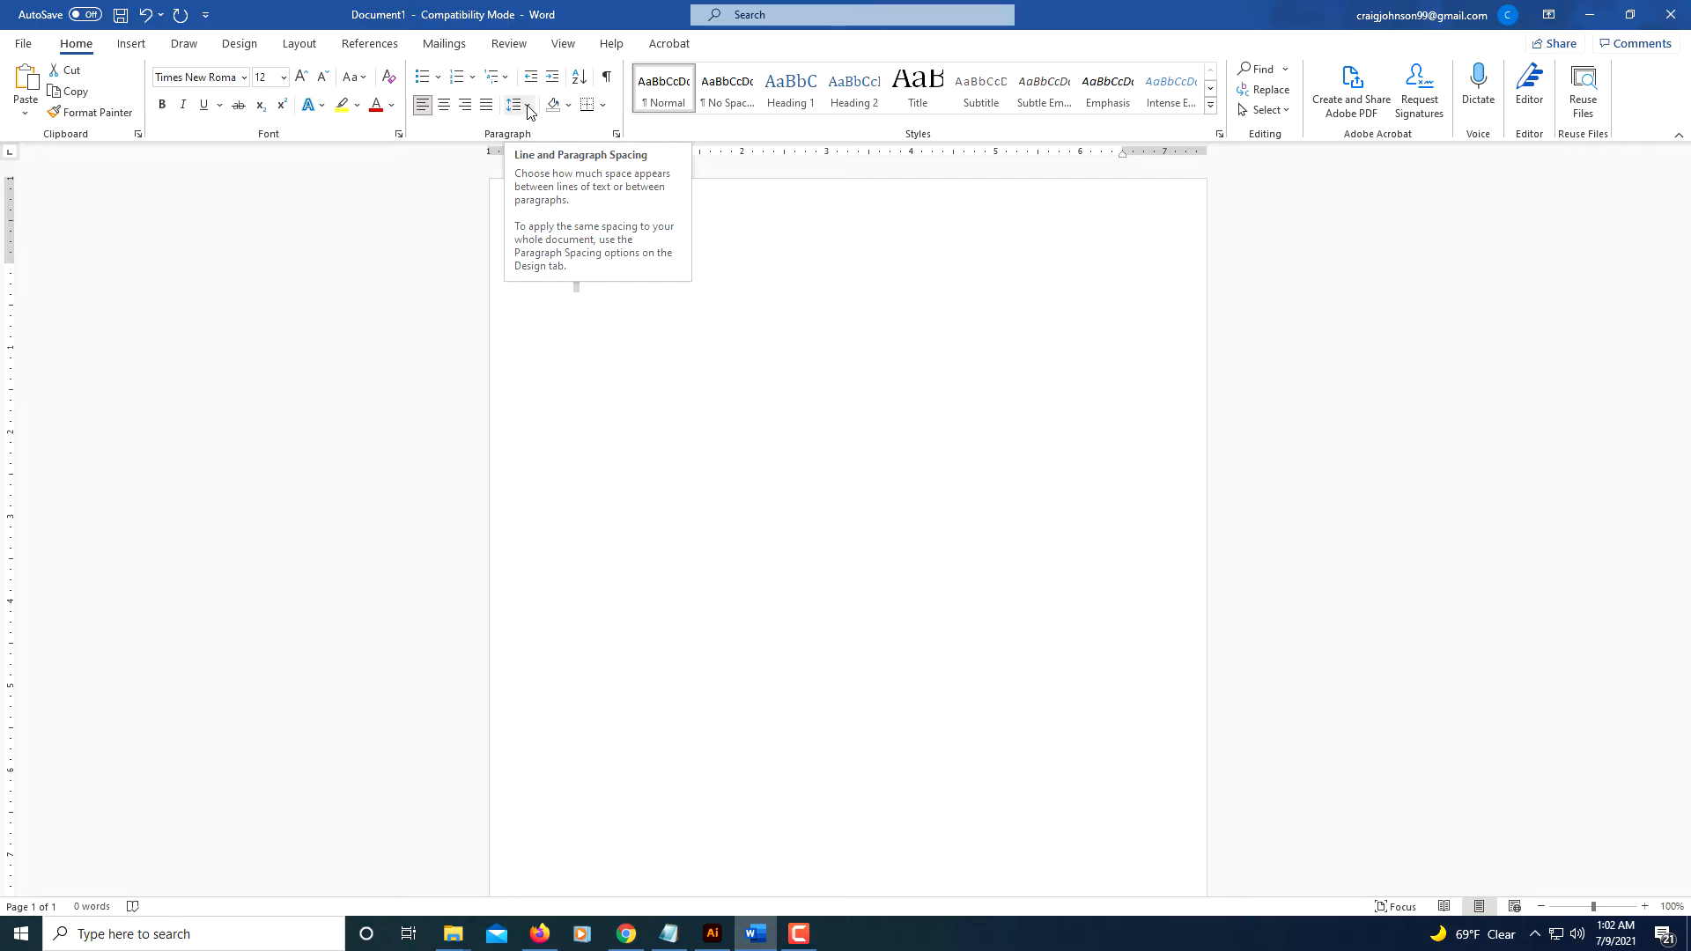
click(518, 105)
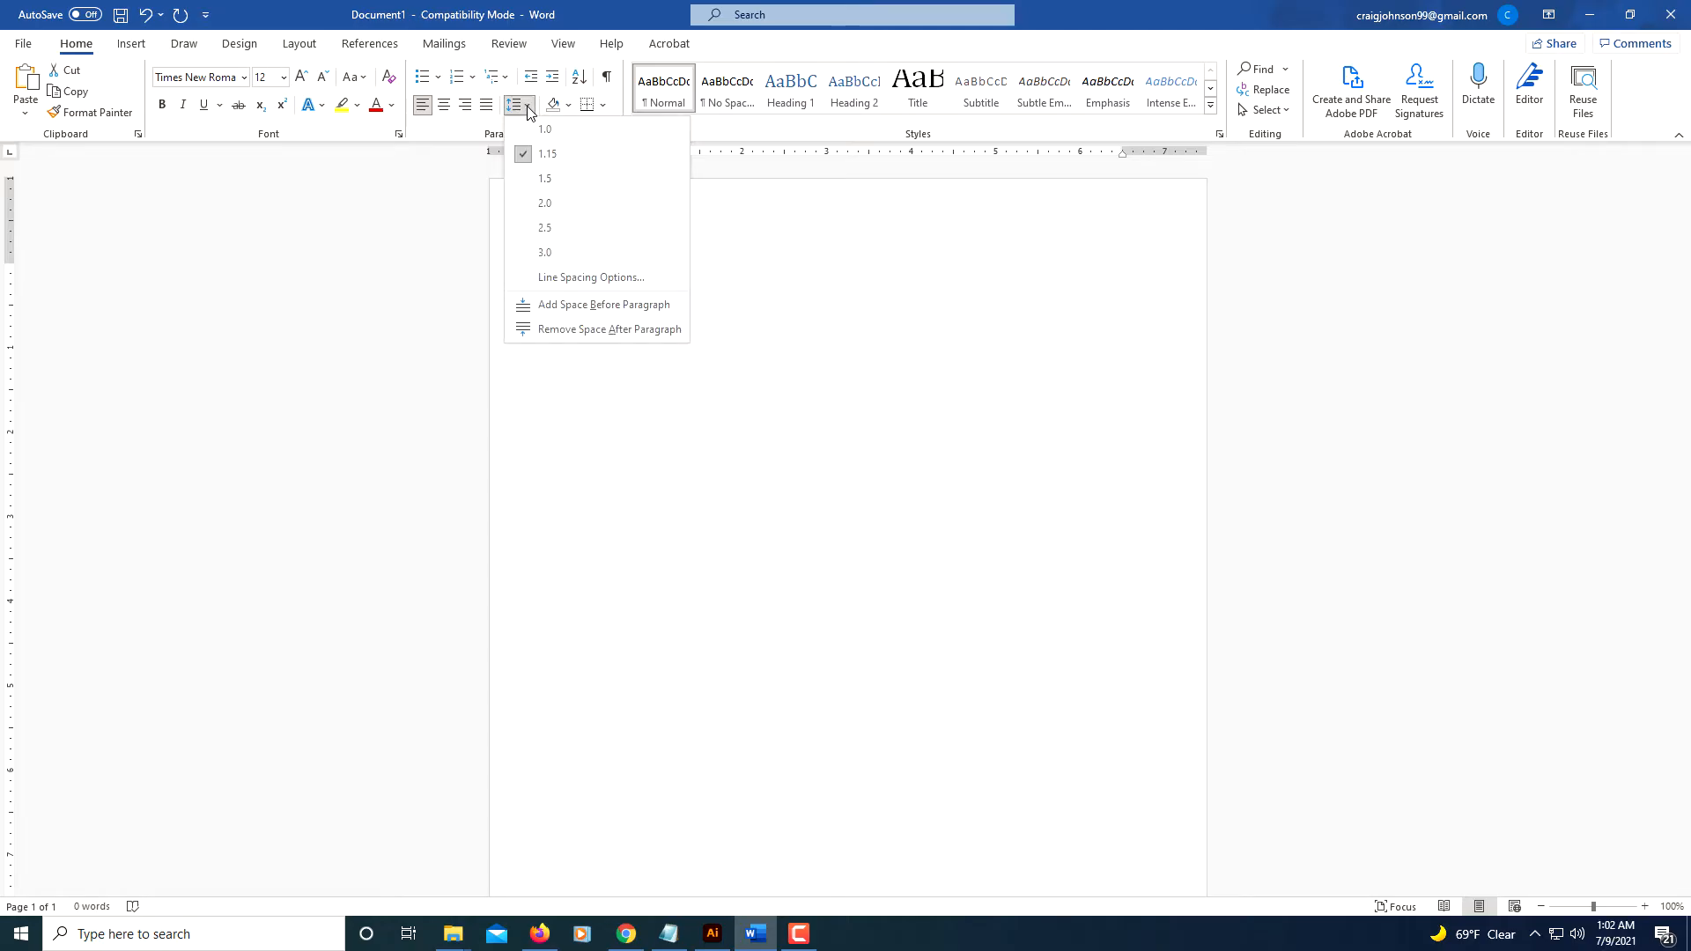
mouse_move(549, 209)
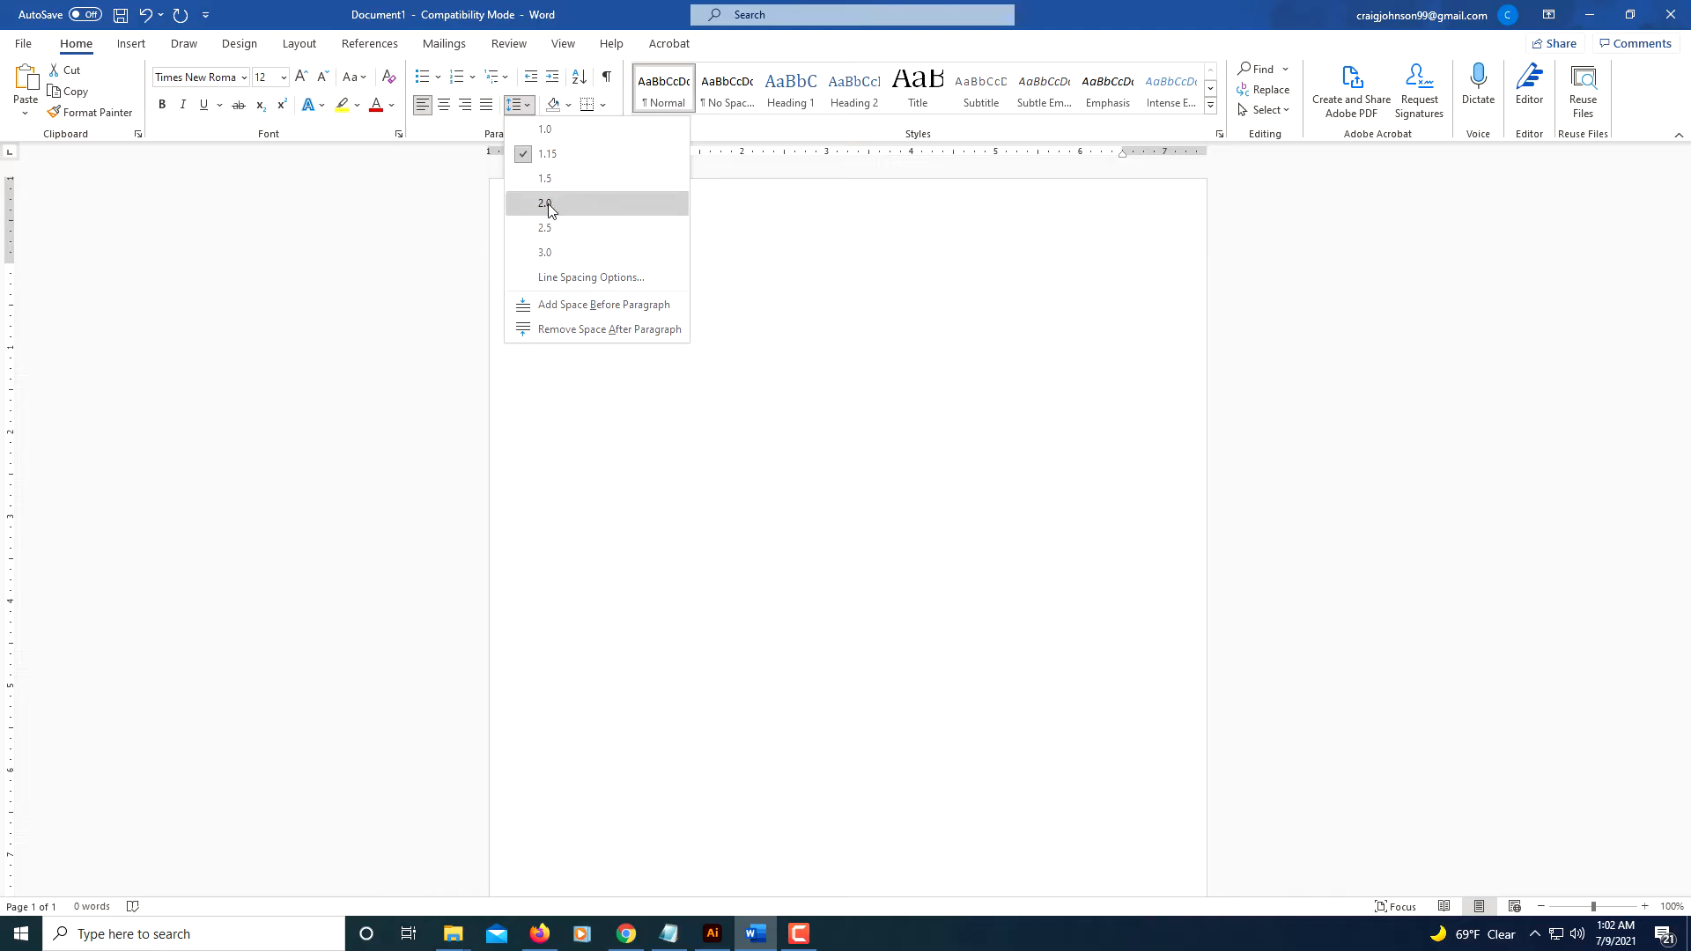
click(544, 204)
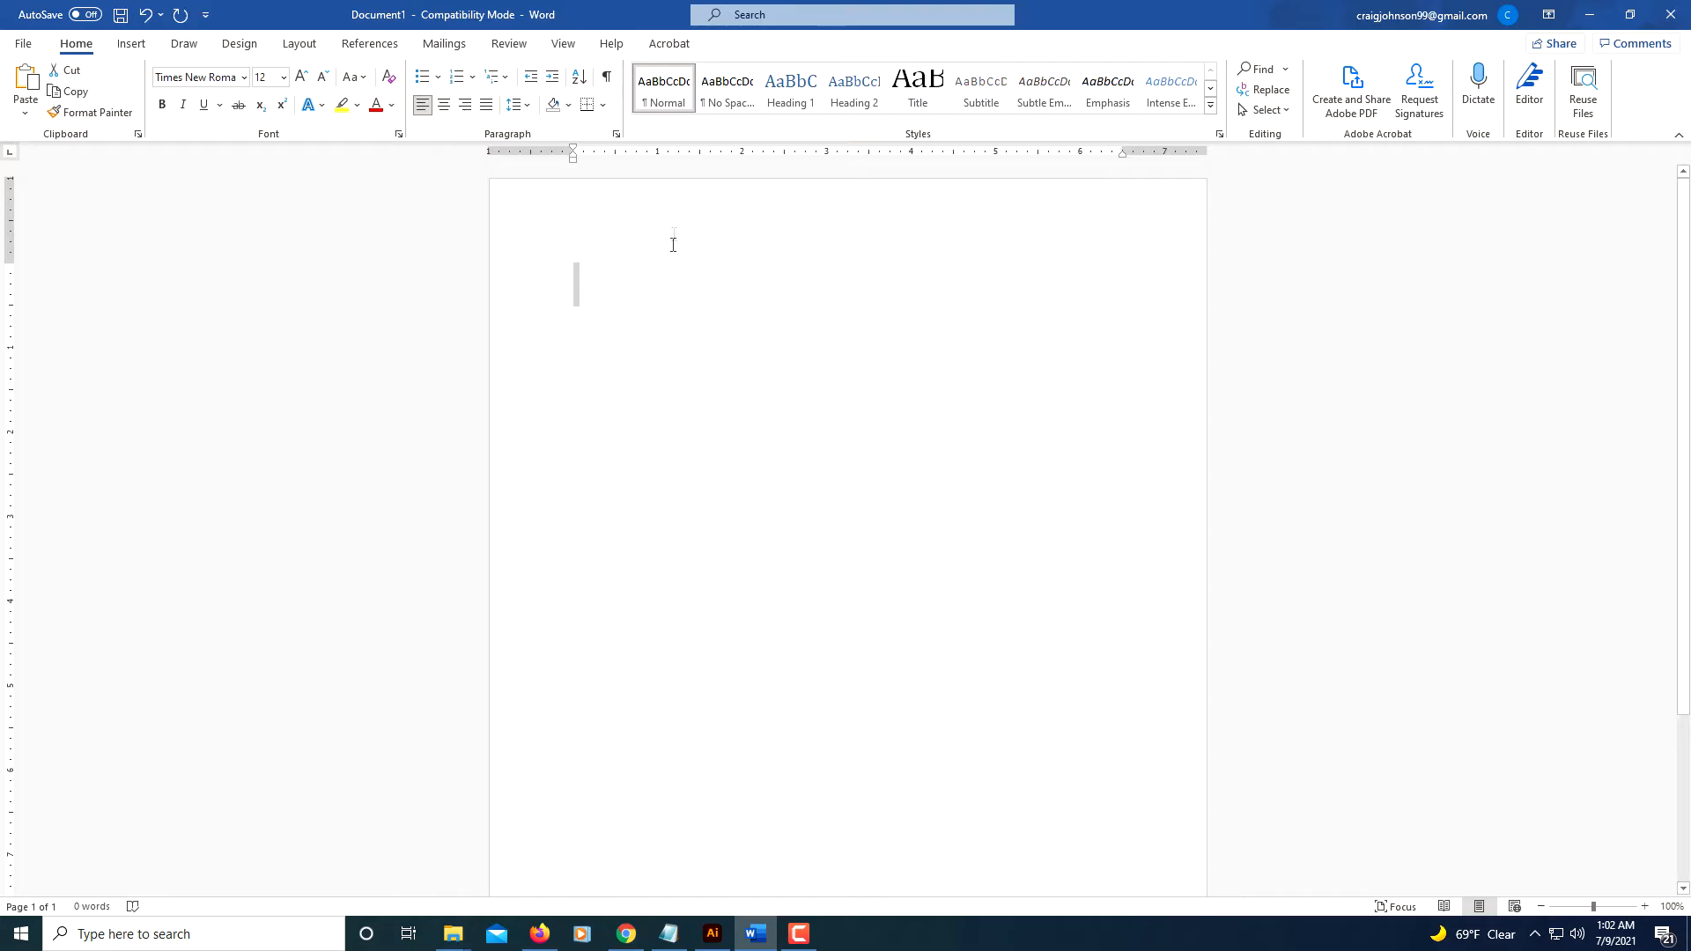
mouse_move(677, 221)
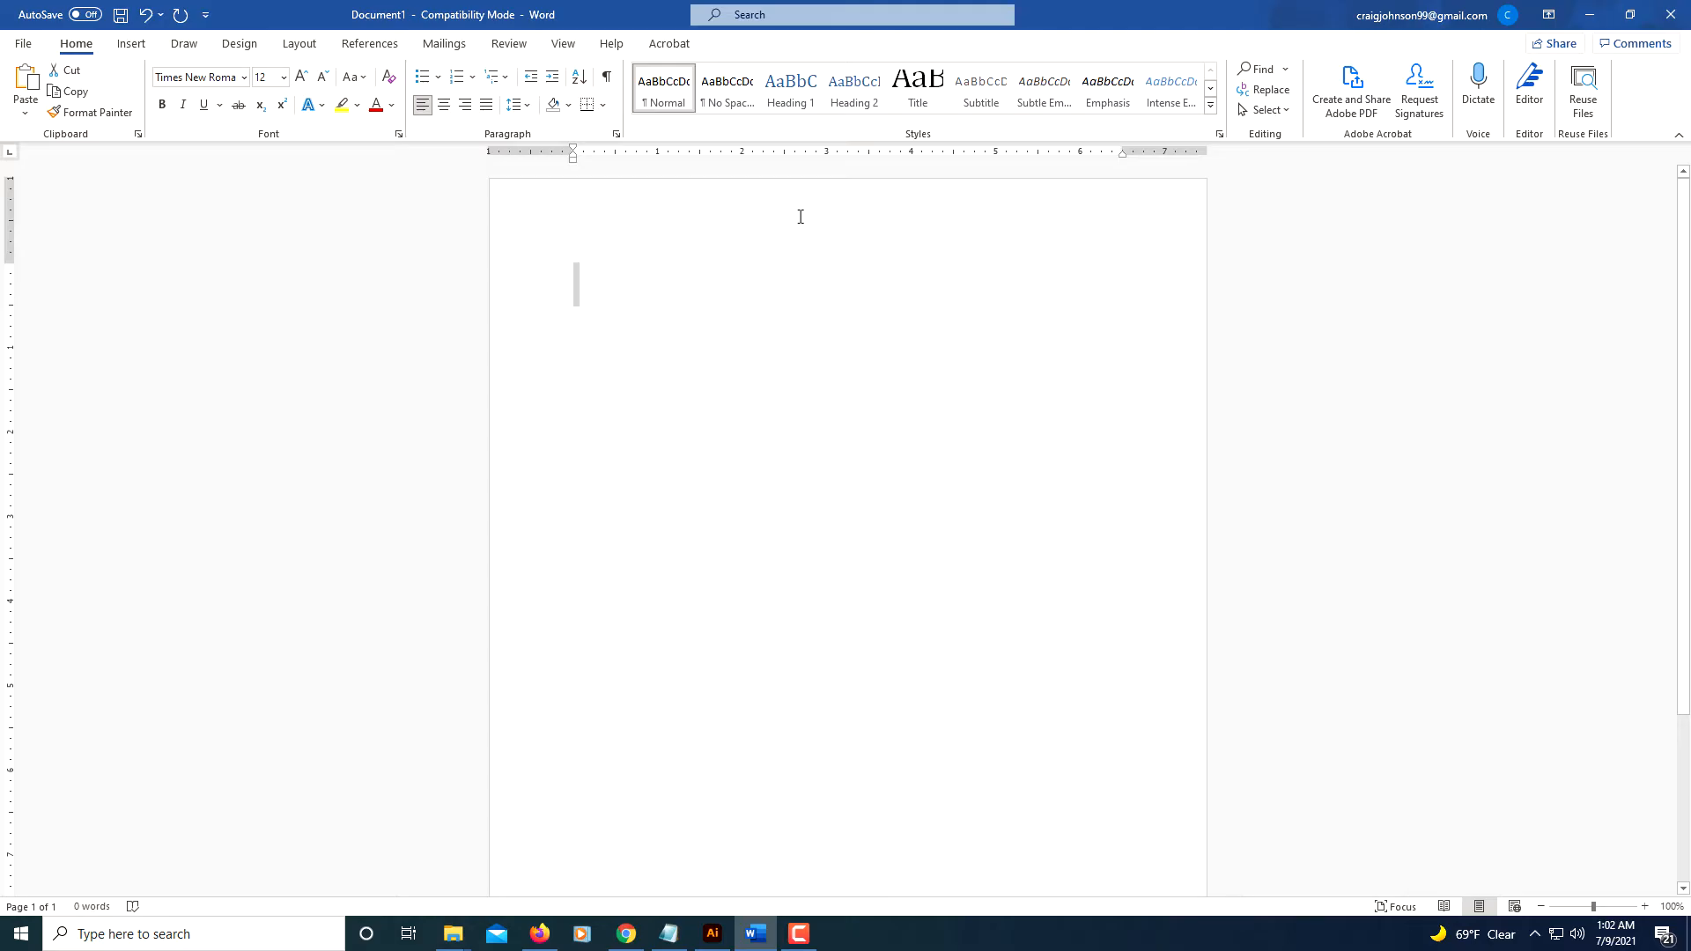
Step: Open the page header, right-align it, and type the surname 'Johnson'
double_click(800, 217)
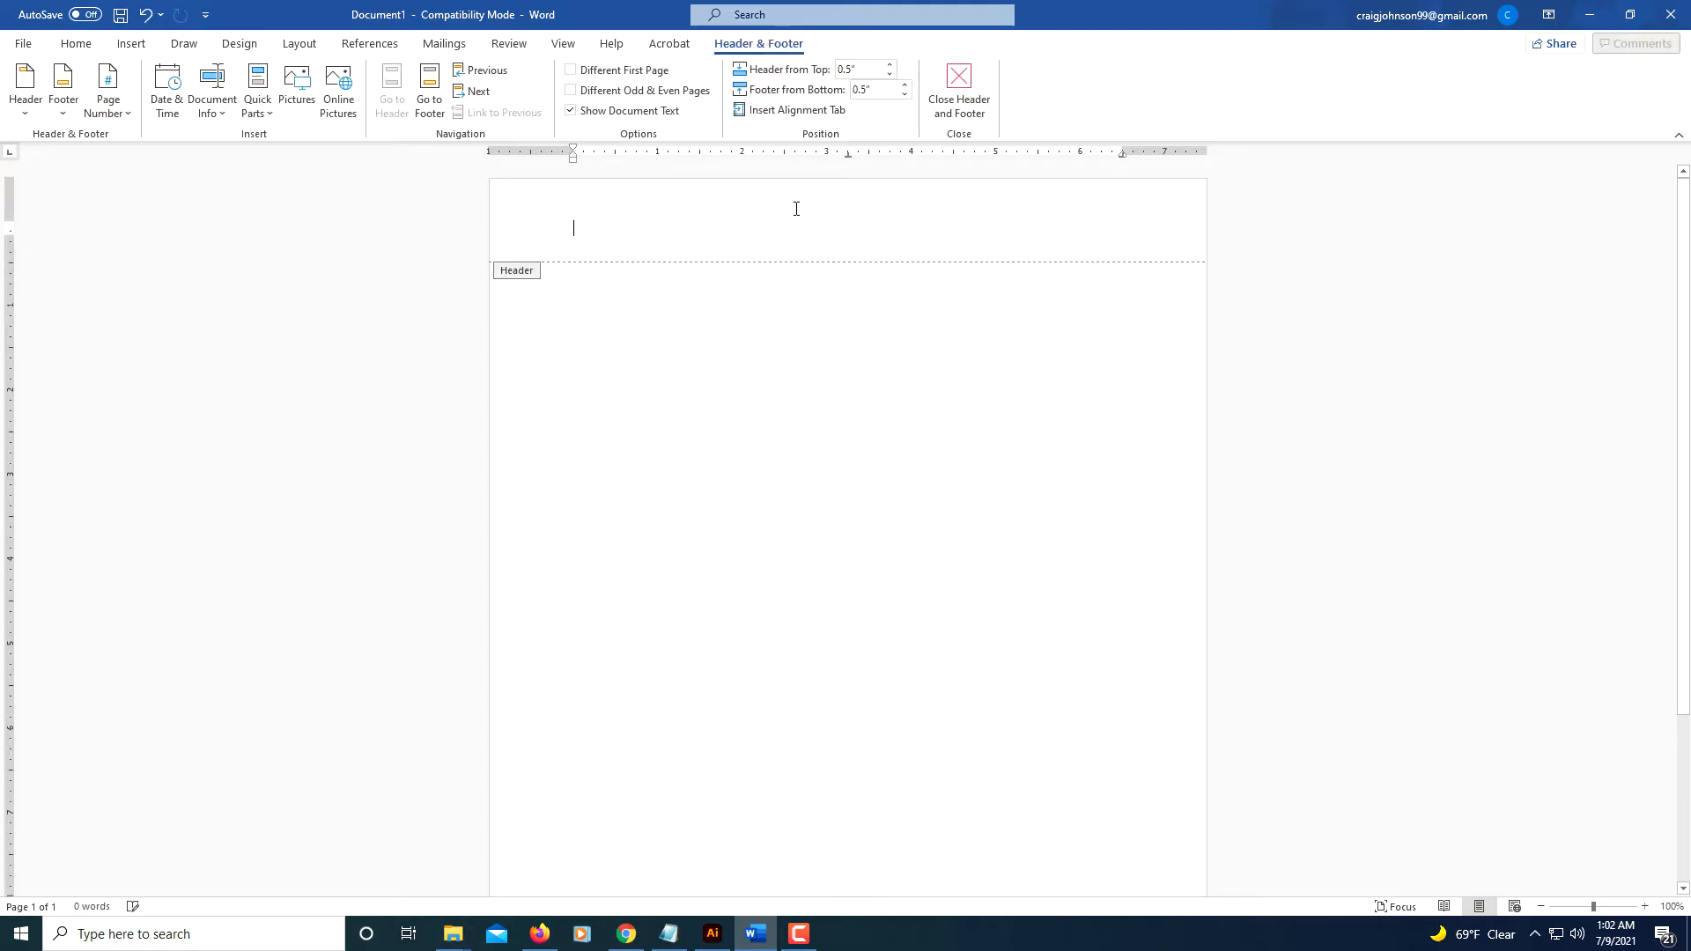
mouse_move(830, 217)
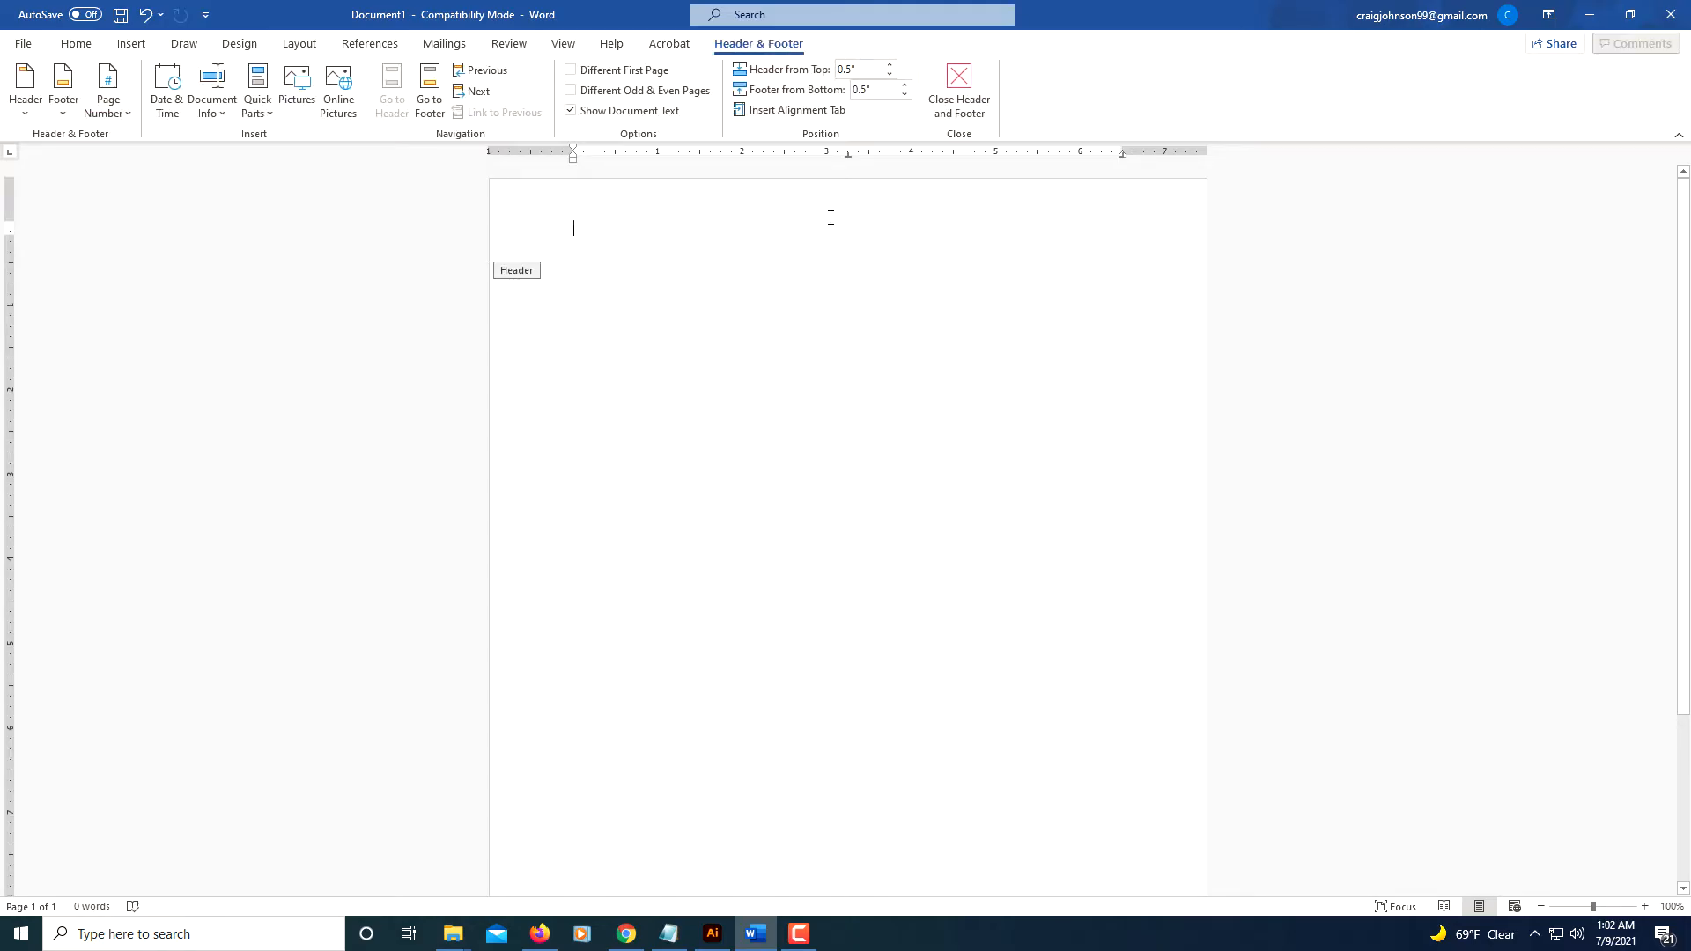
mouse_move(564, 274)
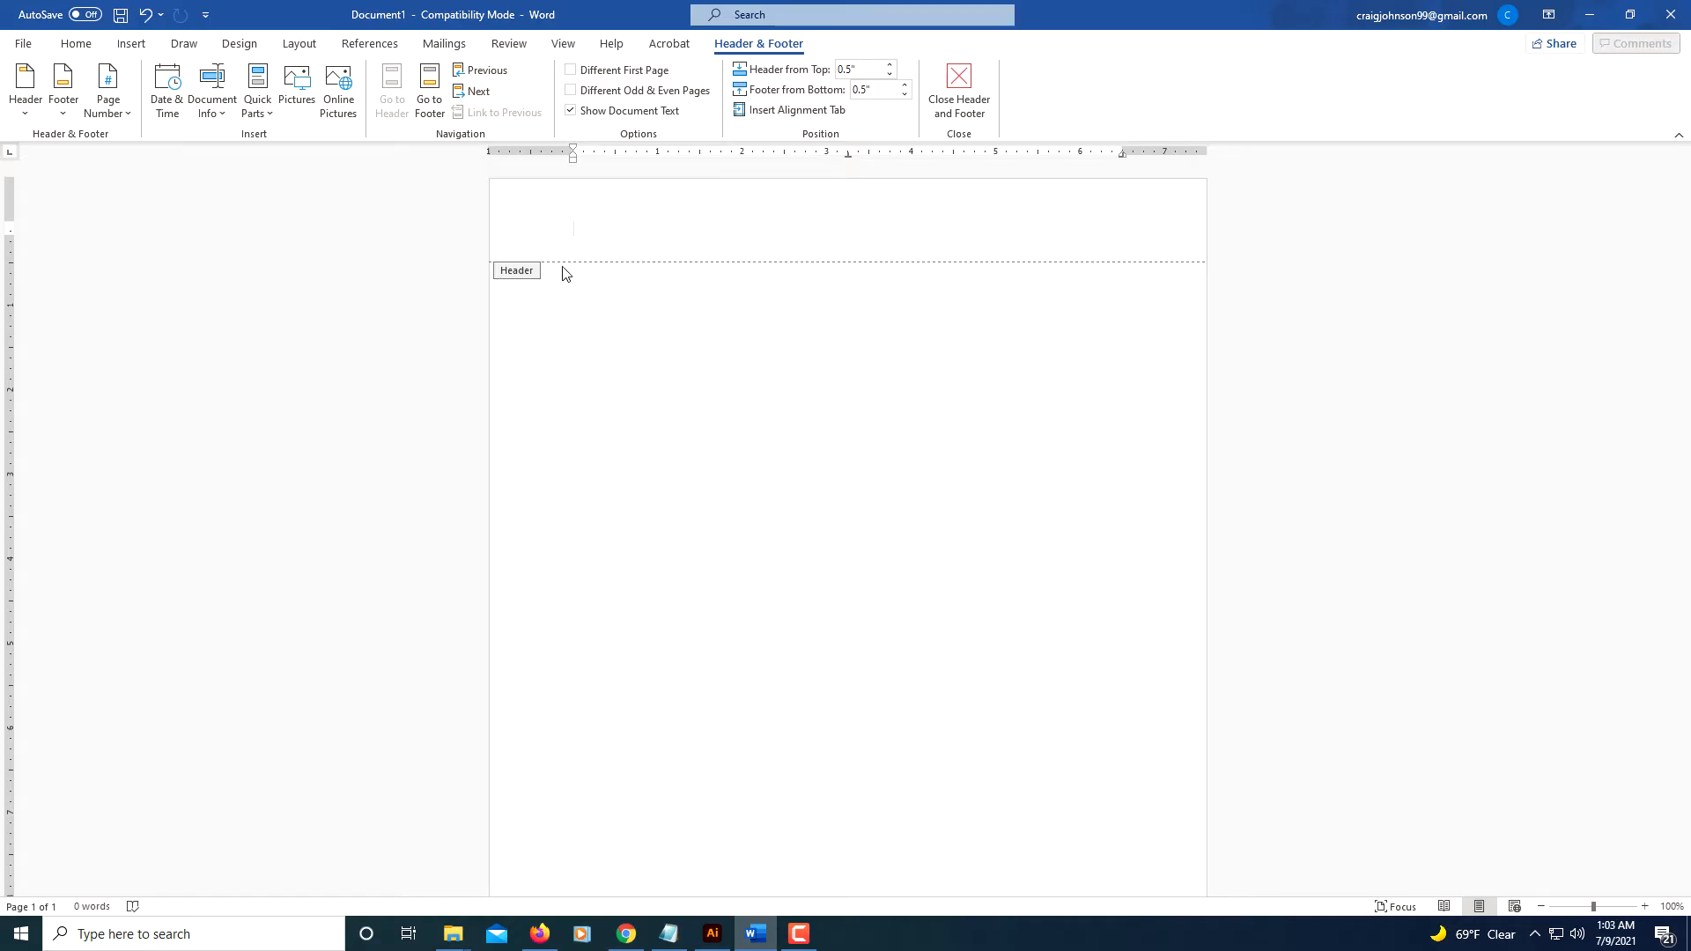
mouse_move(76, 43)
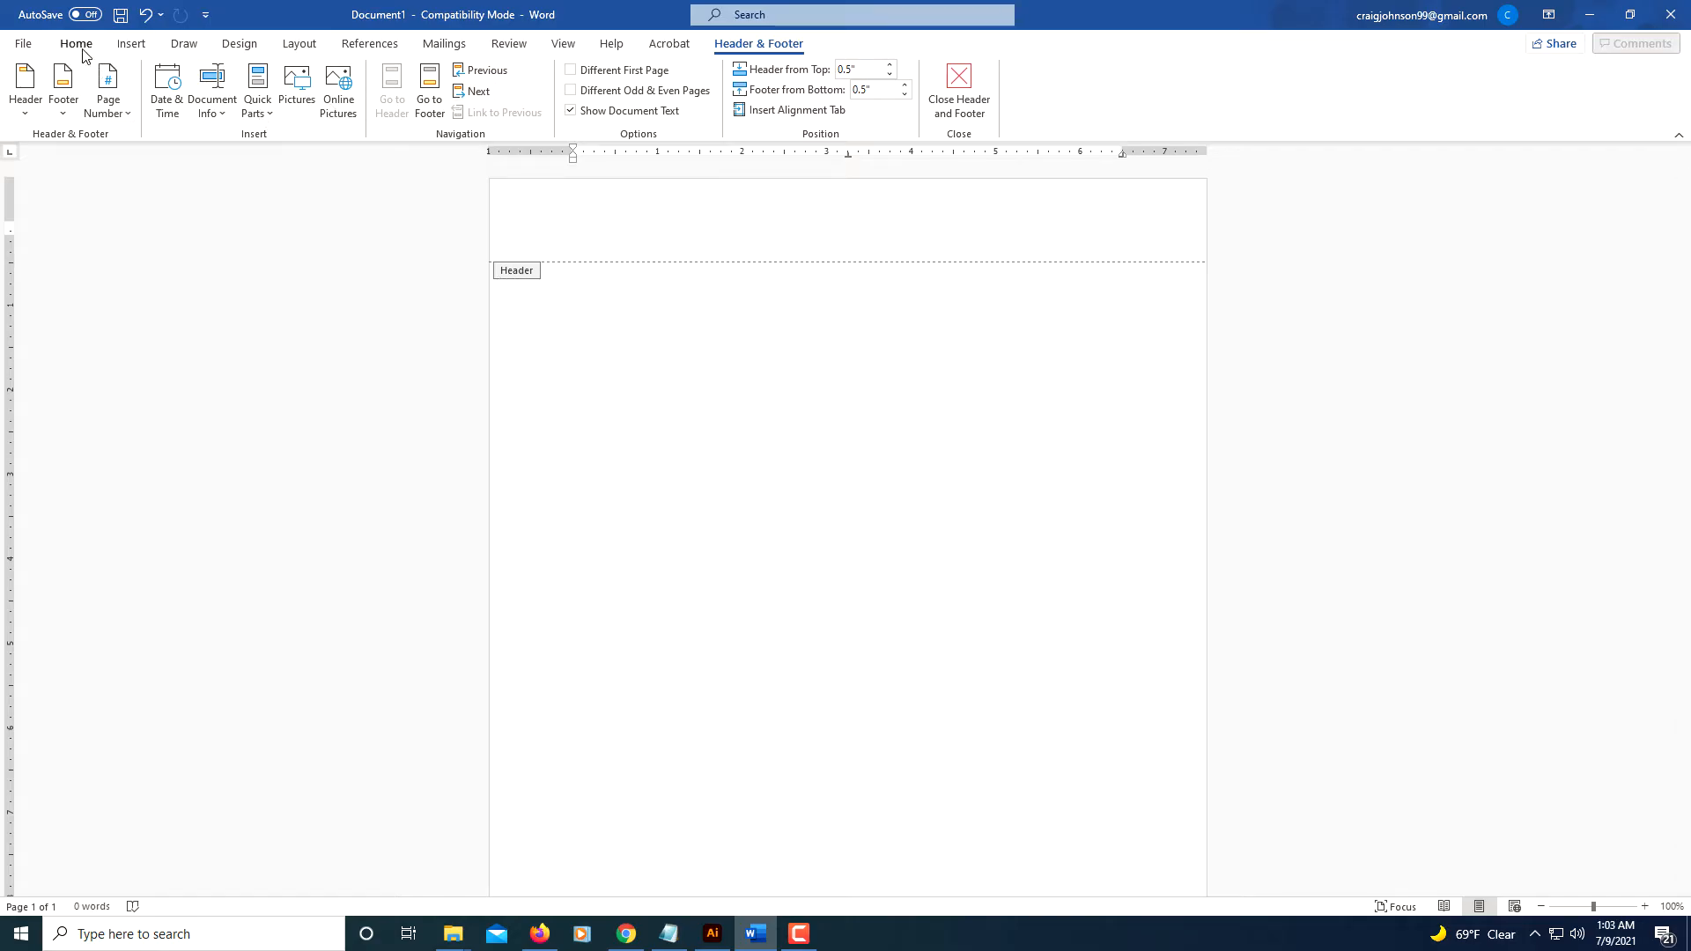
click(75, 43)
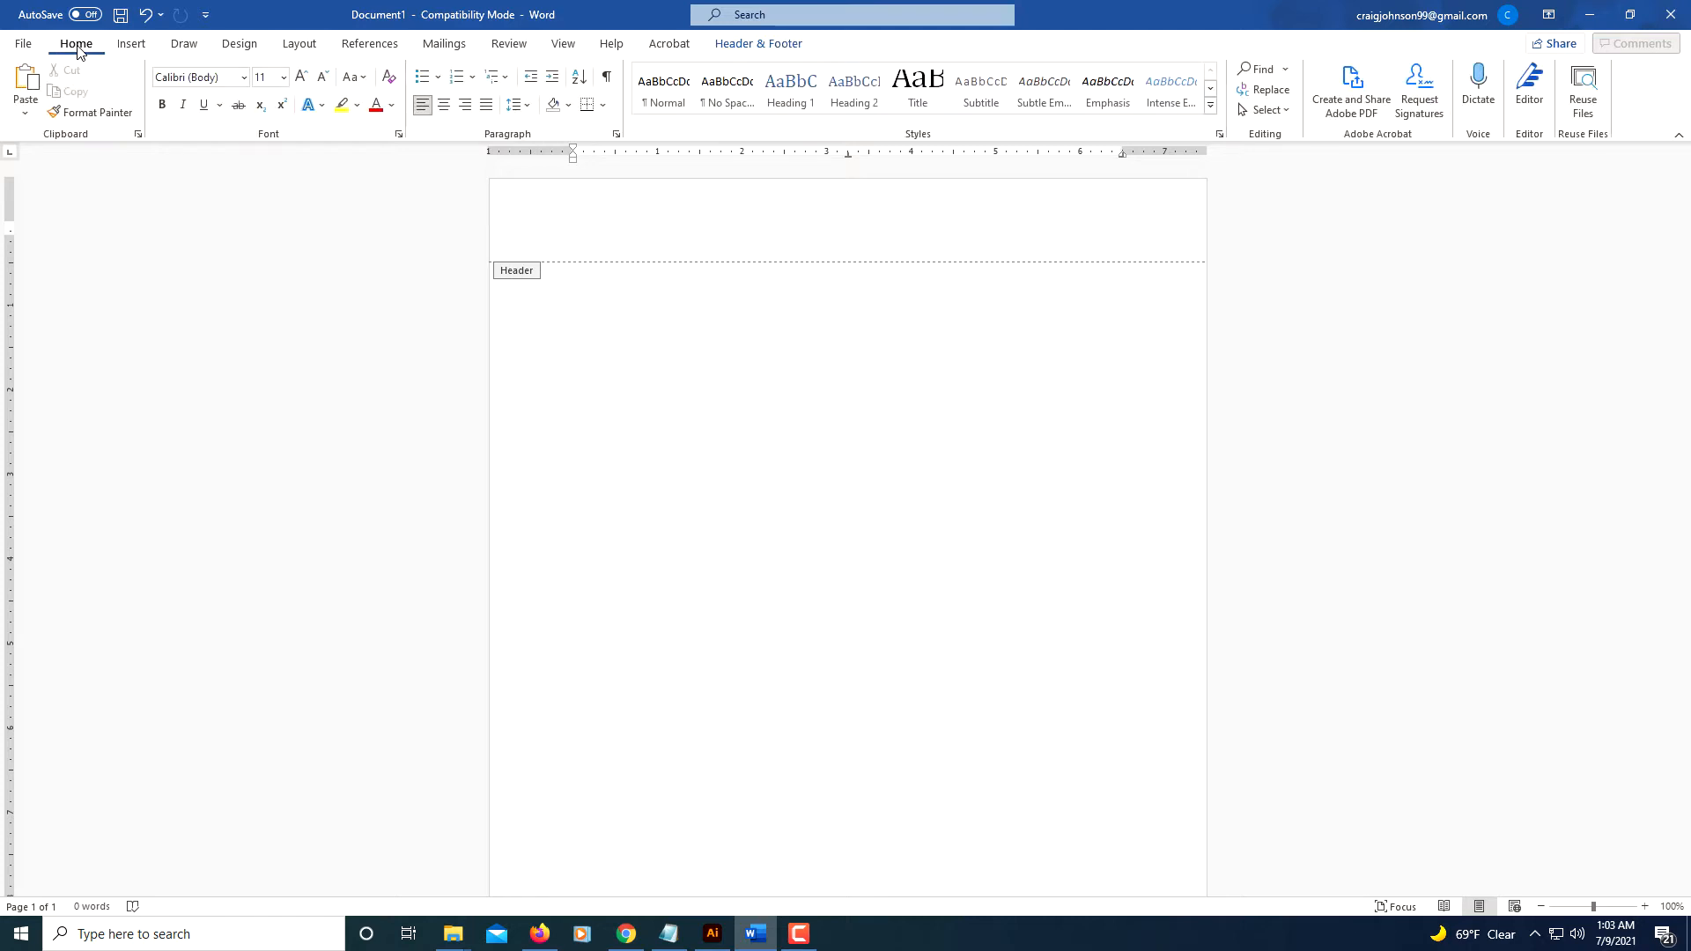
click(573, 227)
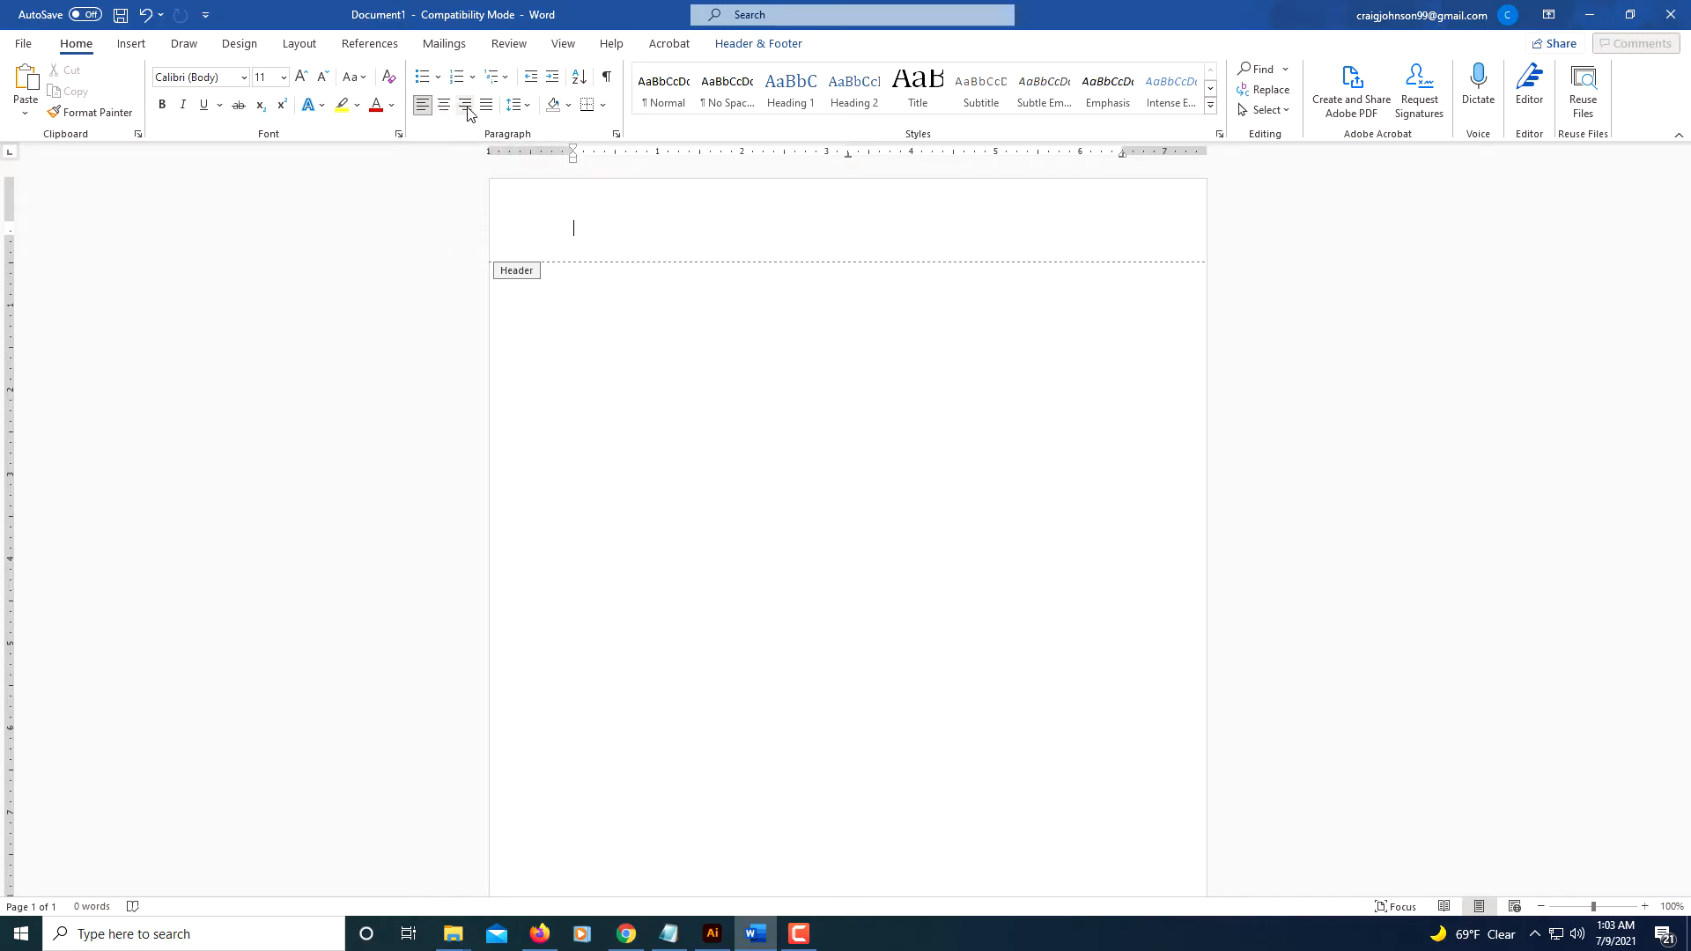
mouse_move(464, 105)
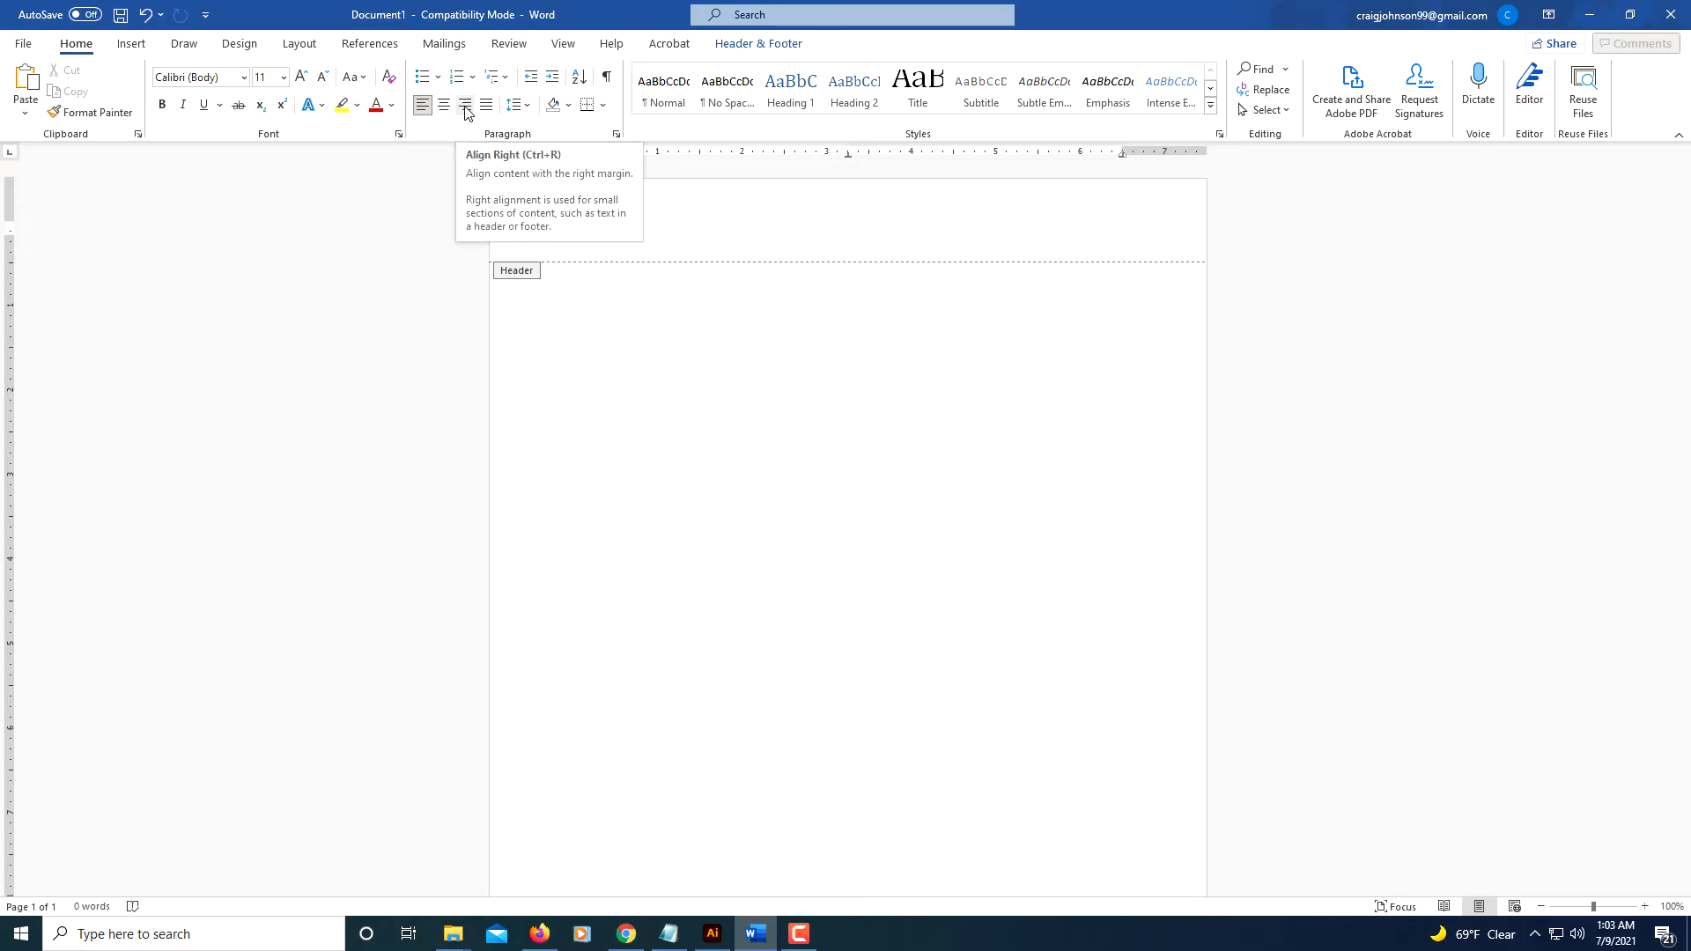
click(464, 105)
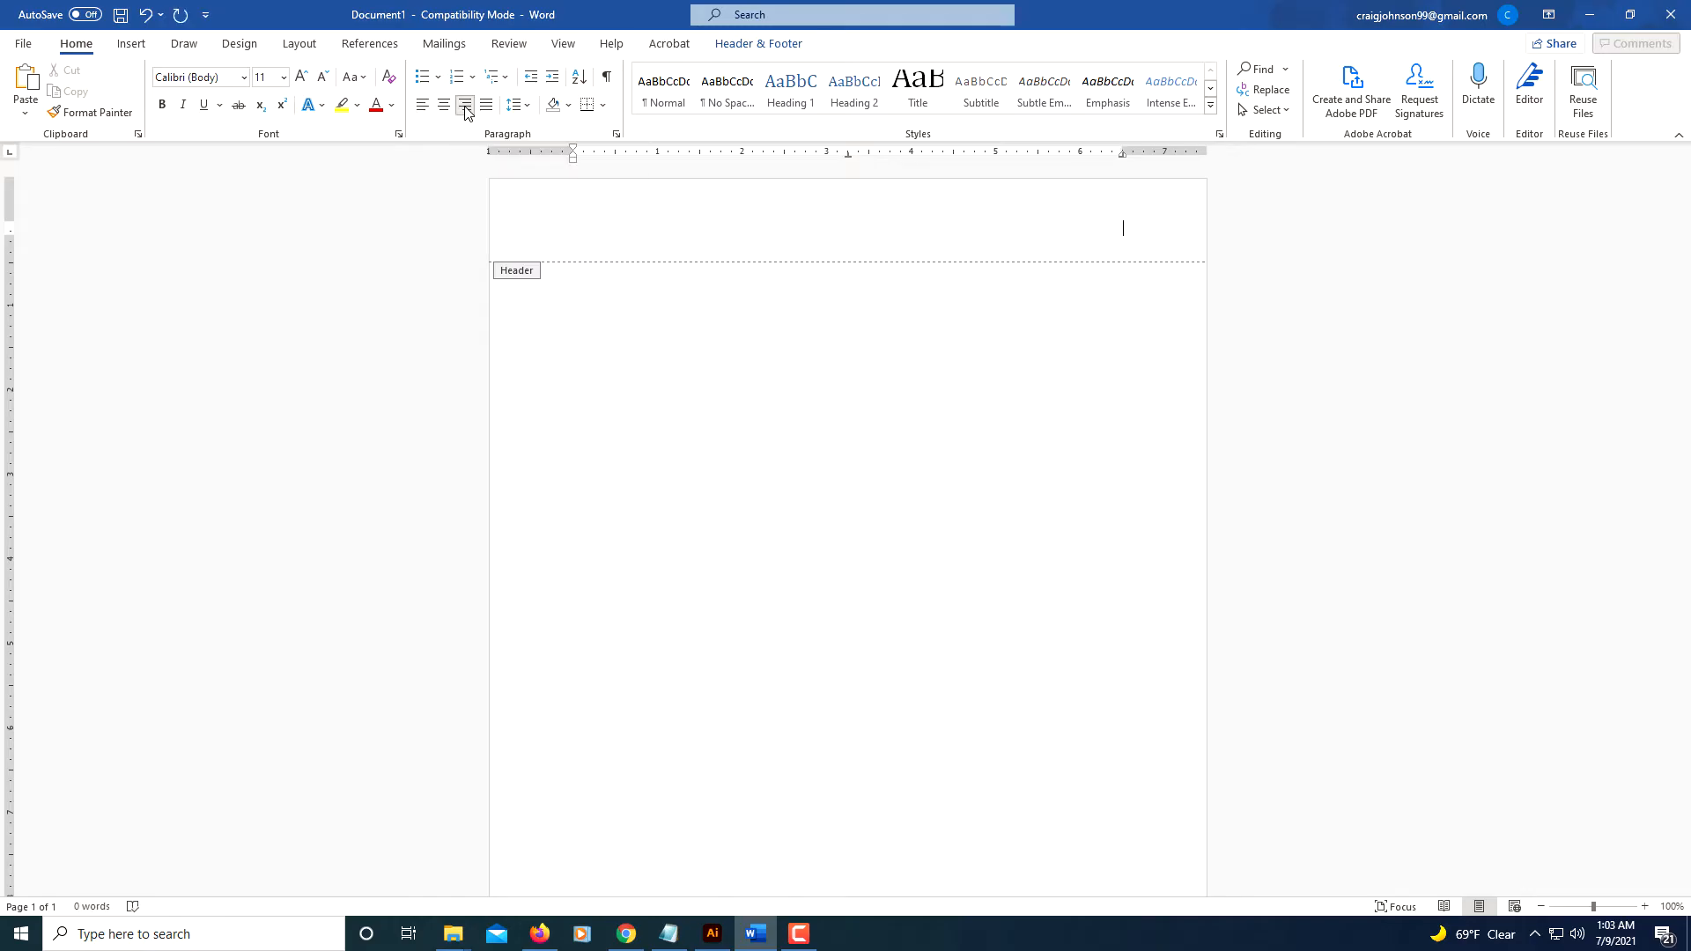
text(Johnson)
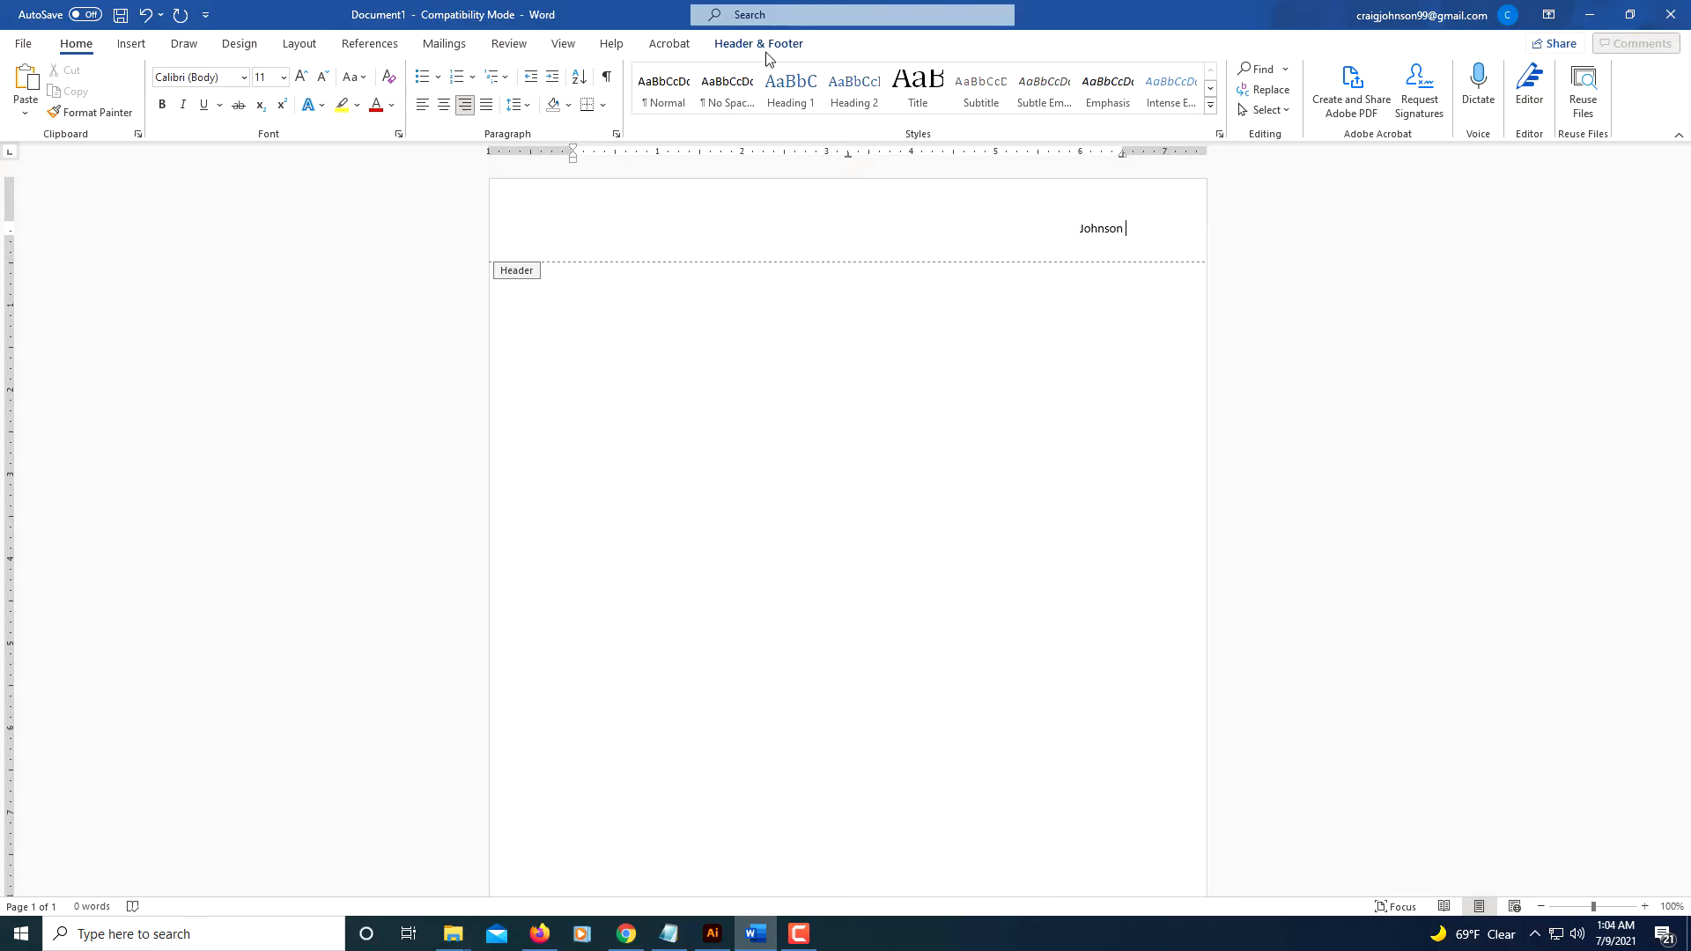
mouse_move(754, 54)
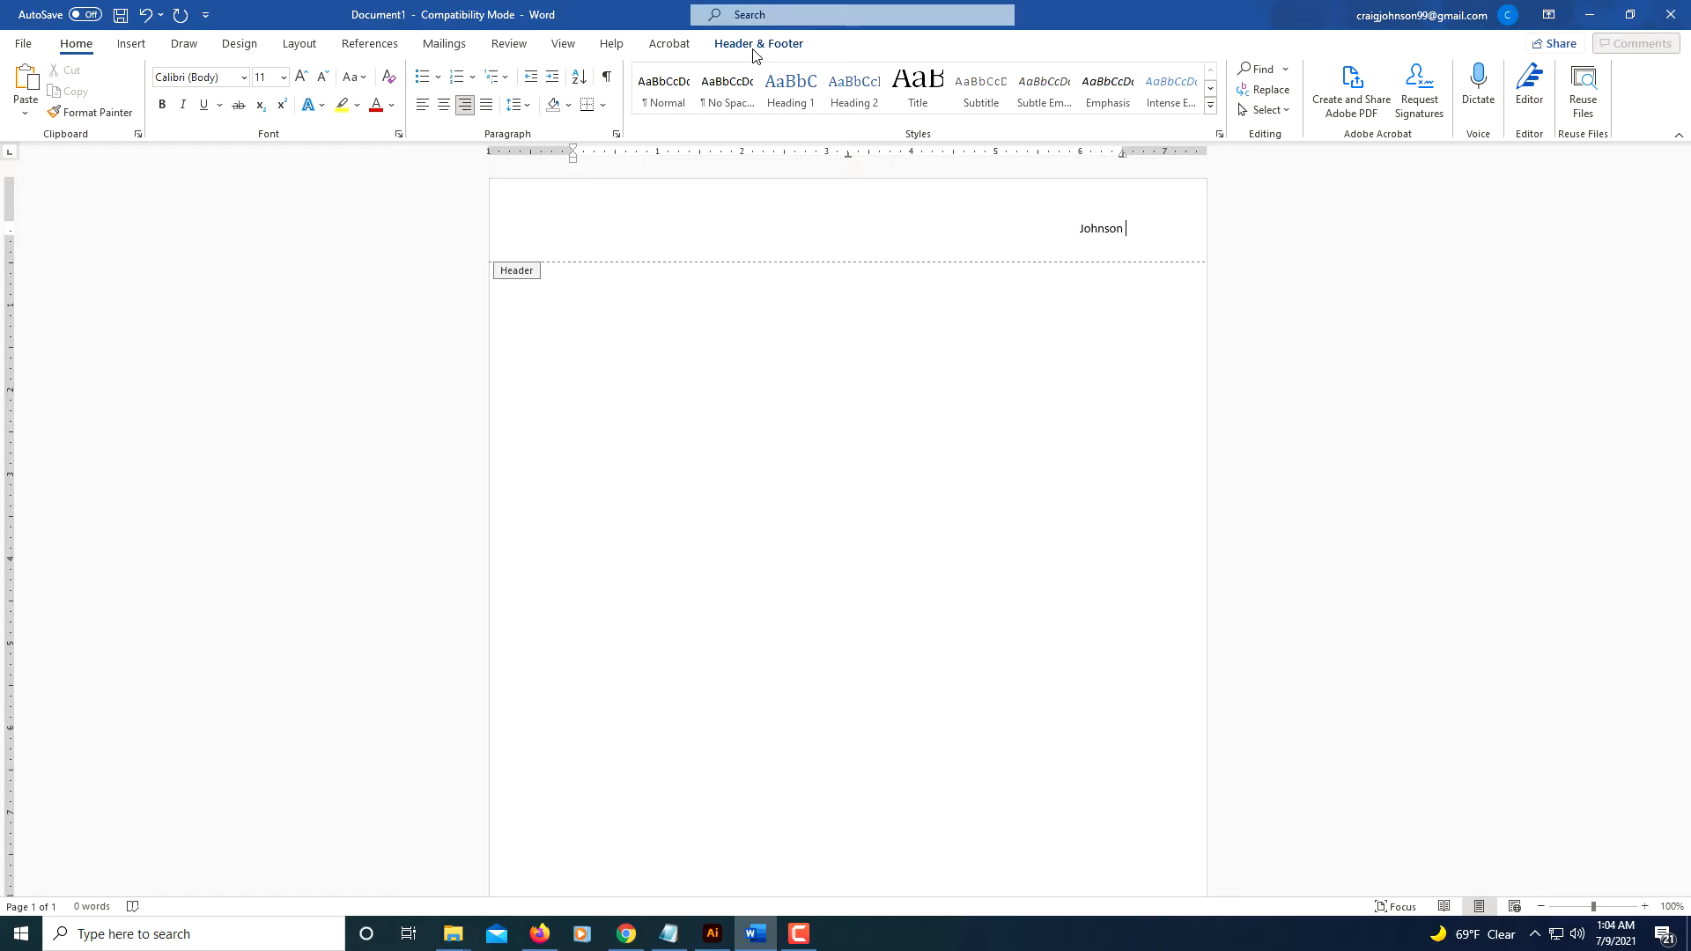
Step: Open the Header & Footer Page Number options to add a plain page number
click(760, 43)
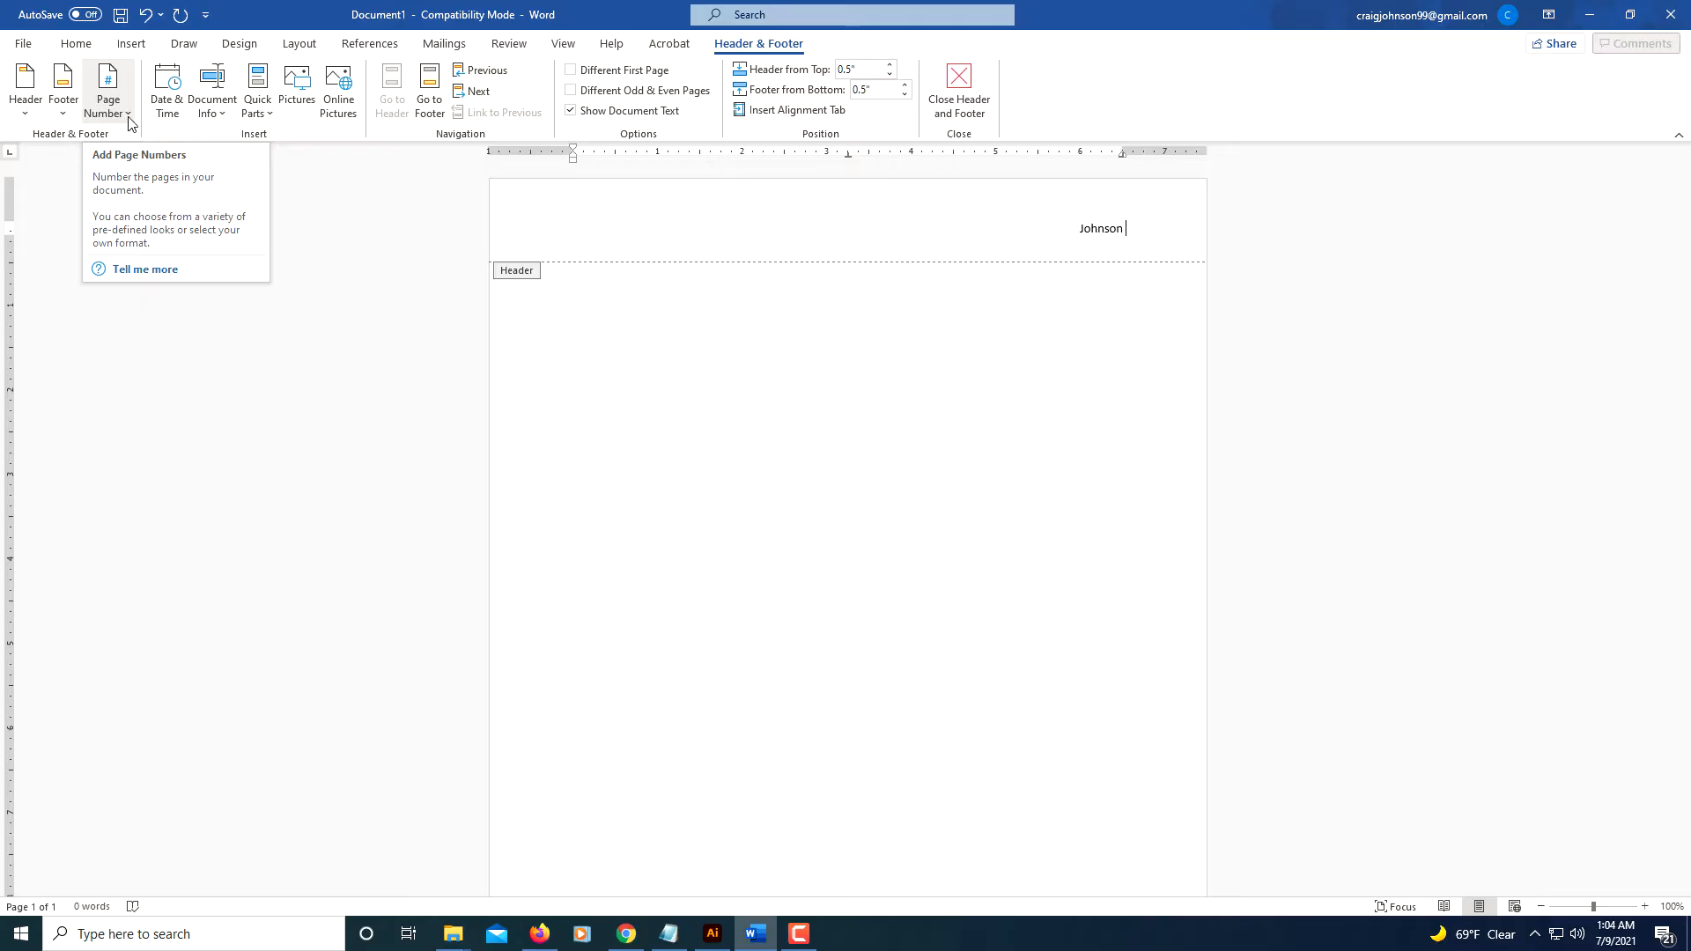
click(107, 88)
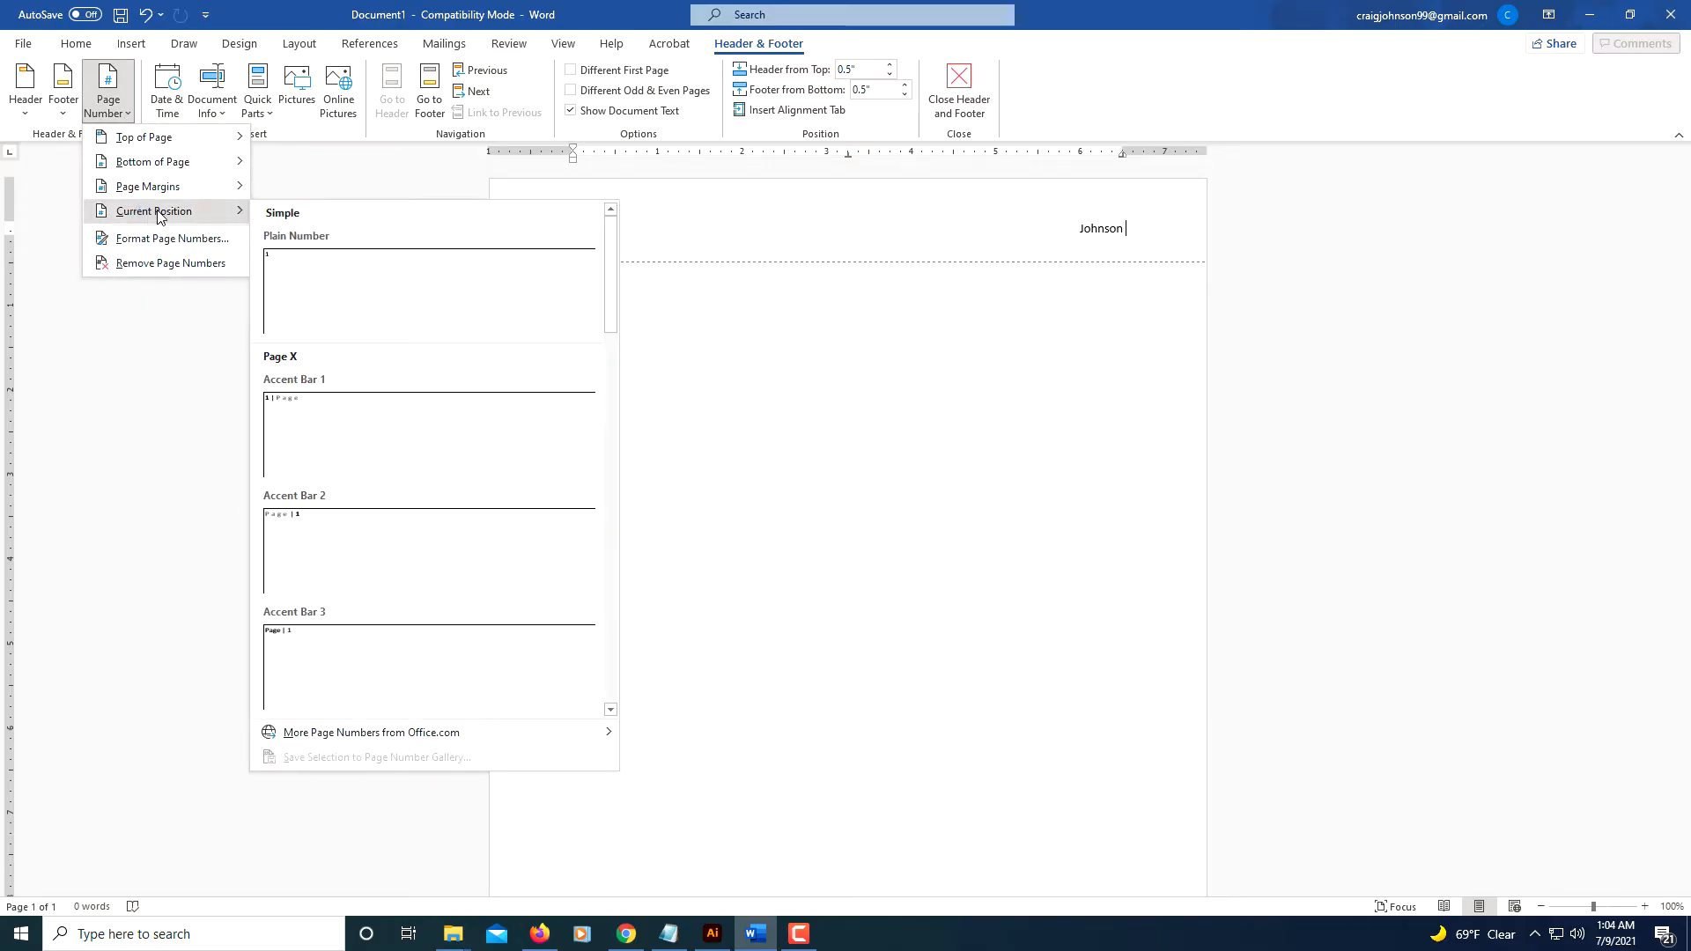
mouse_move(328, 296)
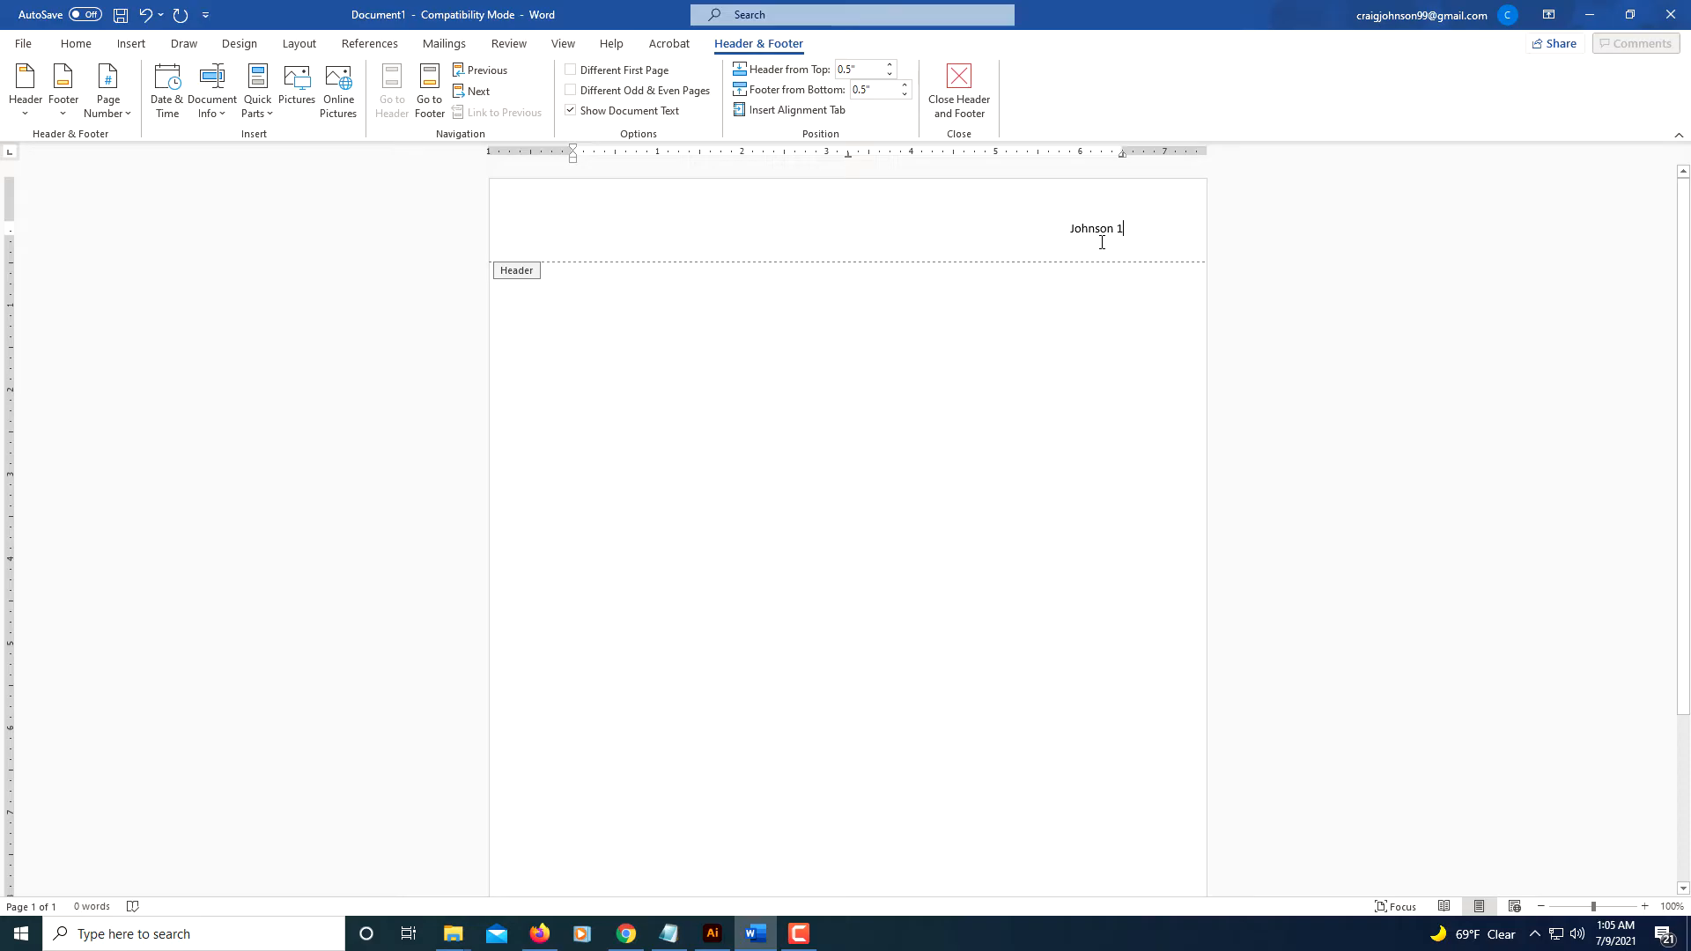
mouse_move(837, 428)
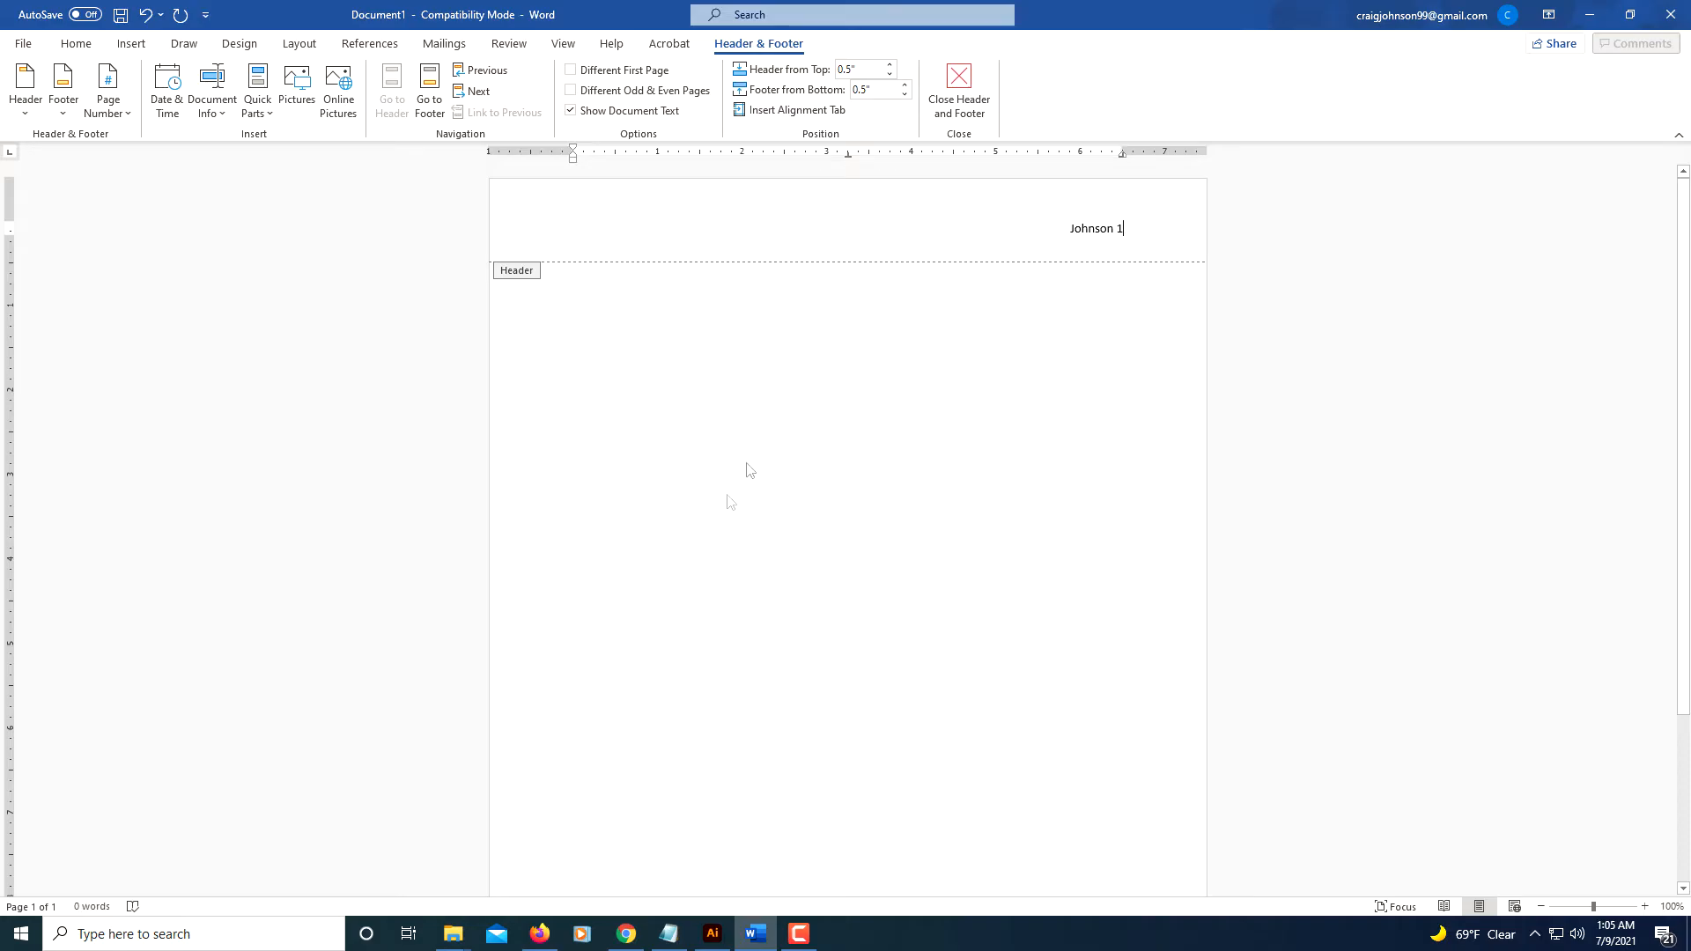
mouse_move(814, 447)
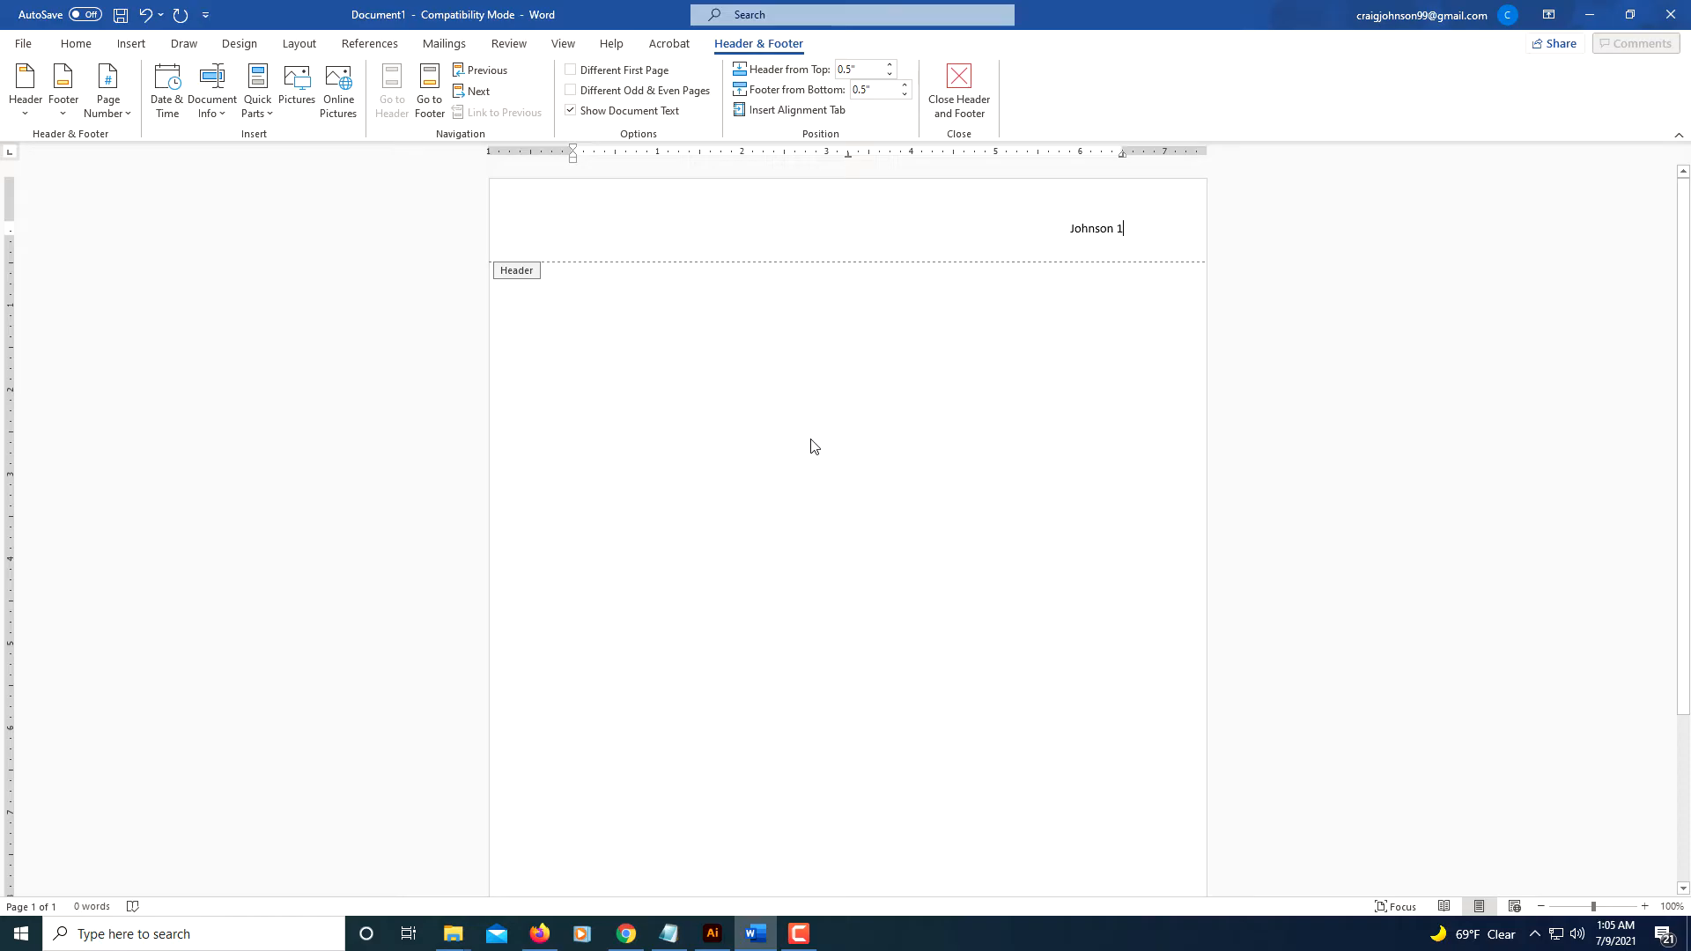
click(958, 72)
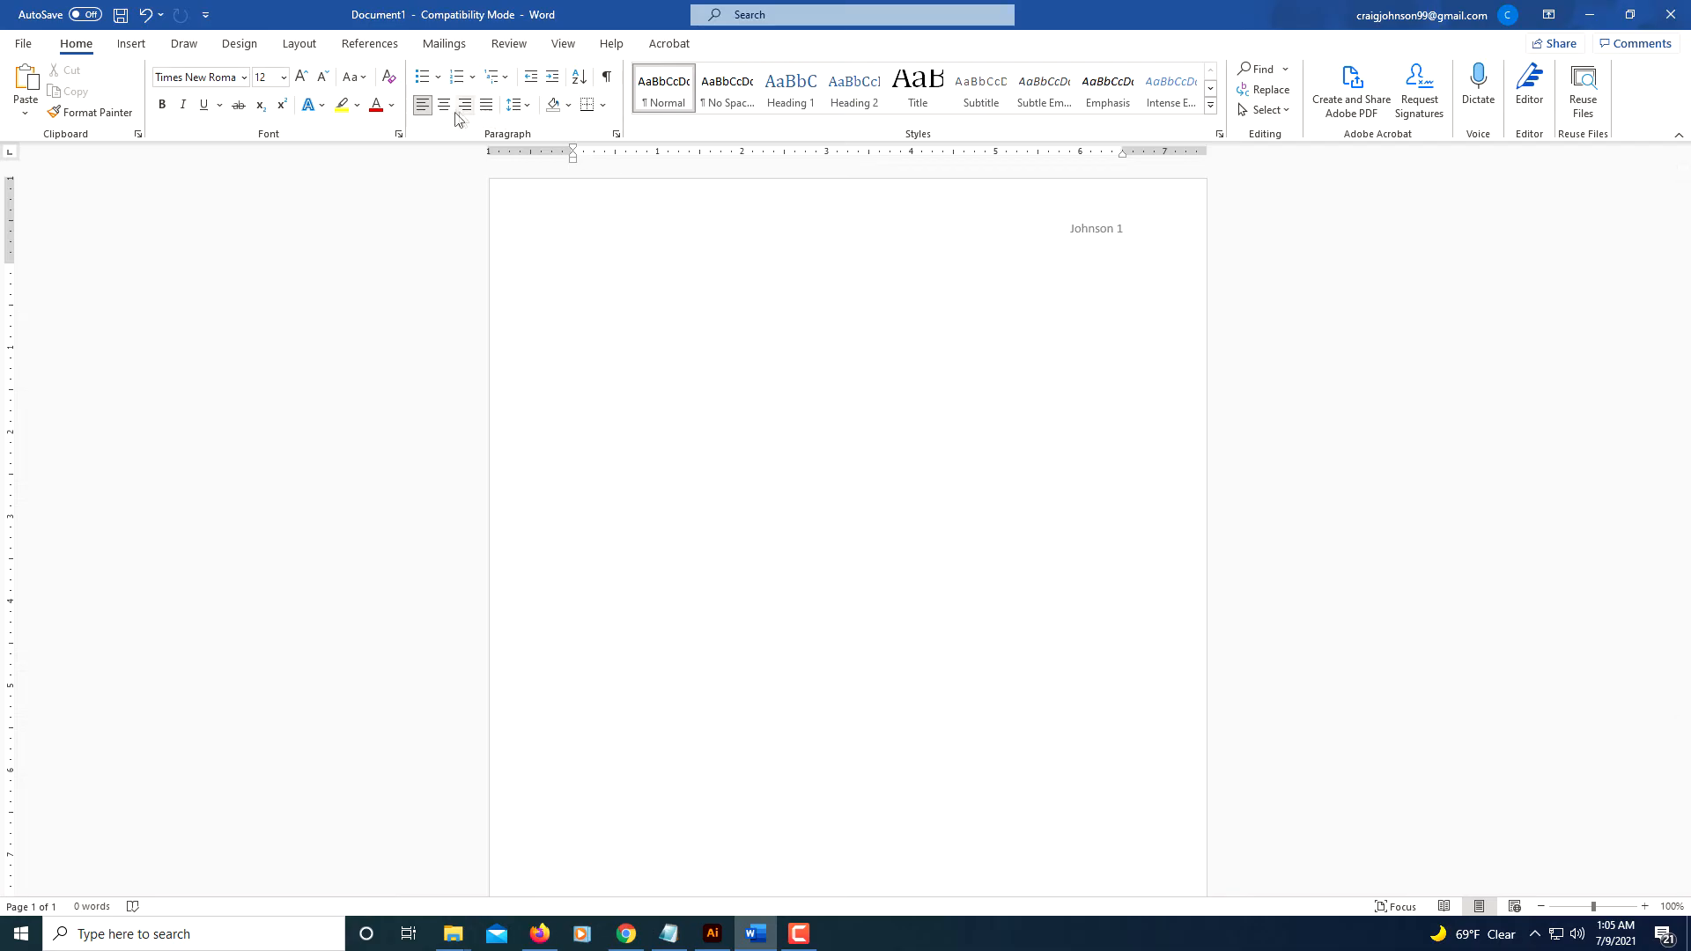
mouse_move(422, 105)
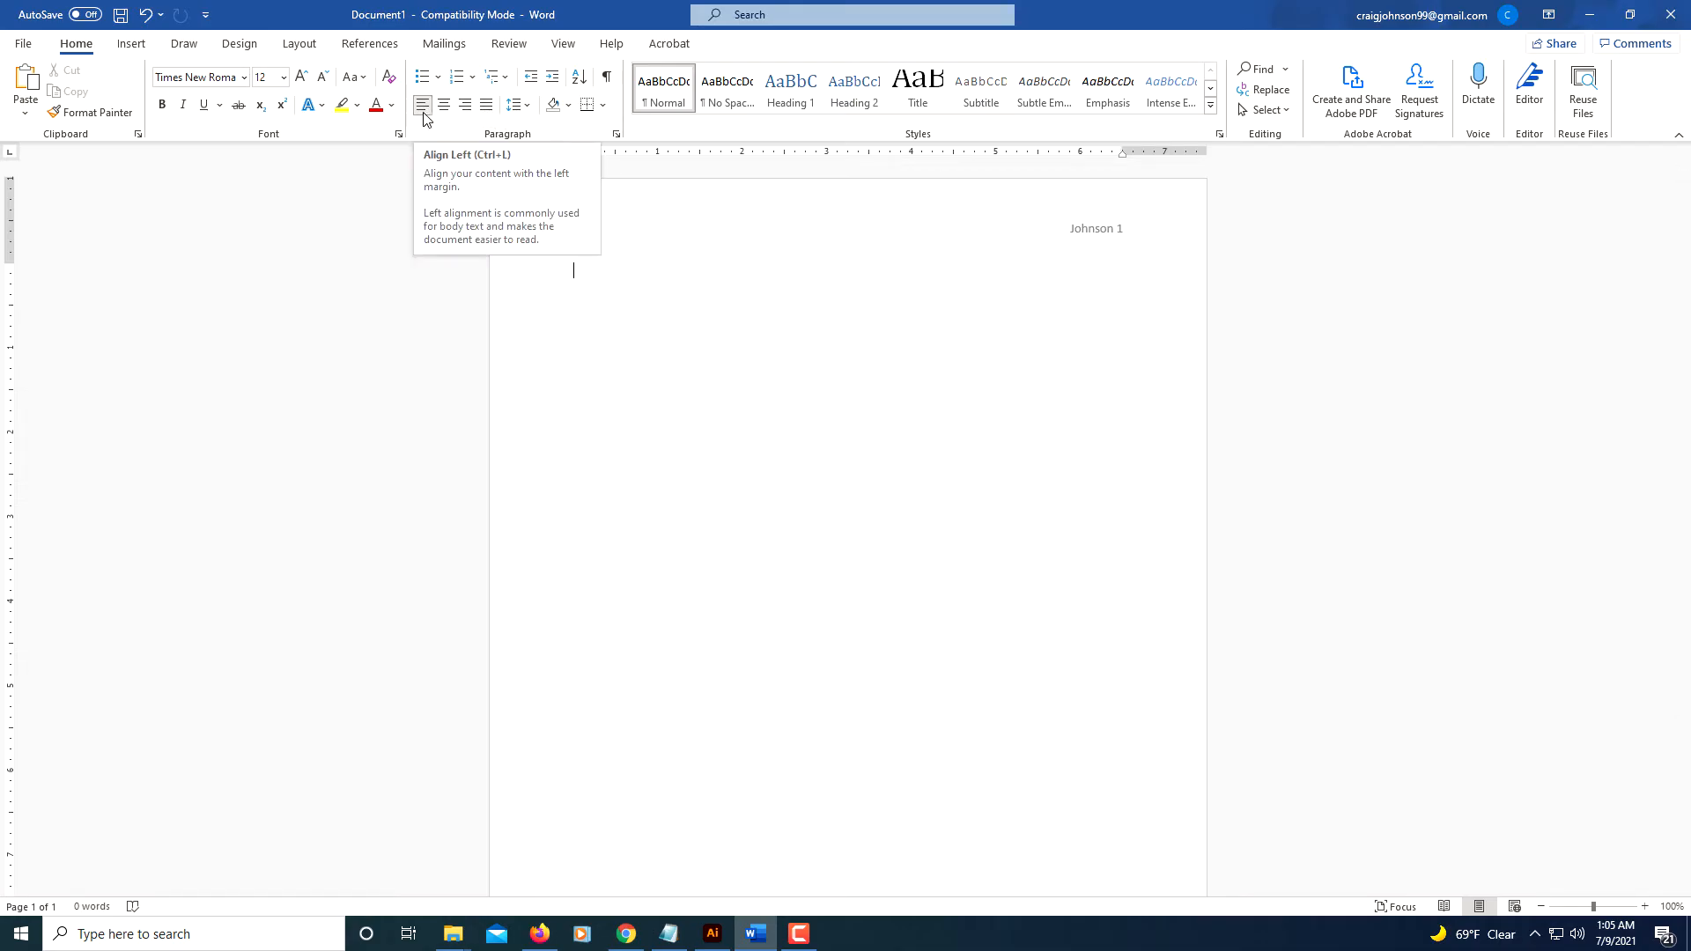
mouse_move(694, 401)
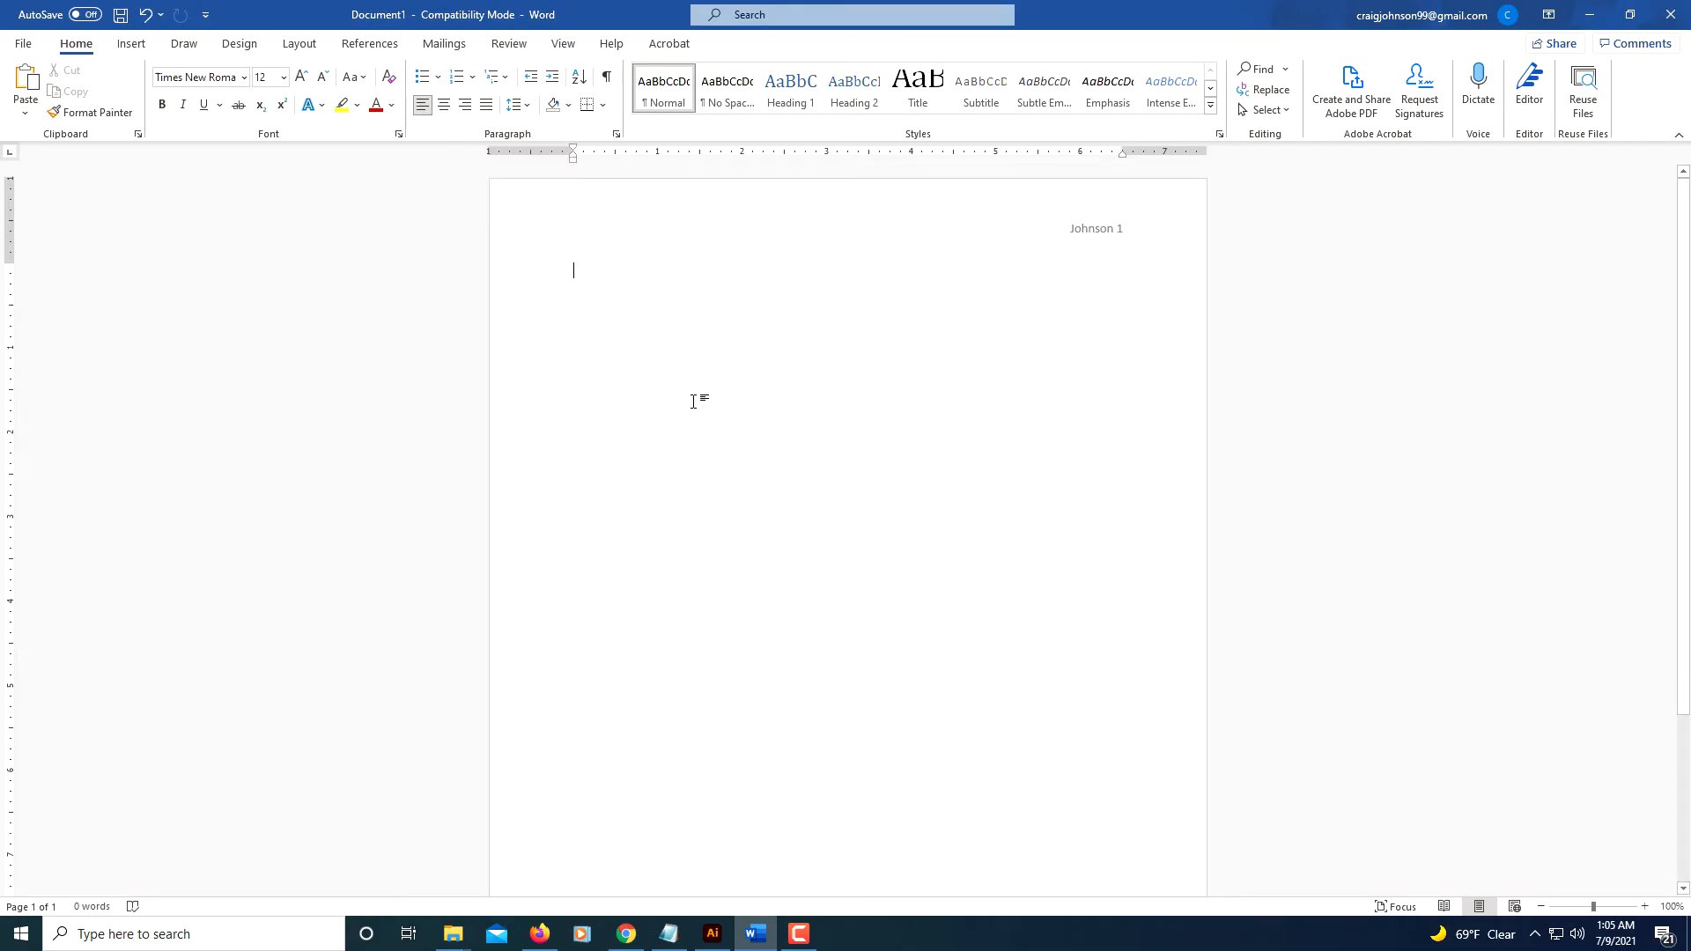
text(c)
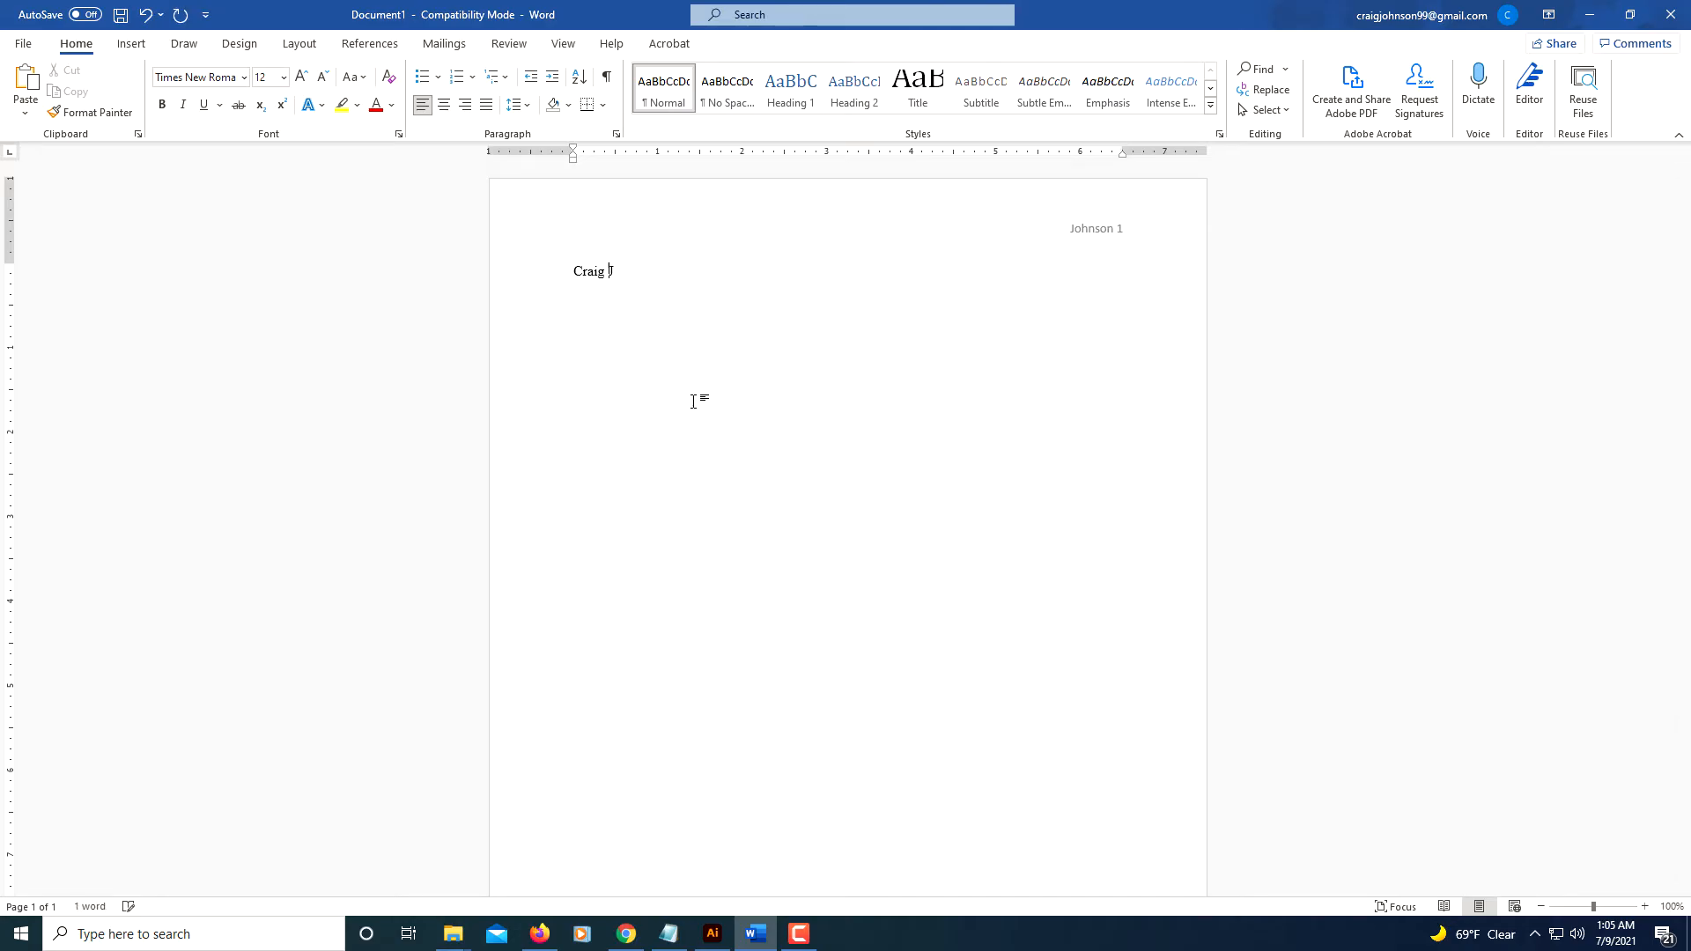
text(Johnson)
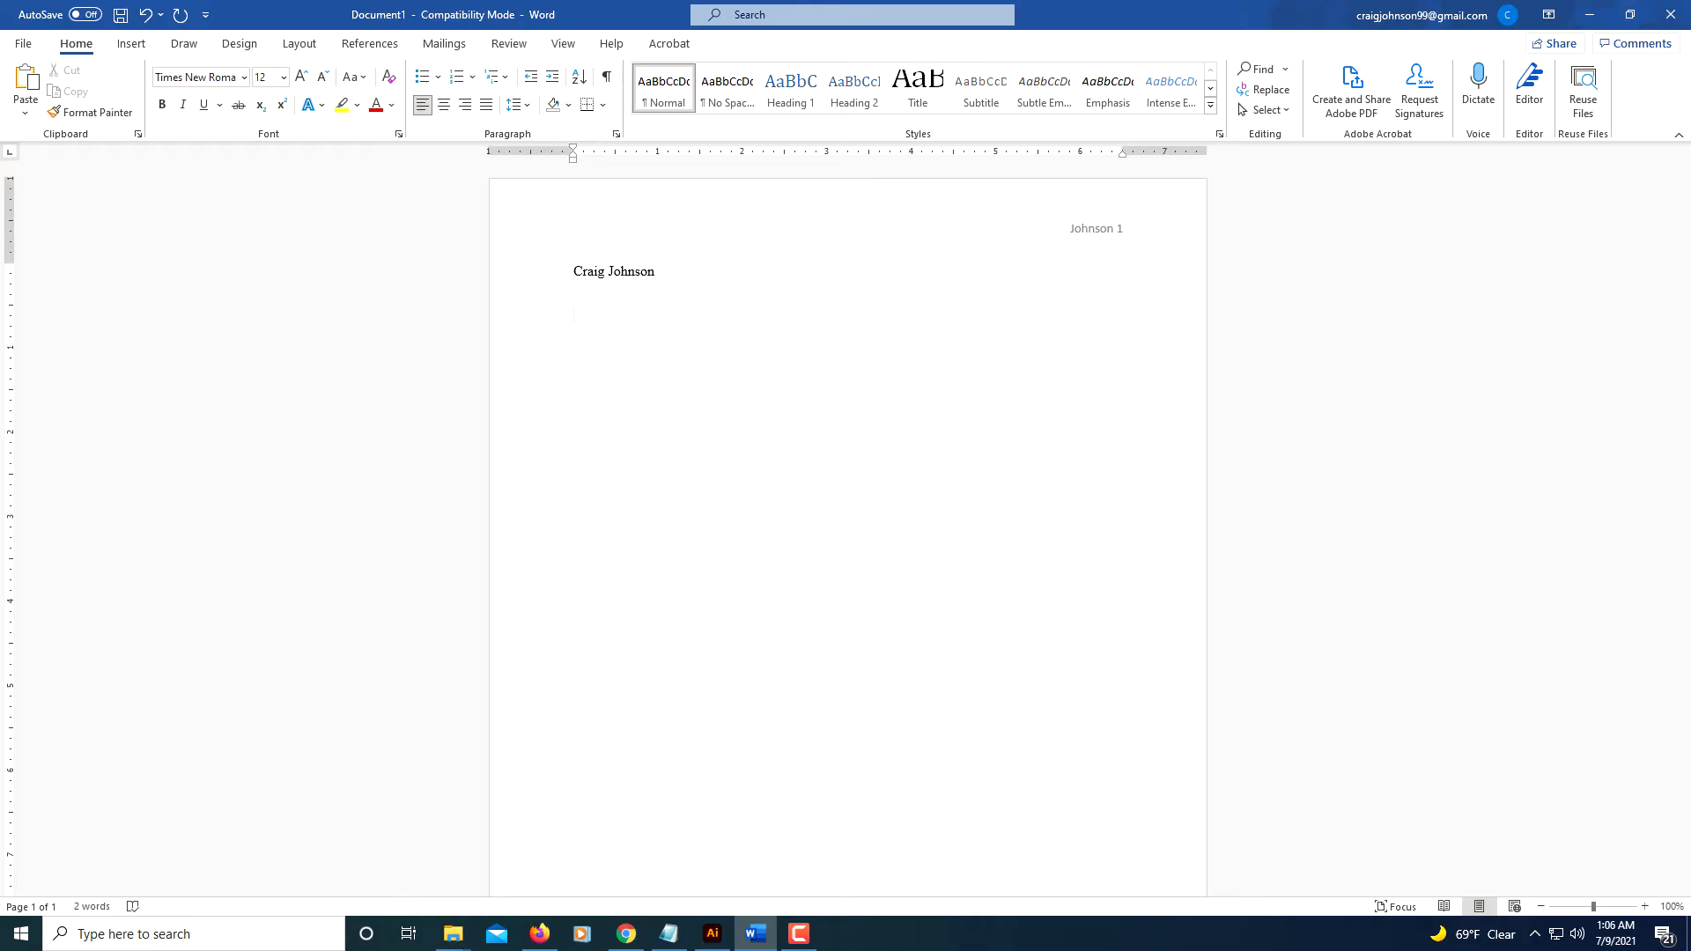
text(Profe)
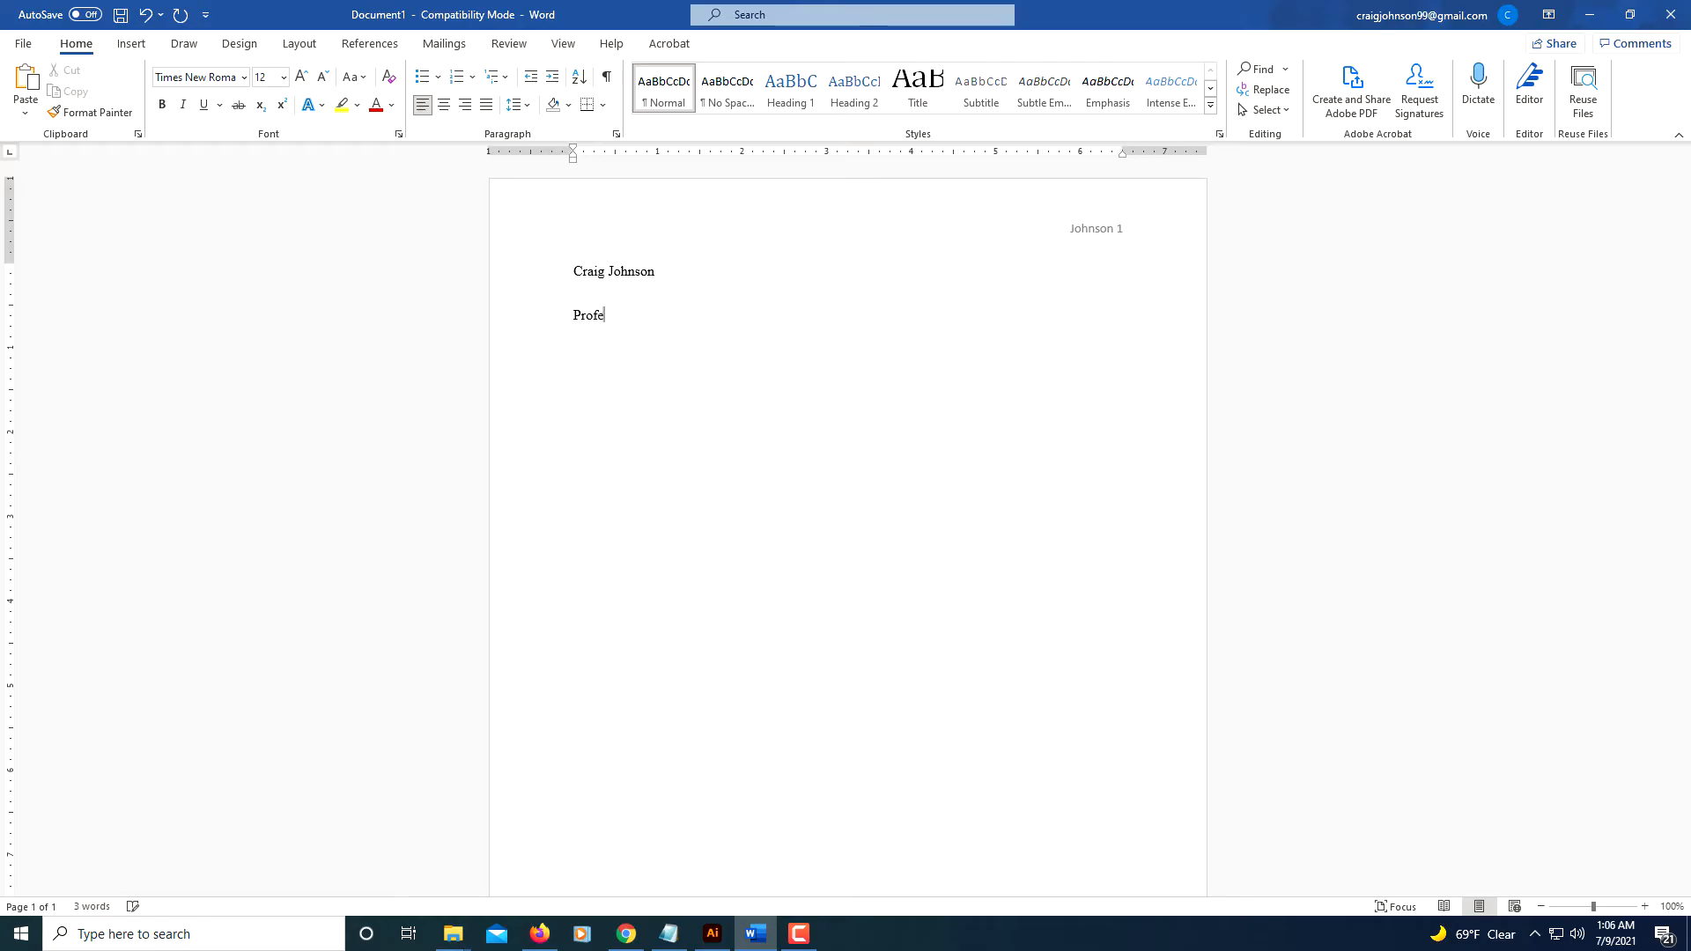
text(ssor)
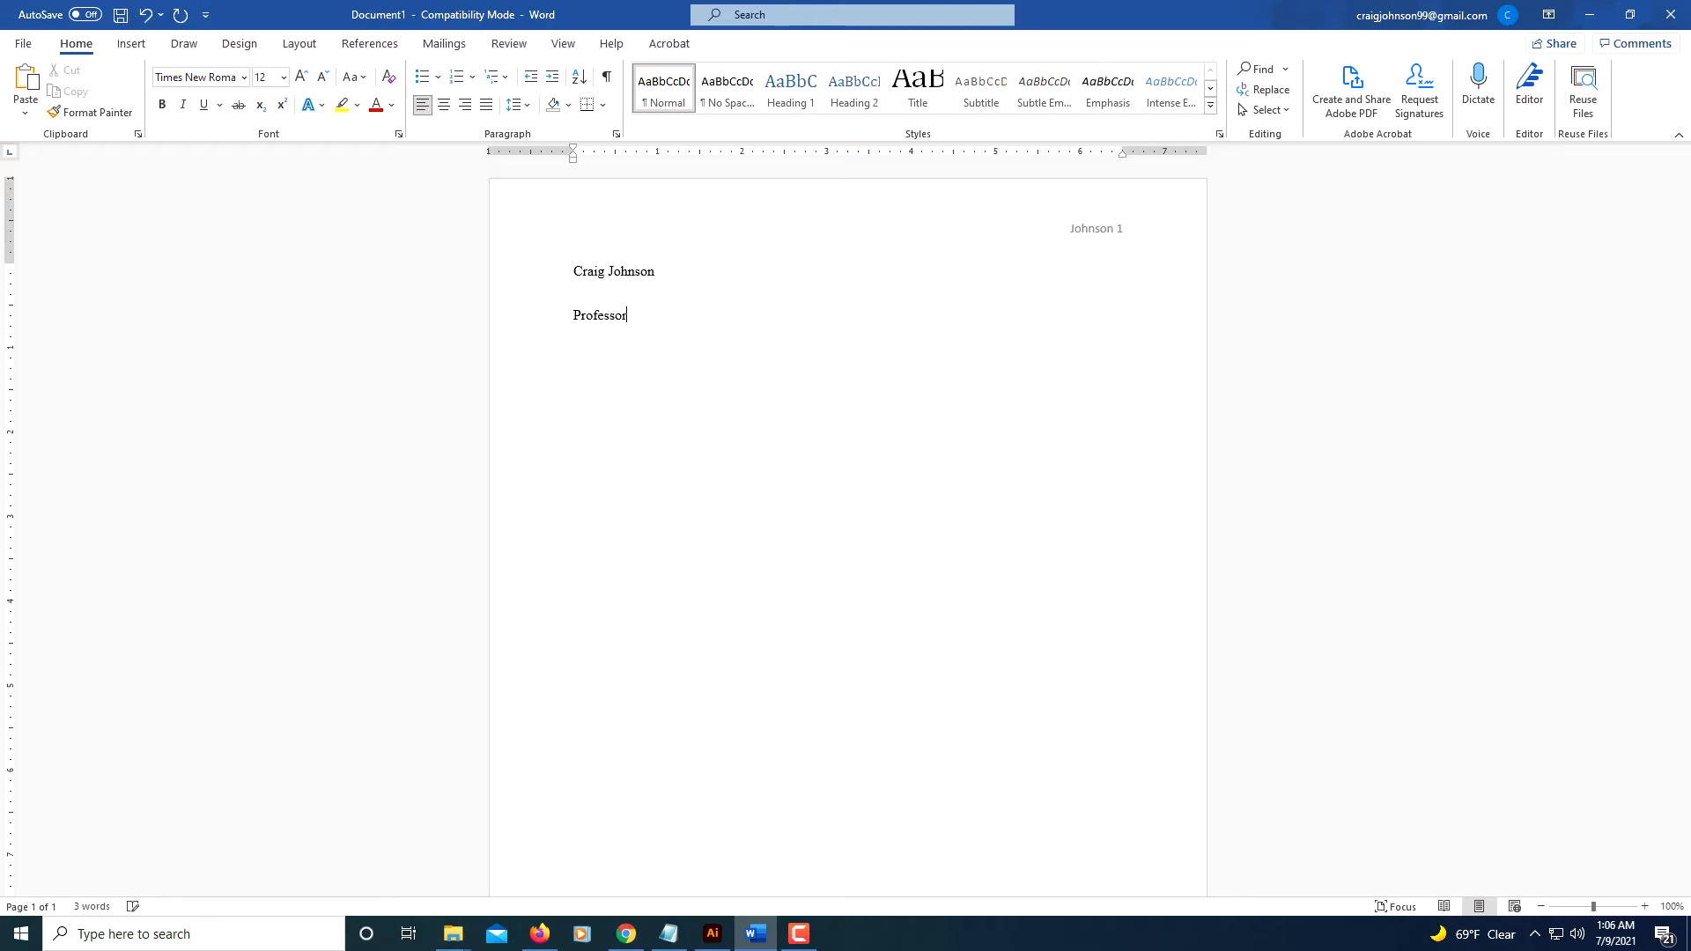
text(Gr)
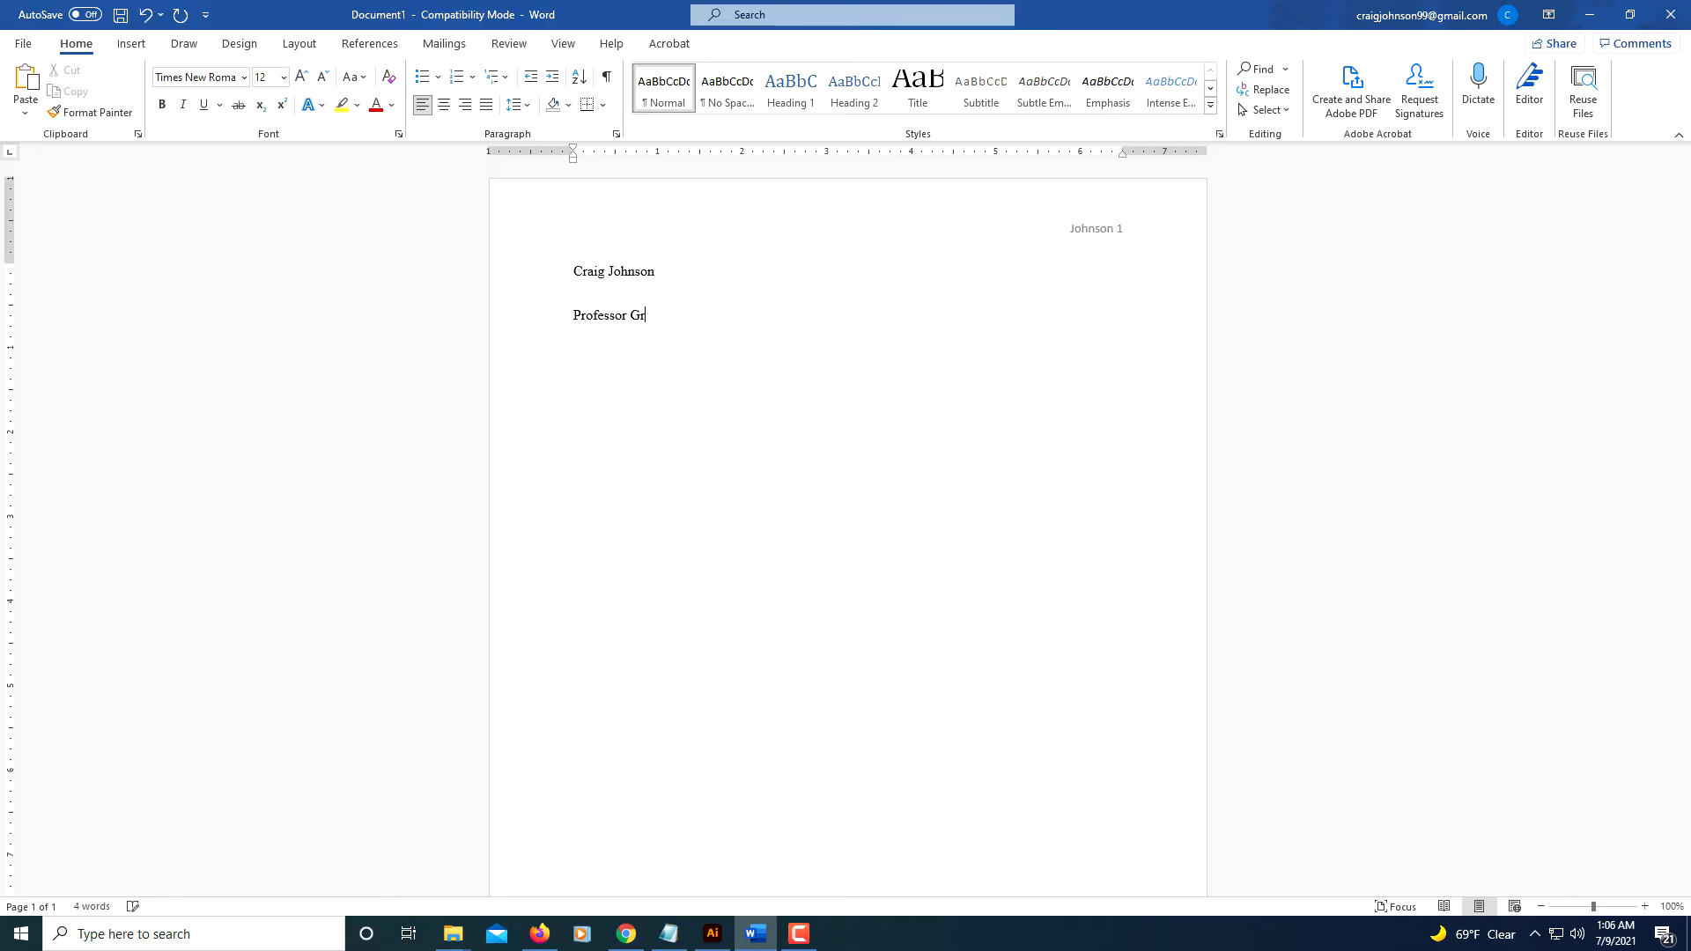
text(een)
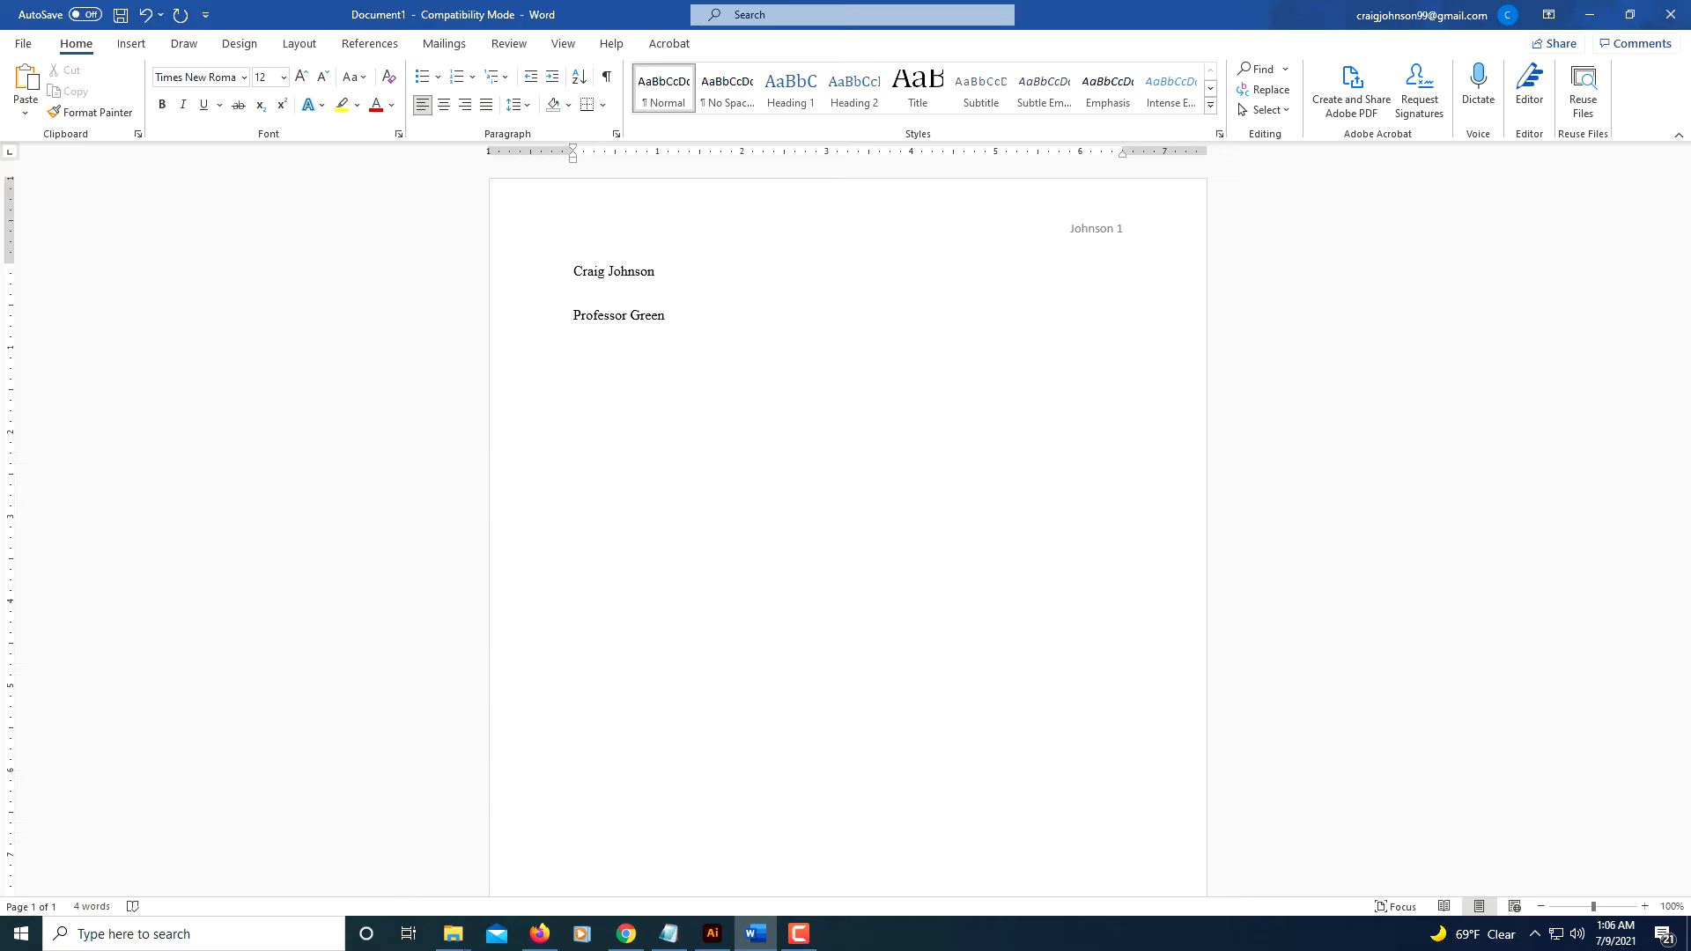
Step: Add the course line 'AAB 123' and the date line '9 July 2021'
text(AAB)
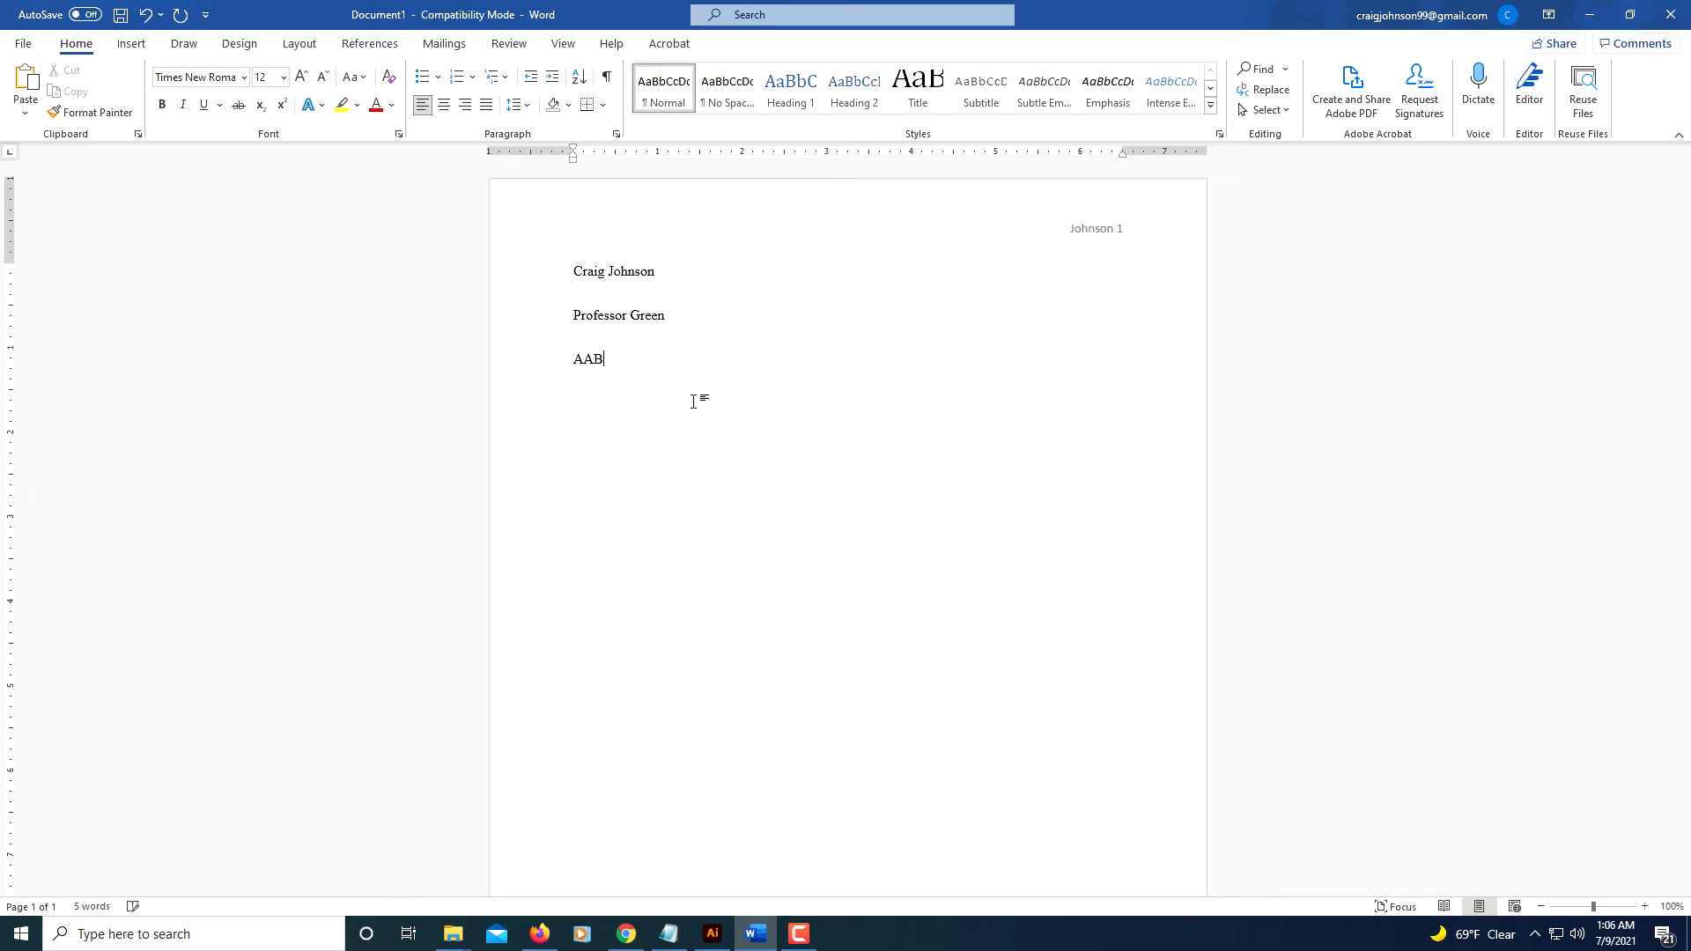
text(123)
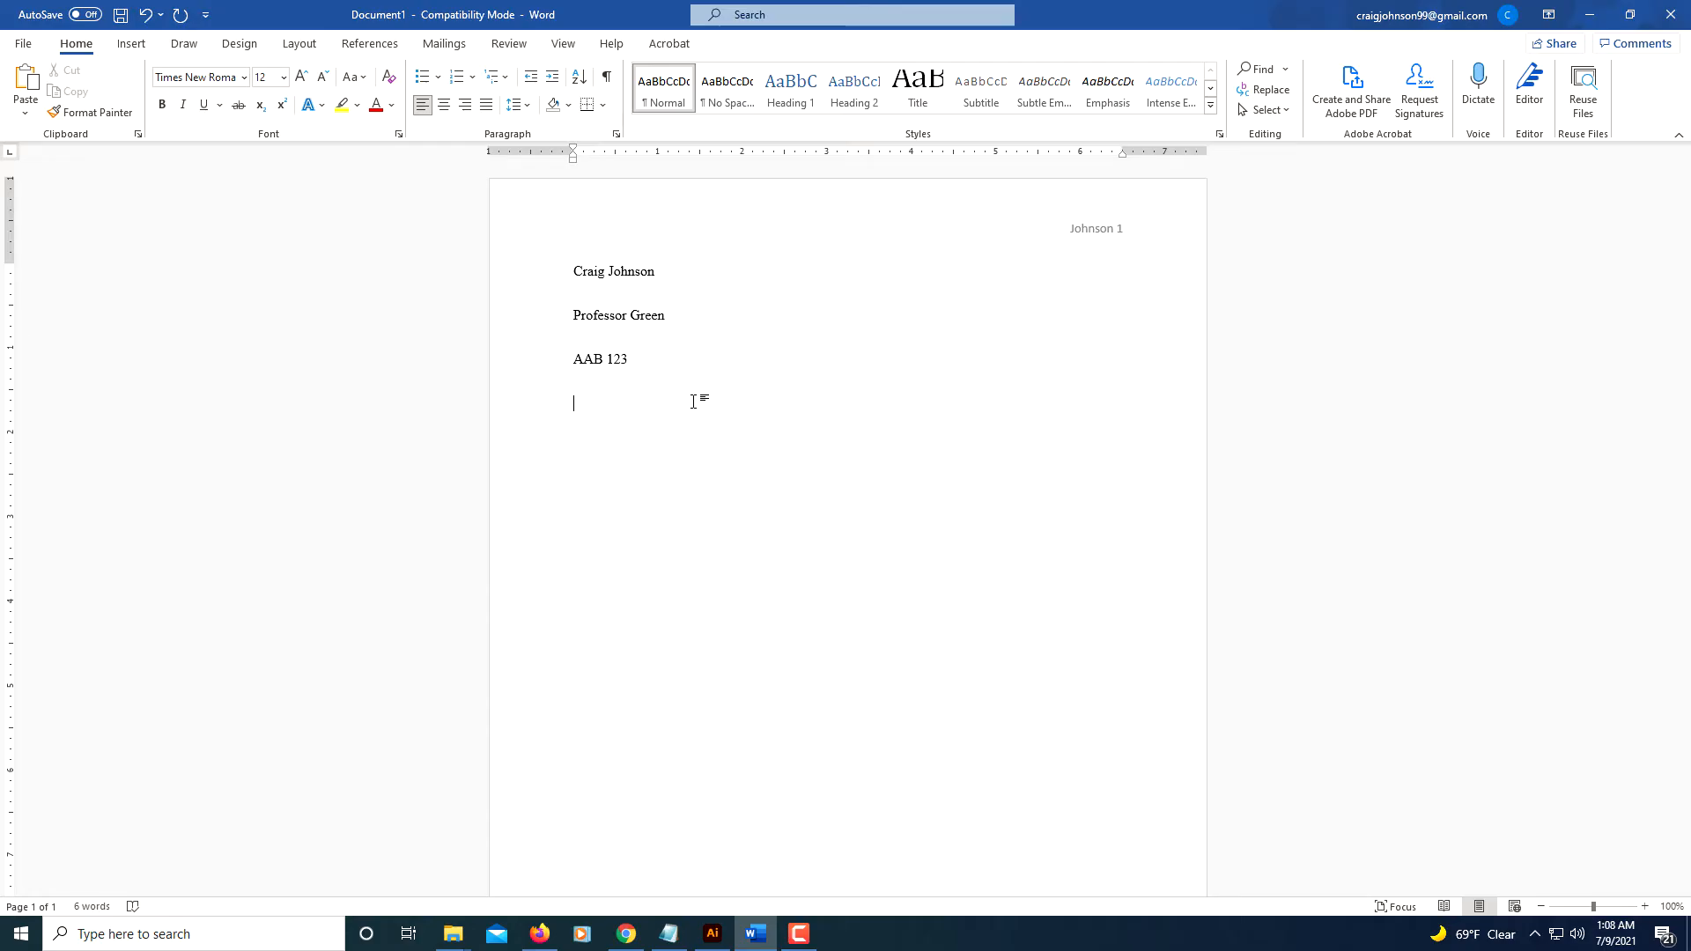
text(9)
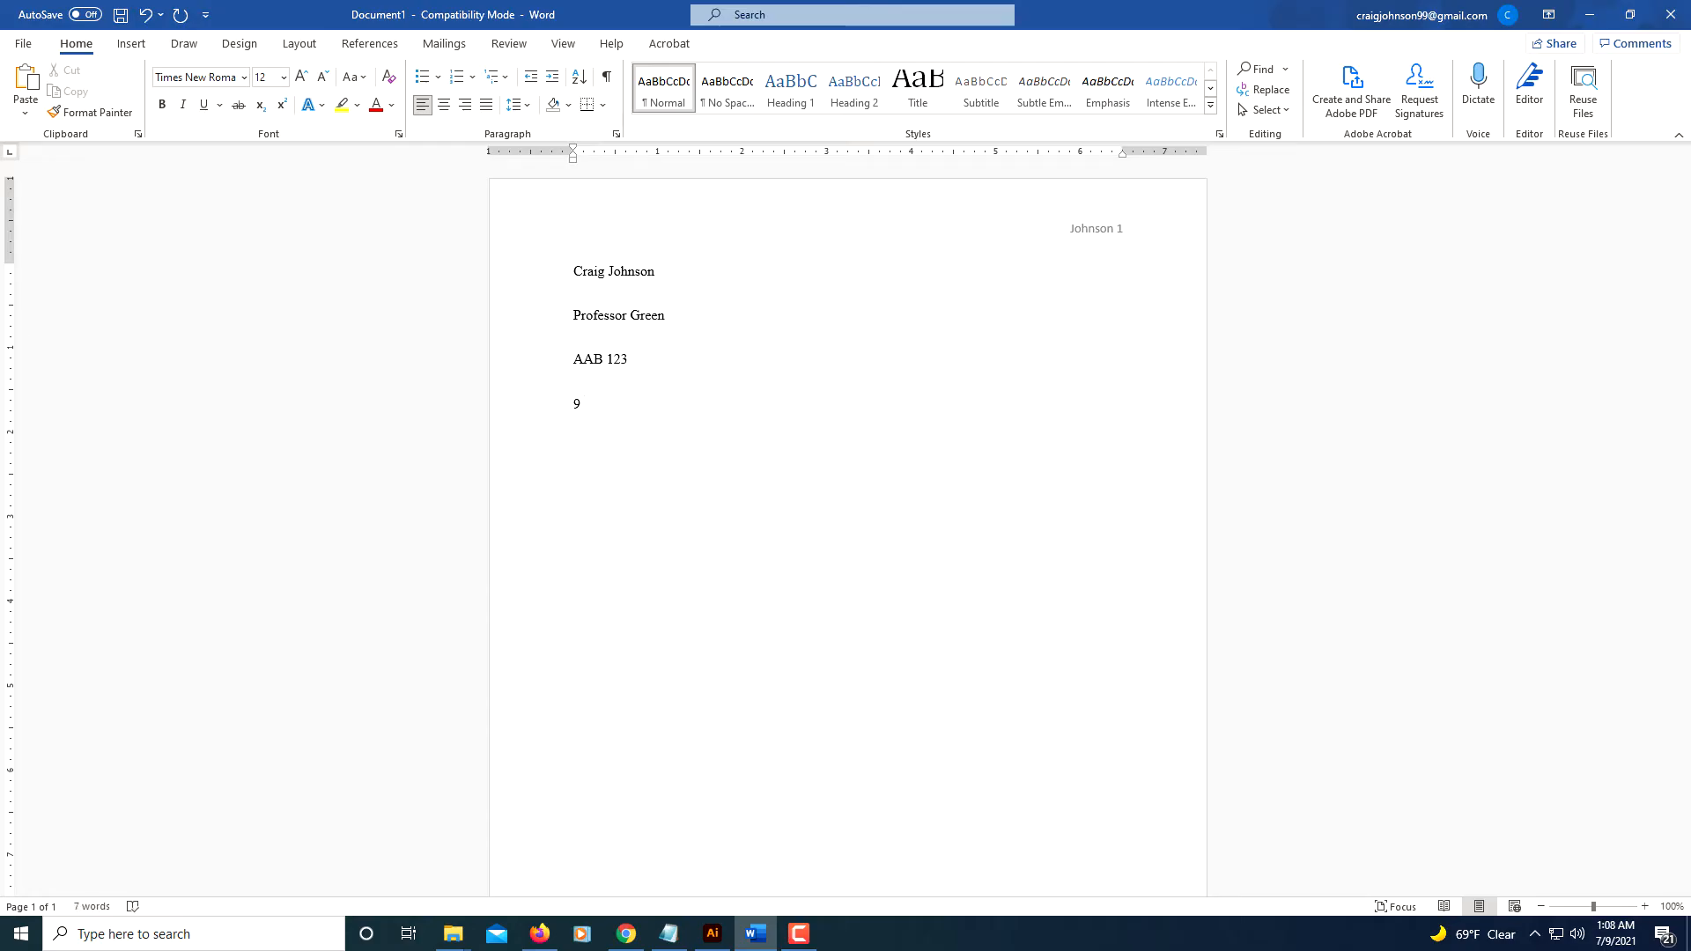
text(July 20)
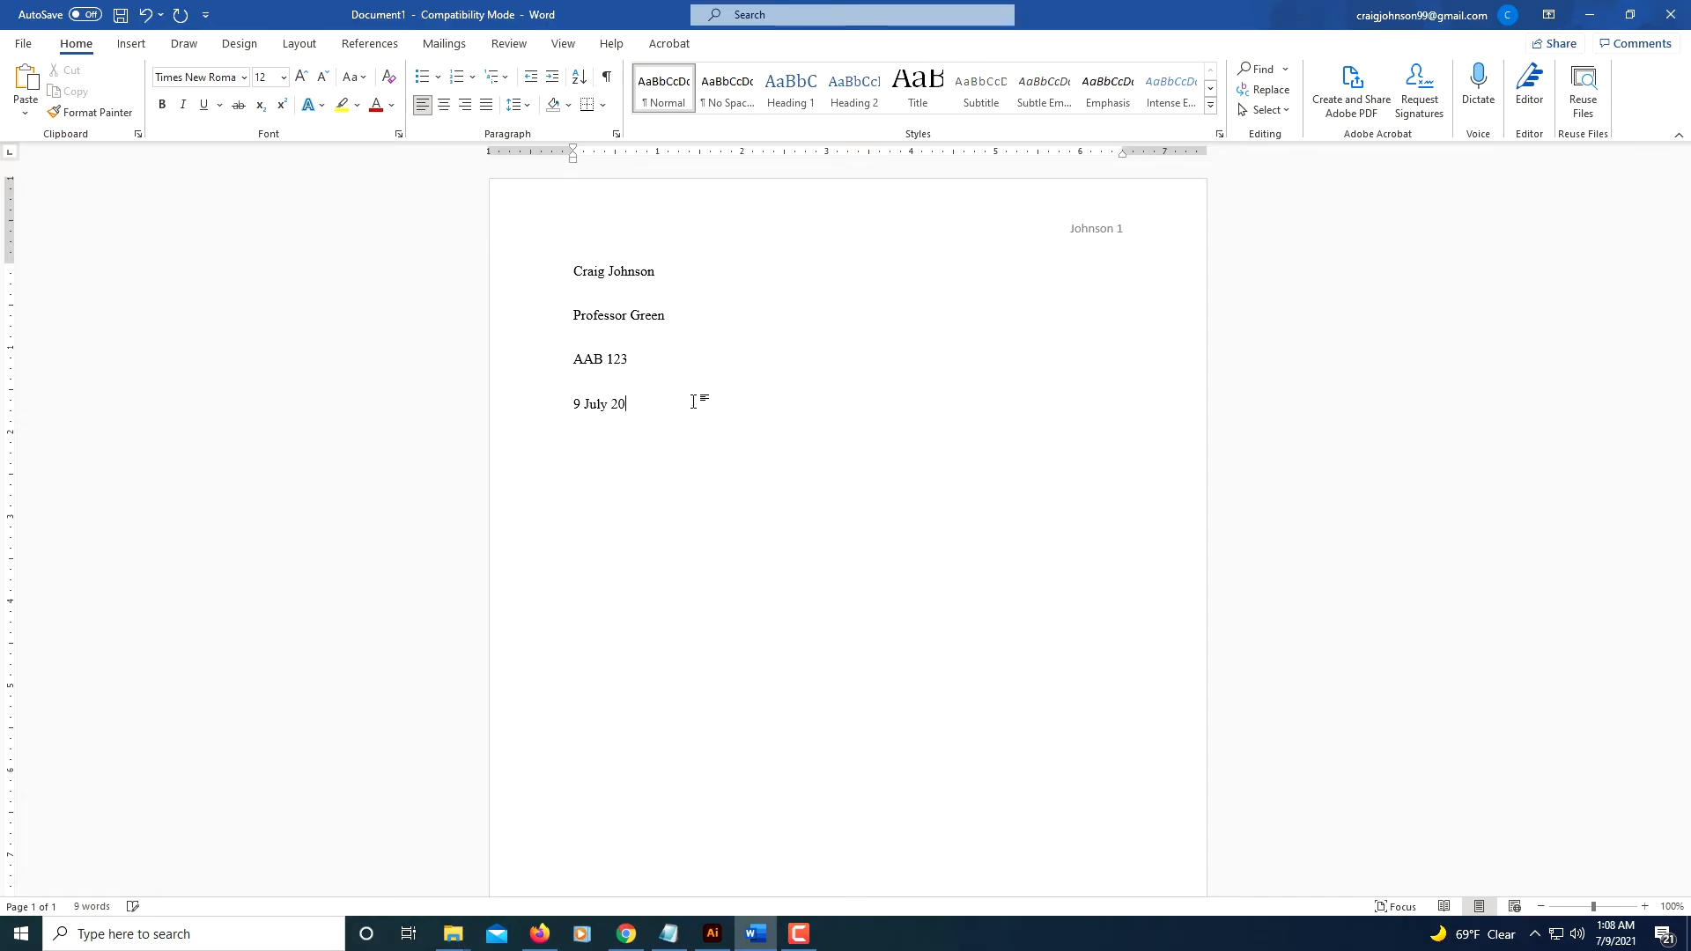
text(21)
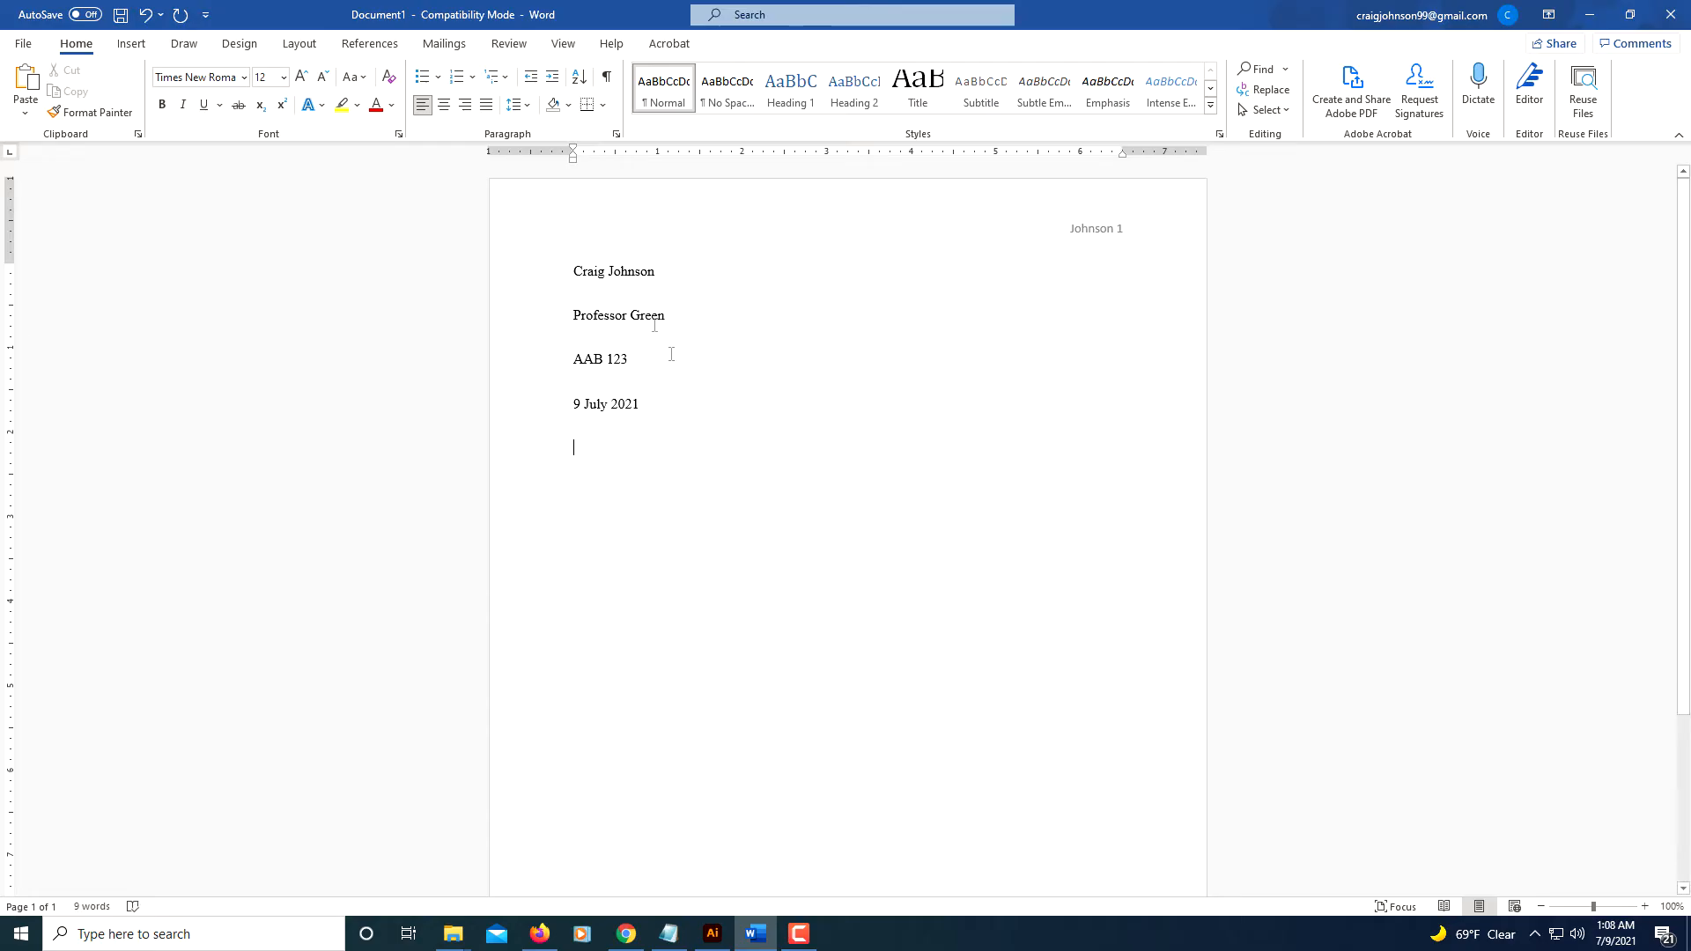
mouse_move(445, 105)
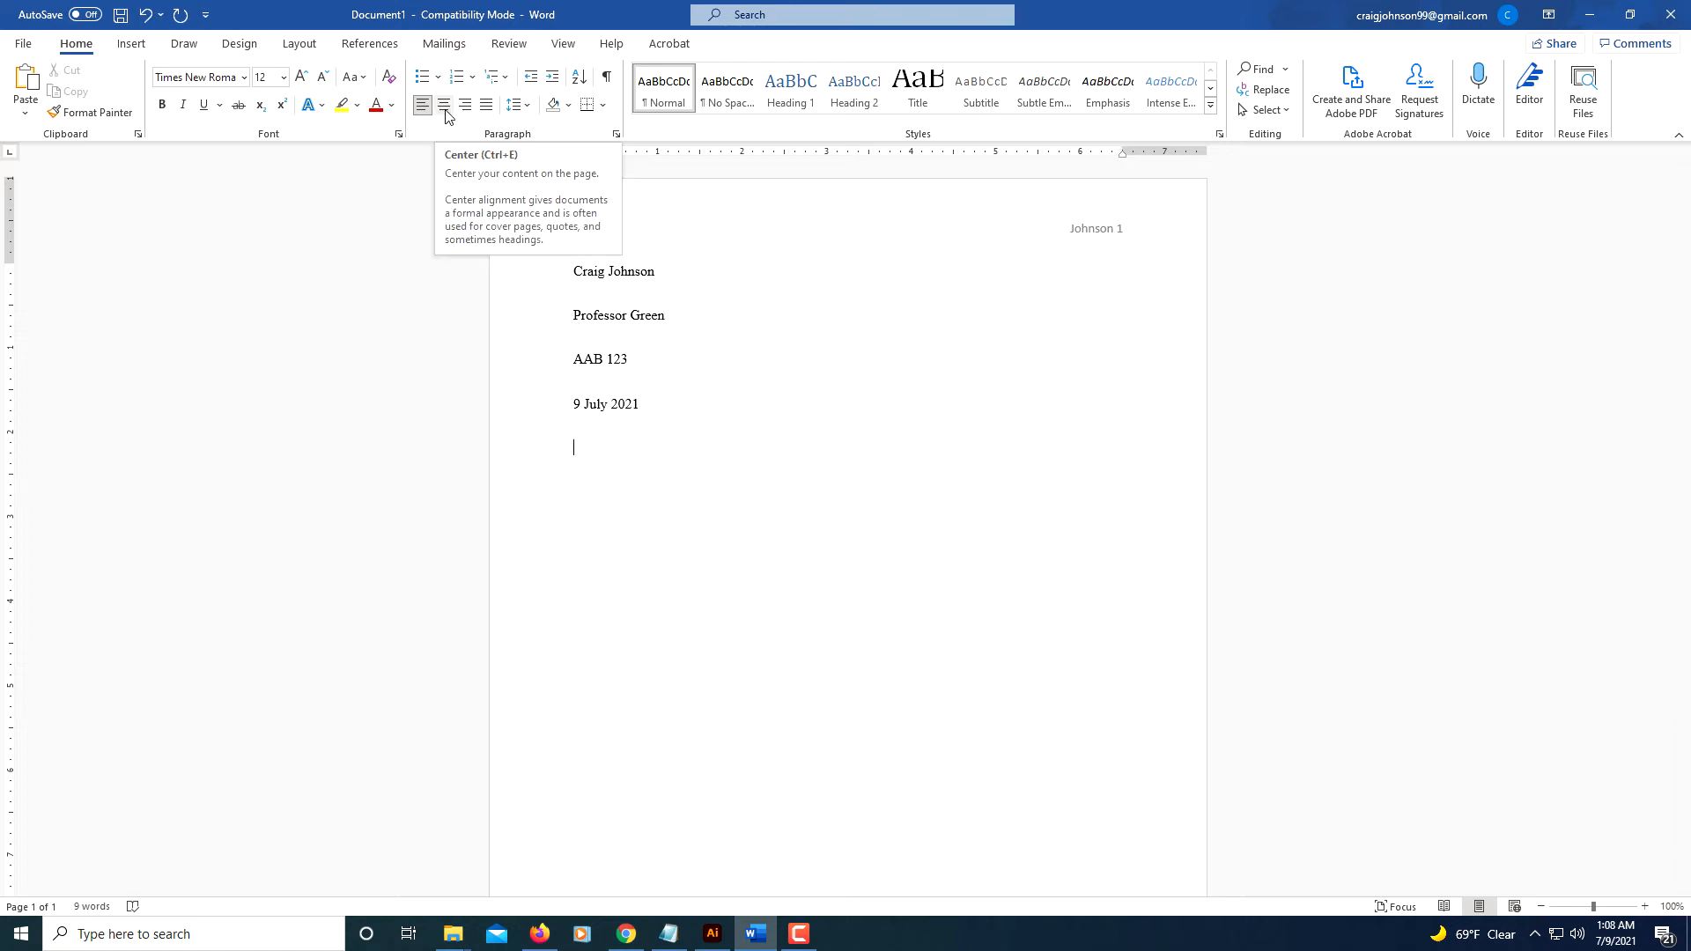
mouse_move(475, 278)
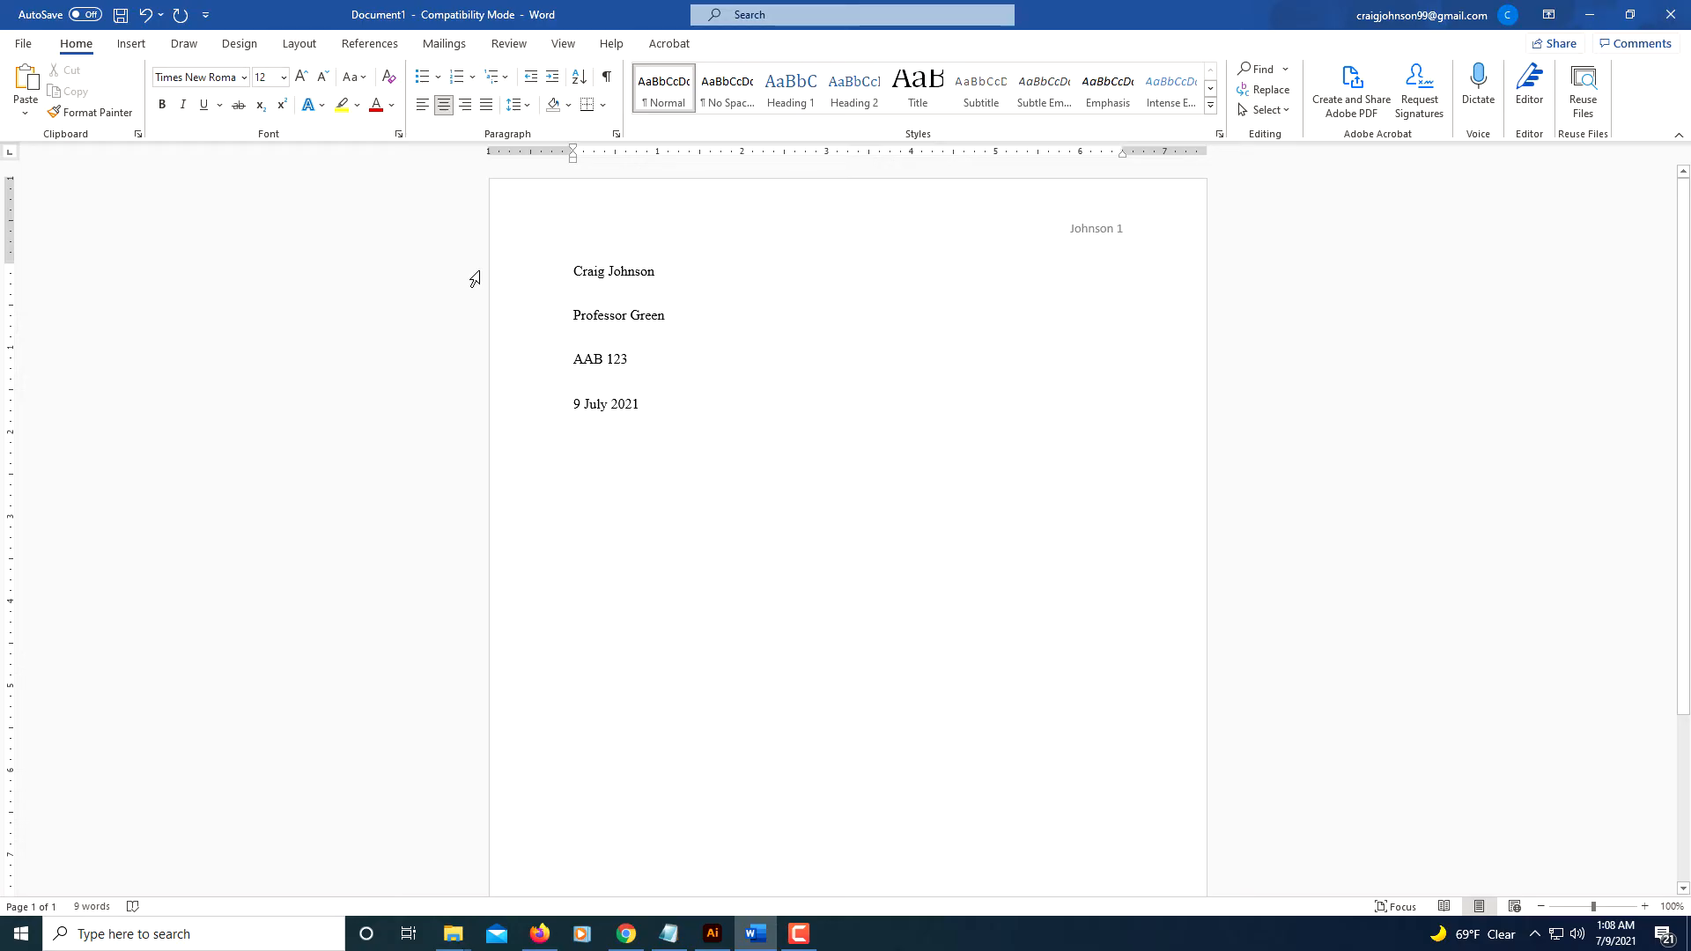
Step: Type the centered title 'This is MLA Format', correcting the misspelled 'Formate'
text(This)
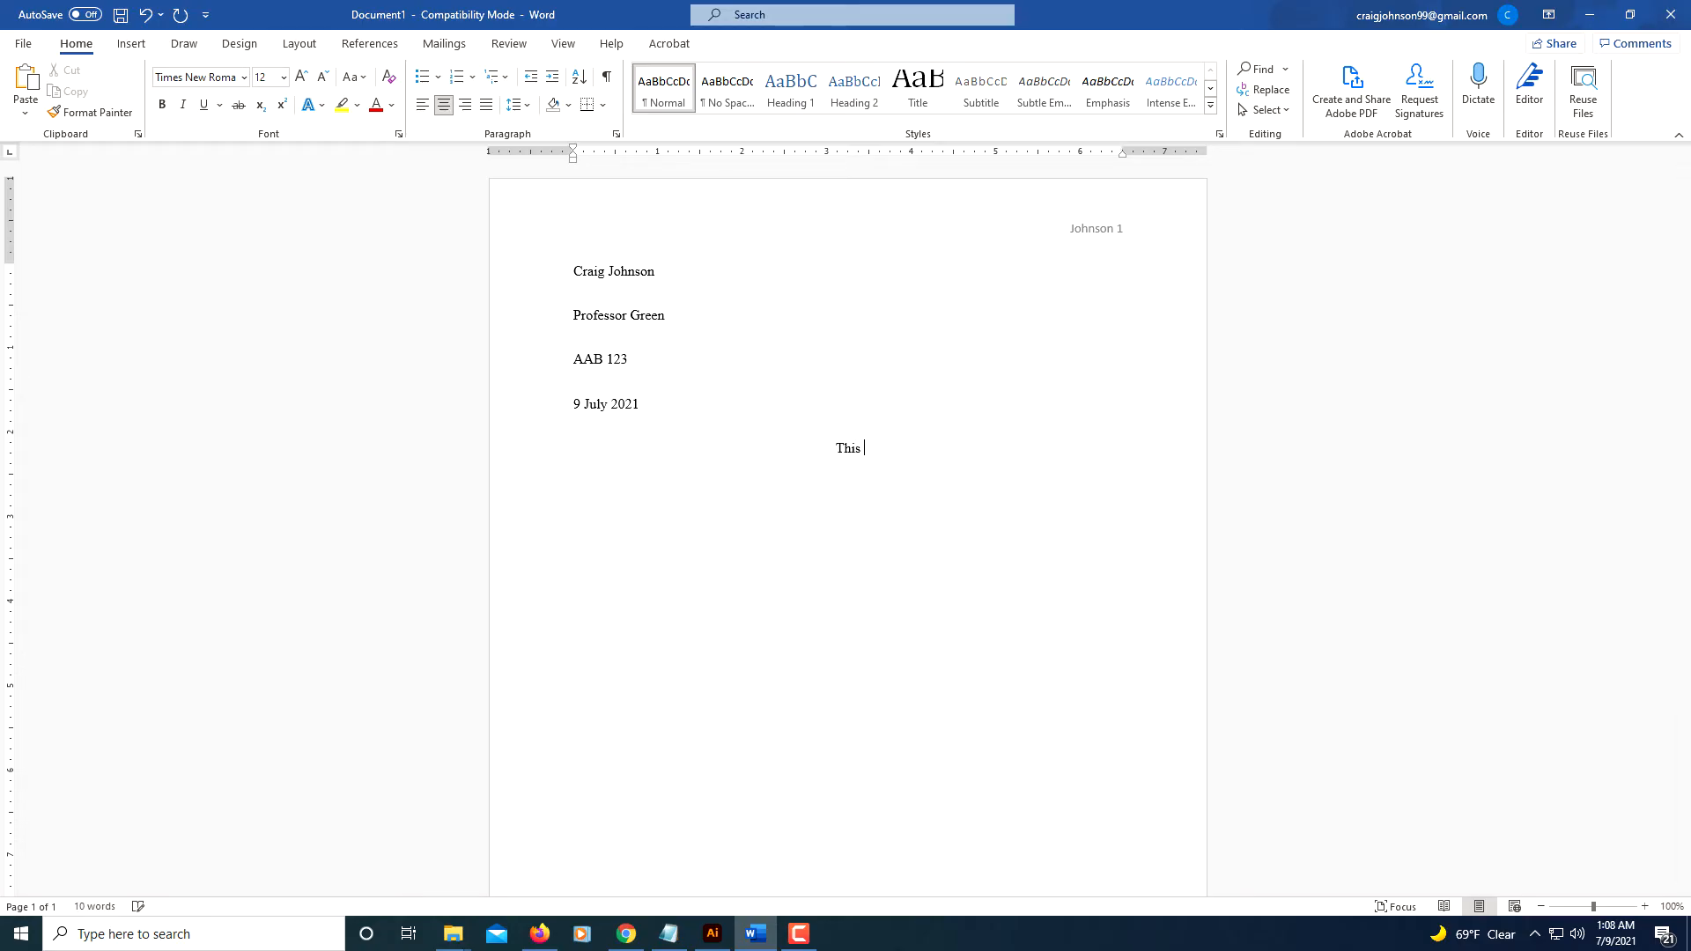
text(is)
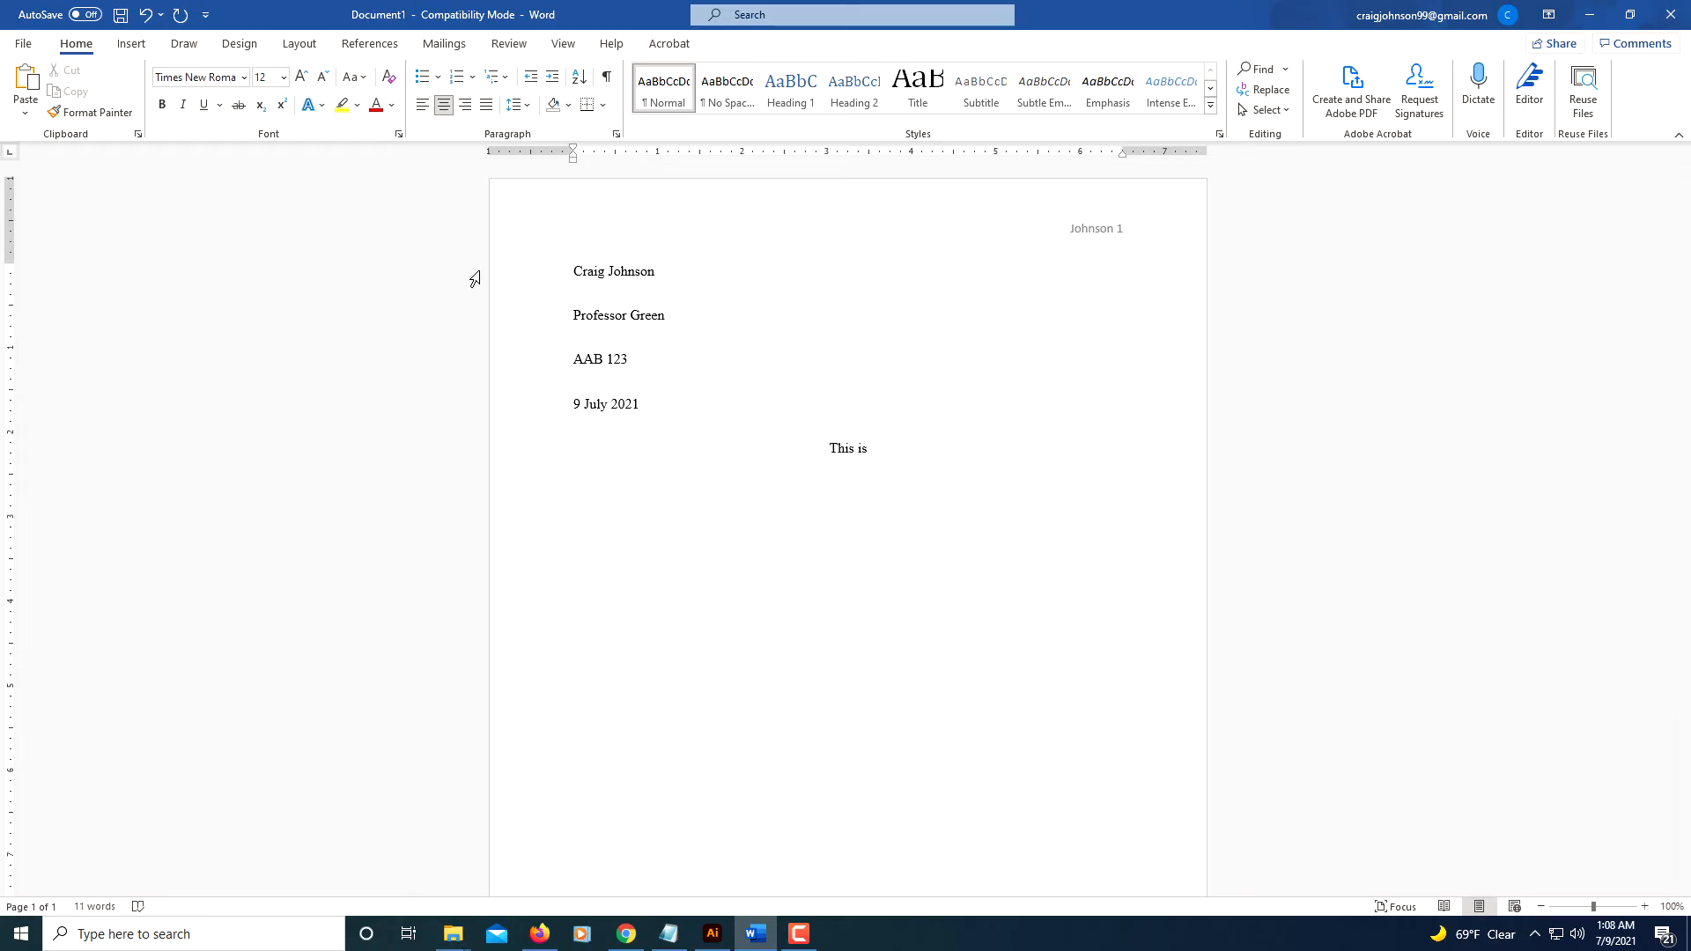
text(MLA Formate)
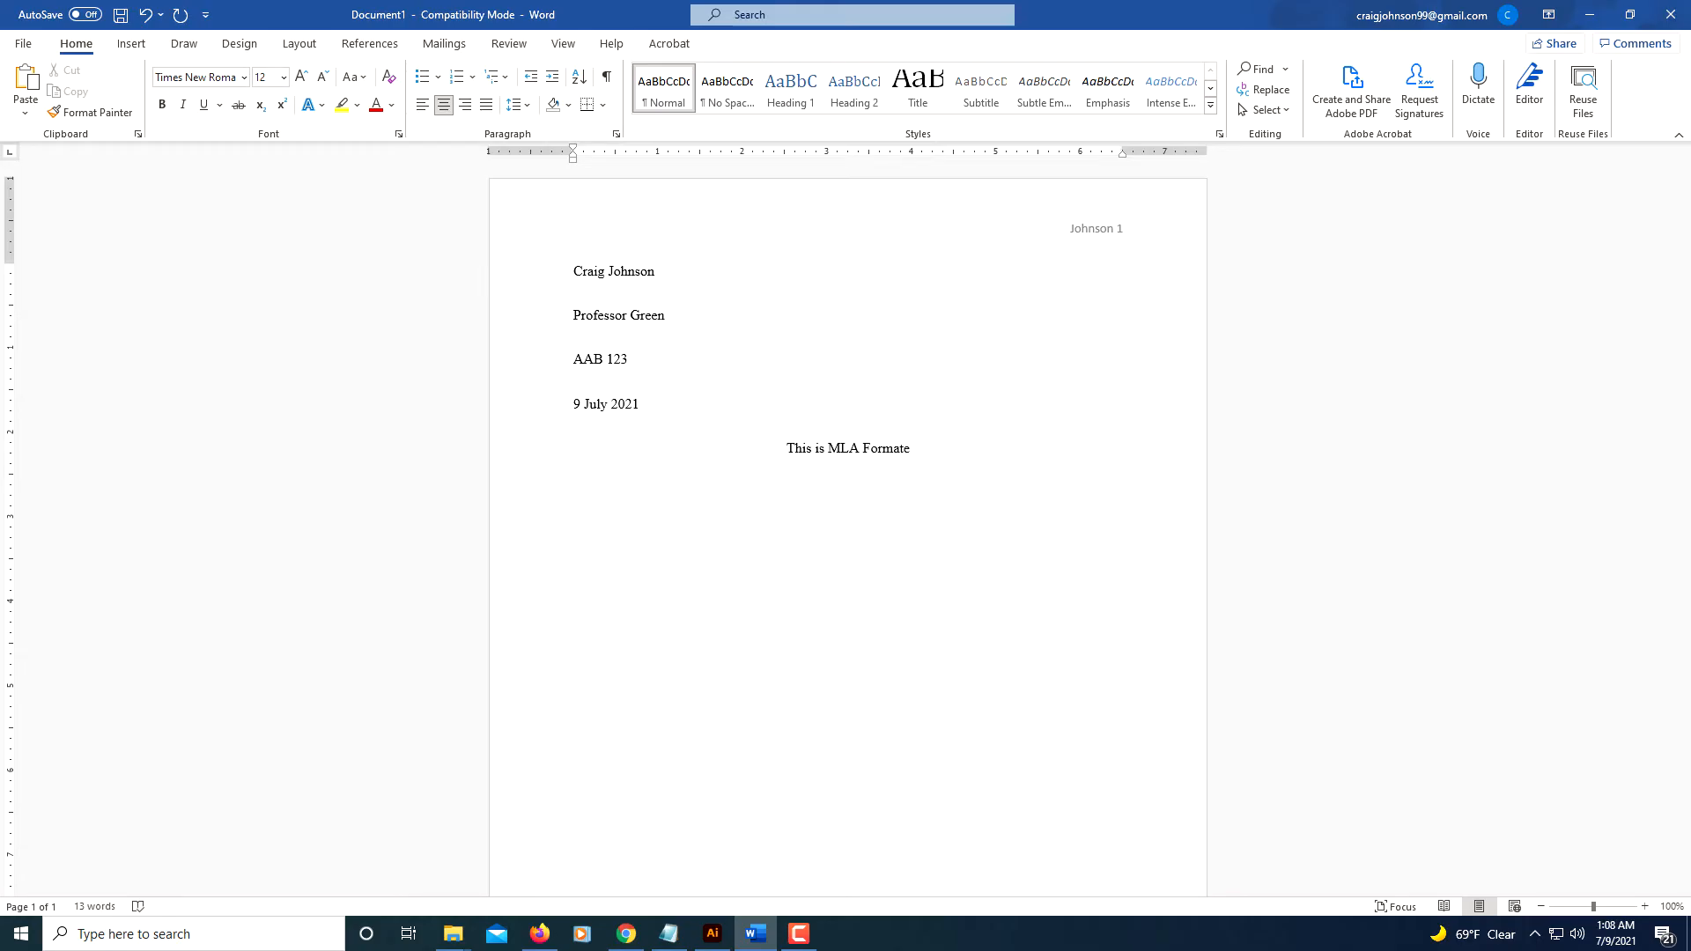
mouse_move(722, 470)
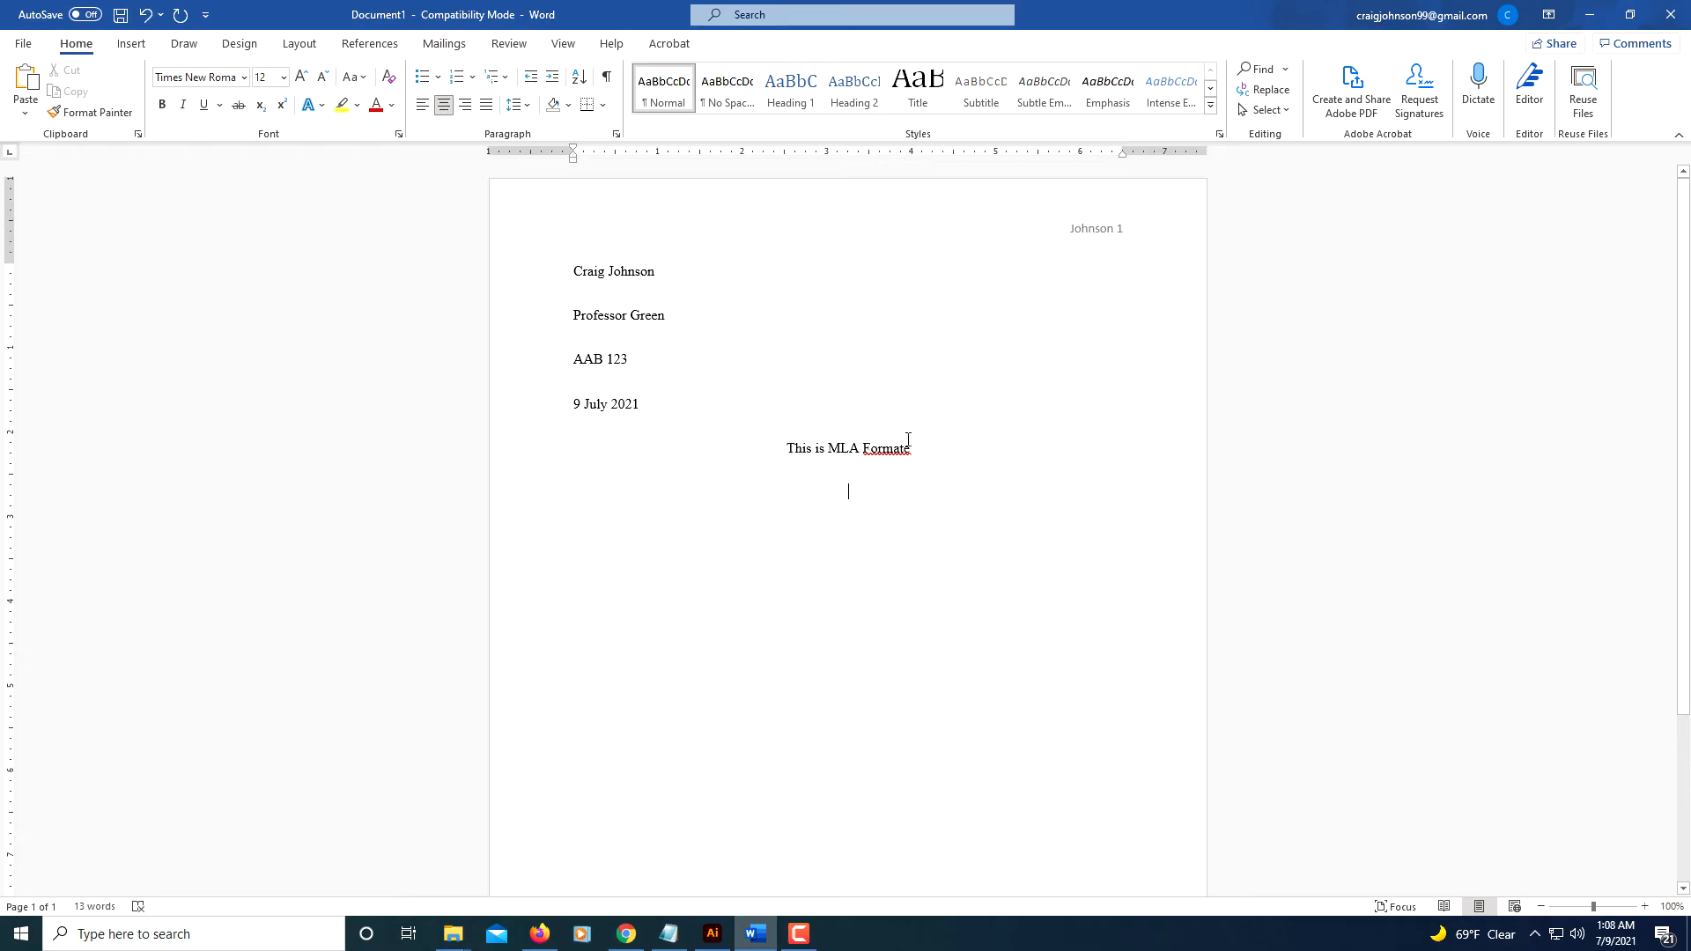
right_click(886, 448)
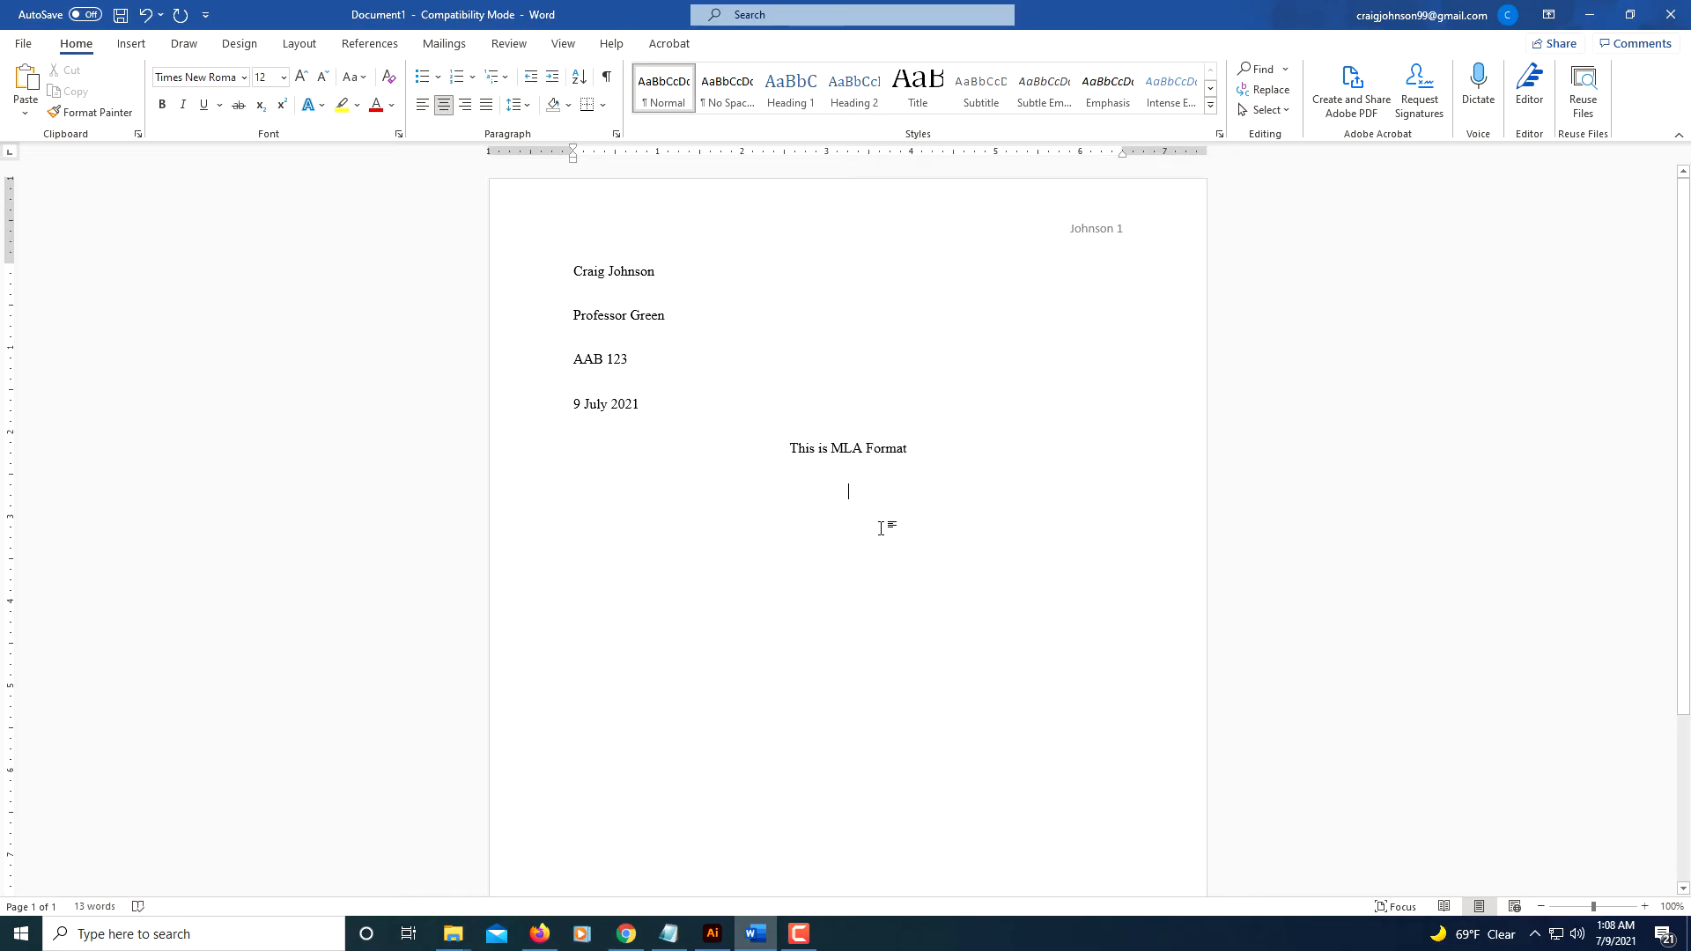
mouse_move(798, 515)
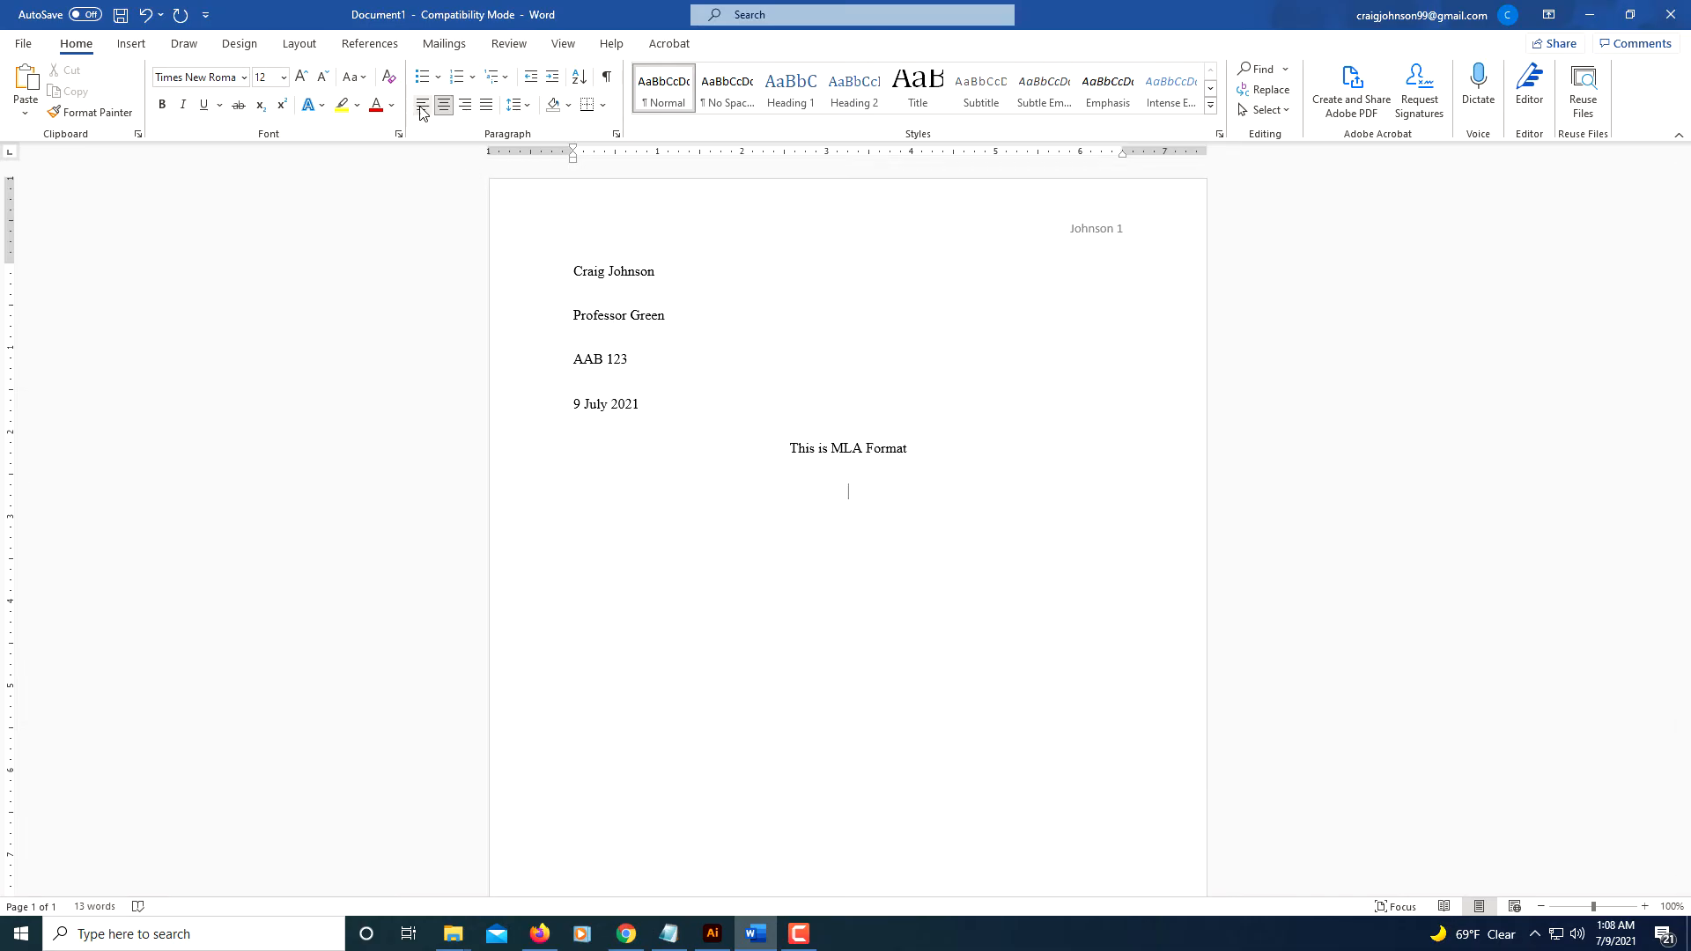
mouse_move(421, 106)
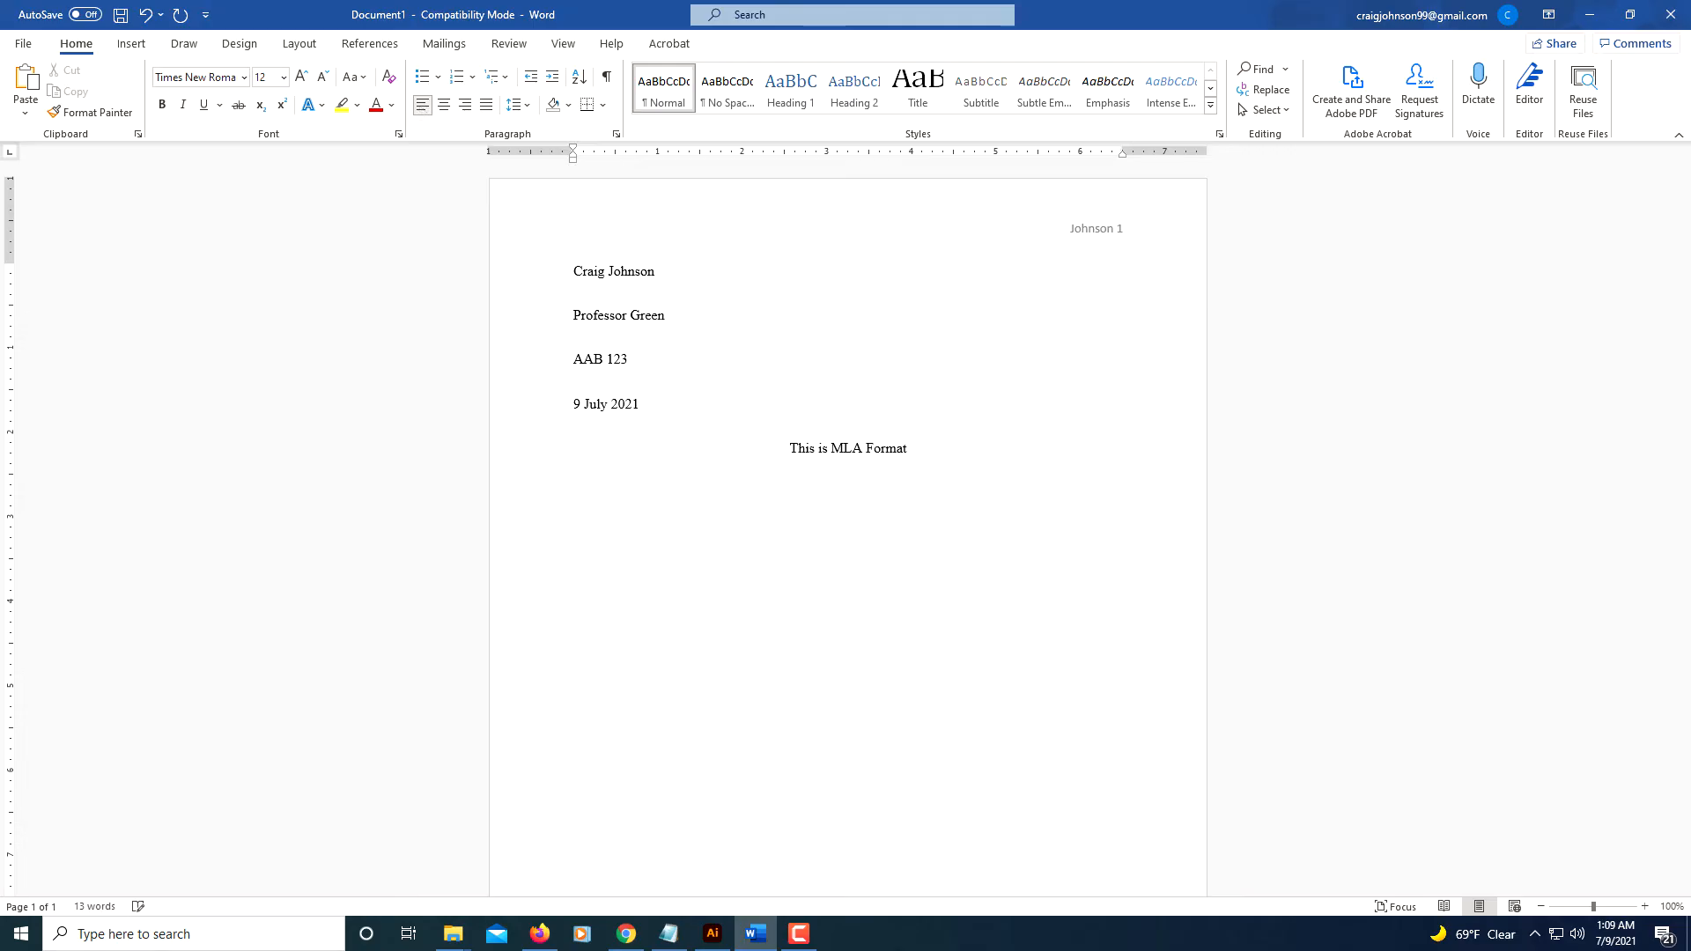
Step: Paste the placeholder body paragraph three times below the title
click(617, 490)
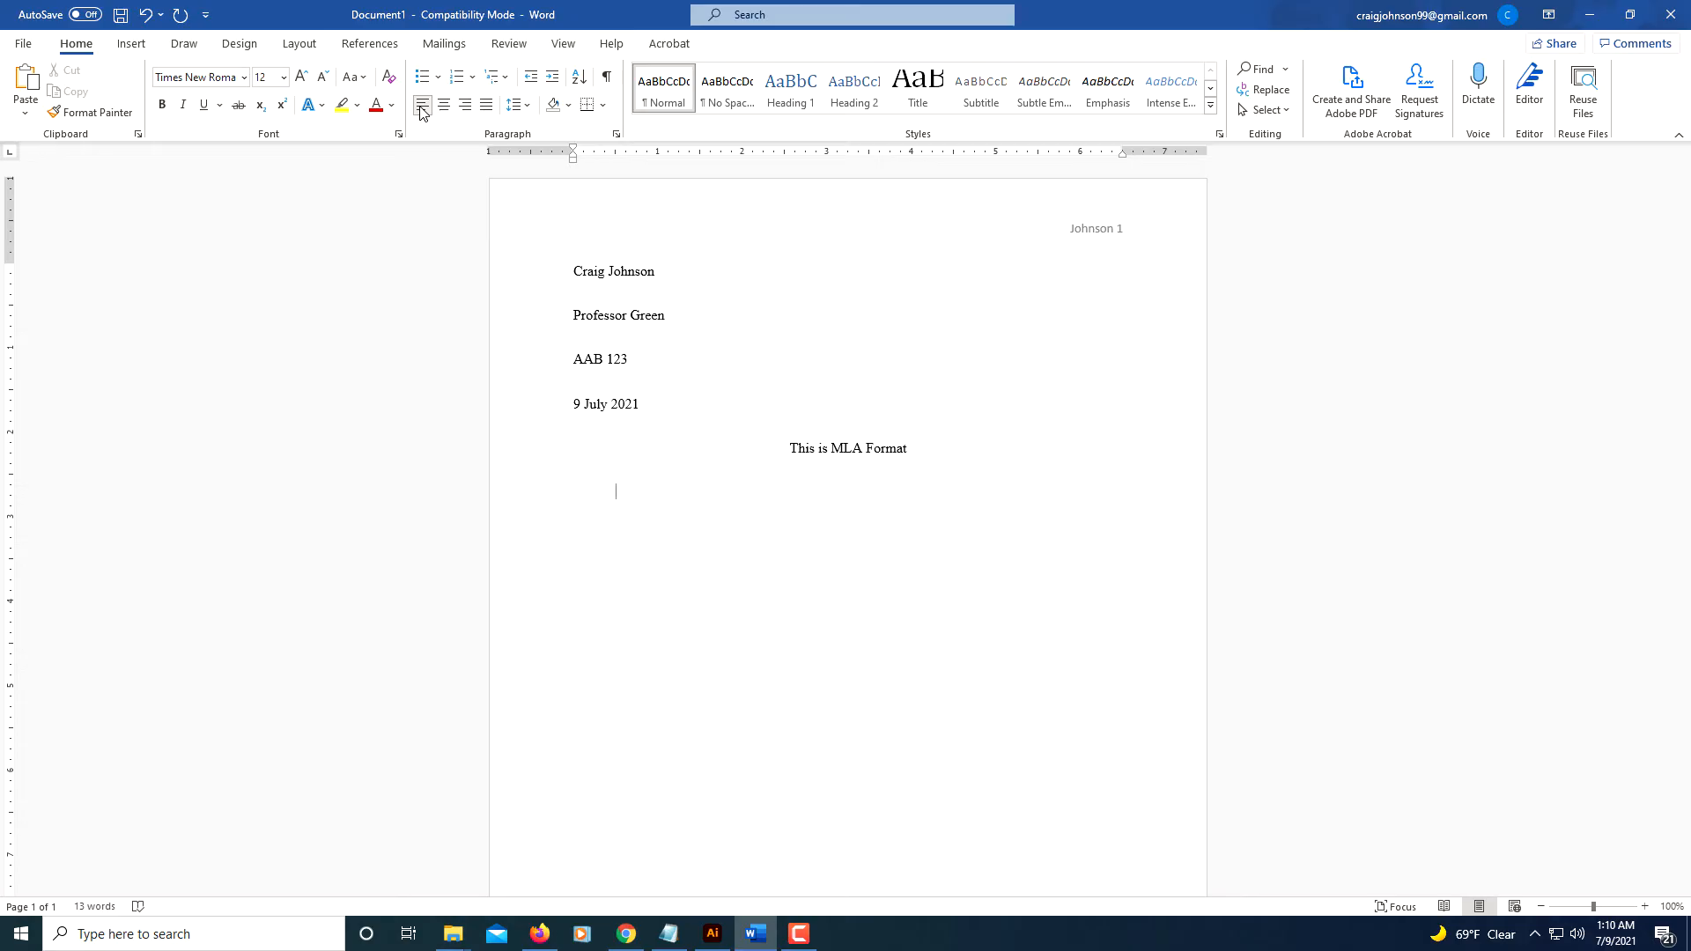
key(ctrl+v)
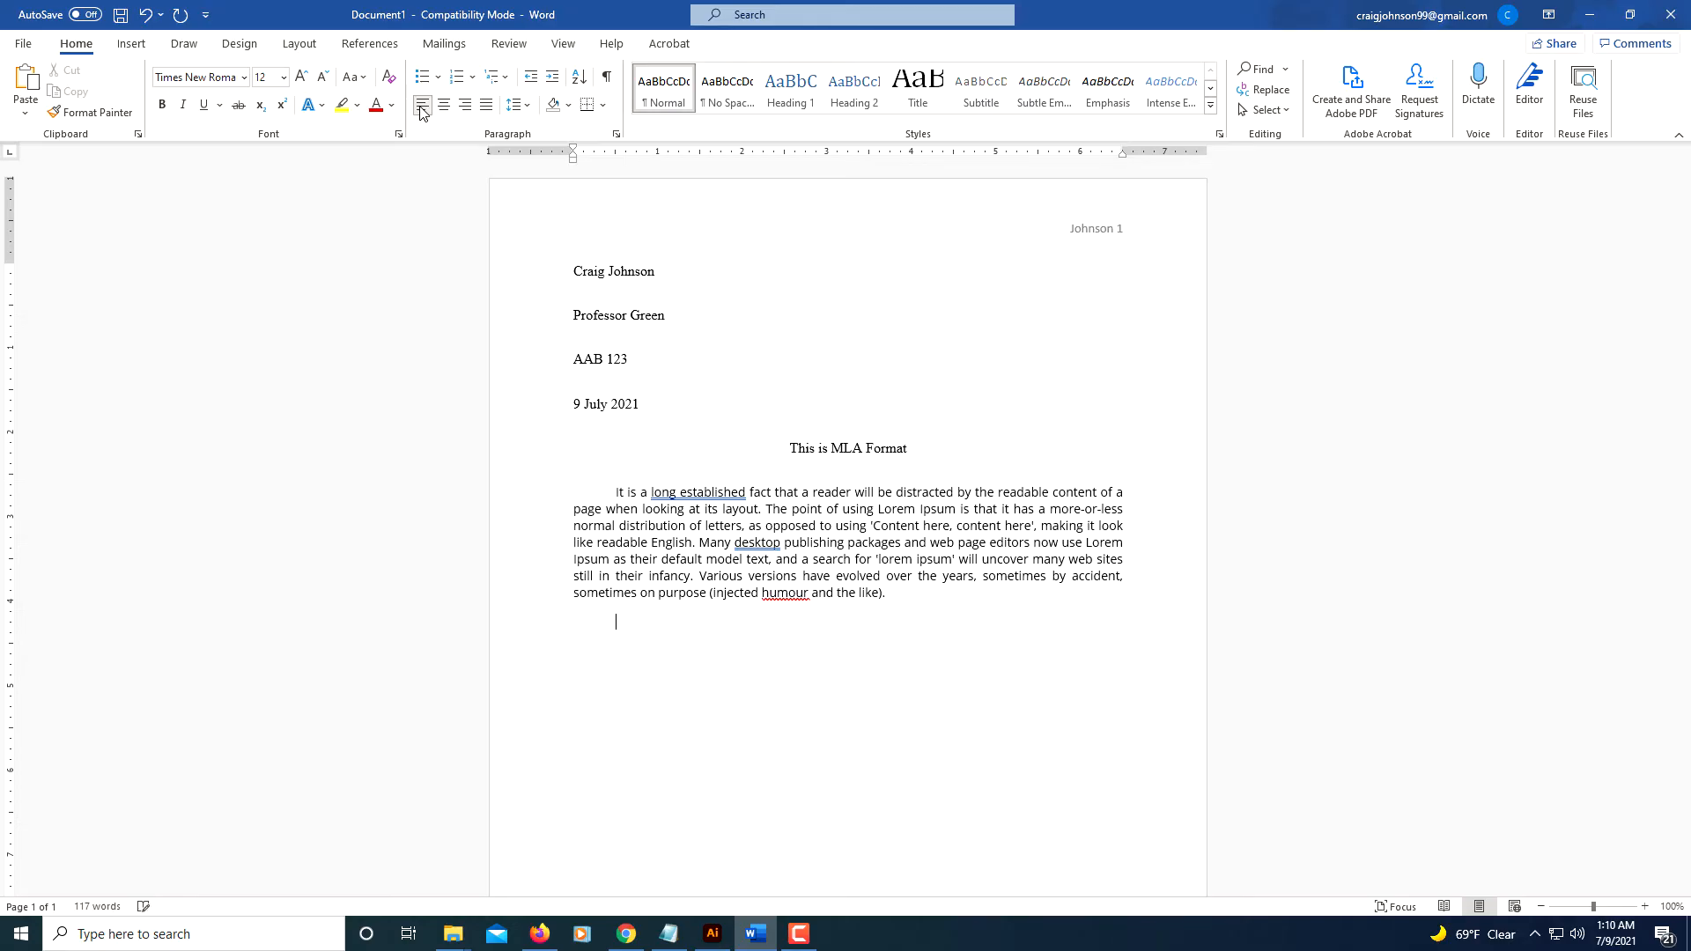
key(ctrl+v)
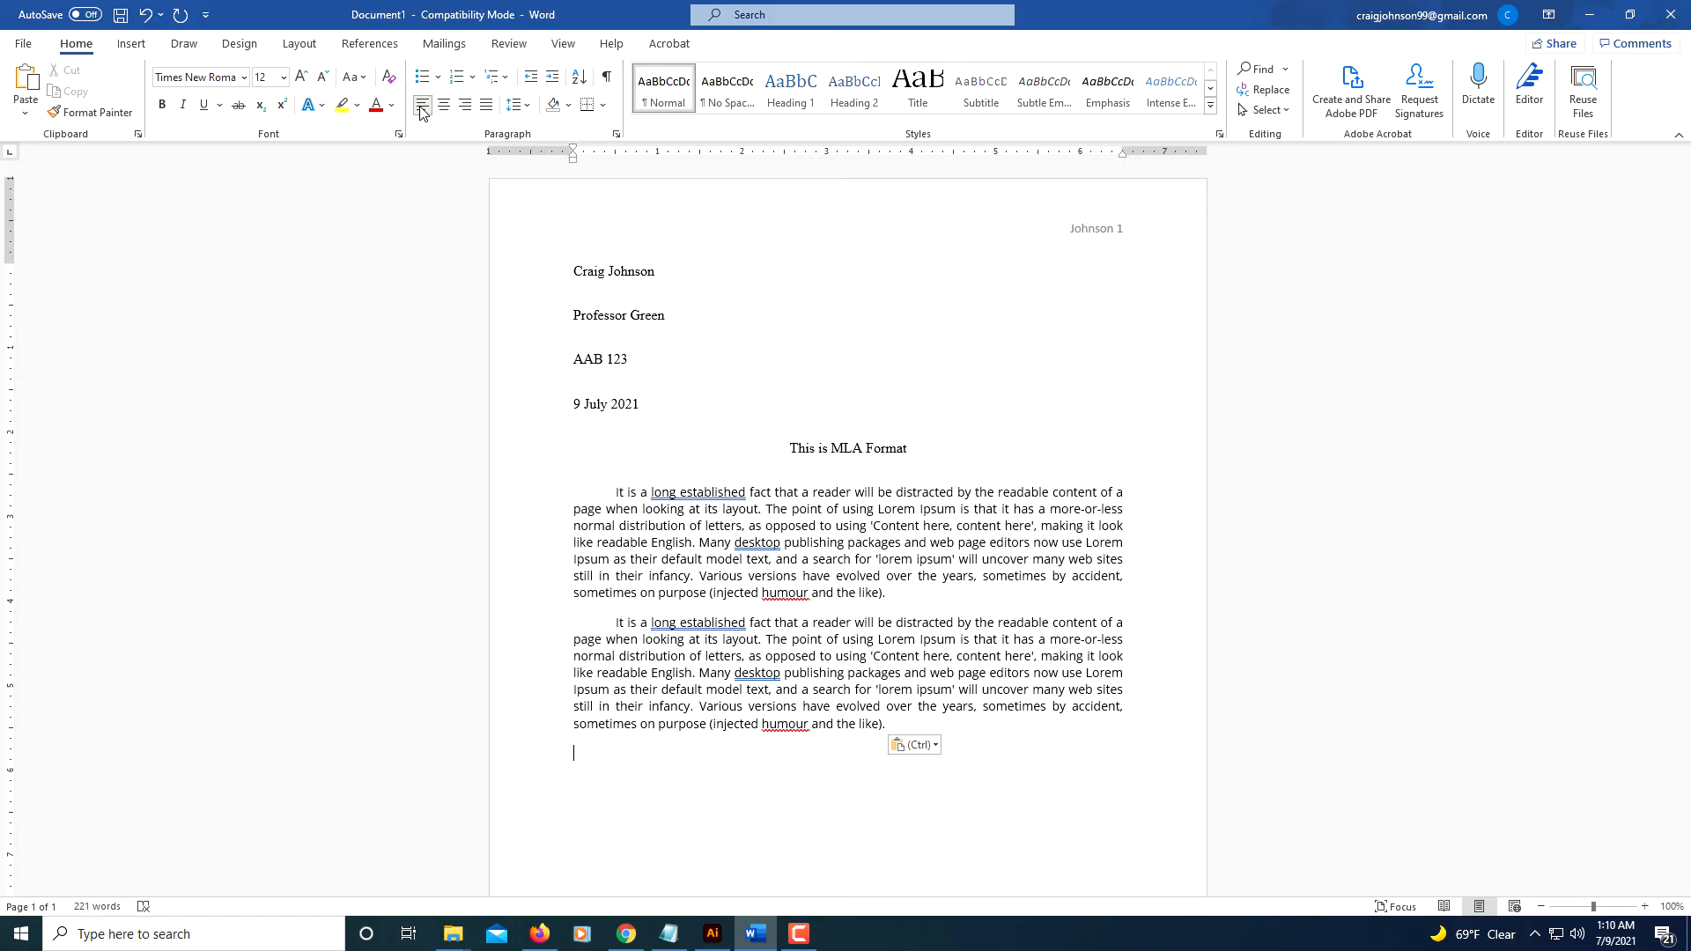
key(Ctrl+v)
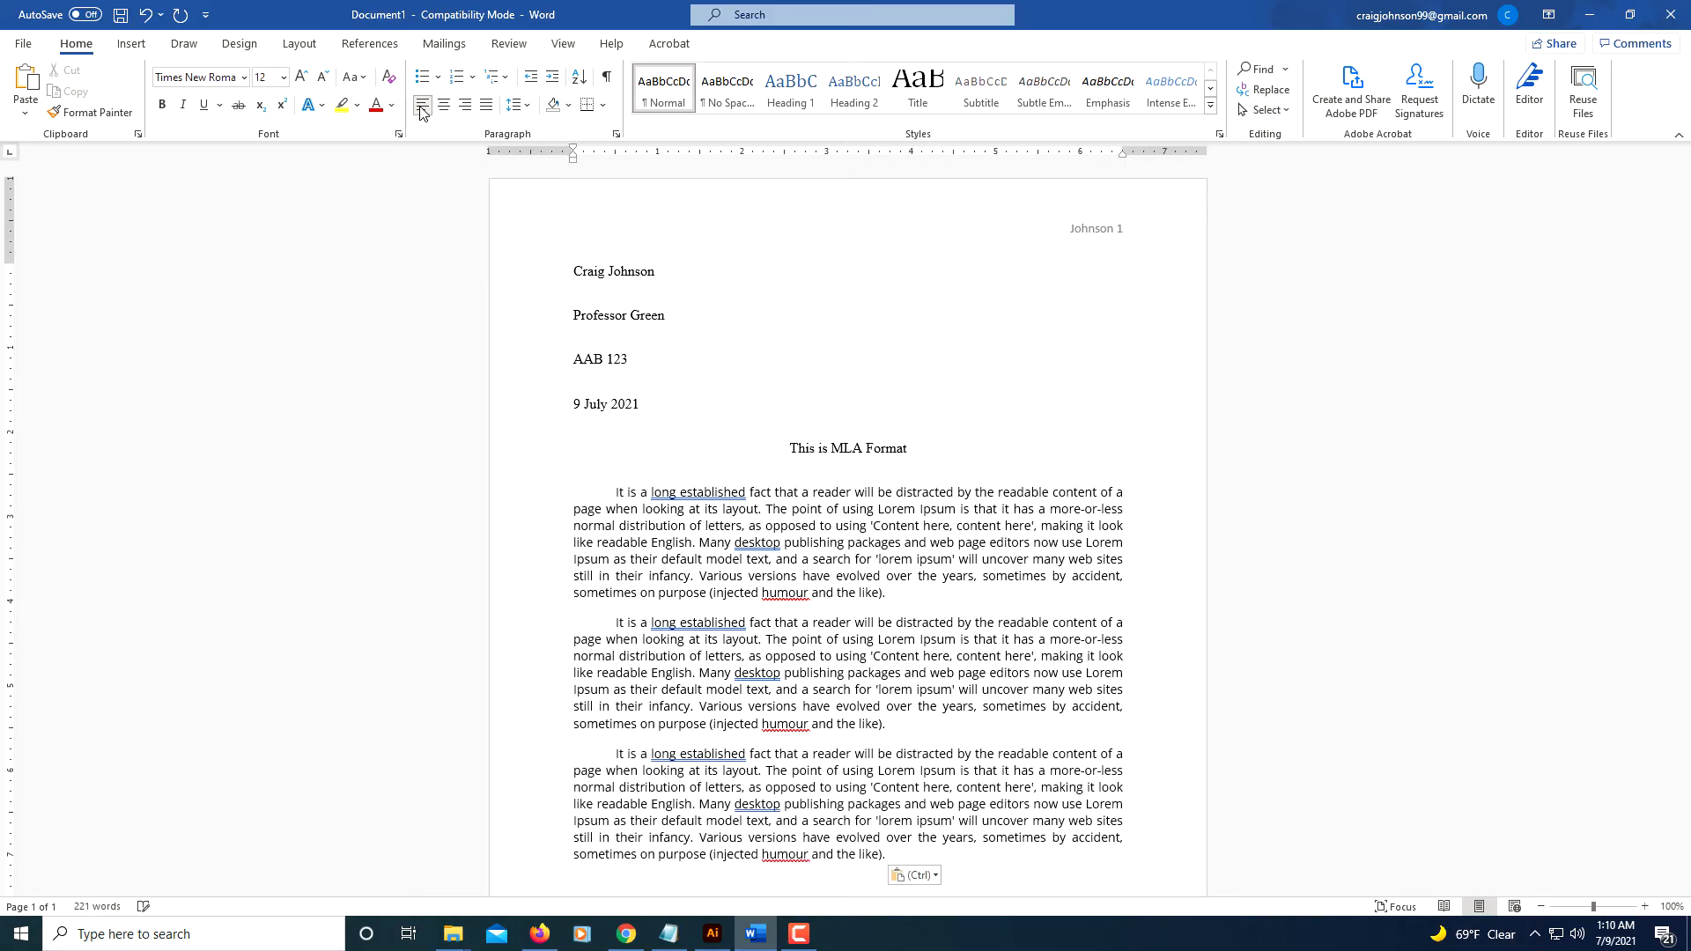
click(131, 43)
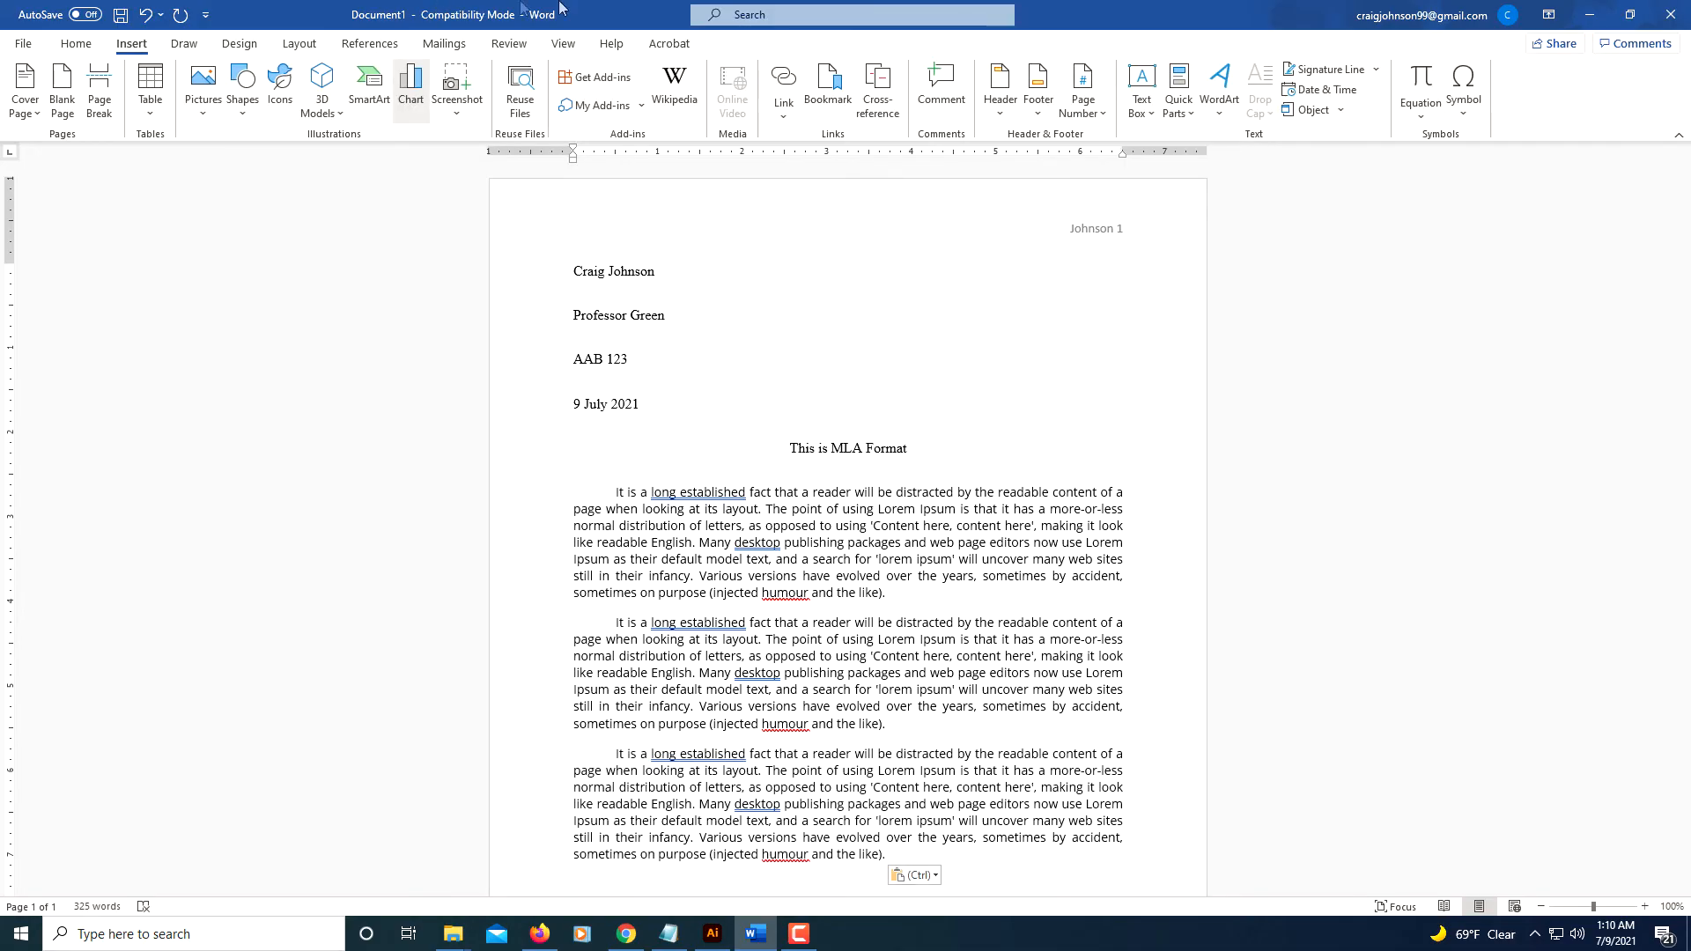
Step: Insert a blank page two after the body, headed 'Johnson 2'
click(238, 43)
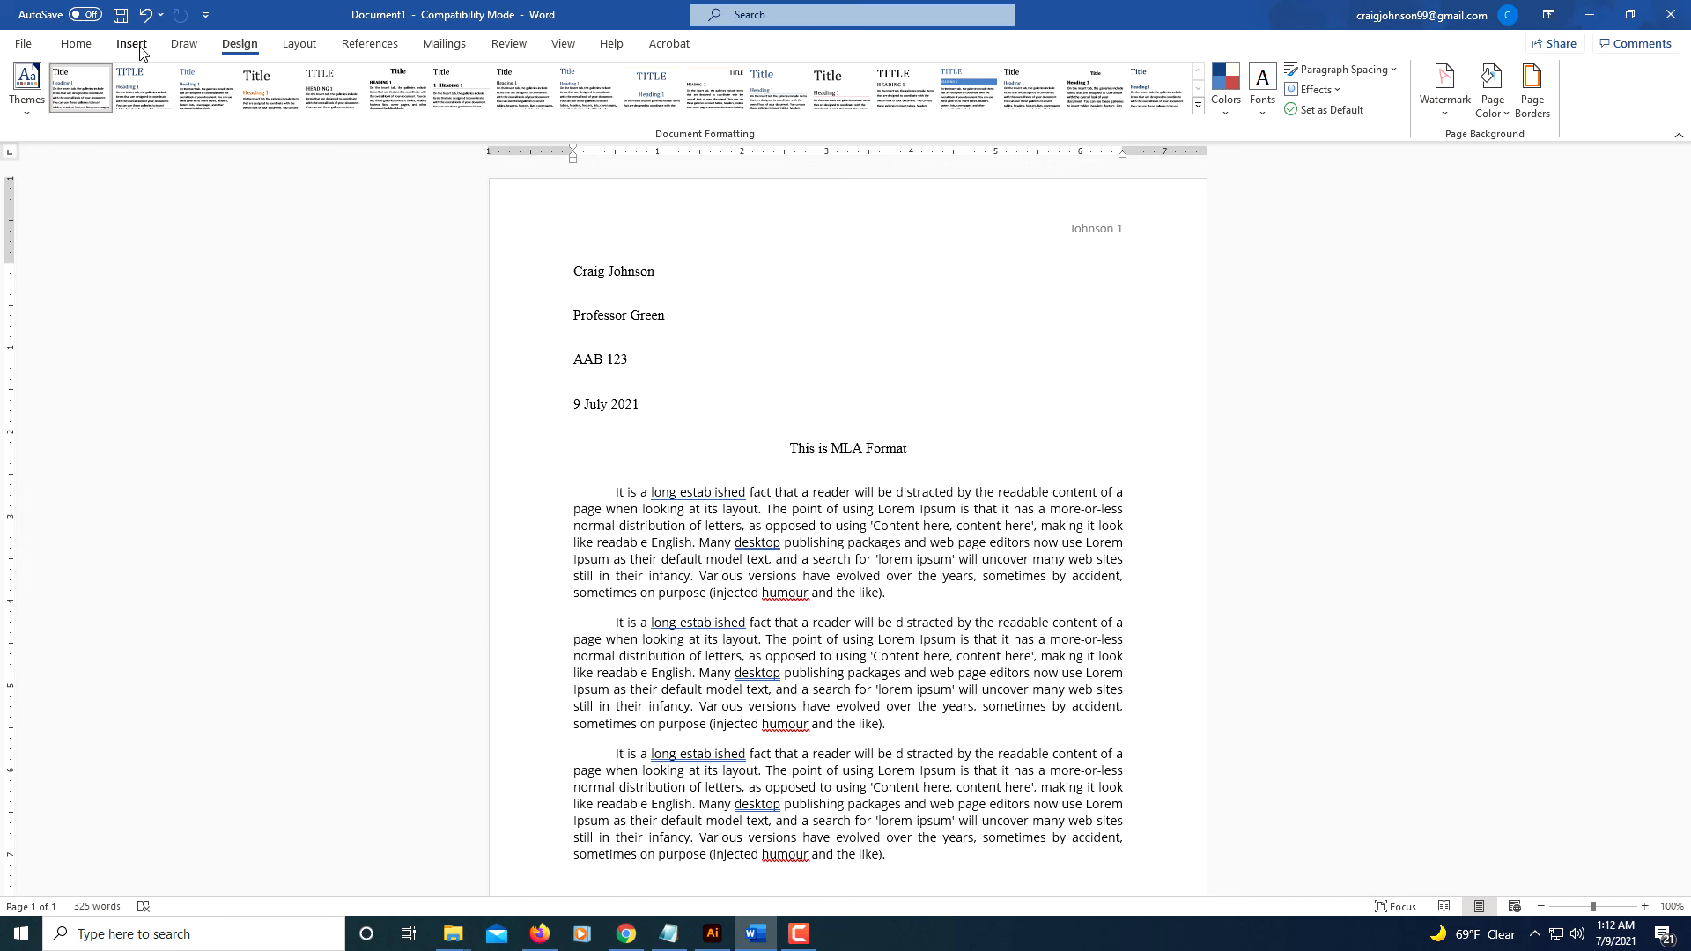
click(131, 43)
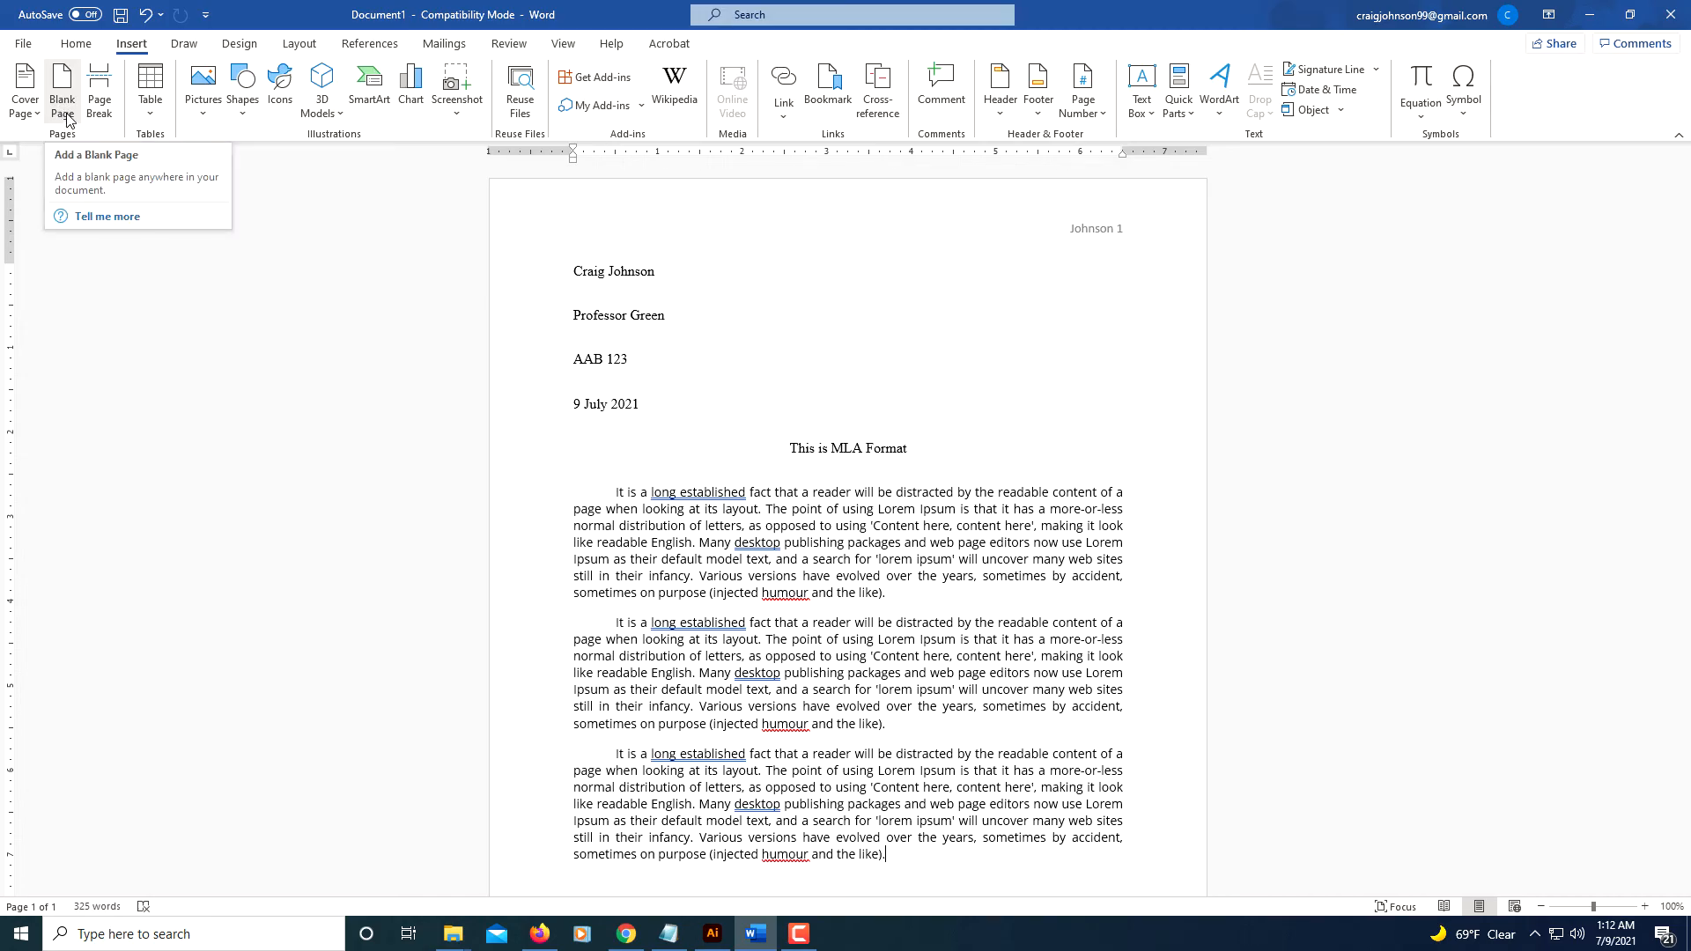
click(61, 79)
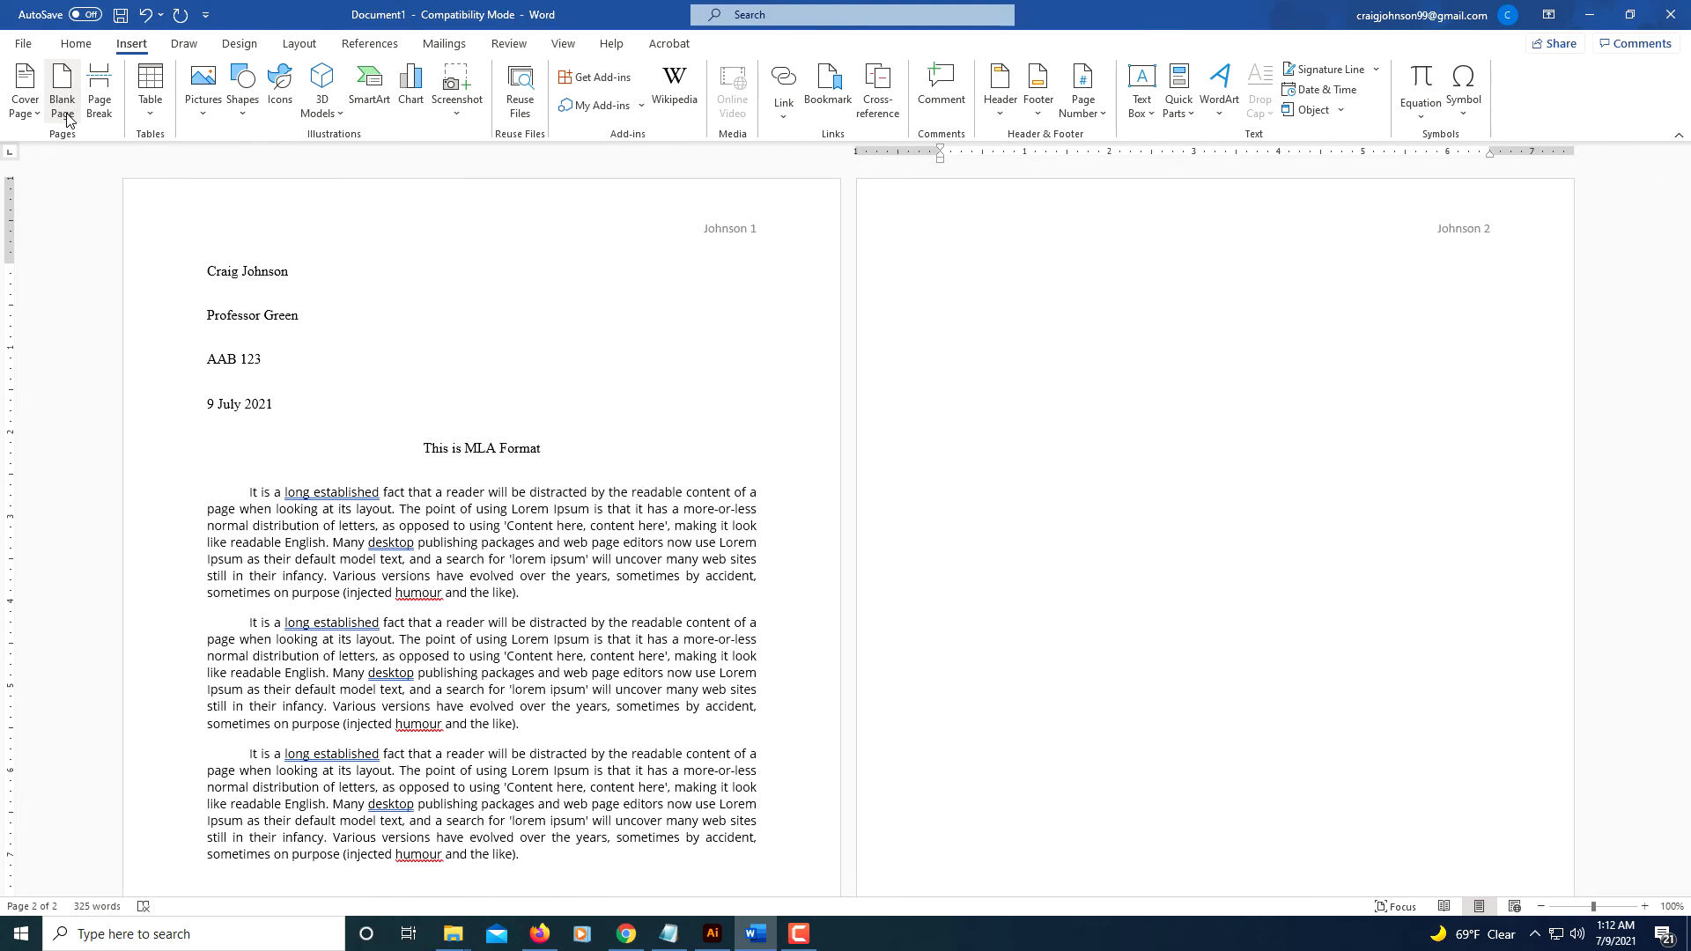
mouse_move(69, 116)
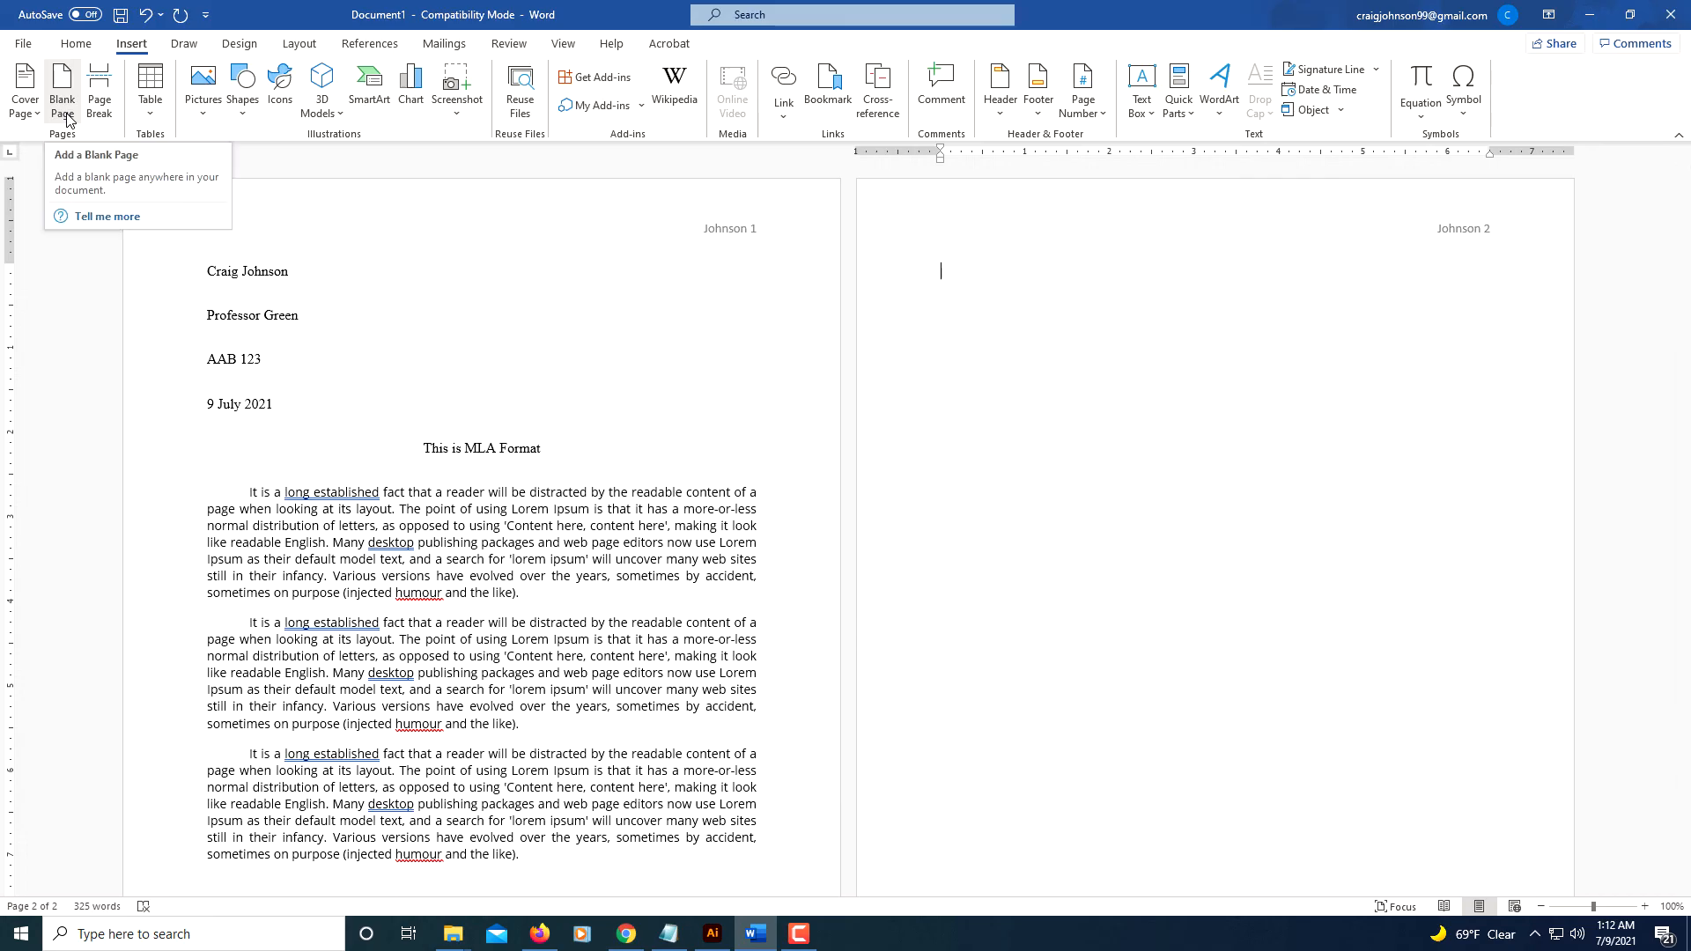
mouse_move(346, 232)
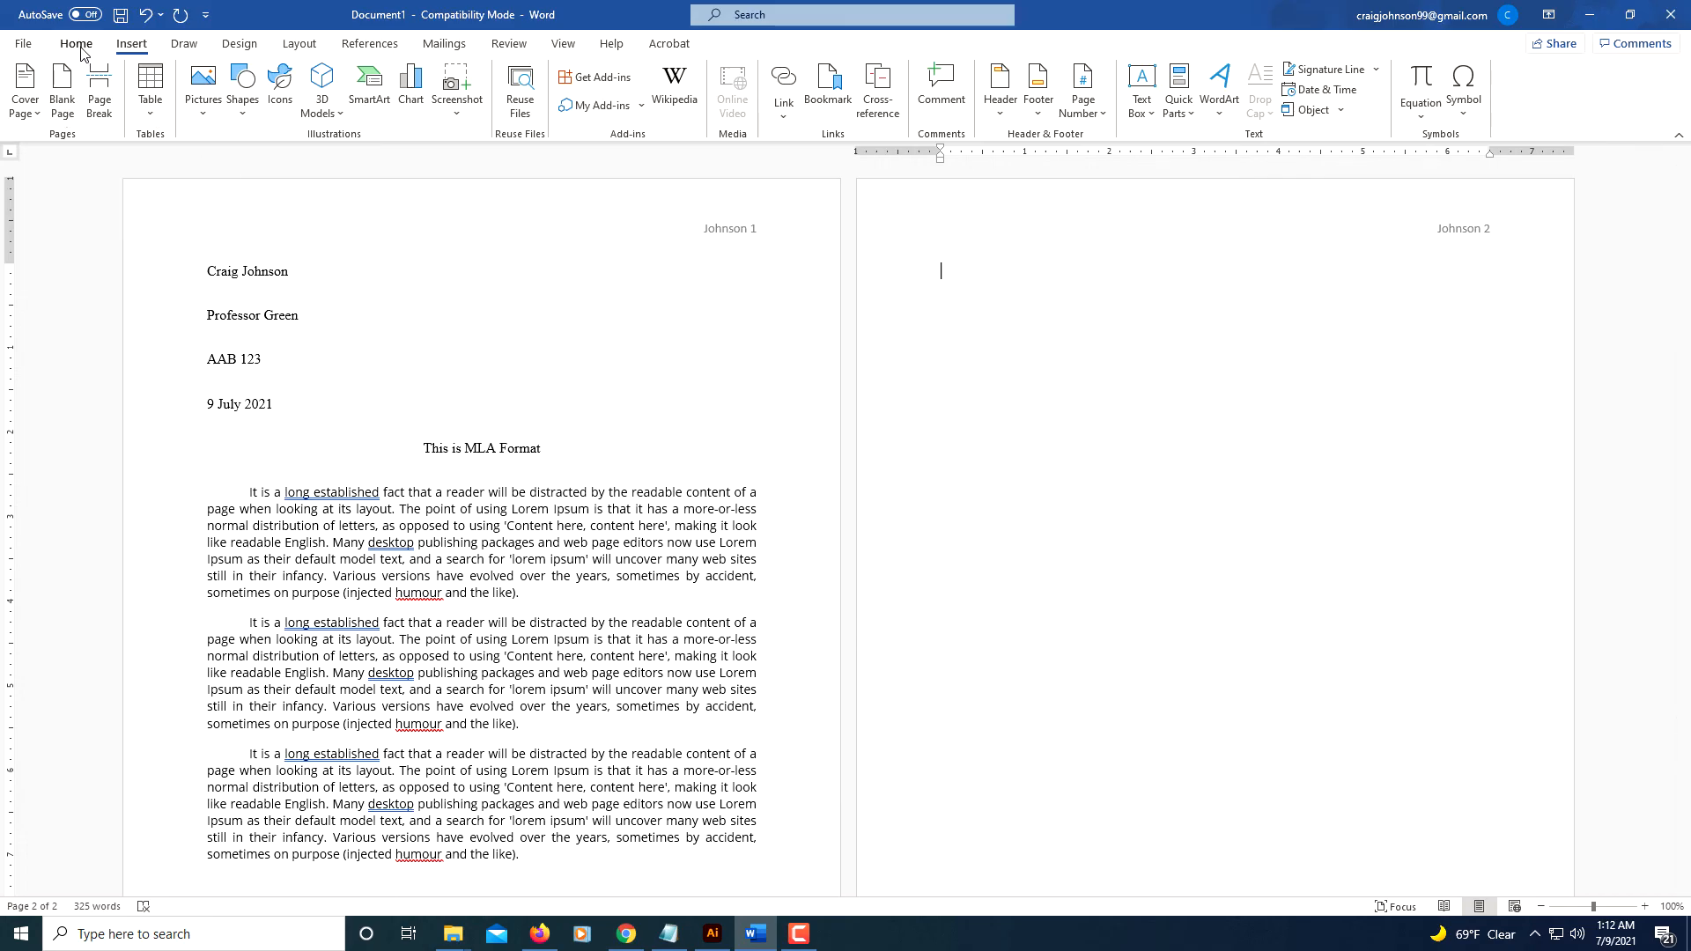
Step: Type the centered 'Works Cited' heading on page two and start a new line
click(75, 44)
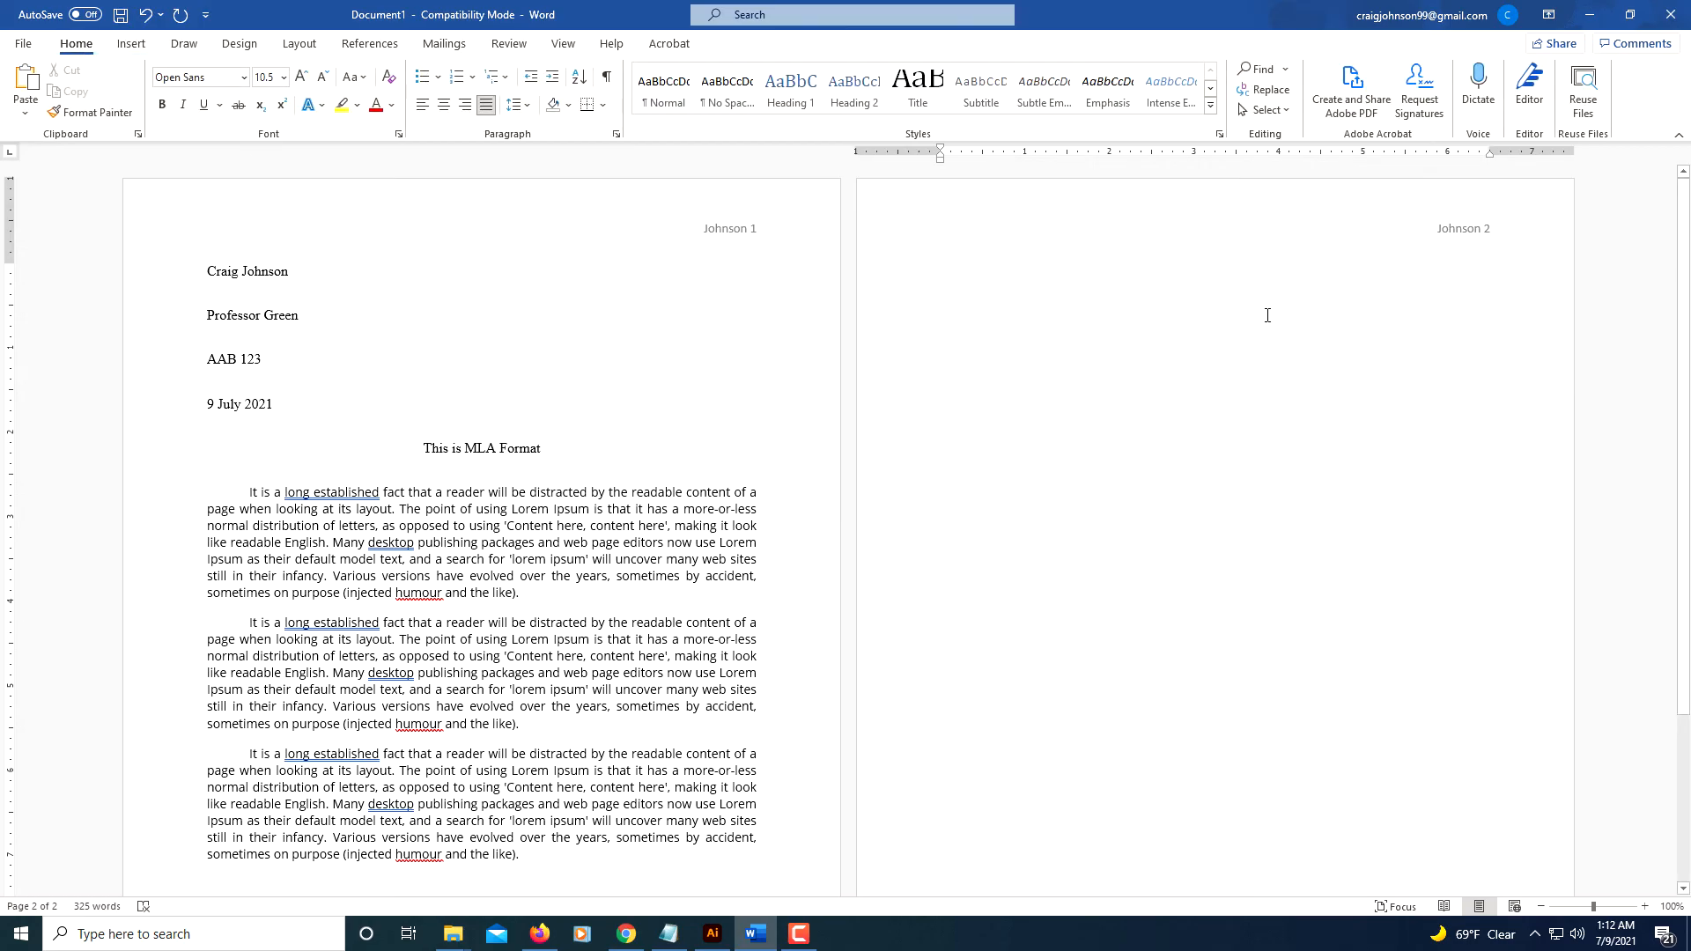
mouse_move(444, 104)
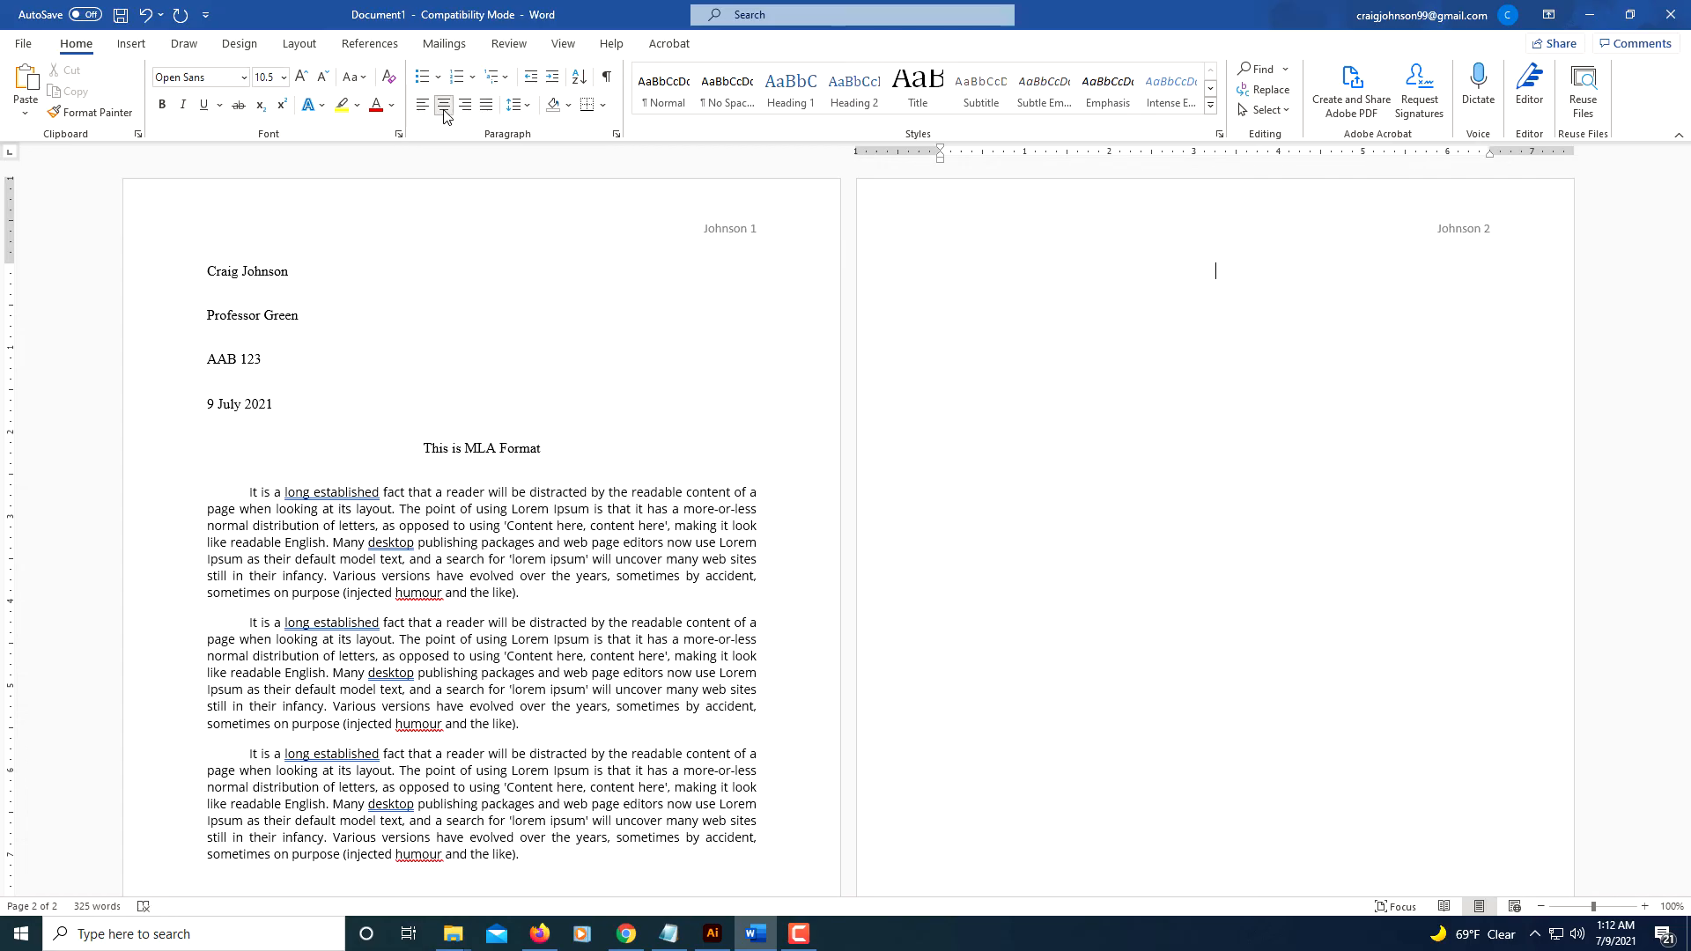
text(Works)
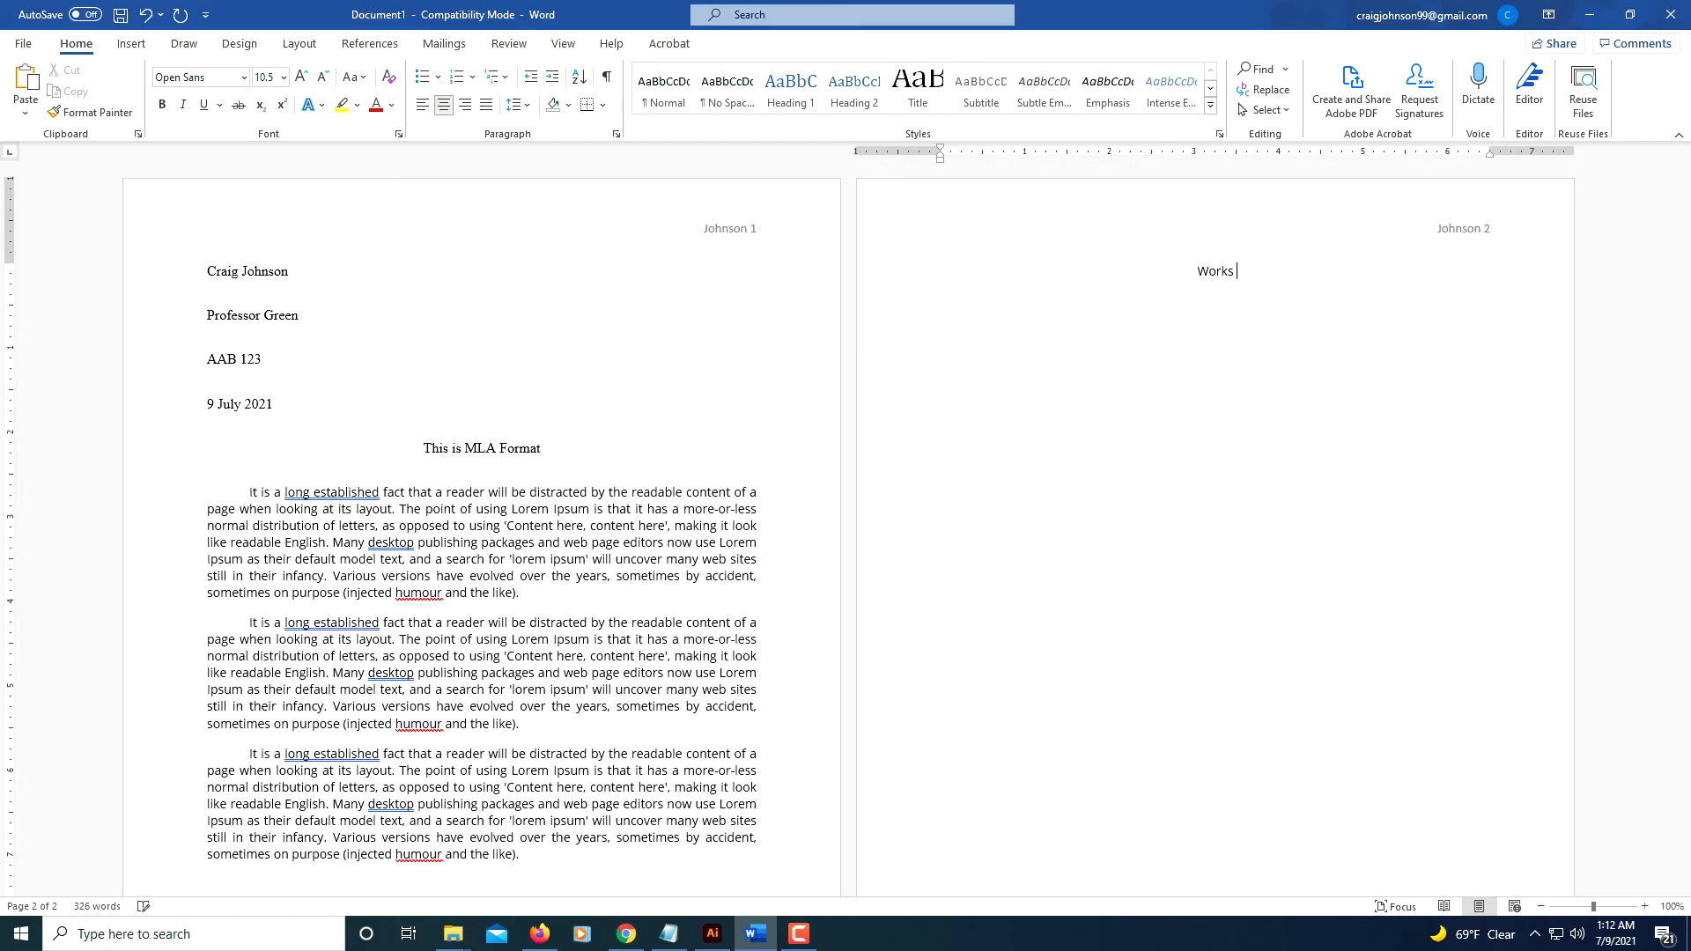
text(Cited)
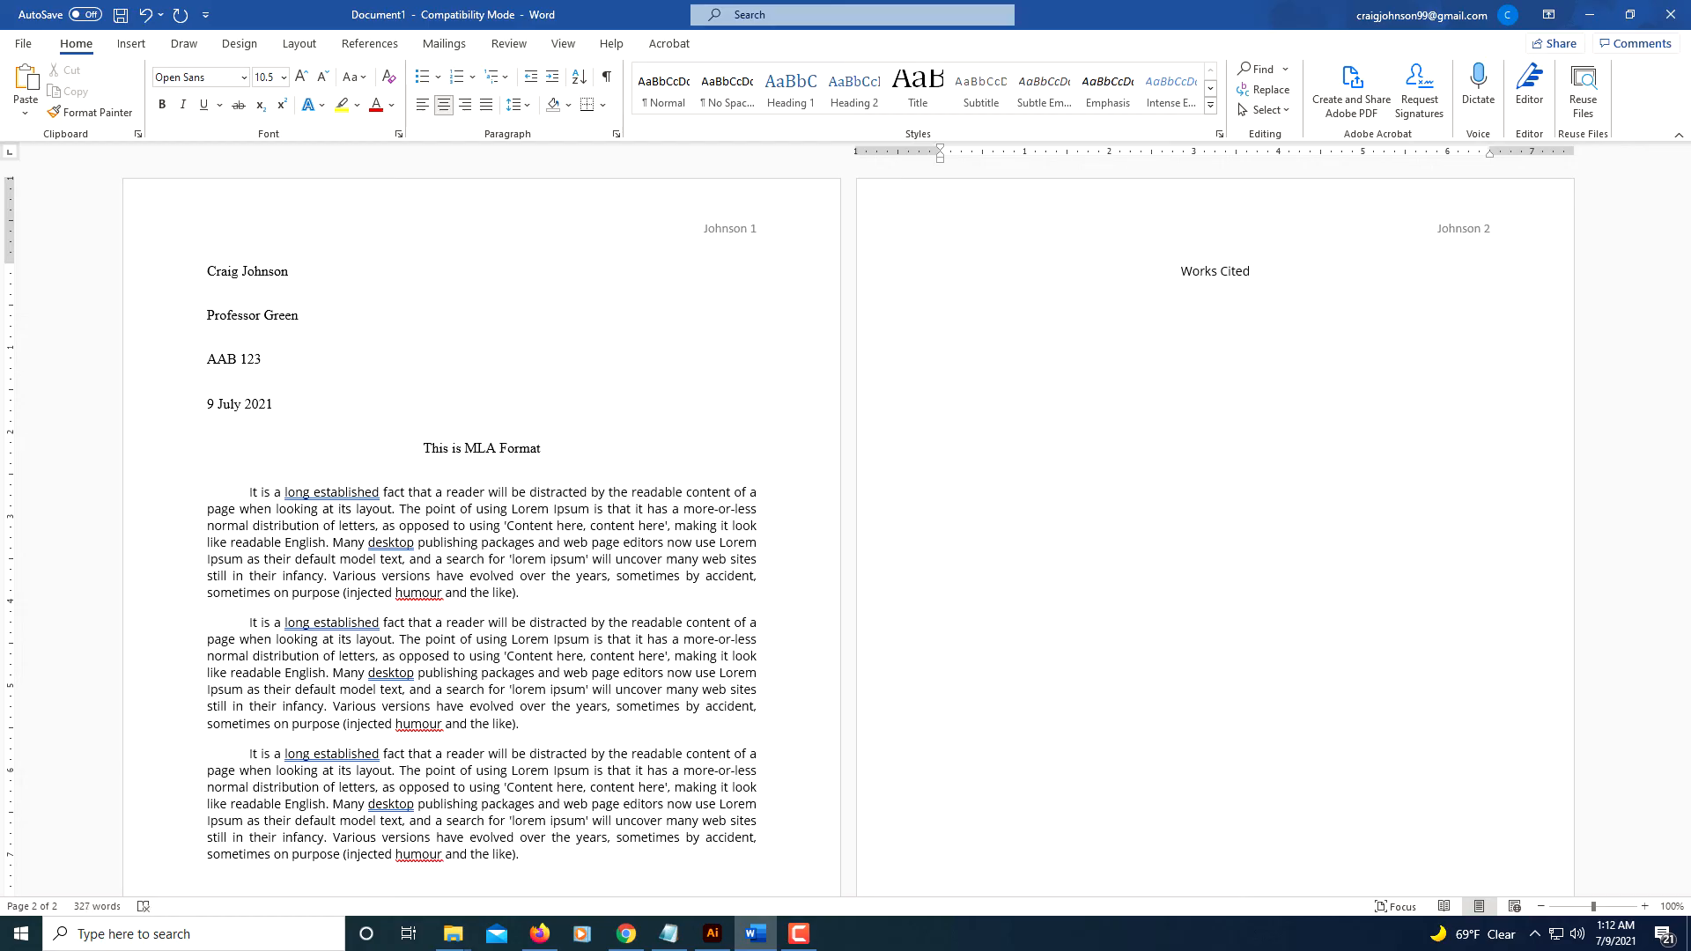
click(1245, 271)
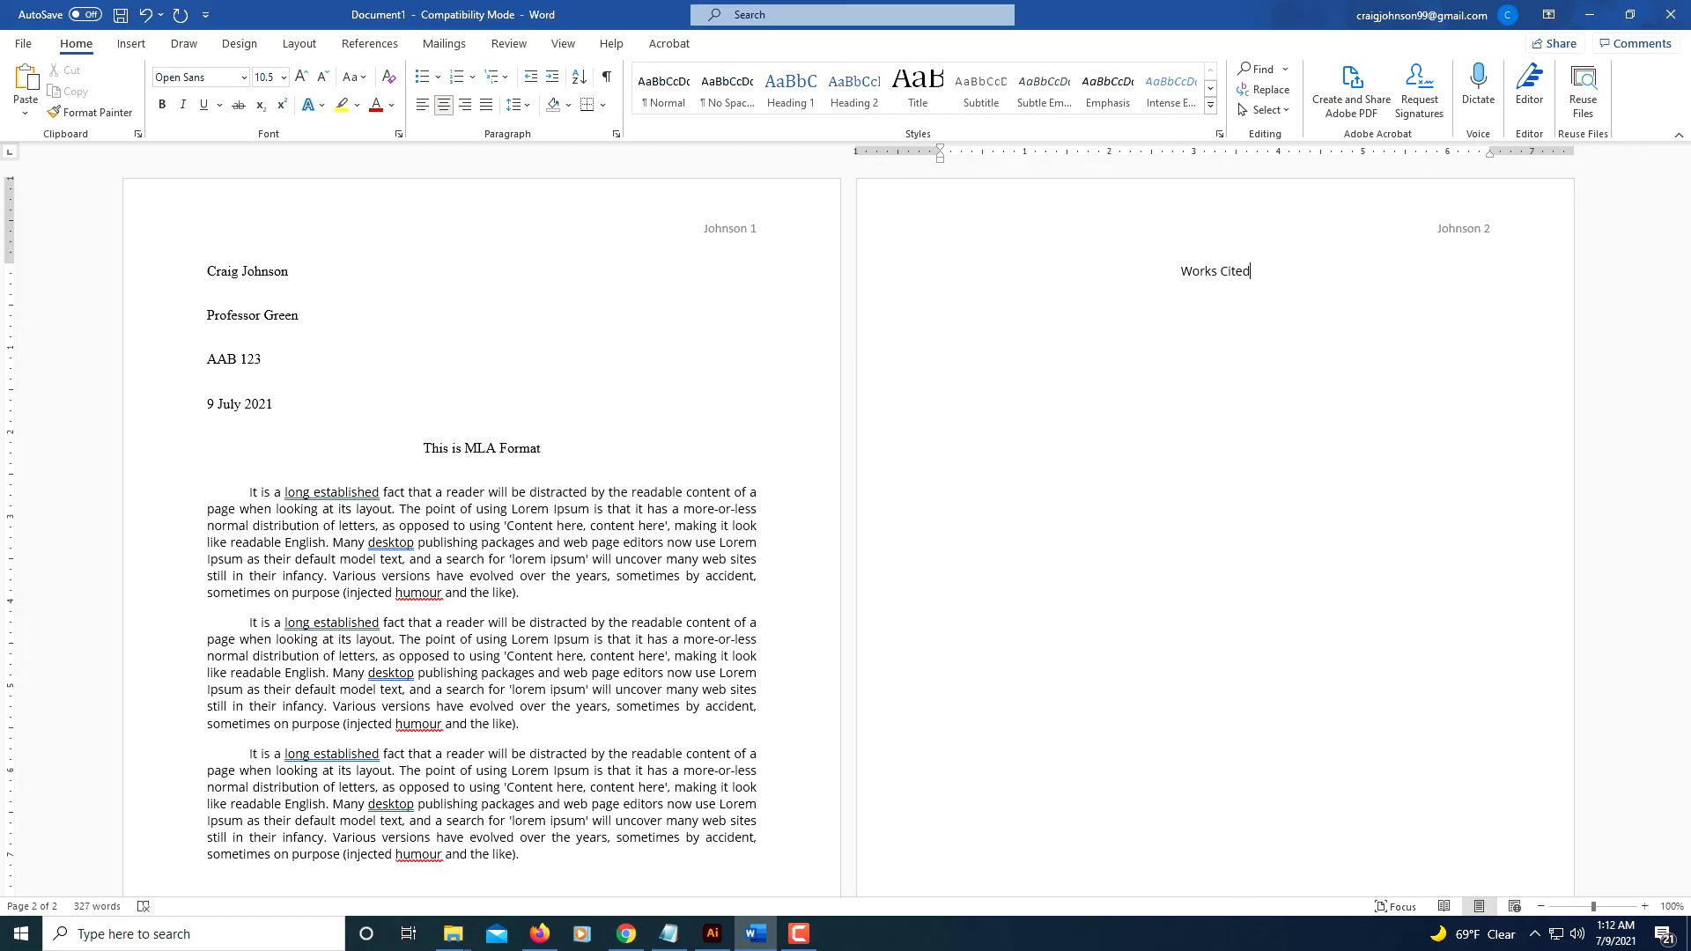
key(Enter)
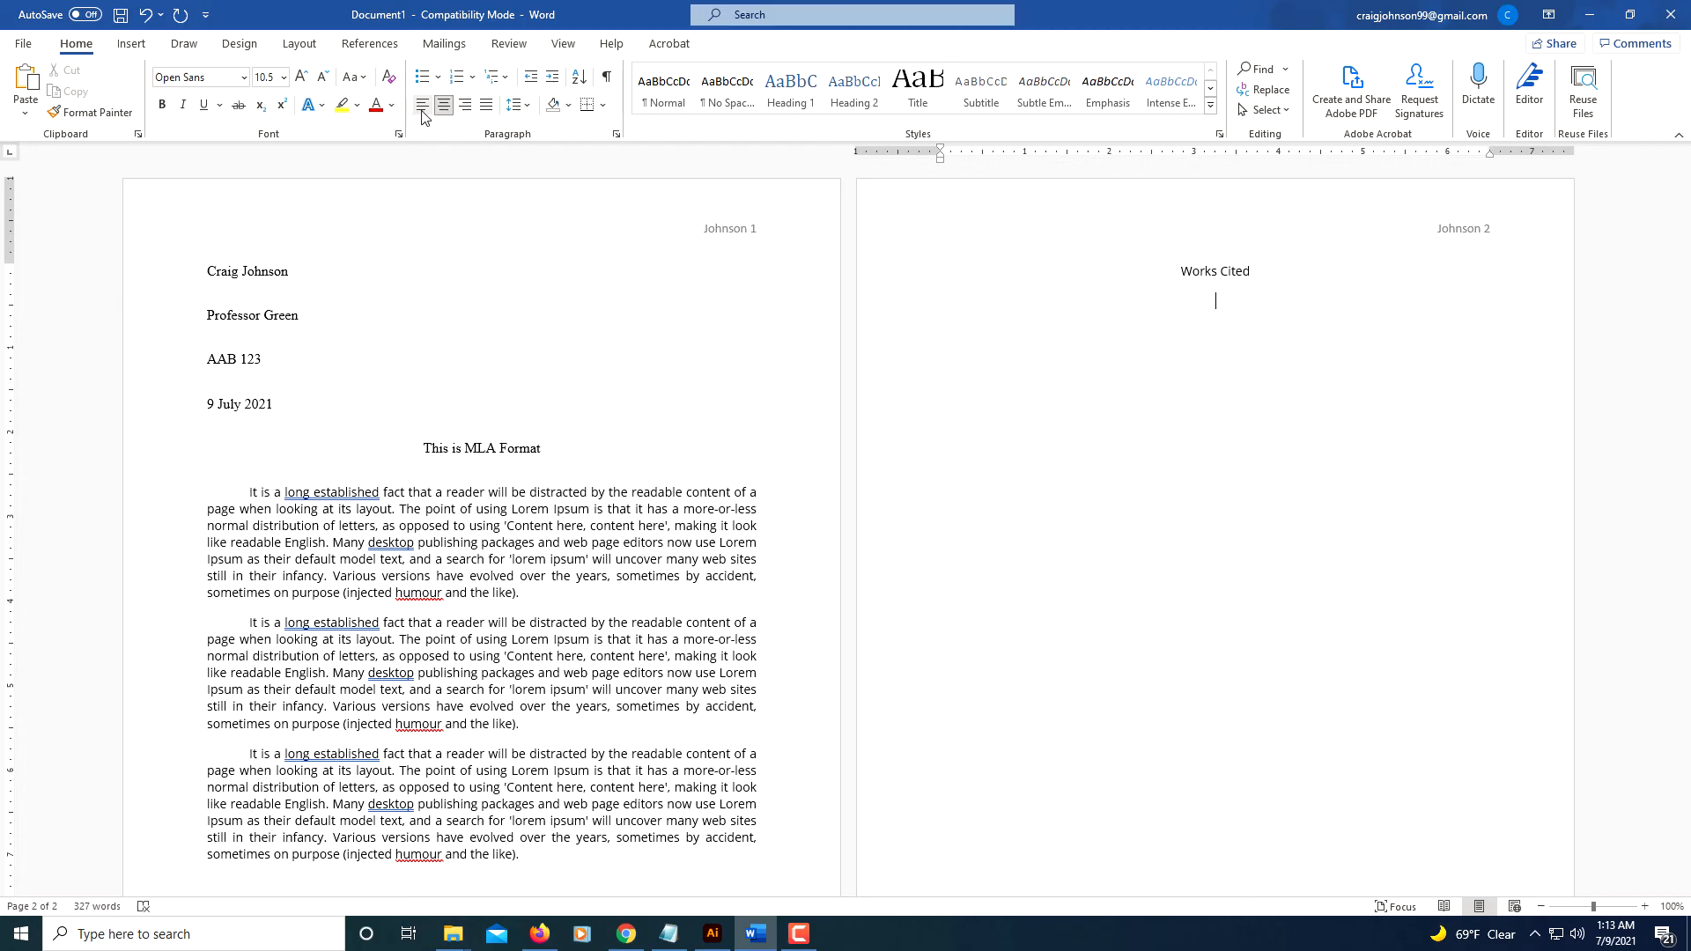
mouse_move(423, 104)
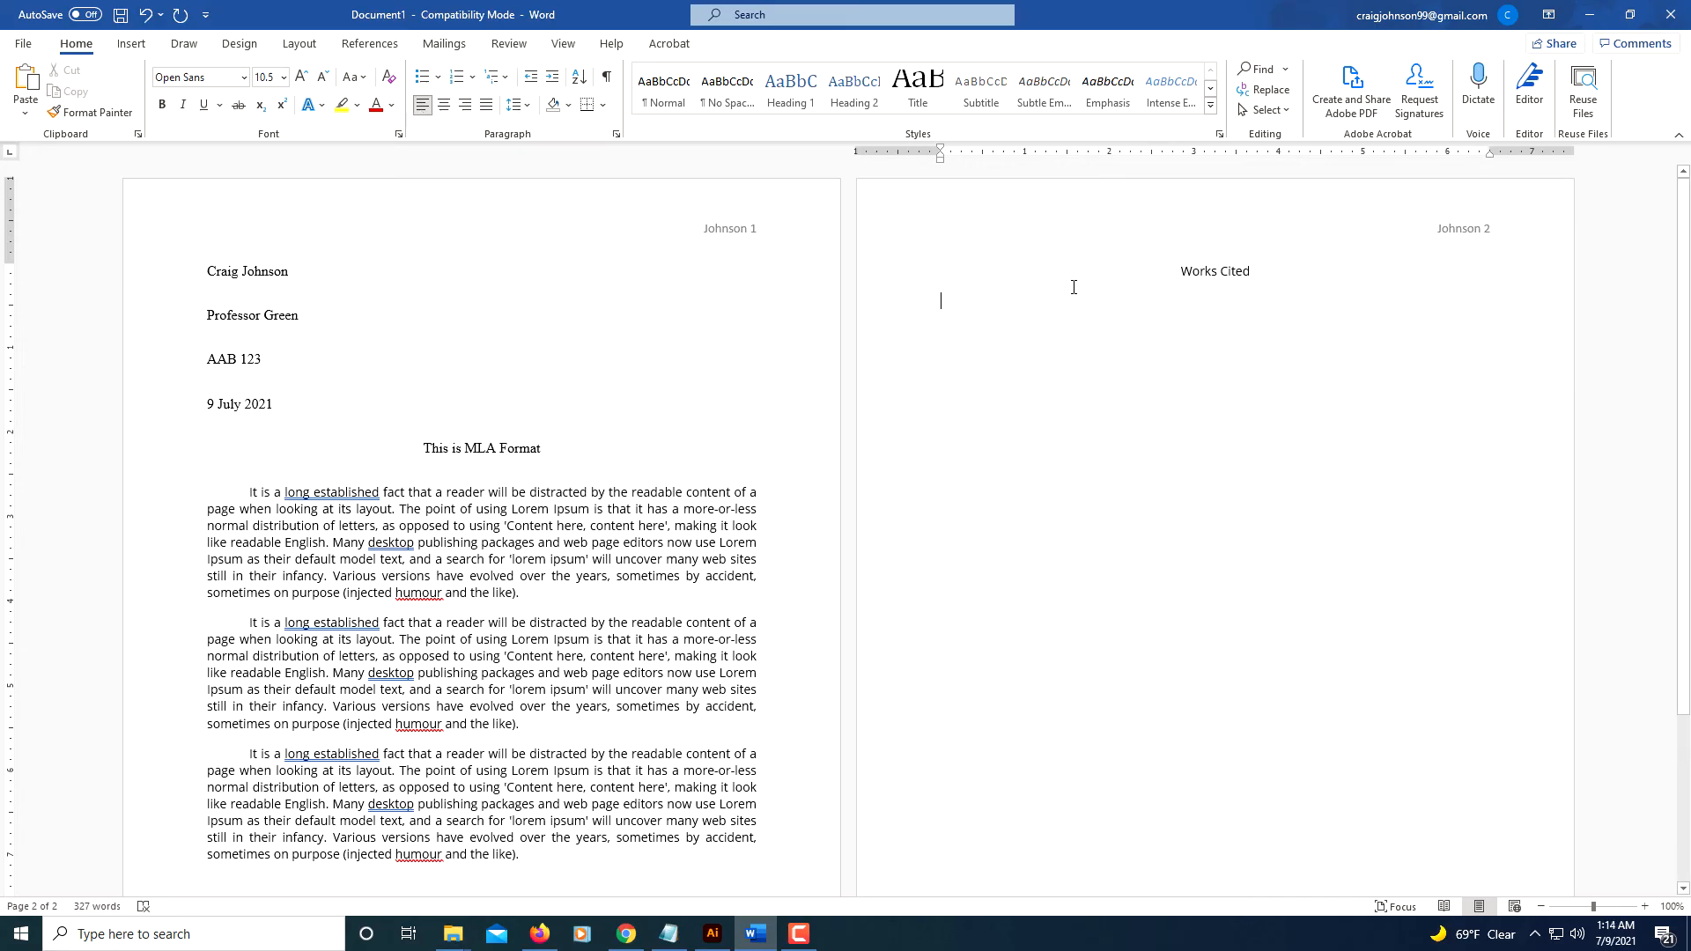
mouse_move(1098, 397)
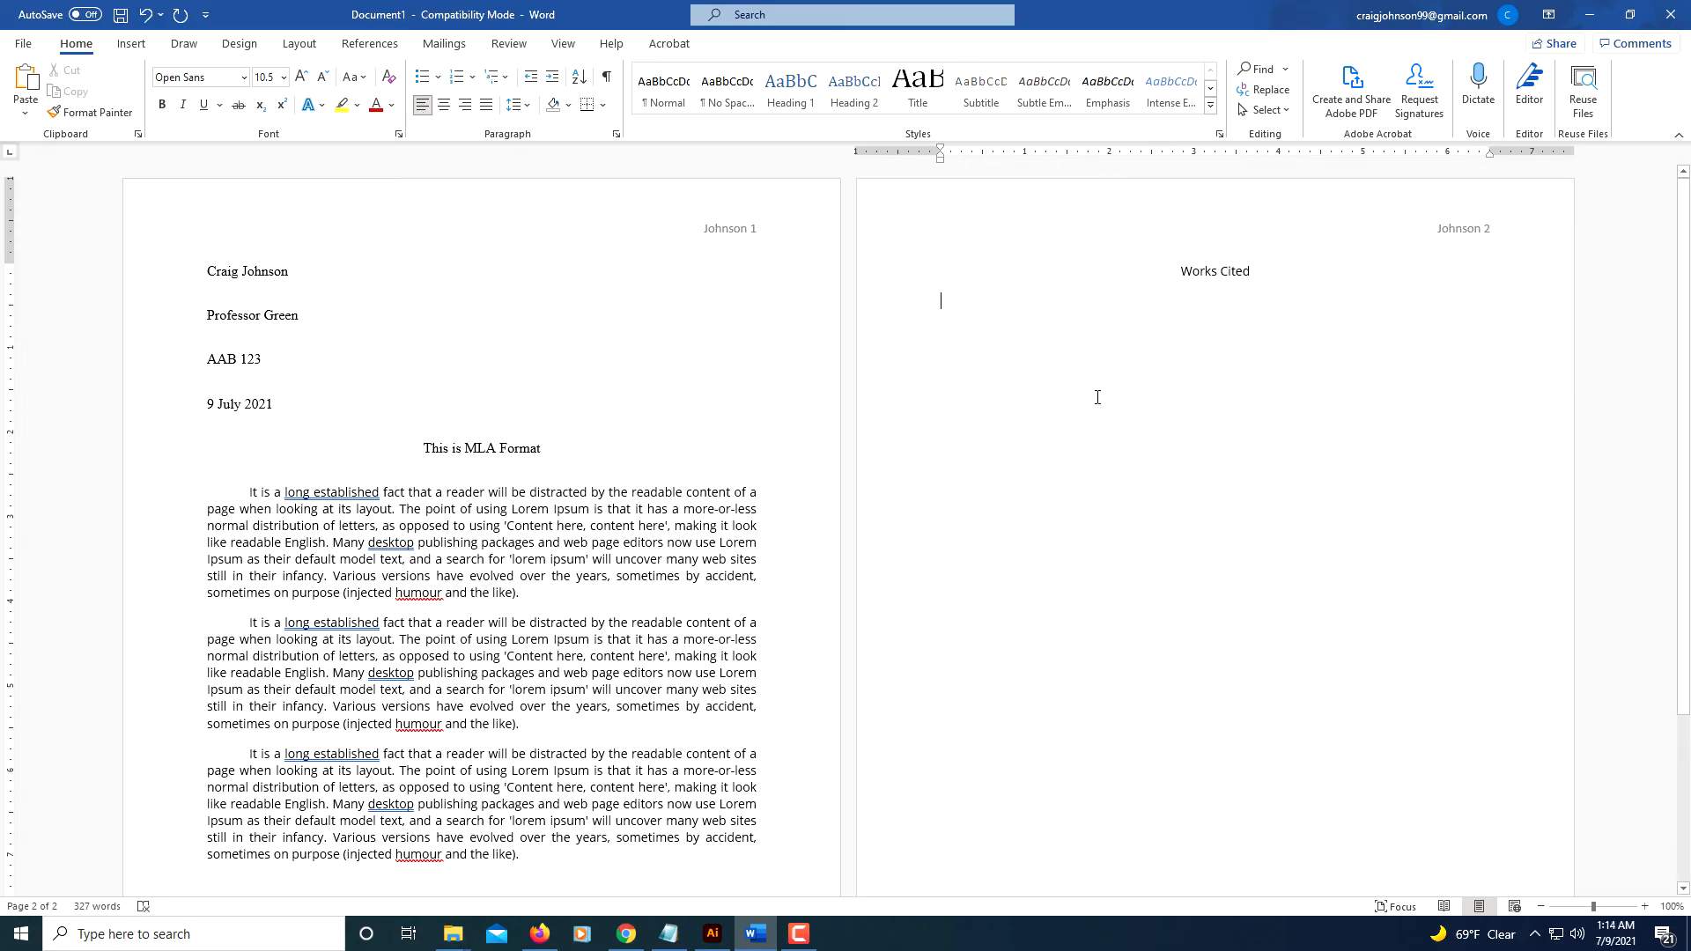
mouse_move(1040, 392)
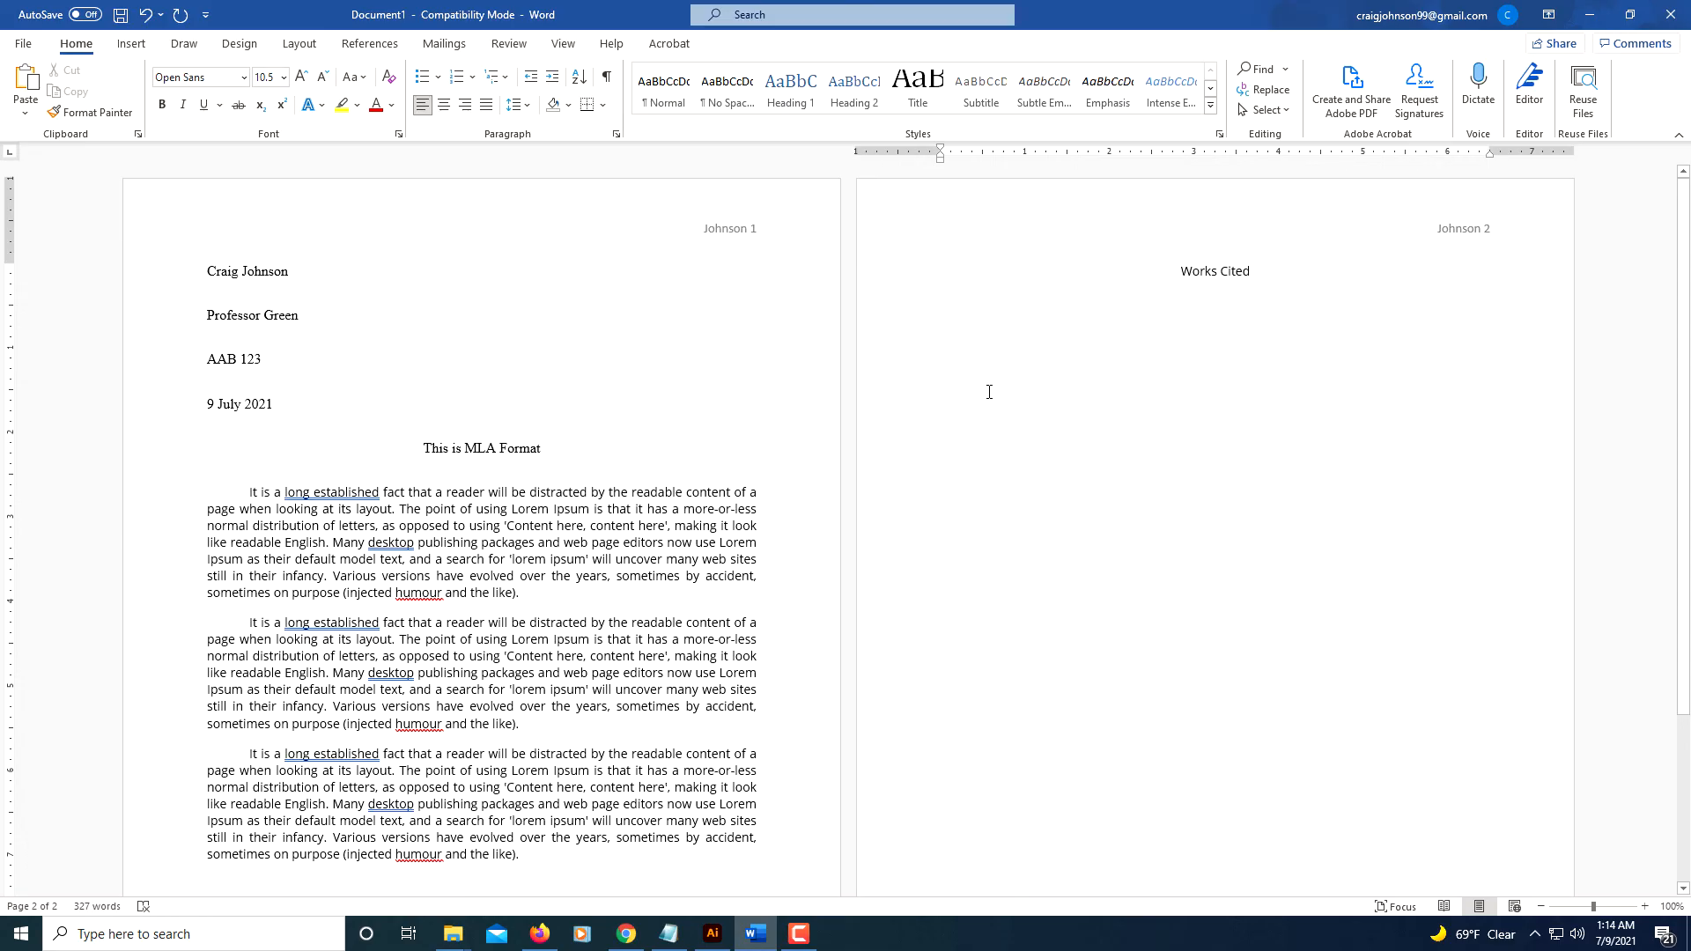
mouse_move(965, 336)
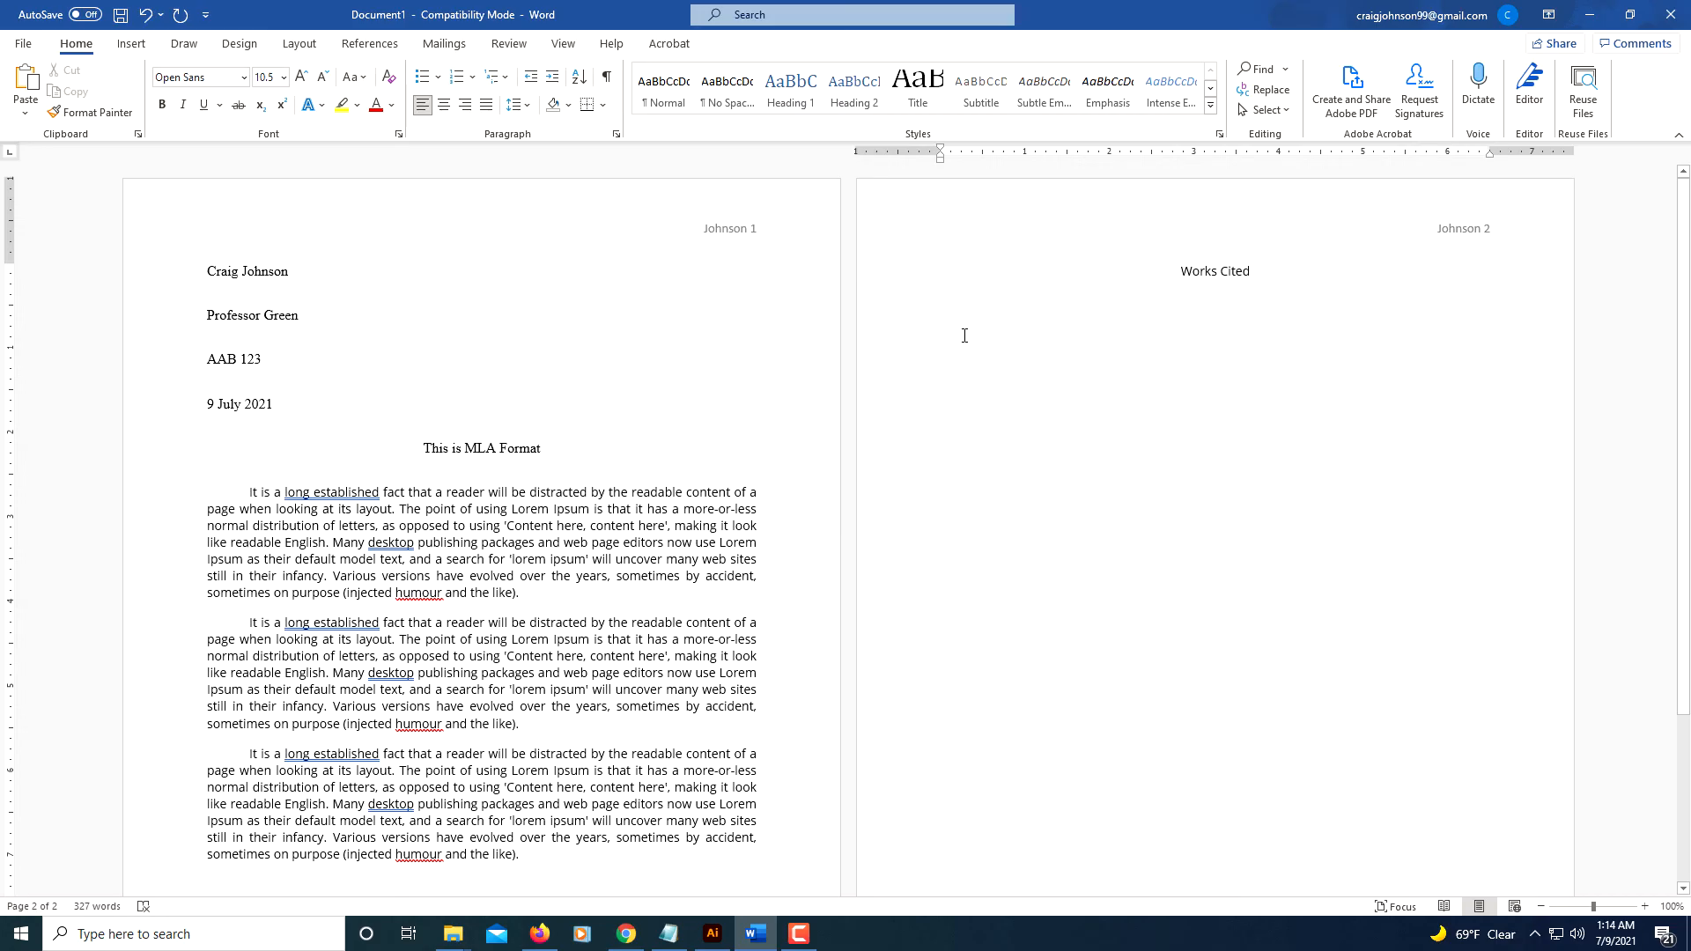
Step: Drag the ruler's hanging indent marker to about 0.5 inch under Works Cited
click(965, 321)
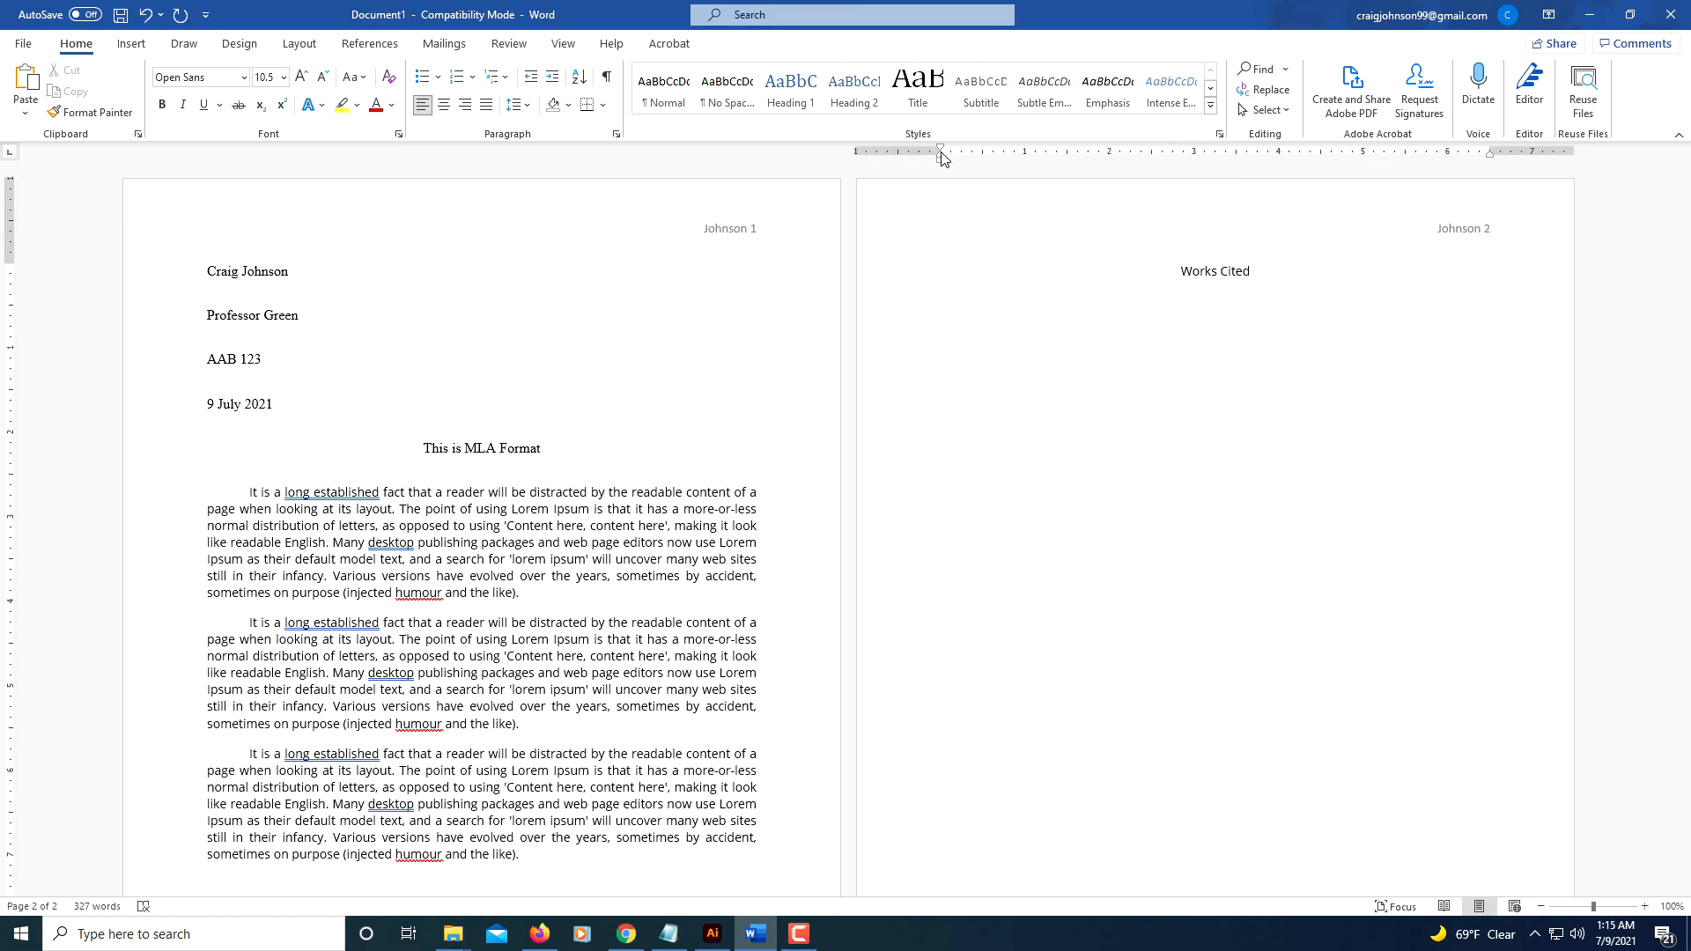
mouse_move(940, 157)
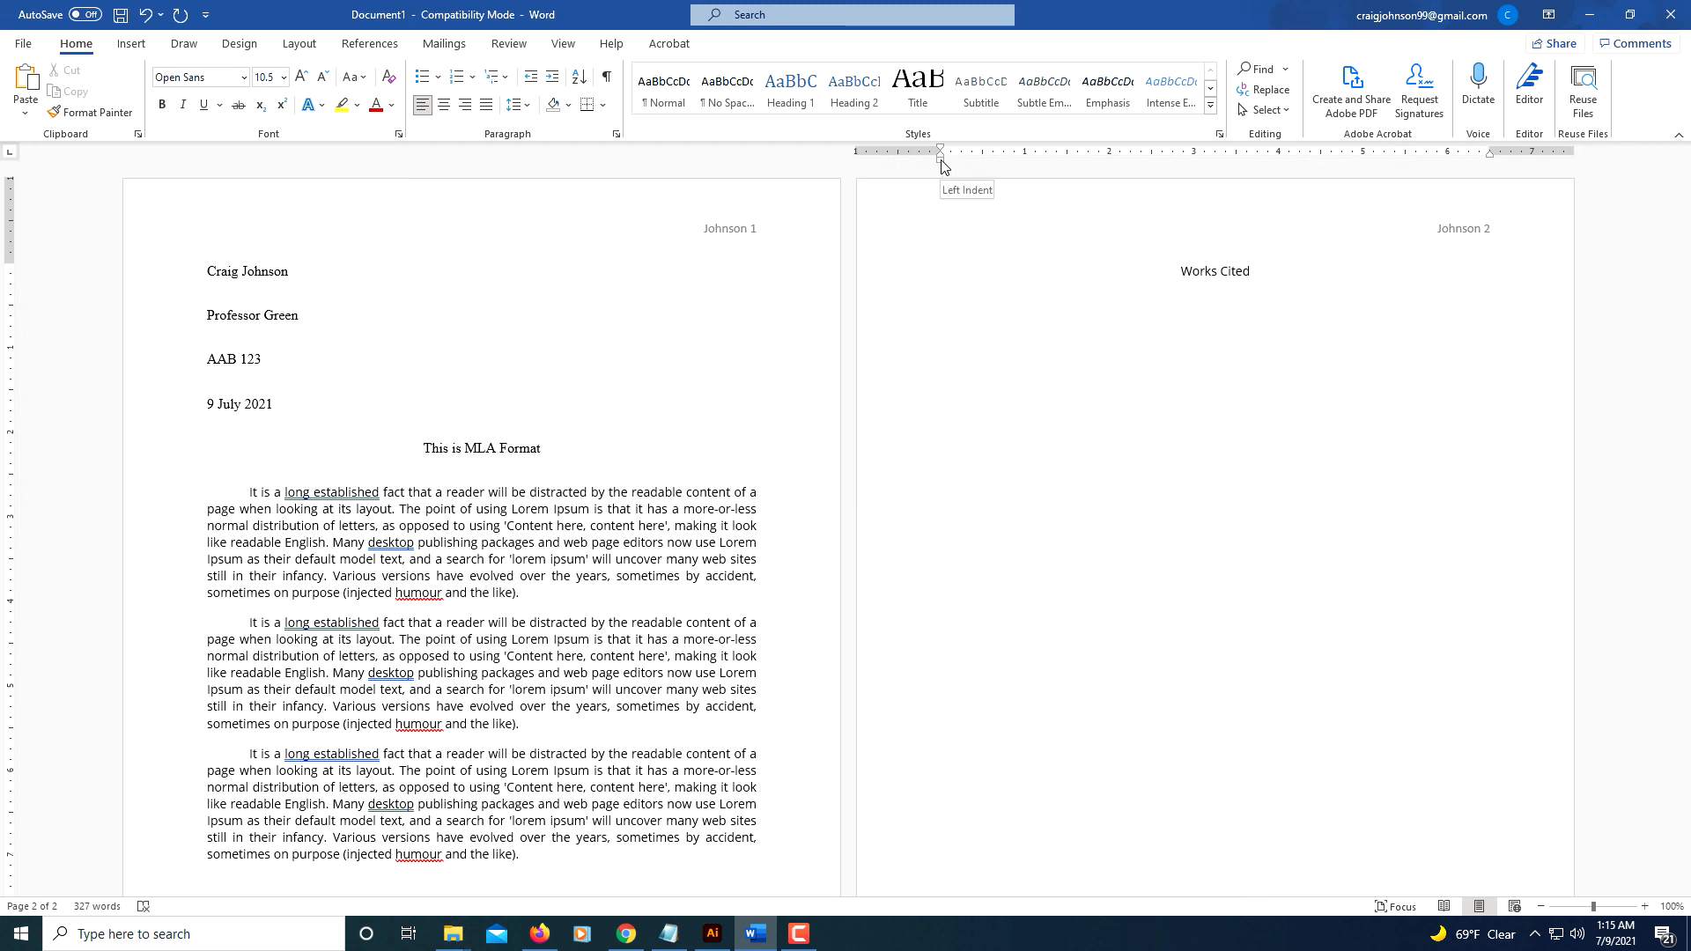
click(941, 301)
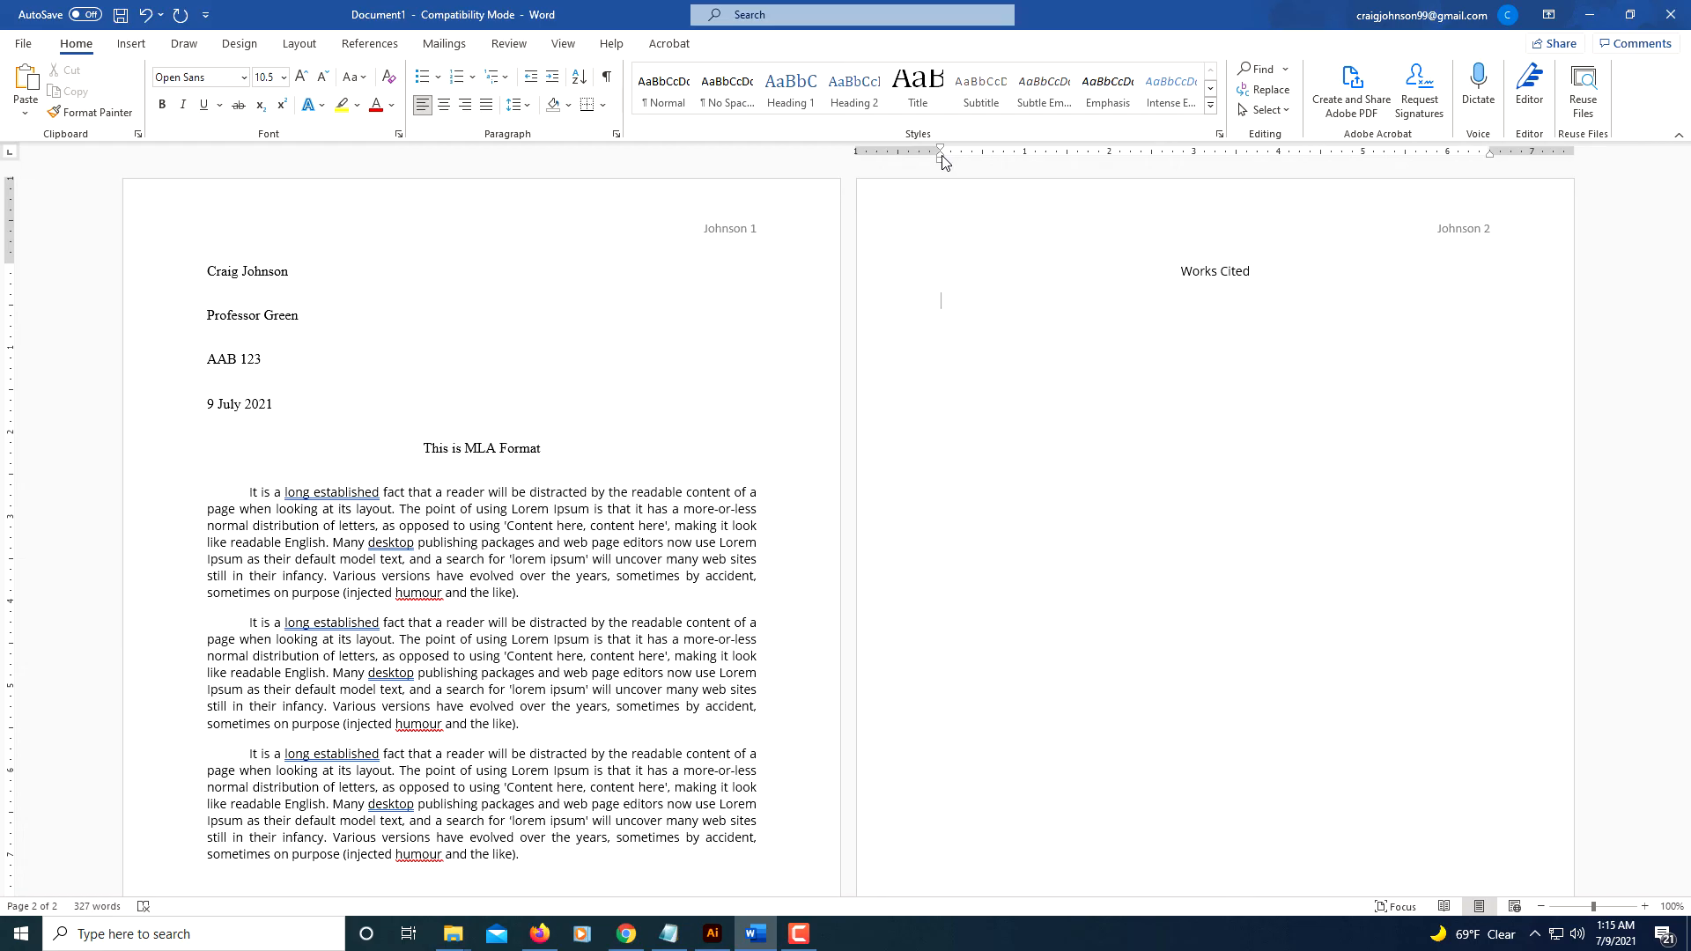
mouse_move(941, 157)
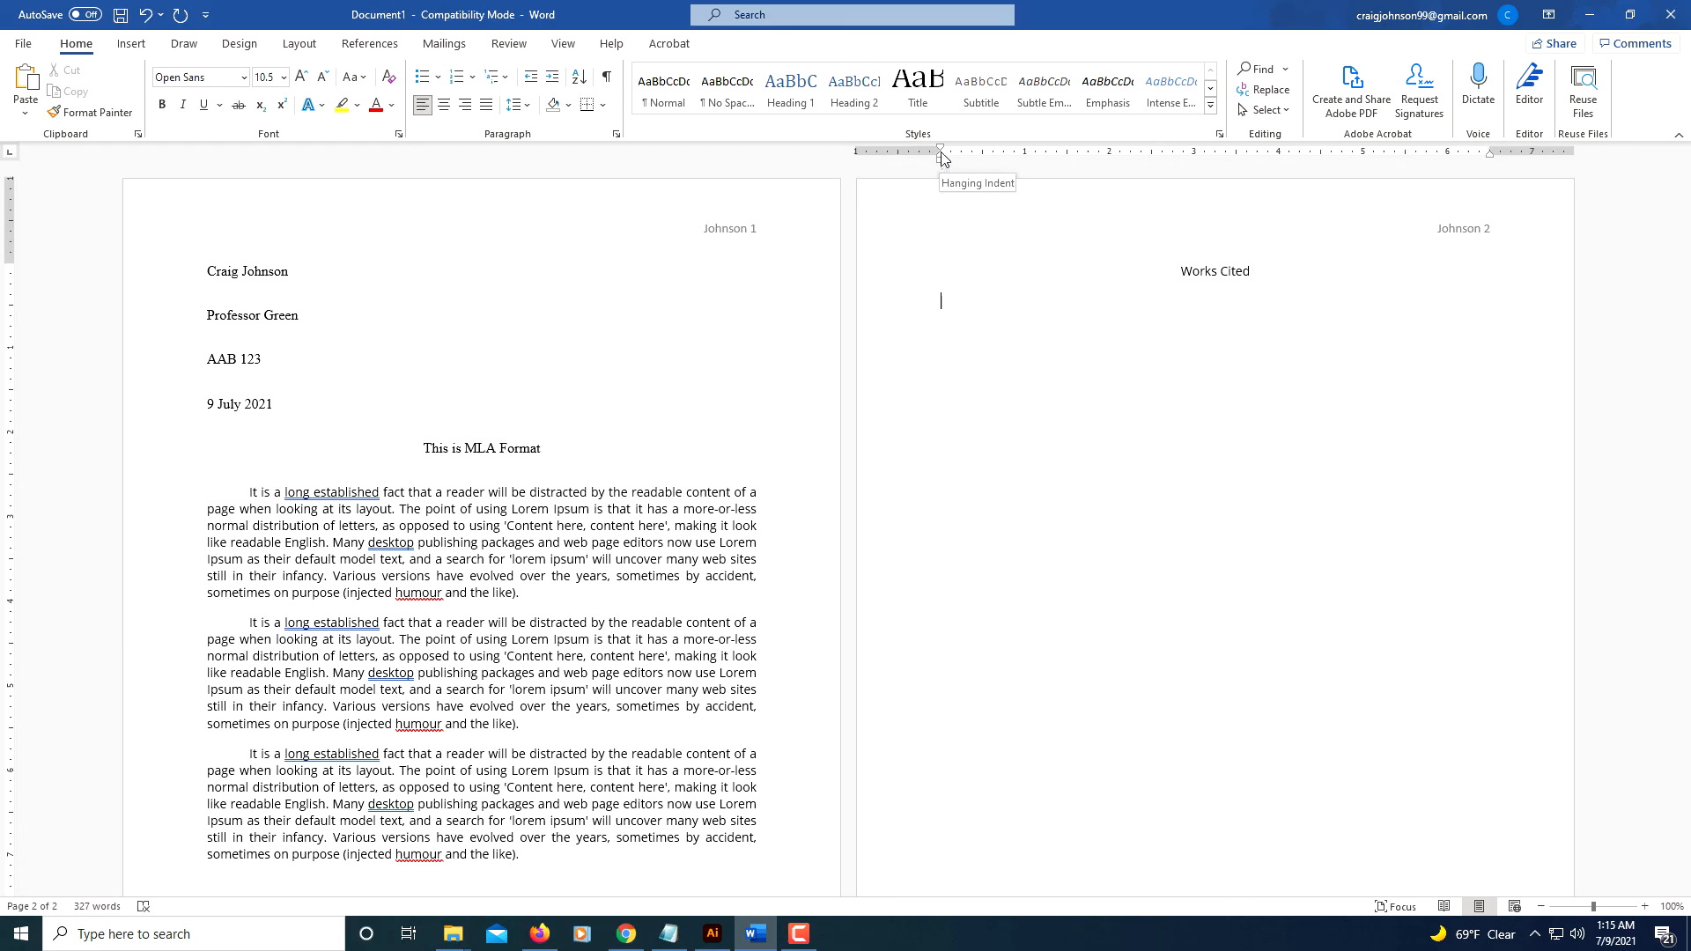
mouse_move(955, 160)
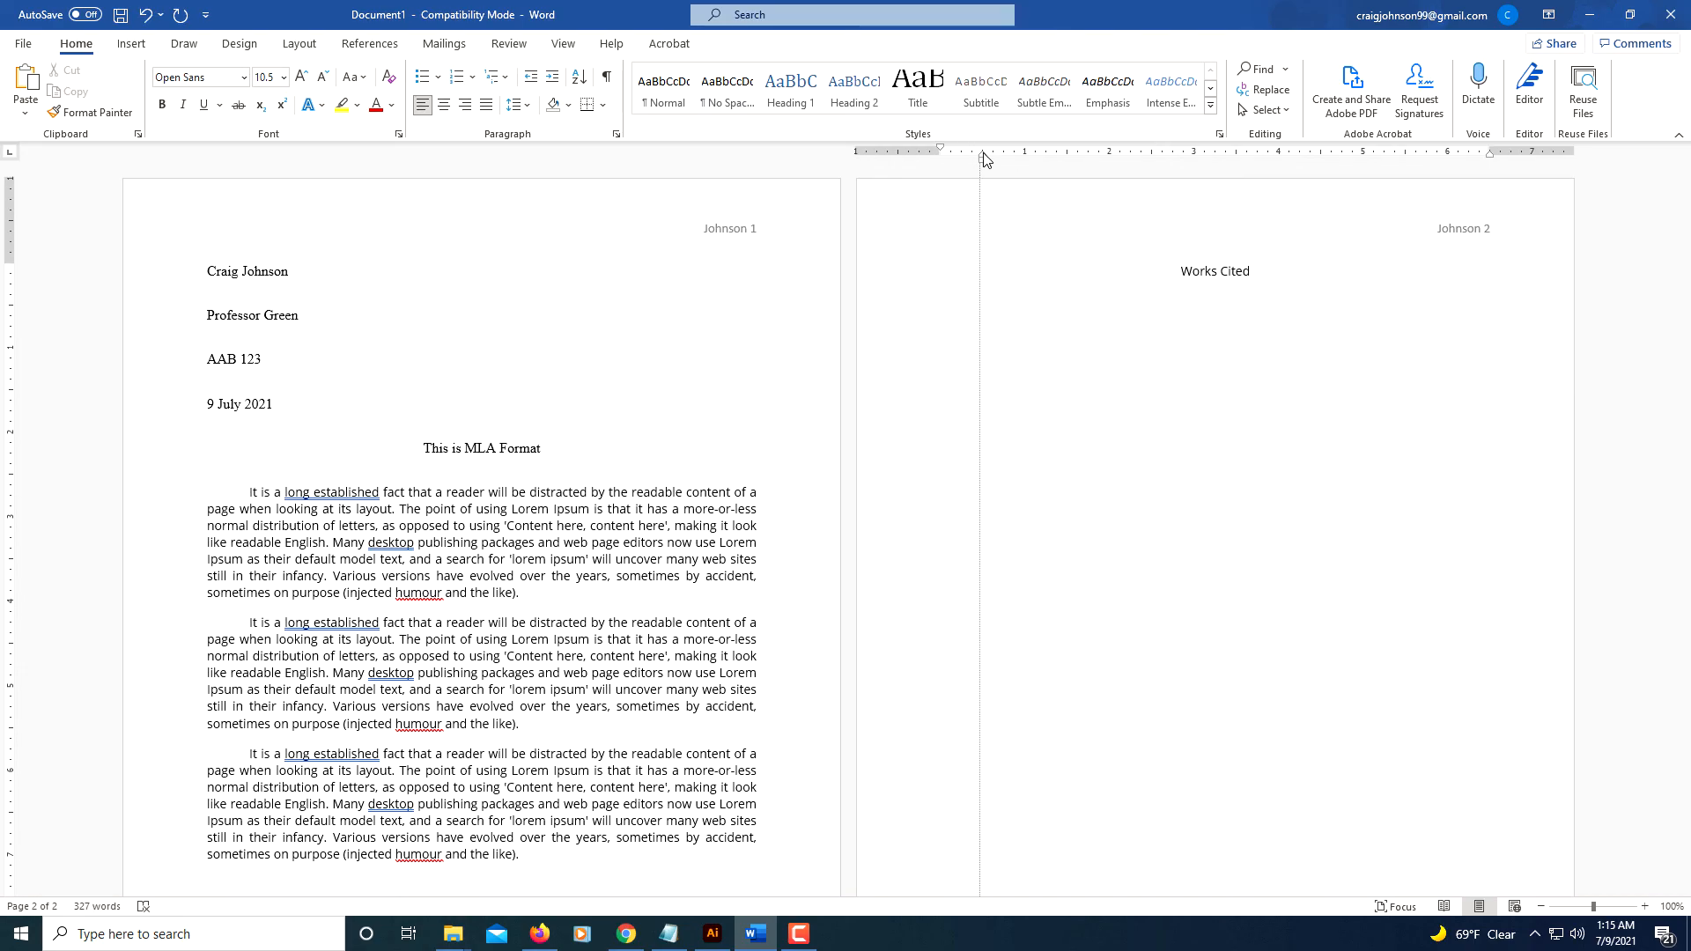
click(971, 315)
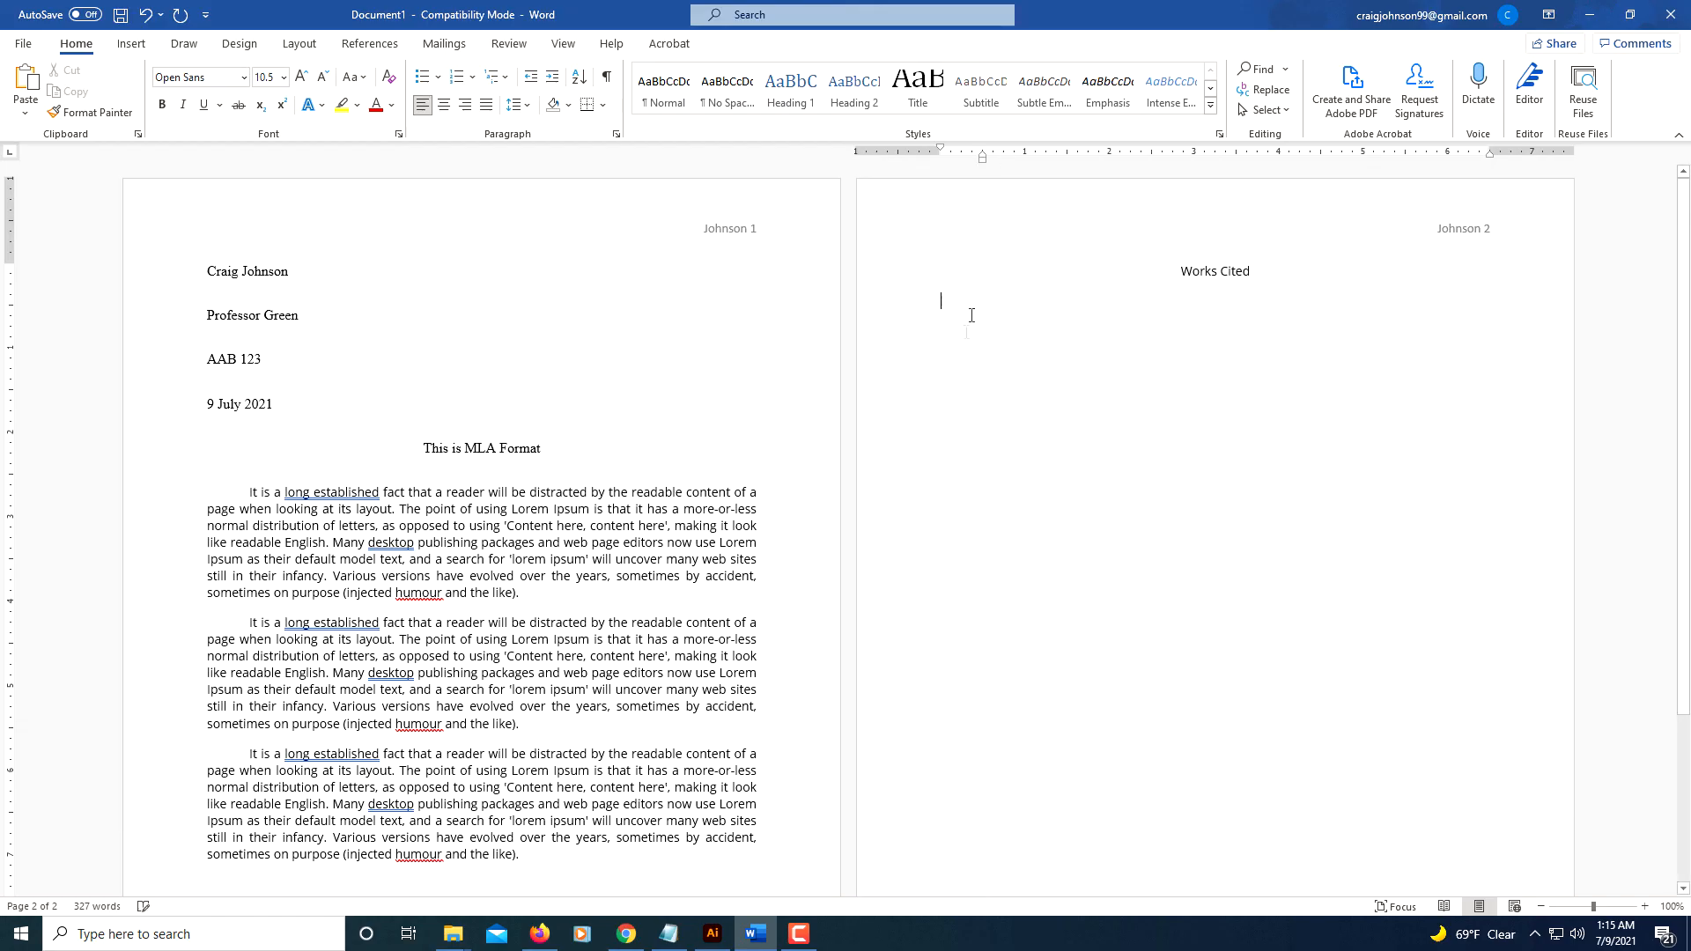
mouse_move(964, 338)
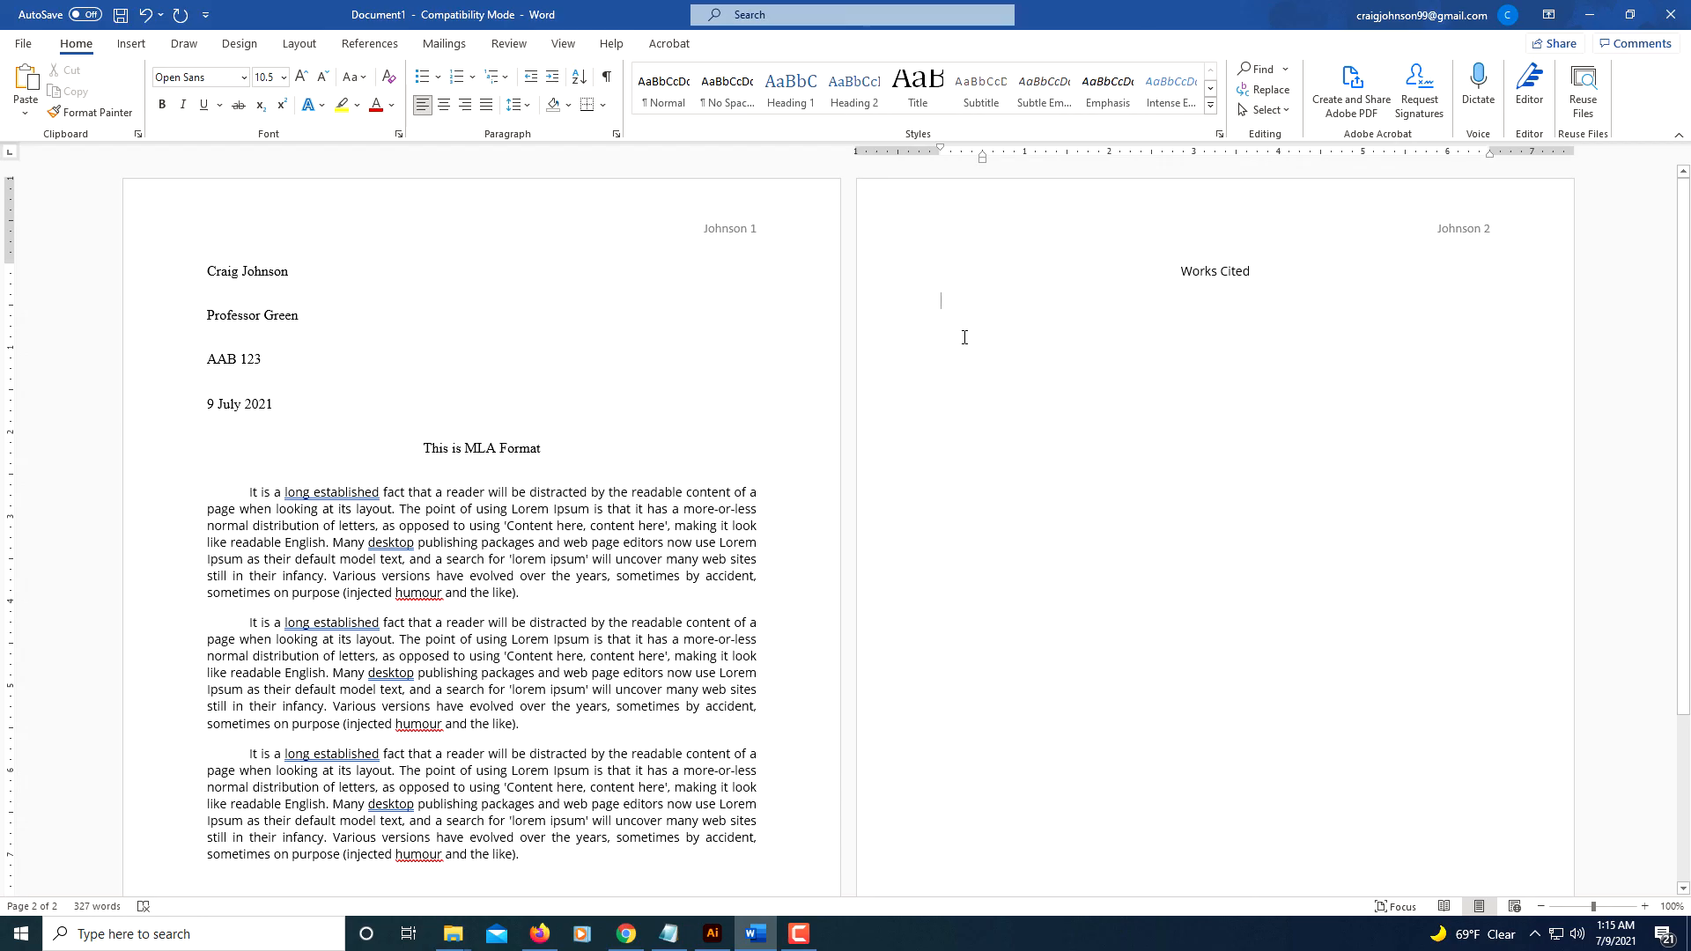
Step: Type a long placeholder citation under Works Cited so it wraps onto an indented second line
text(dkfjdkasfjdksajfa)
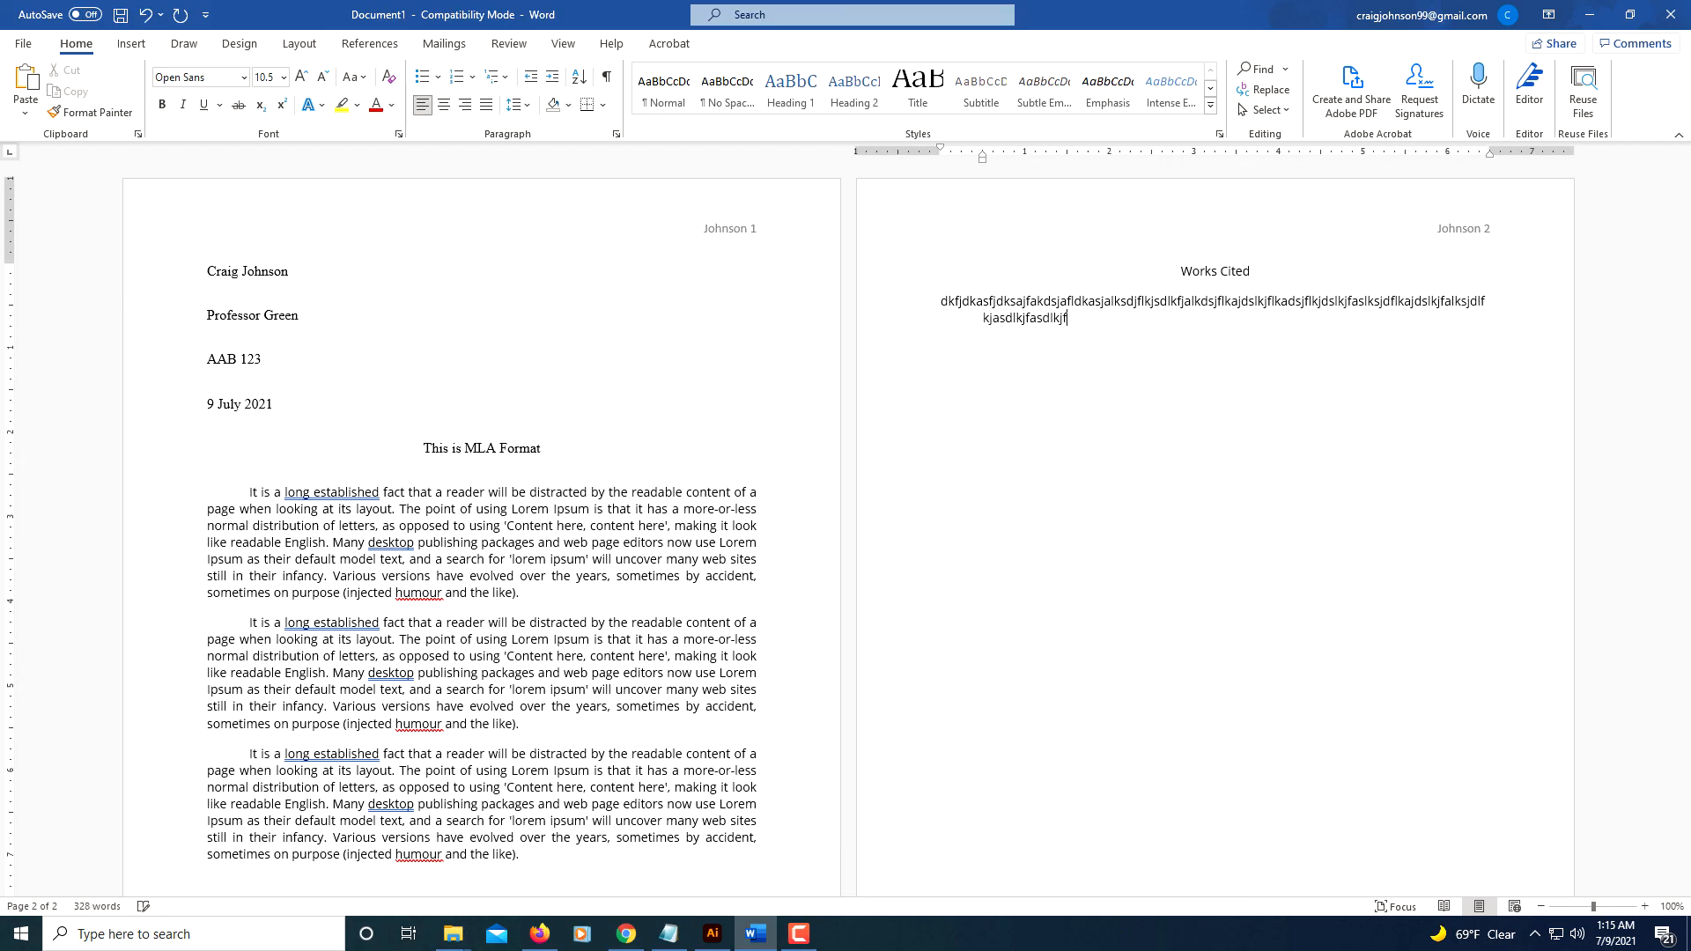
text(falkjdsfkj)
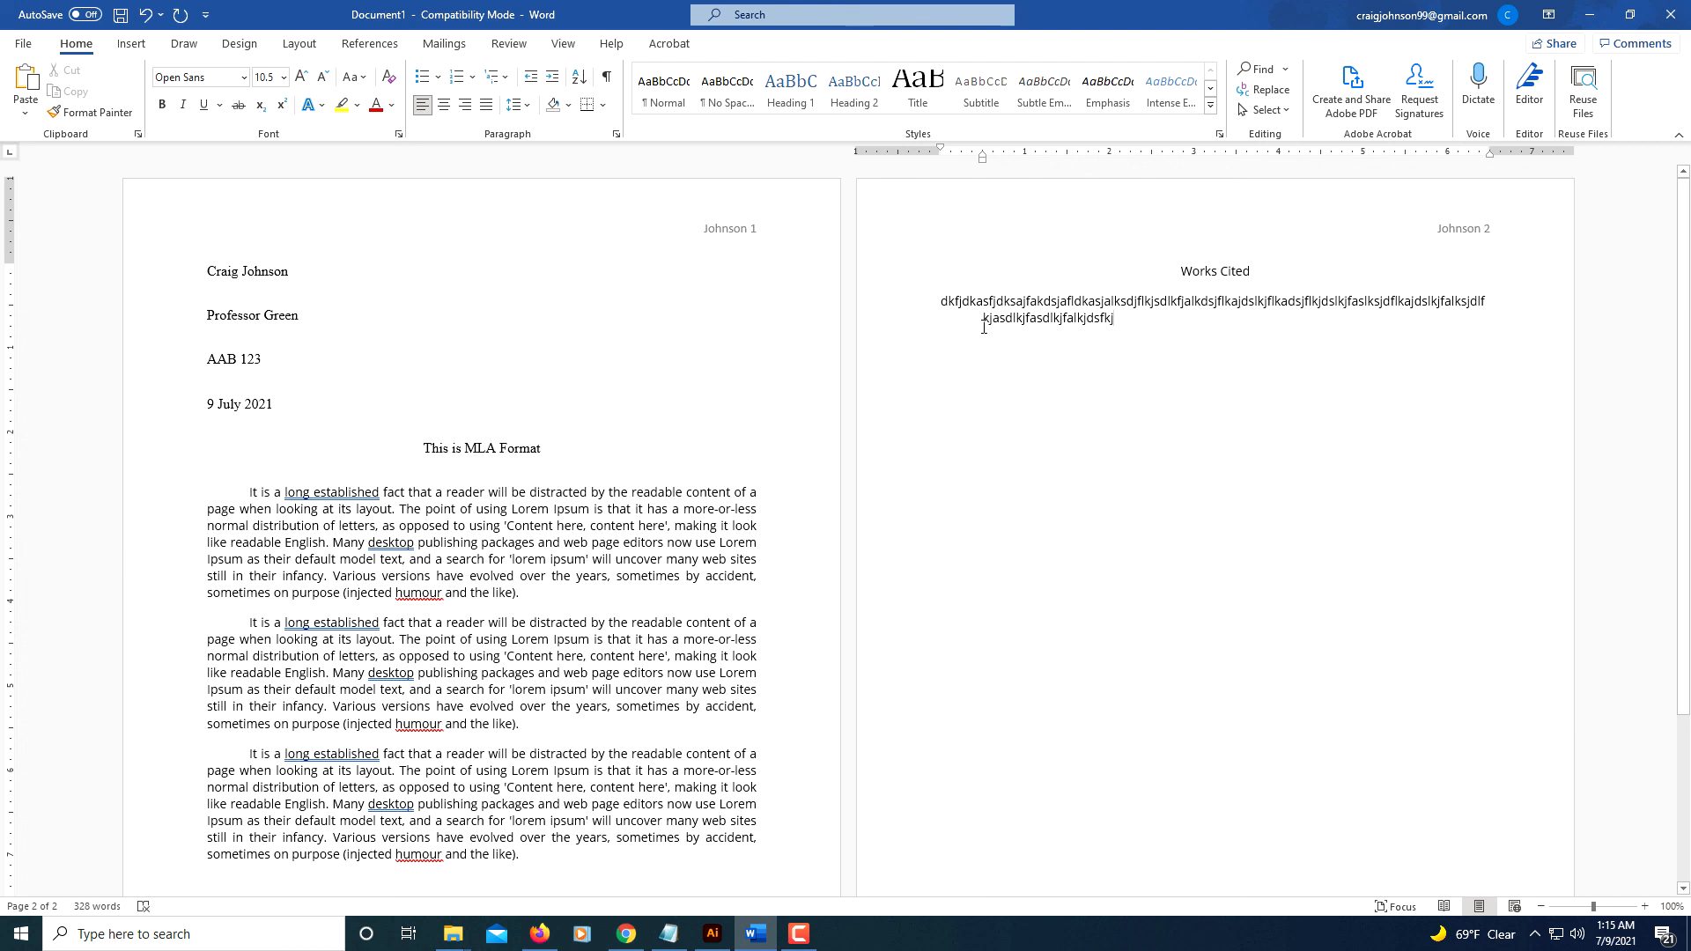
mouse_move(1007, 368)
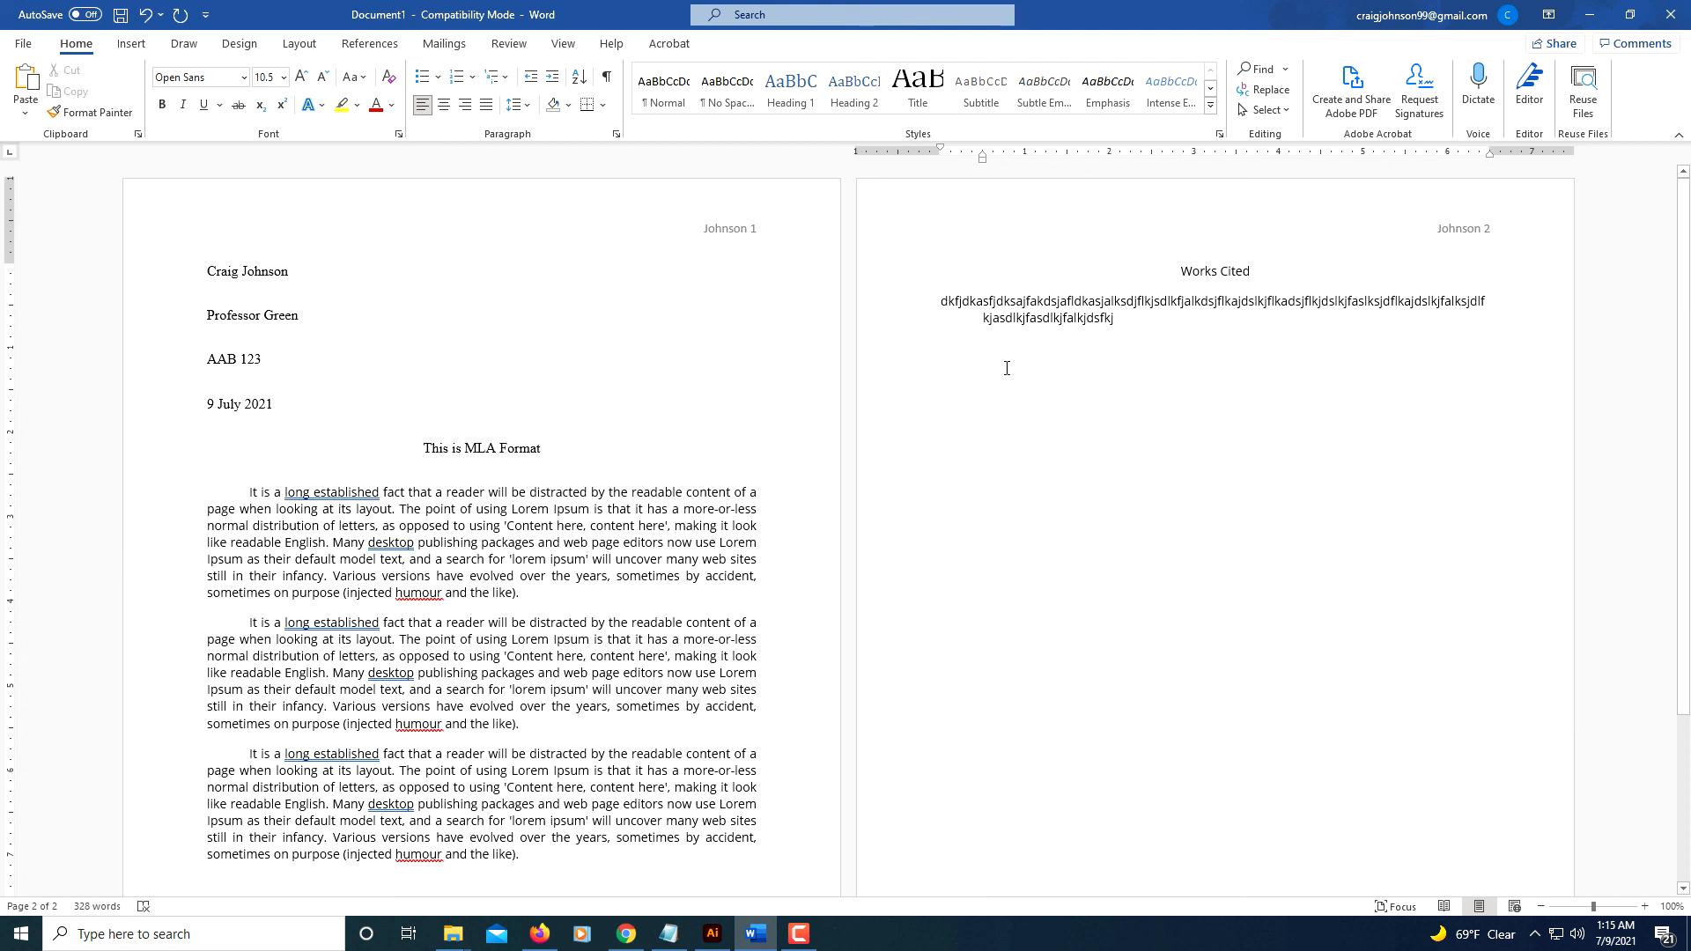